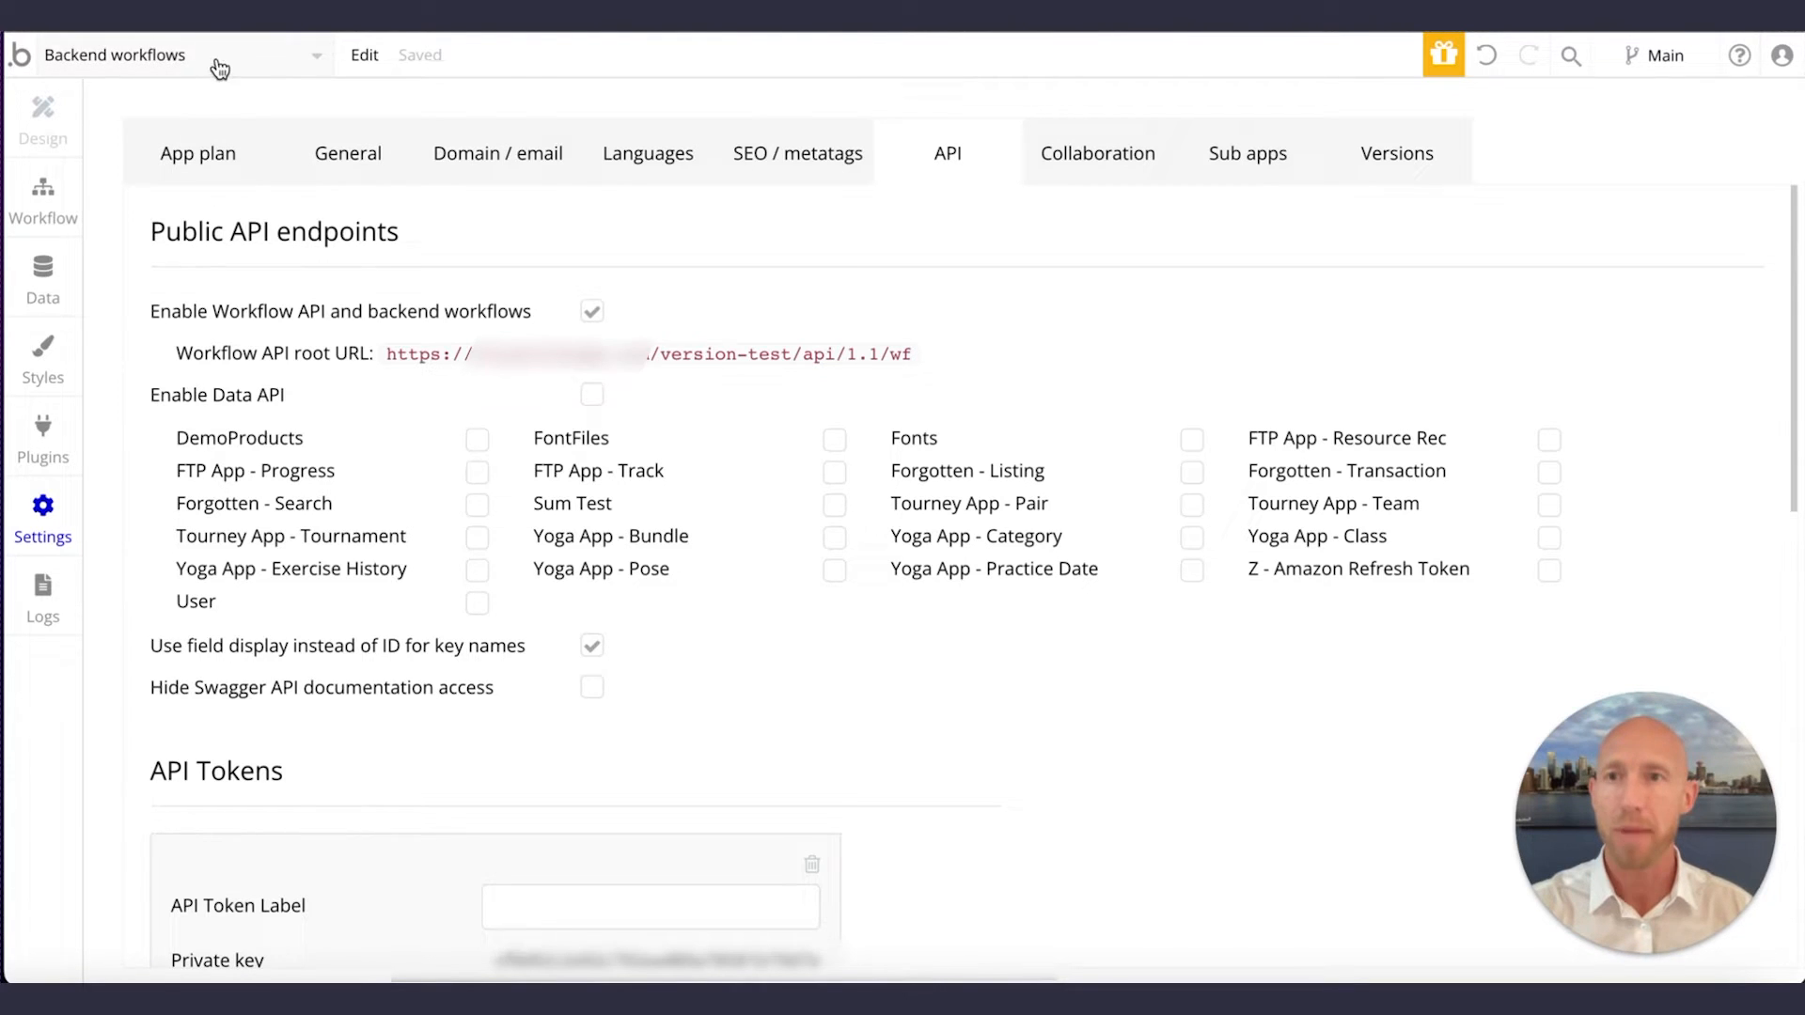
# Step: Check the Workflow API setting is enabled, then land on the empty backend workflows page
pyautogui.click(43, 196)
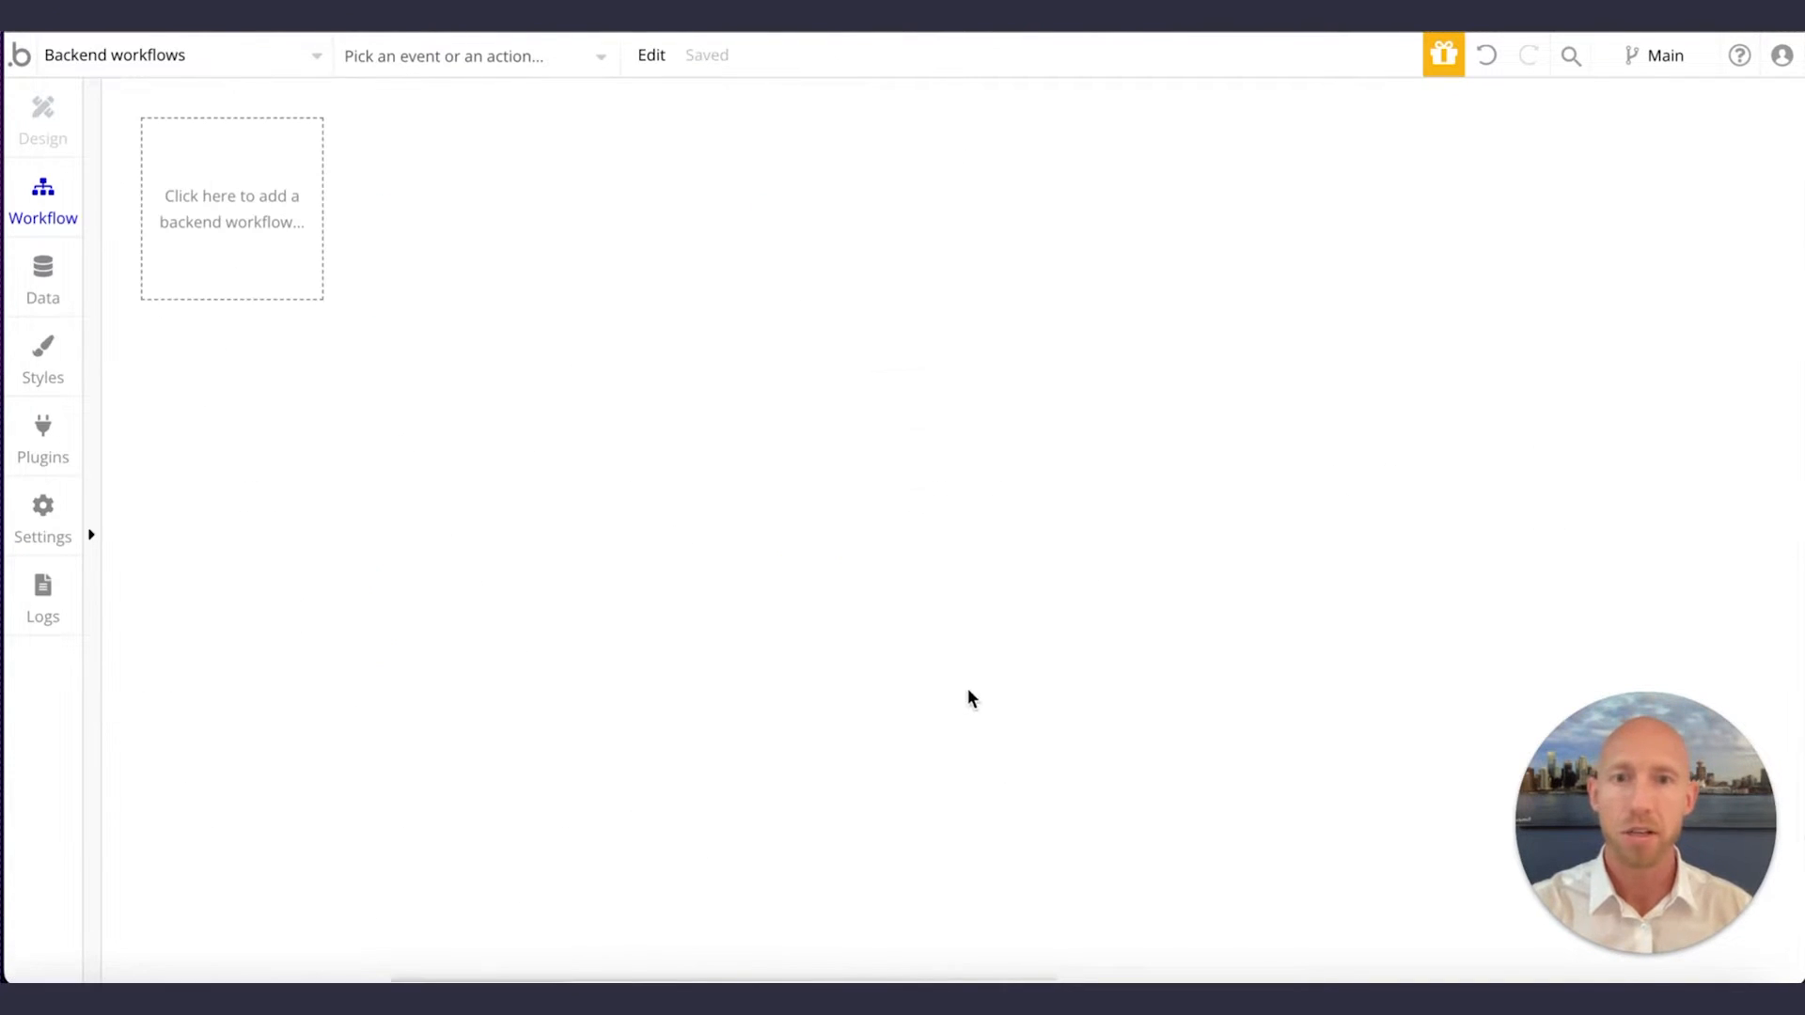
pyautogui.click(43, 516)
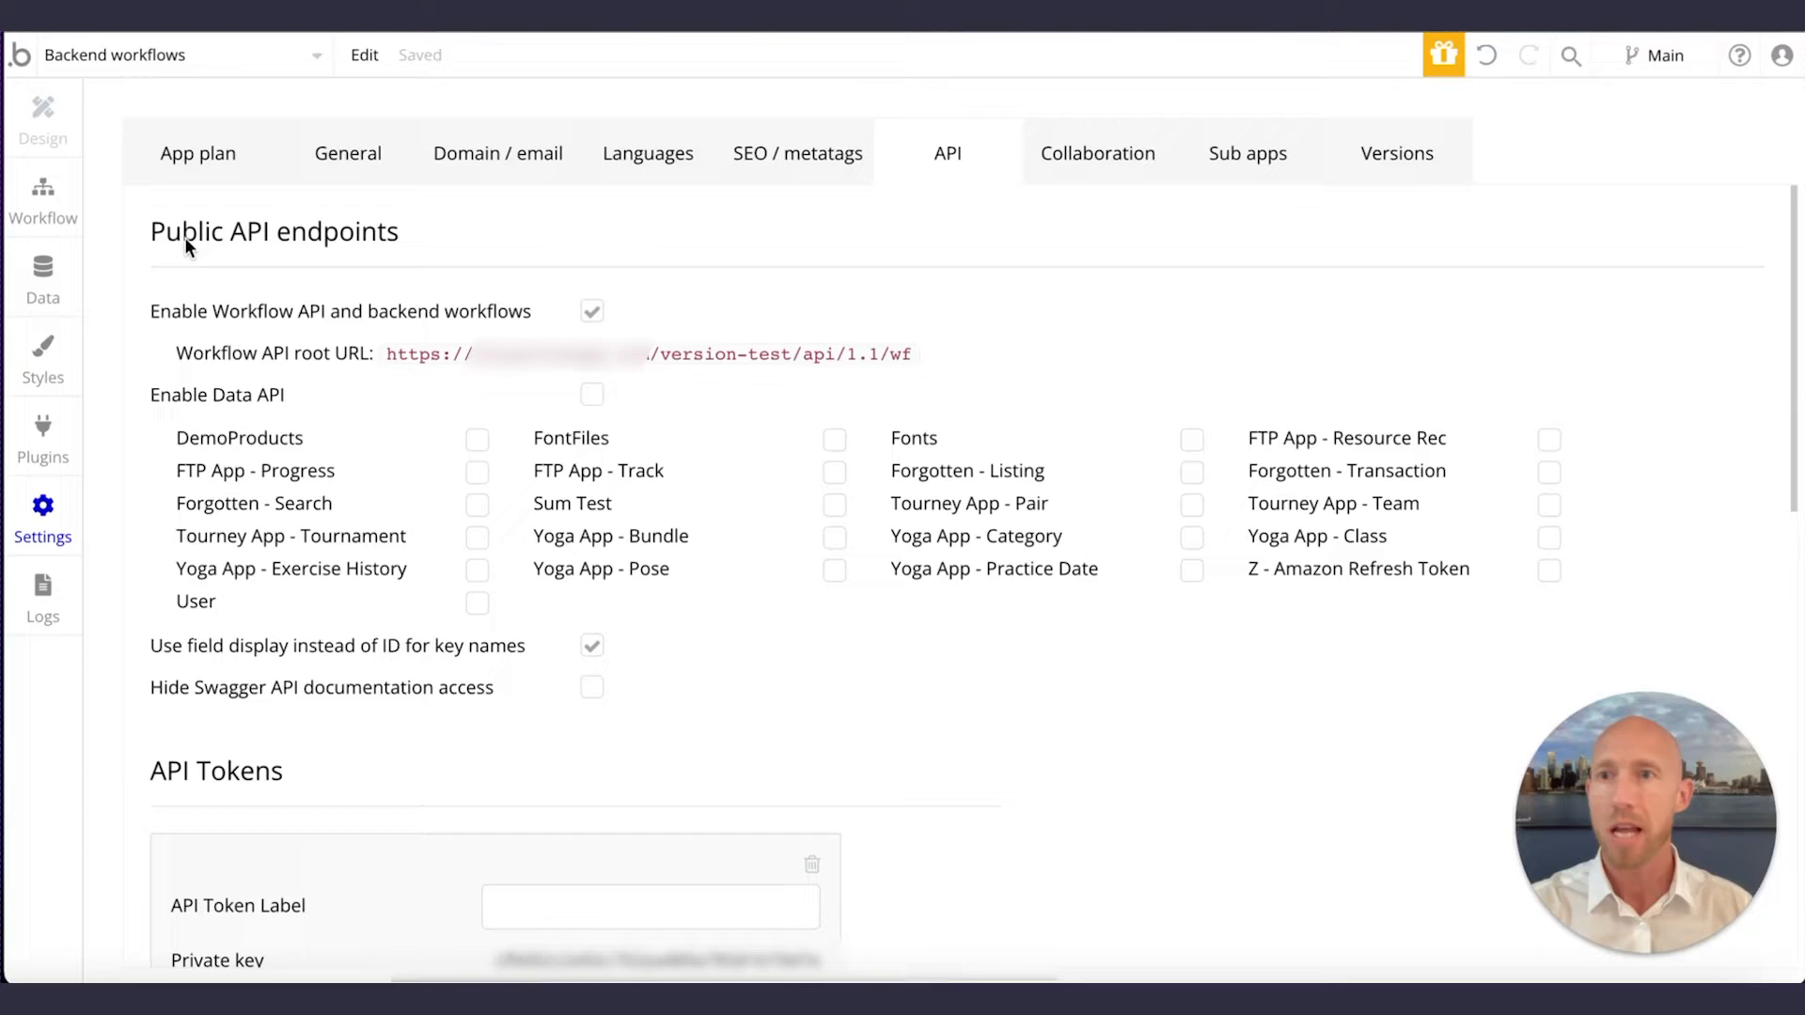
pyautogui.click(43, 197)
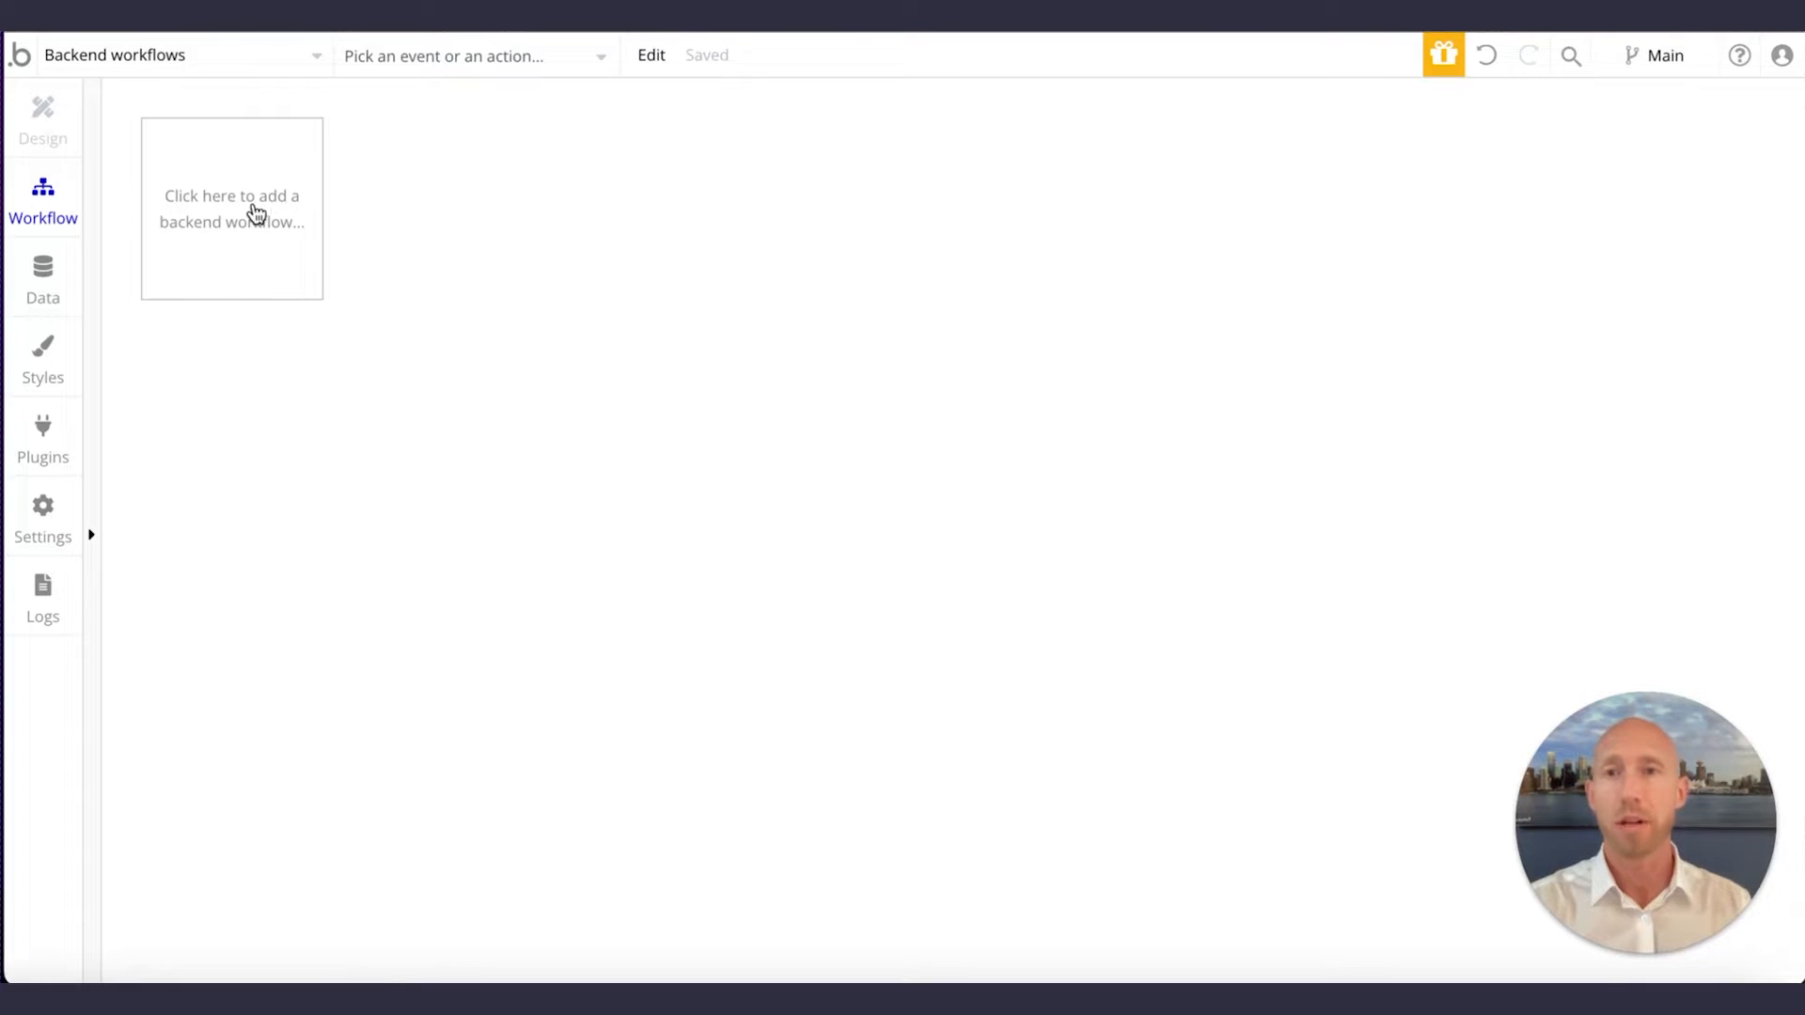
# Step: Add a new public API workflow and name it stripetest
pyautogui.click(231, 208)
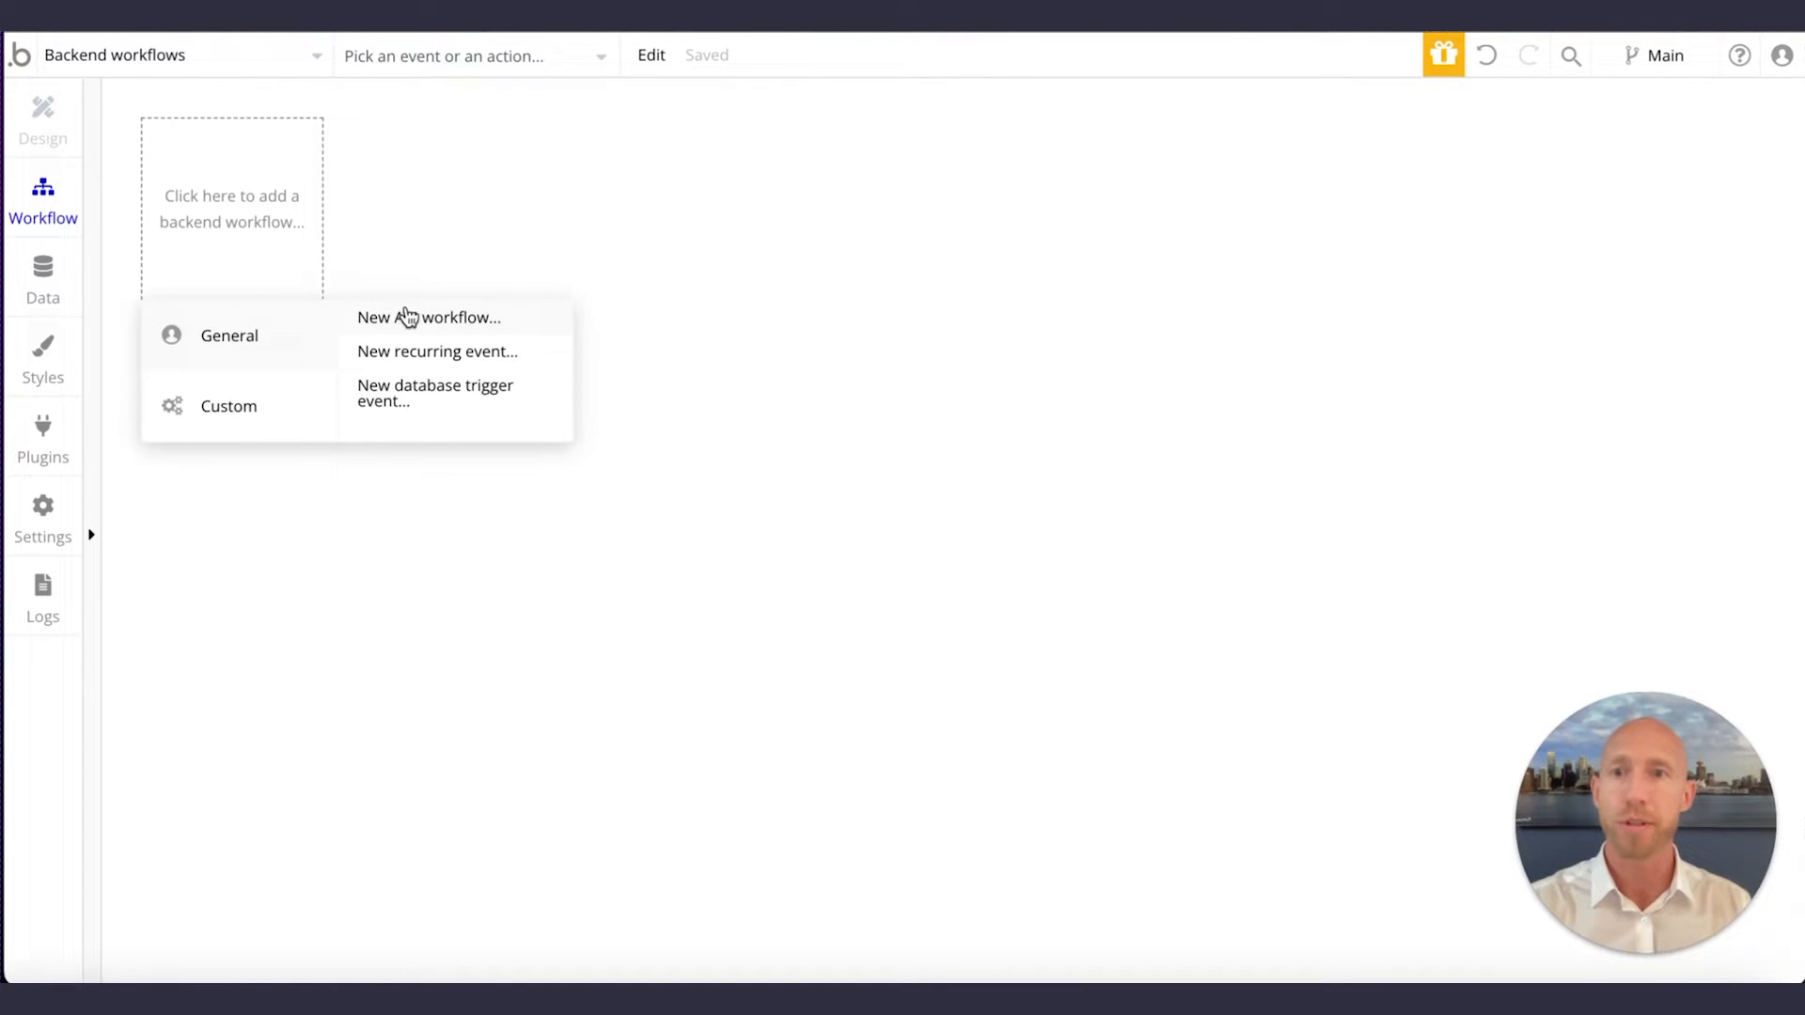
pyautogui.click(429, 316)
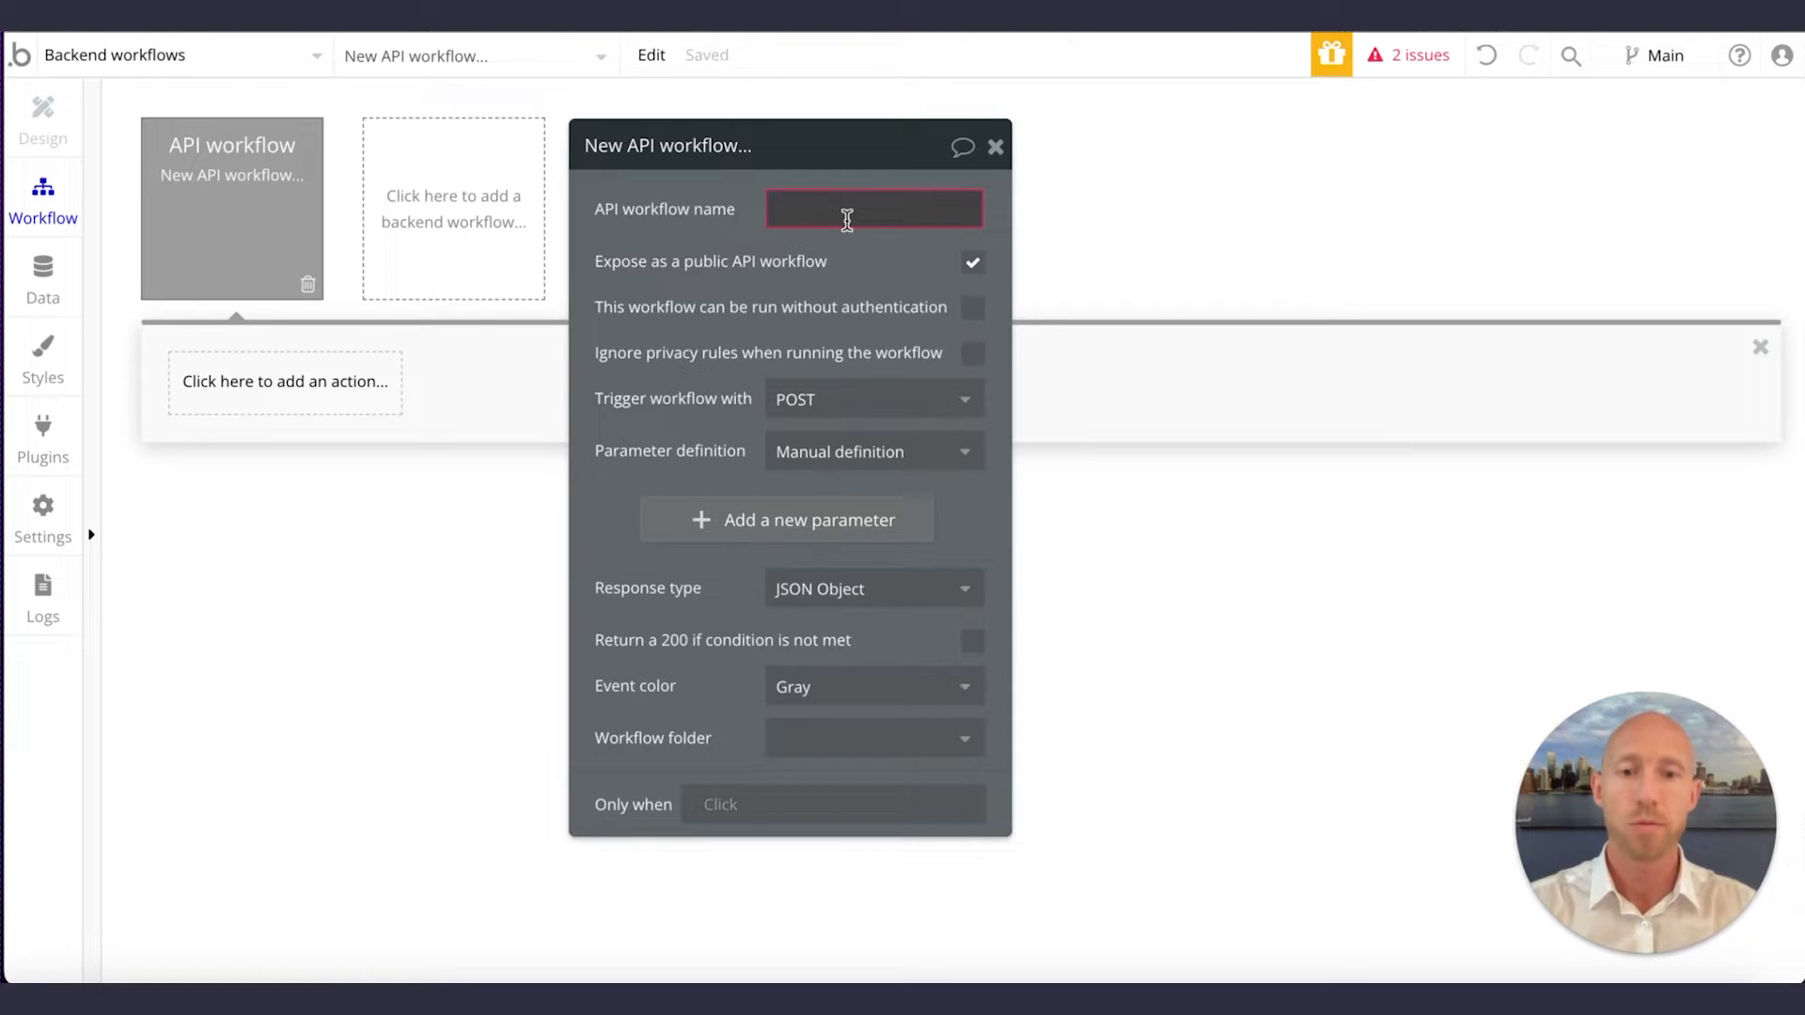
pyautogui.write('stripetest')
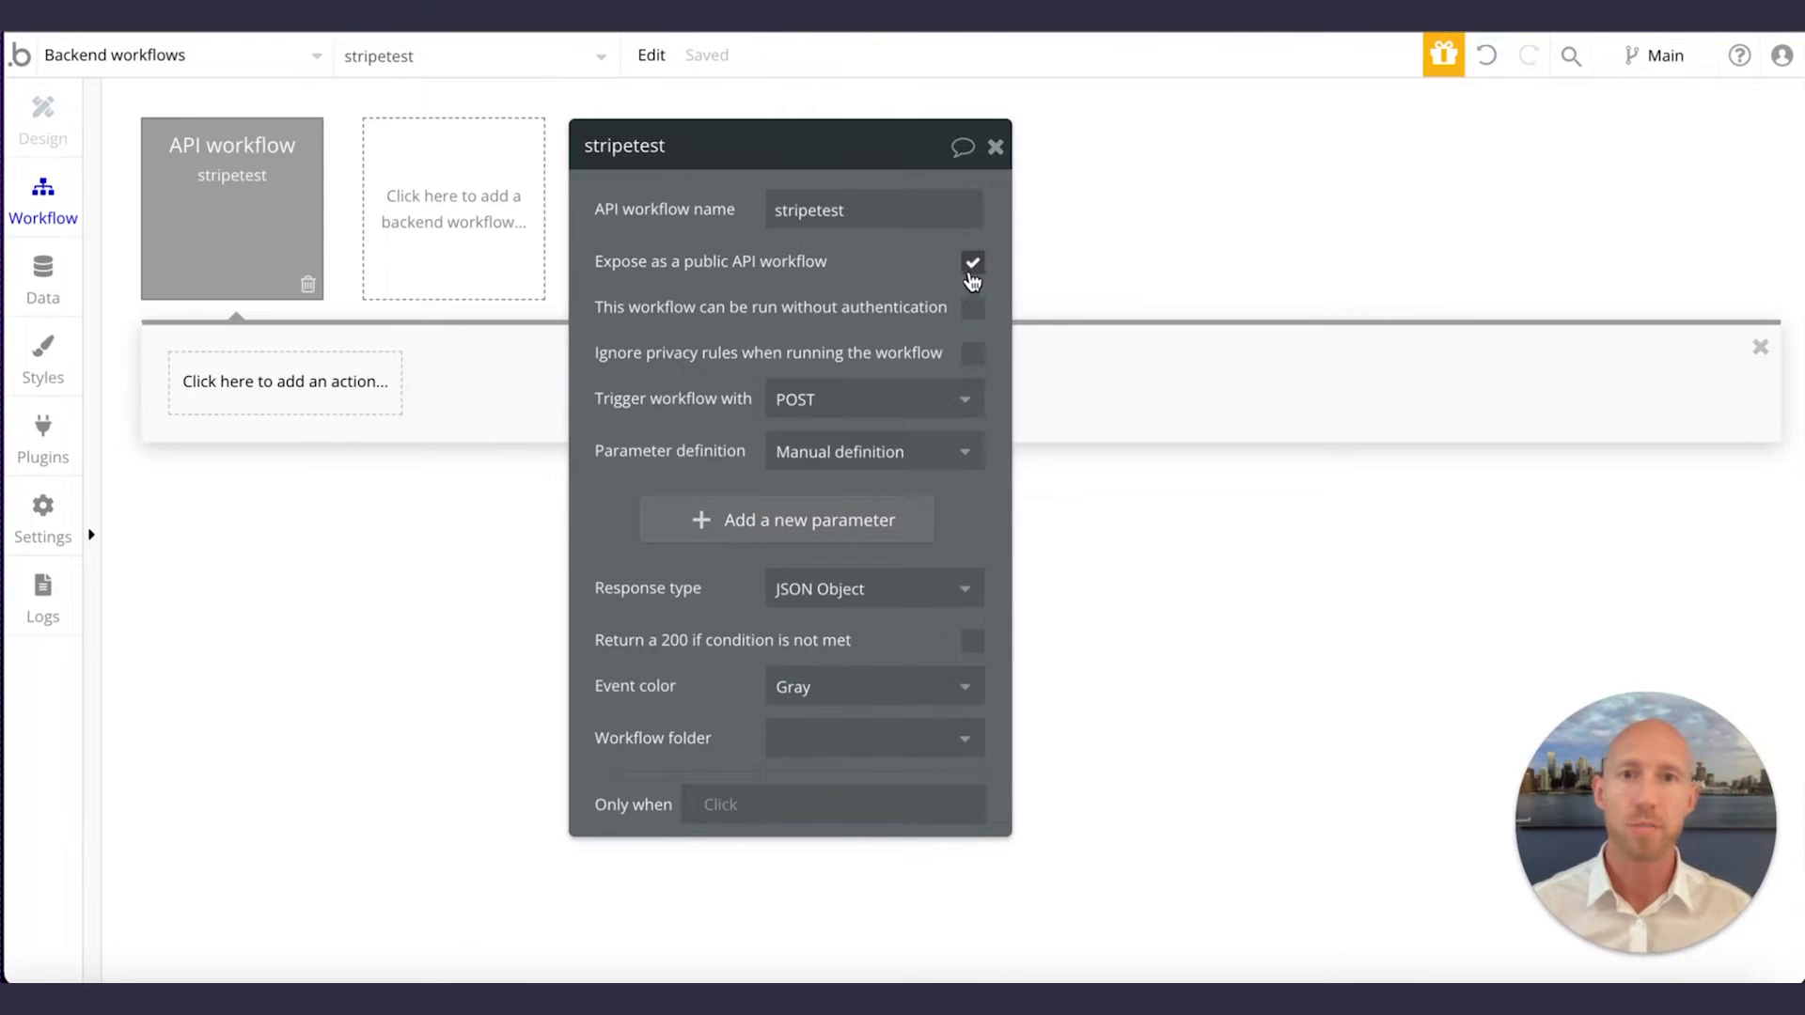
pyautogui.moveTo(861, 278)
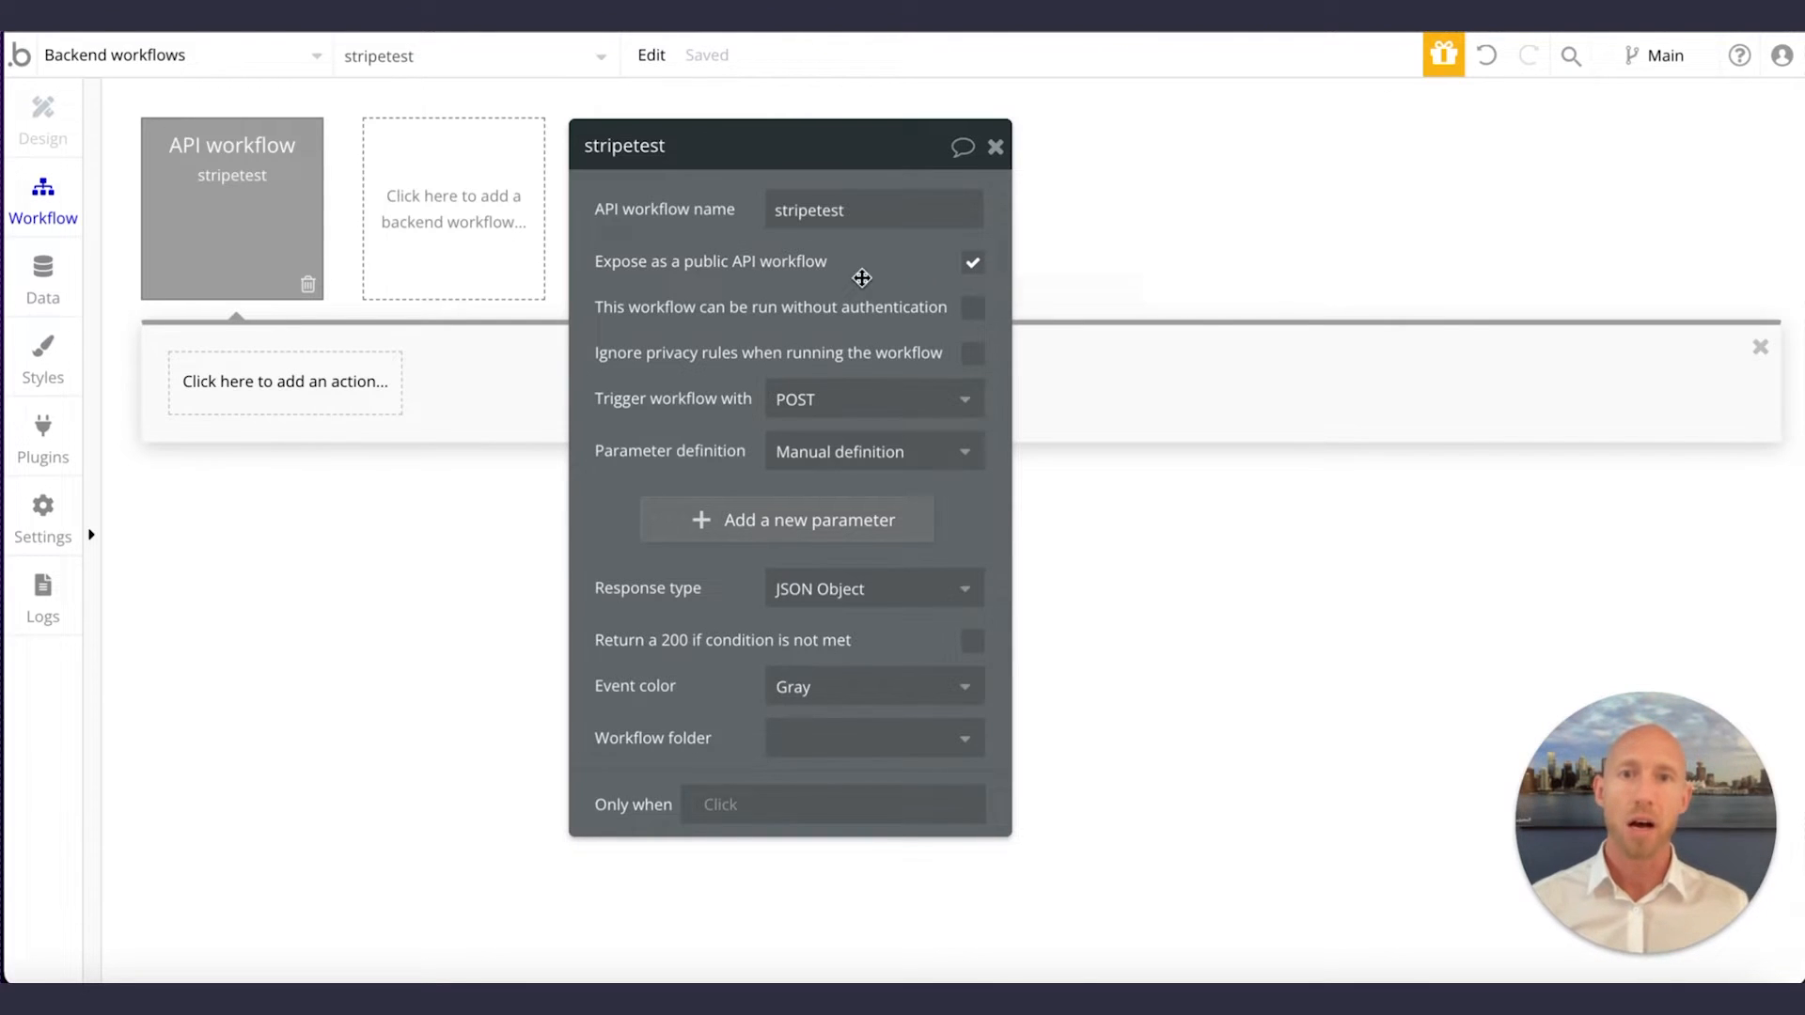
pyautogui.moveTo(867, 272)
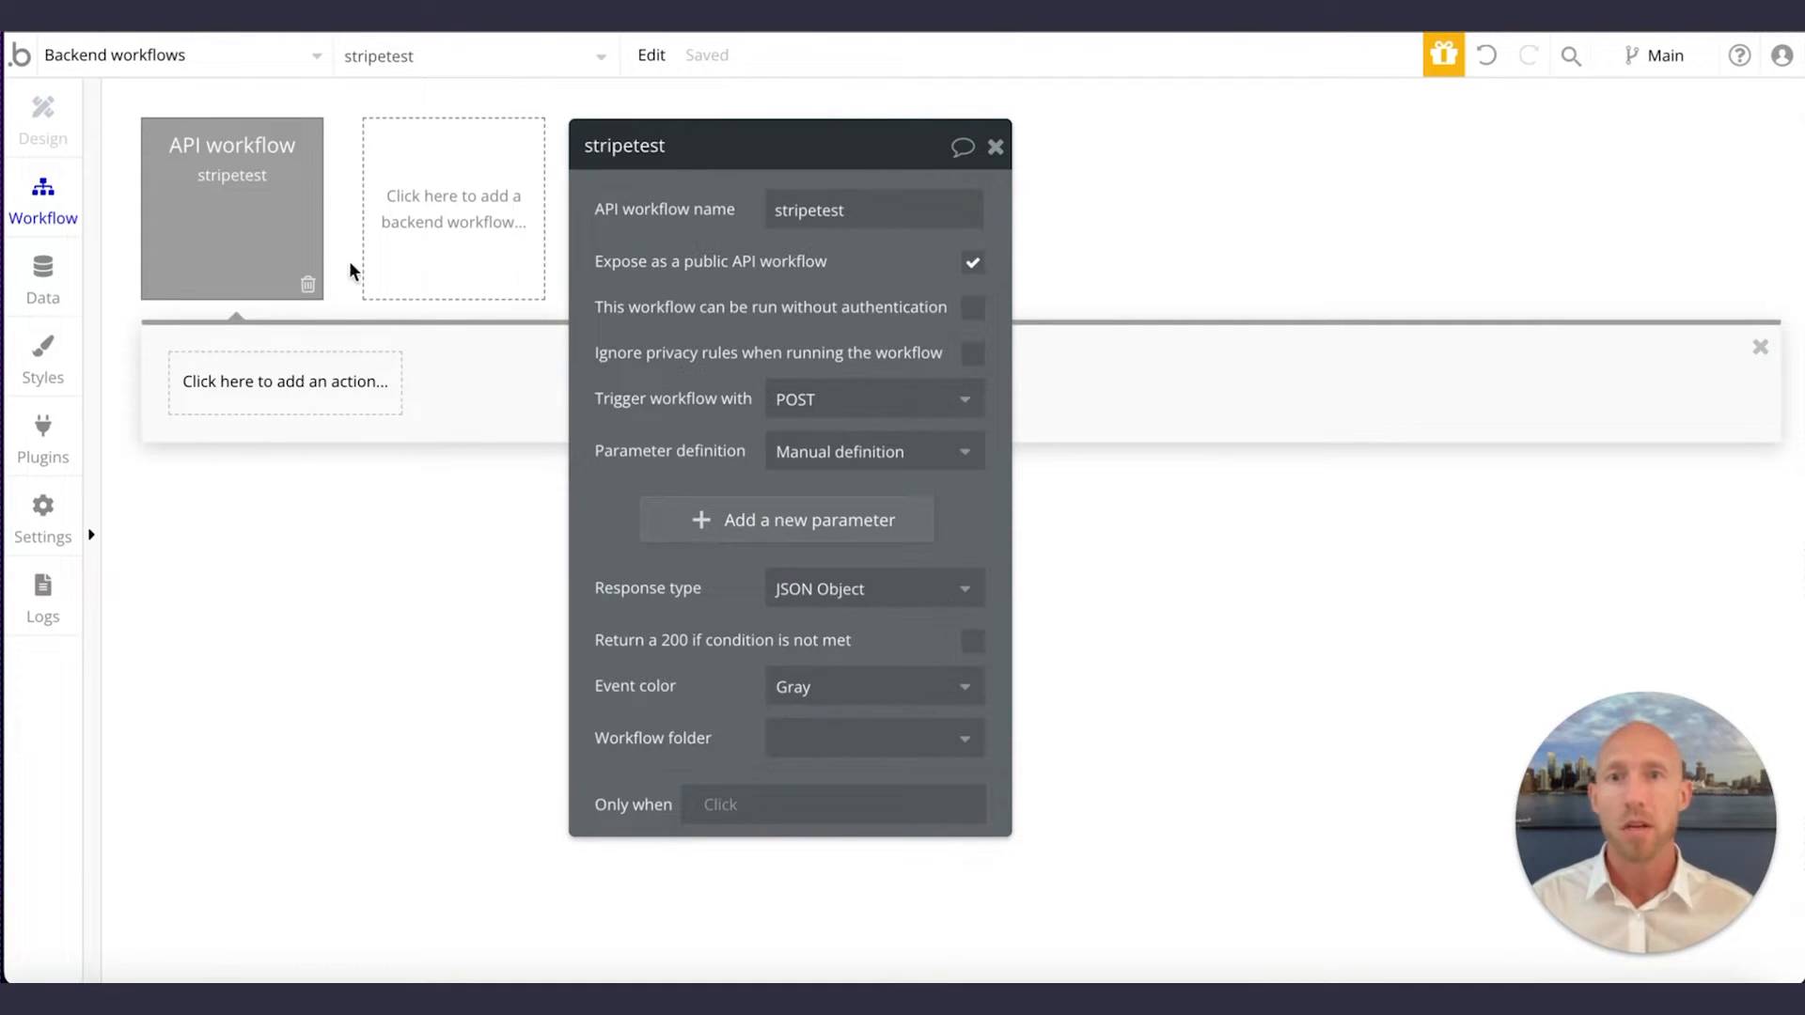
pyautogui.moveTo(837, 277)
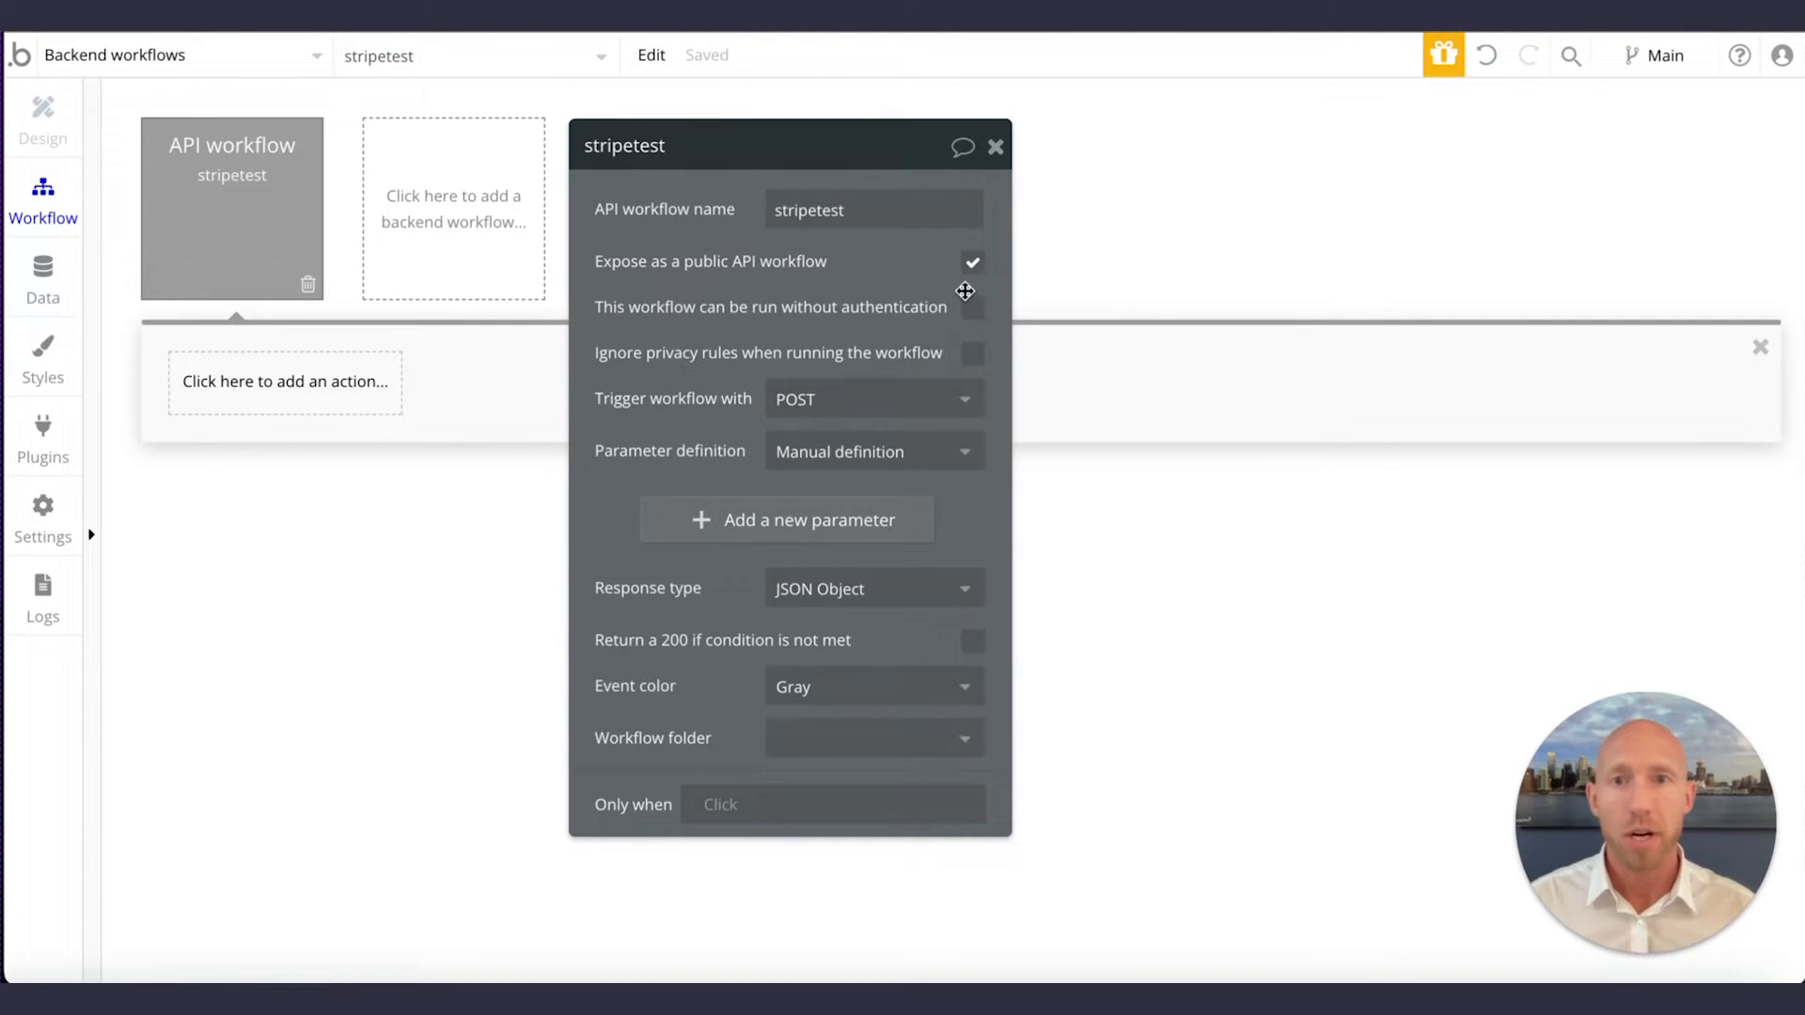
# Step: Allow stripetest to run without authentication, switch to Detect request data and start Detect data
pyautogui.click(972, 307)
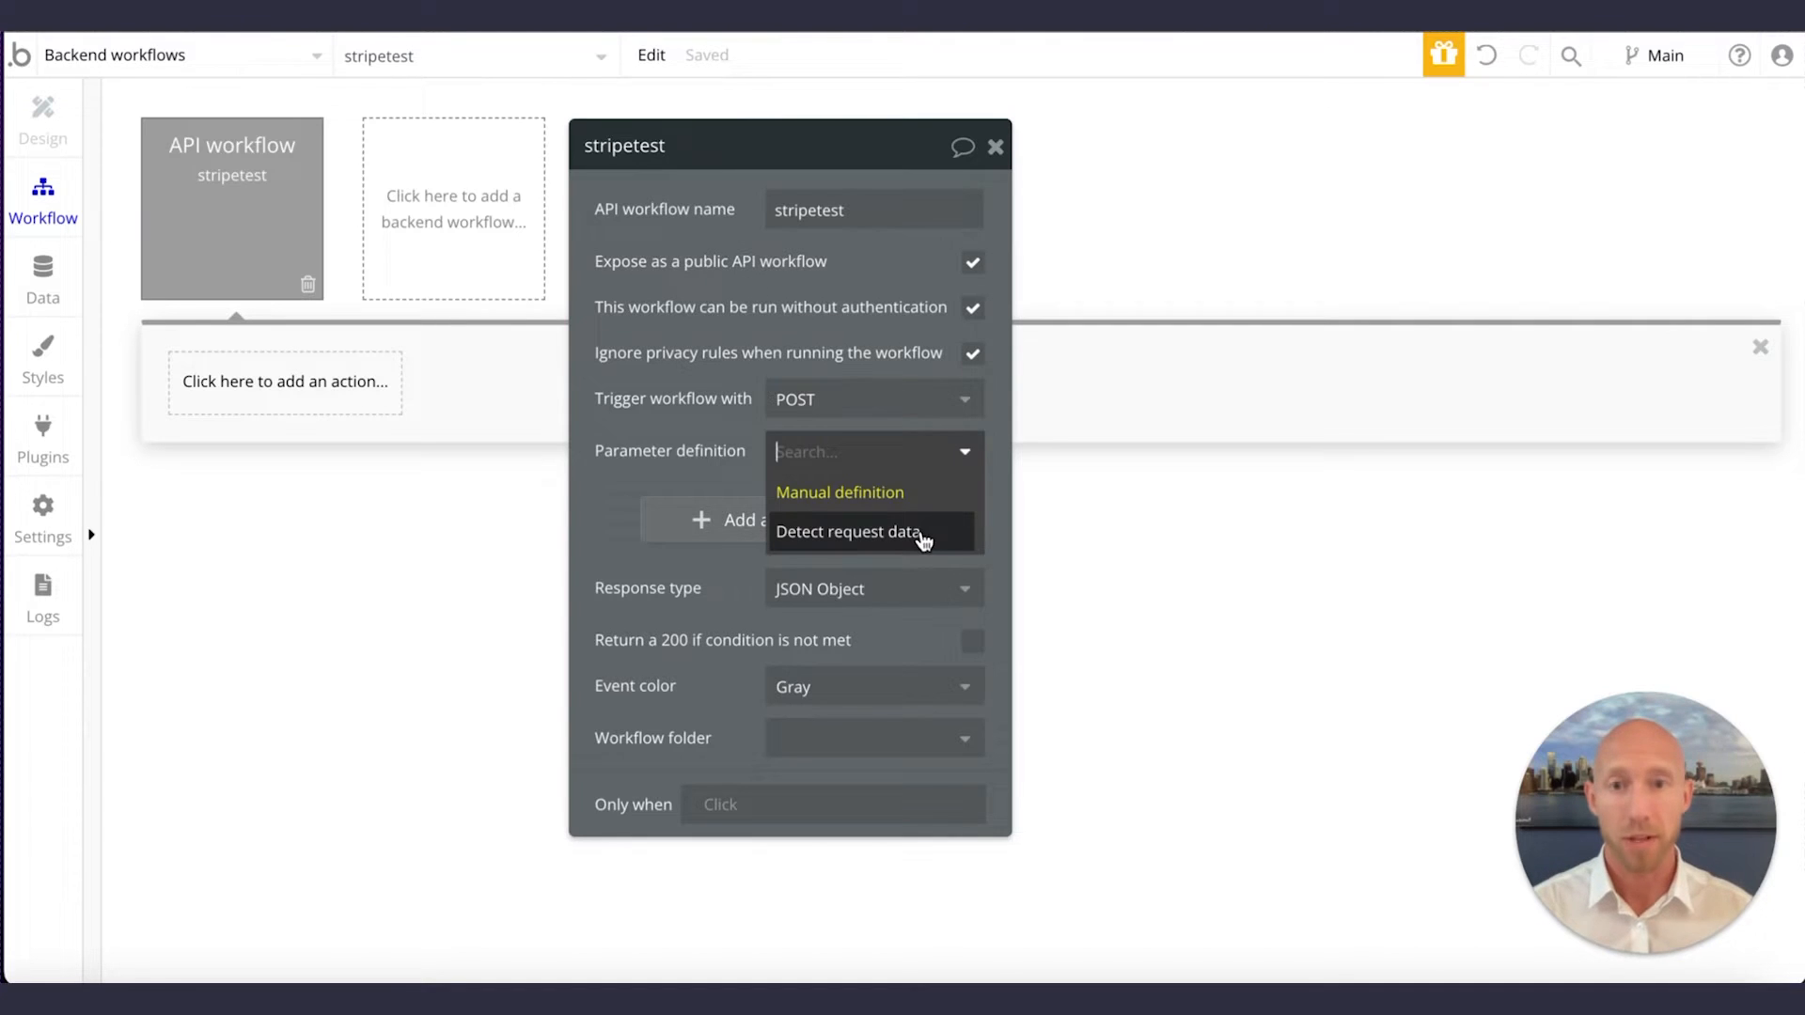
pyautogui.click(848, 532)
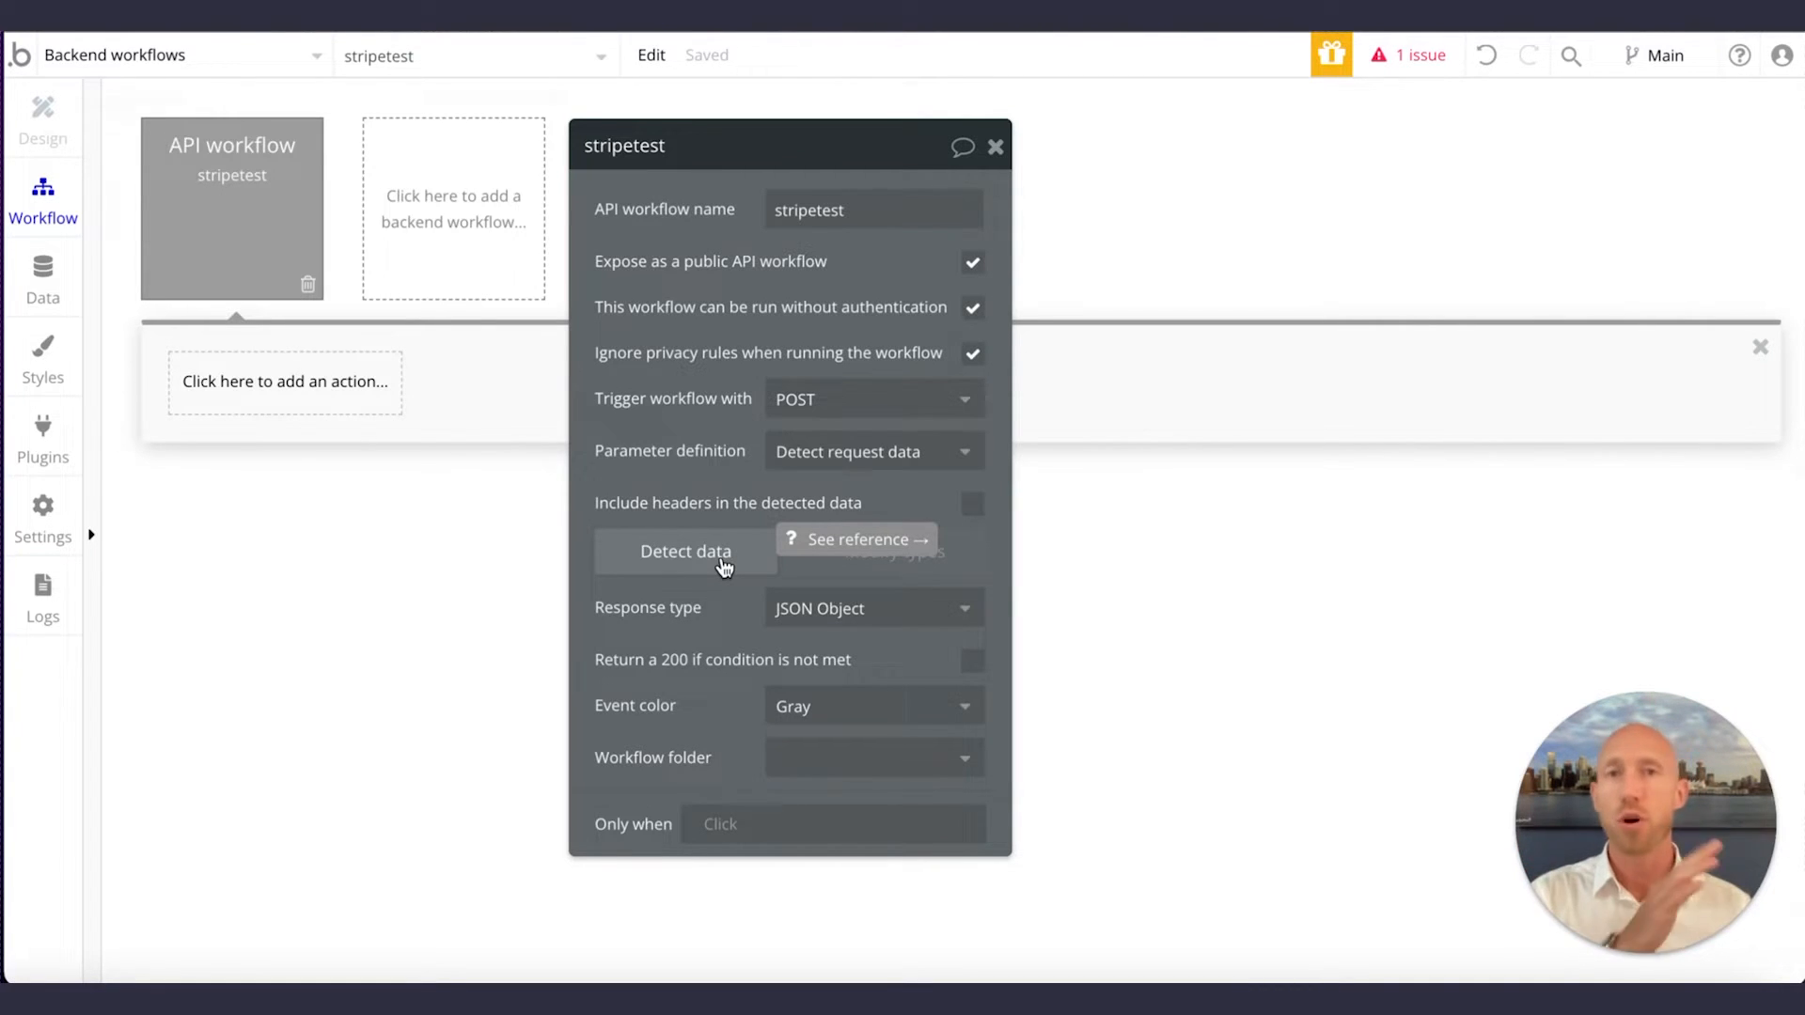
pyautogui.click(685, 551)
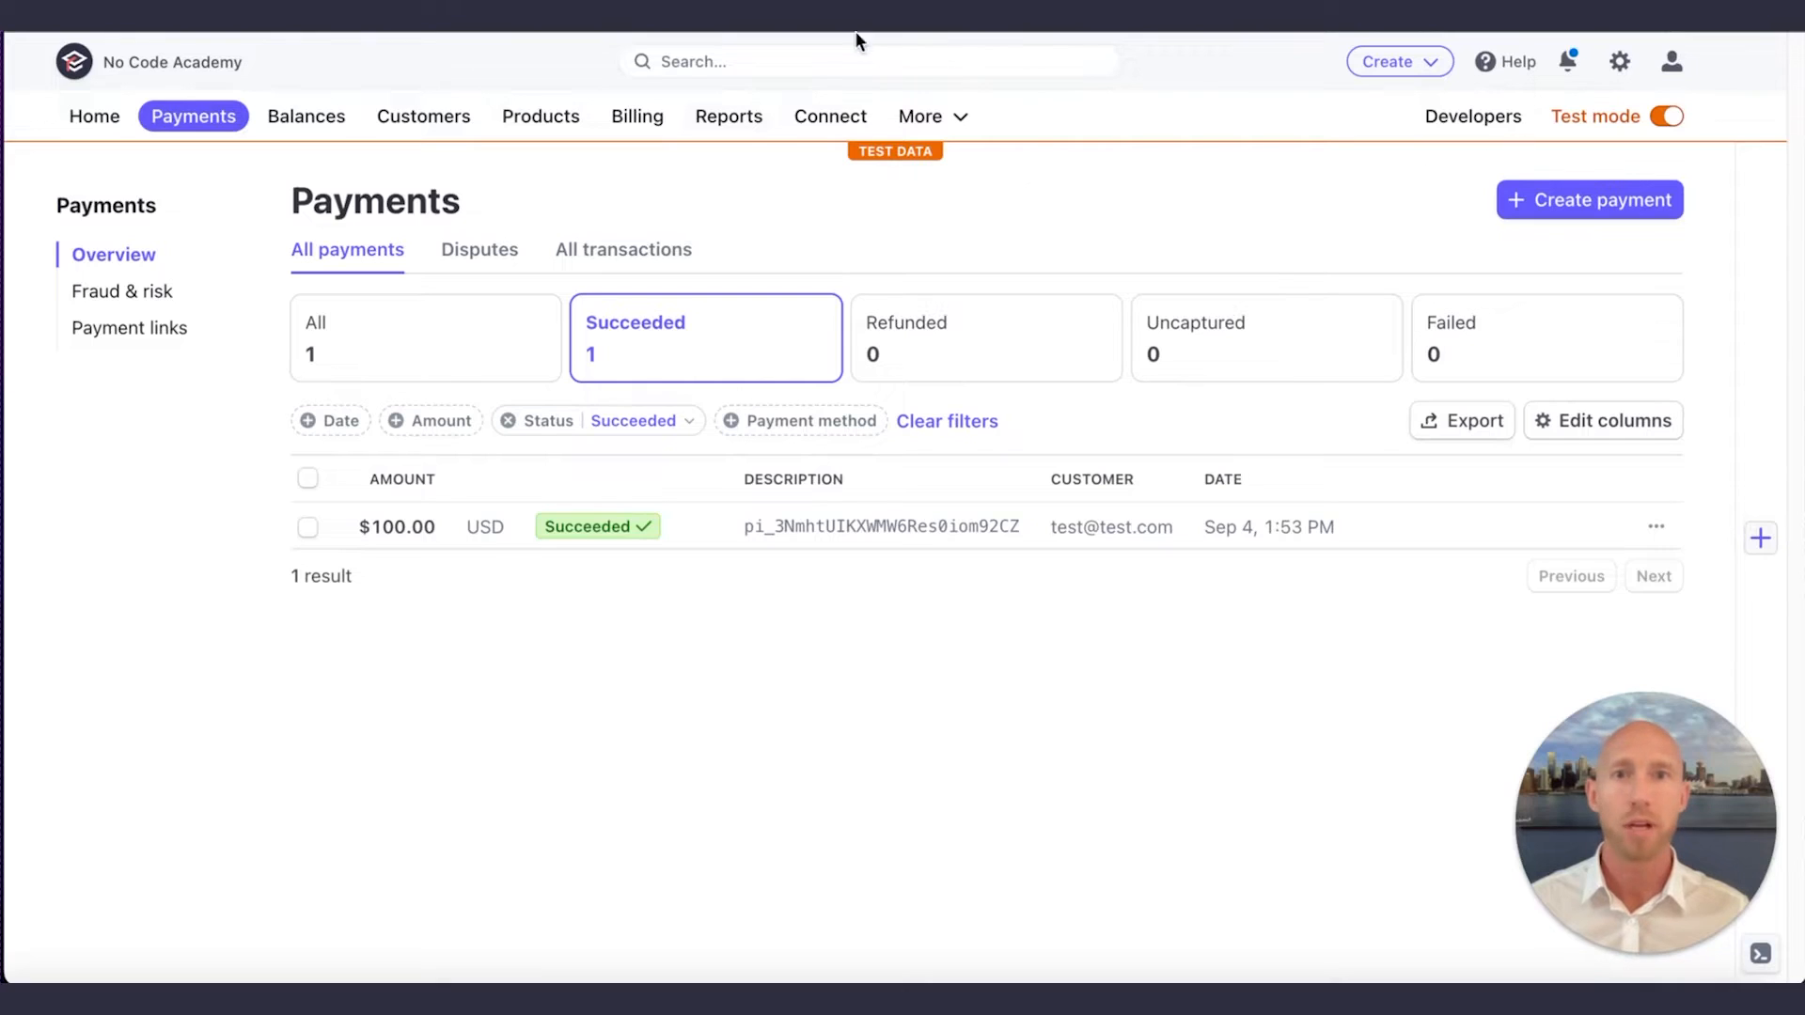
# Step: Delete the old stripetest initialize webhook endpoint from Stripe's Webhooks page
pyautogui.click(1472, 116)
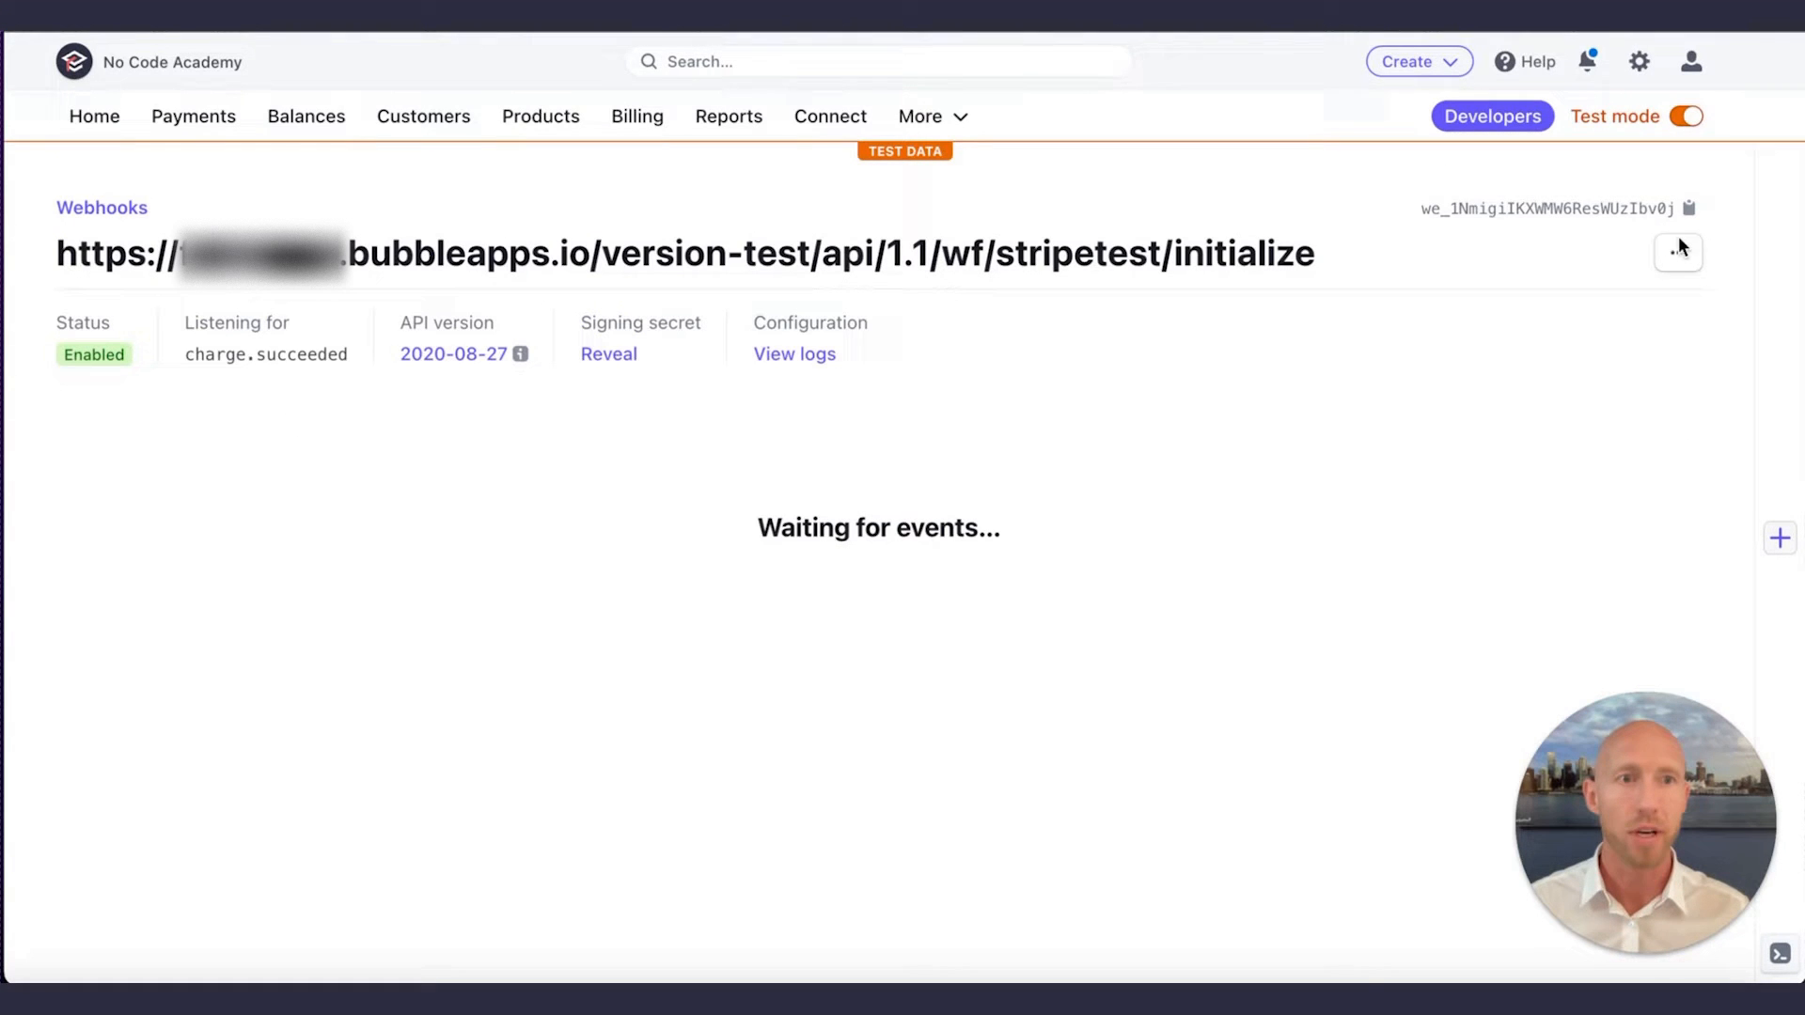
pyautogui.click(1677, 252)
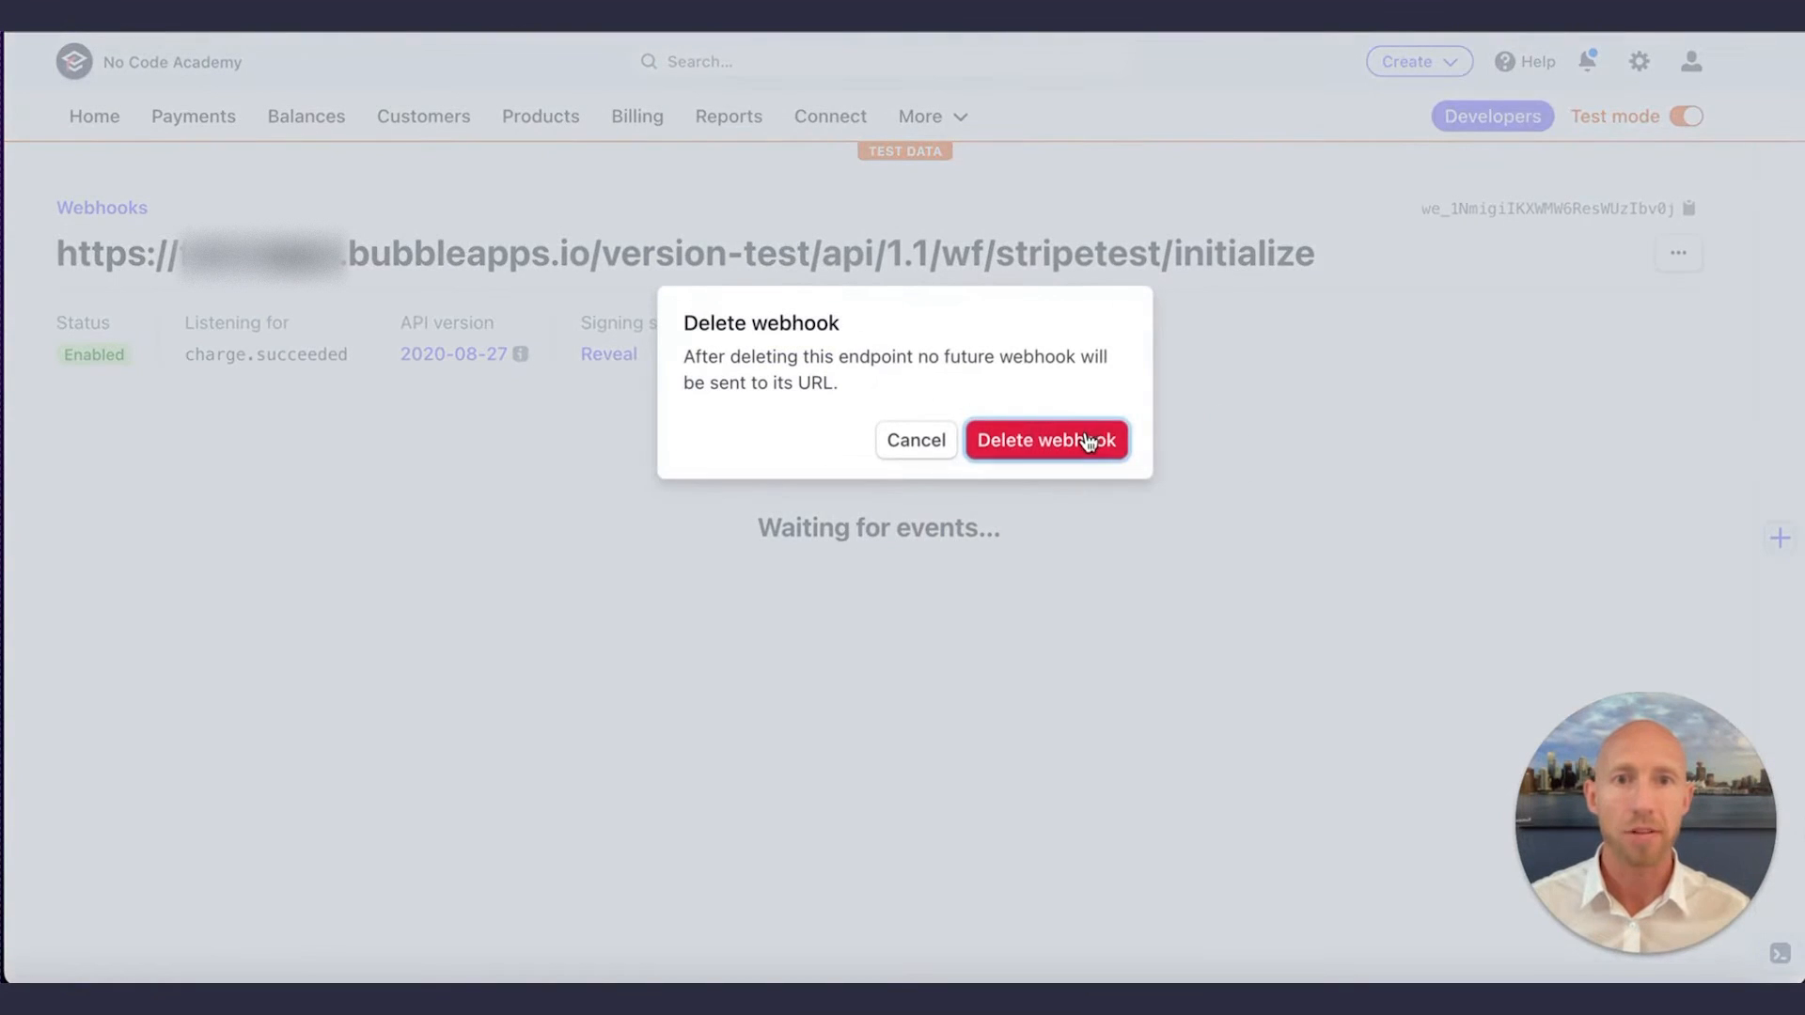
pyautogui.click(1045, 440)
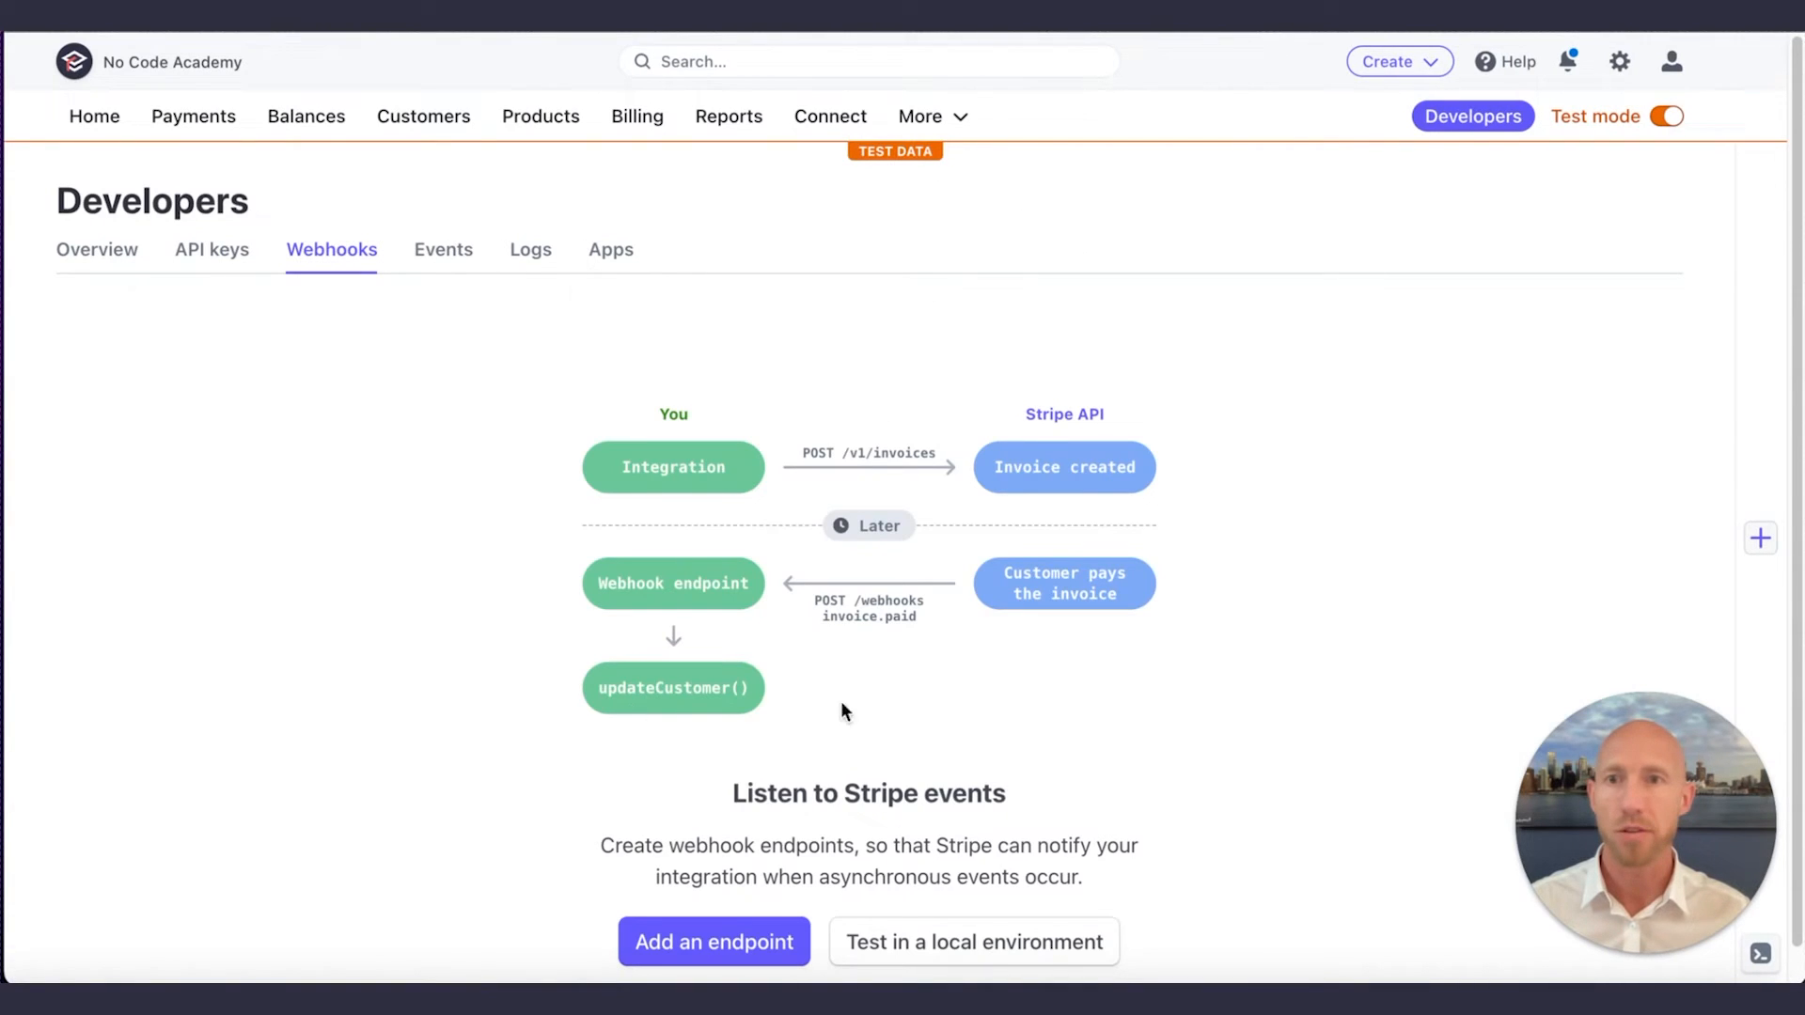
pyautogui.moveTo(1000, 401)
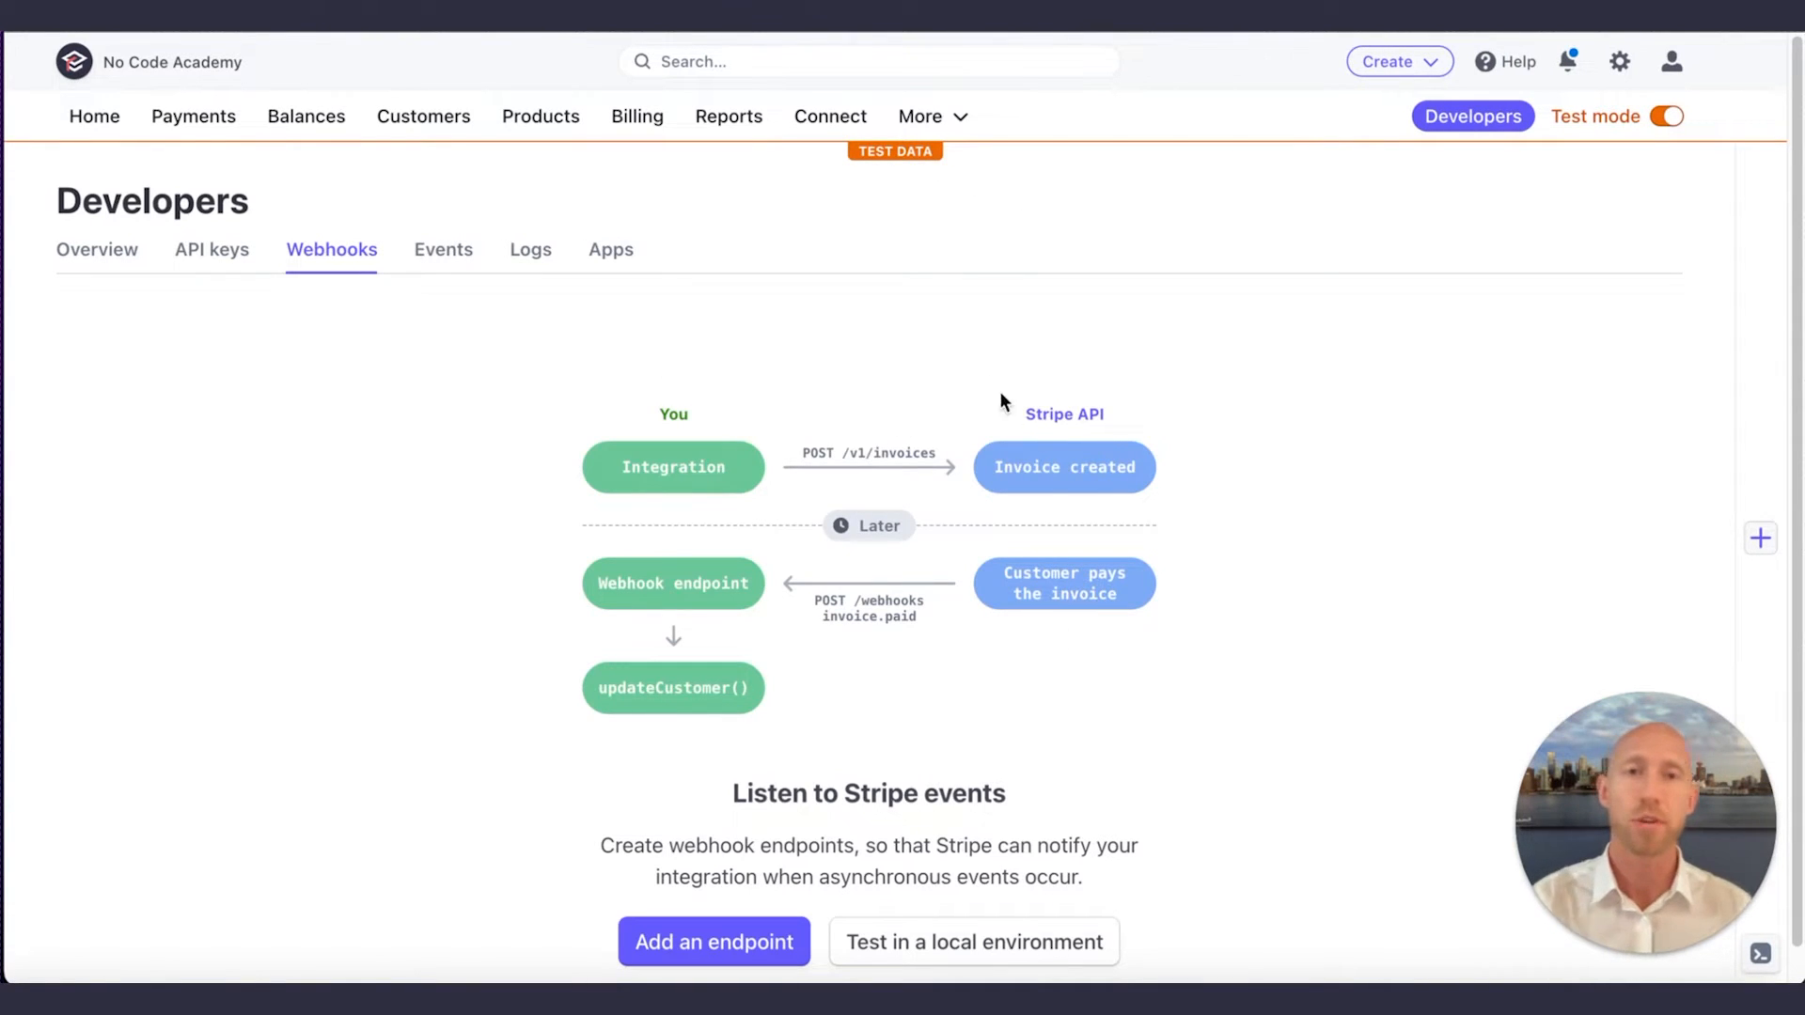
pyautogui.moveTo(982, 356)
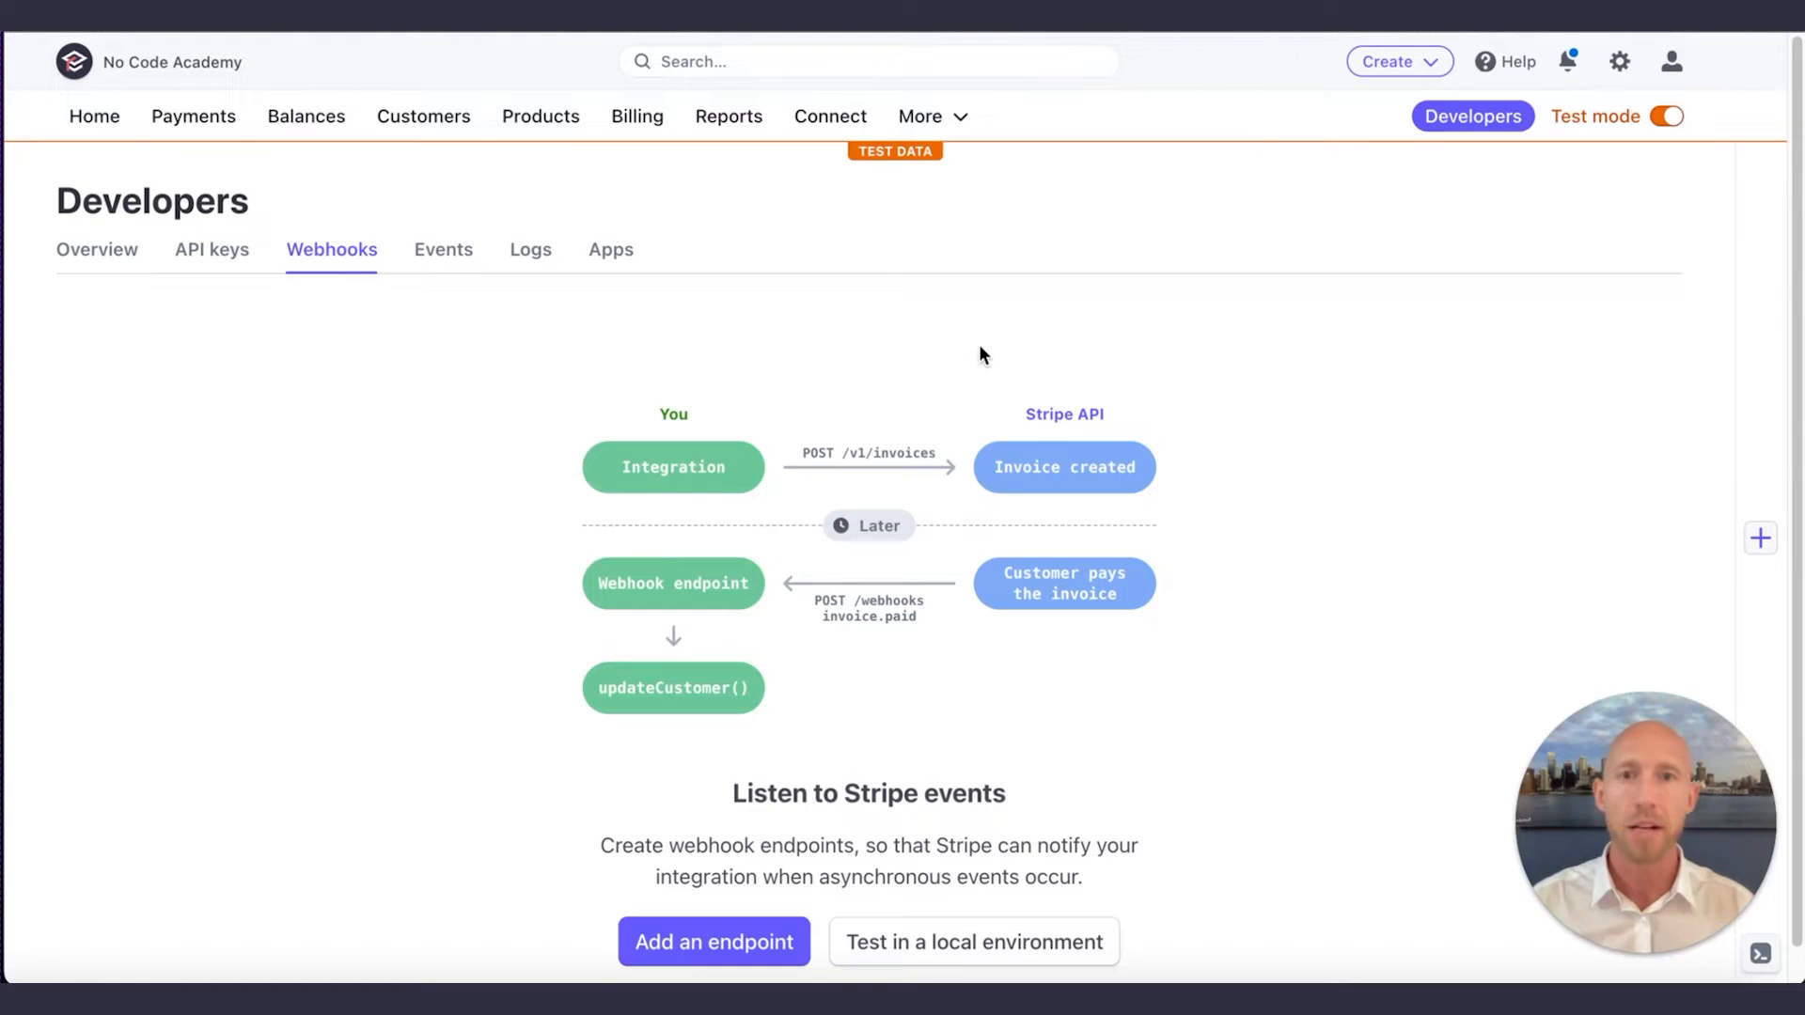
pyautogui.moveTo(818, 901)
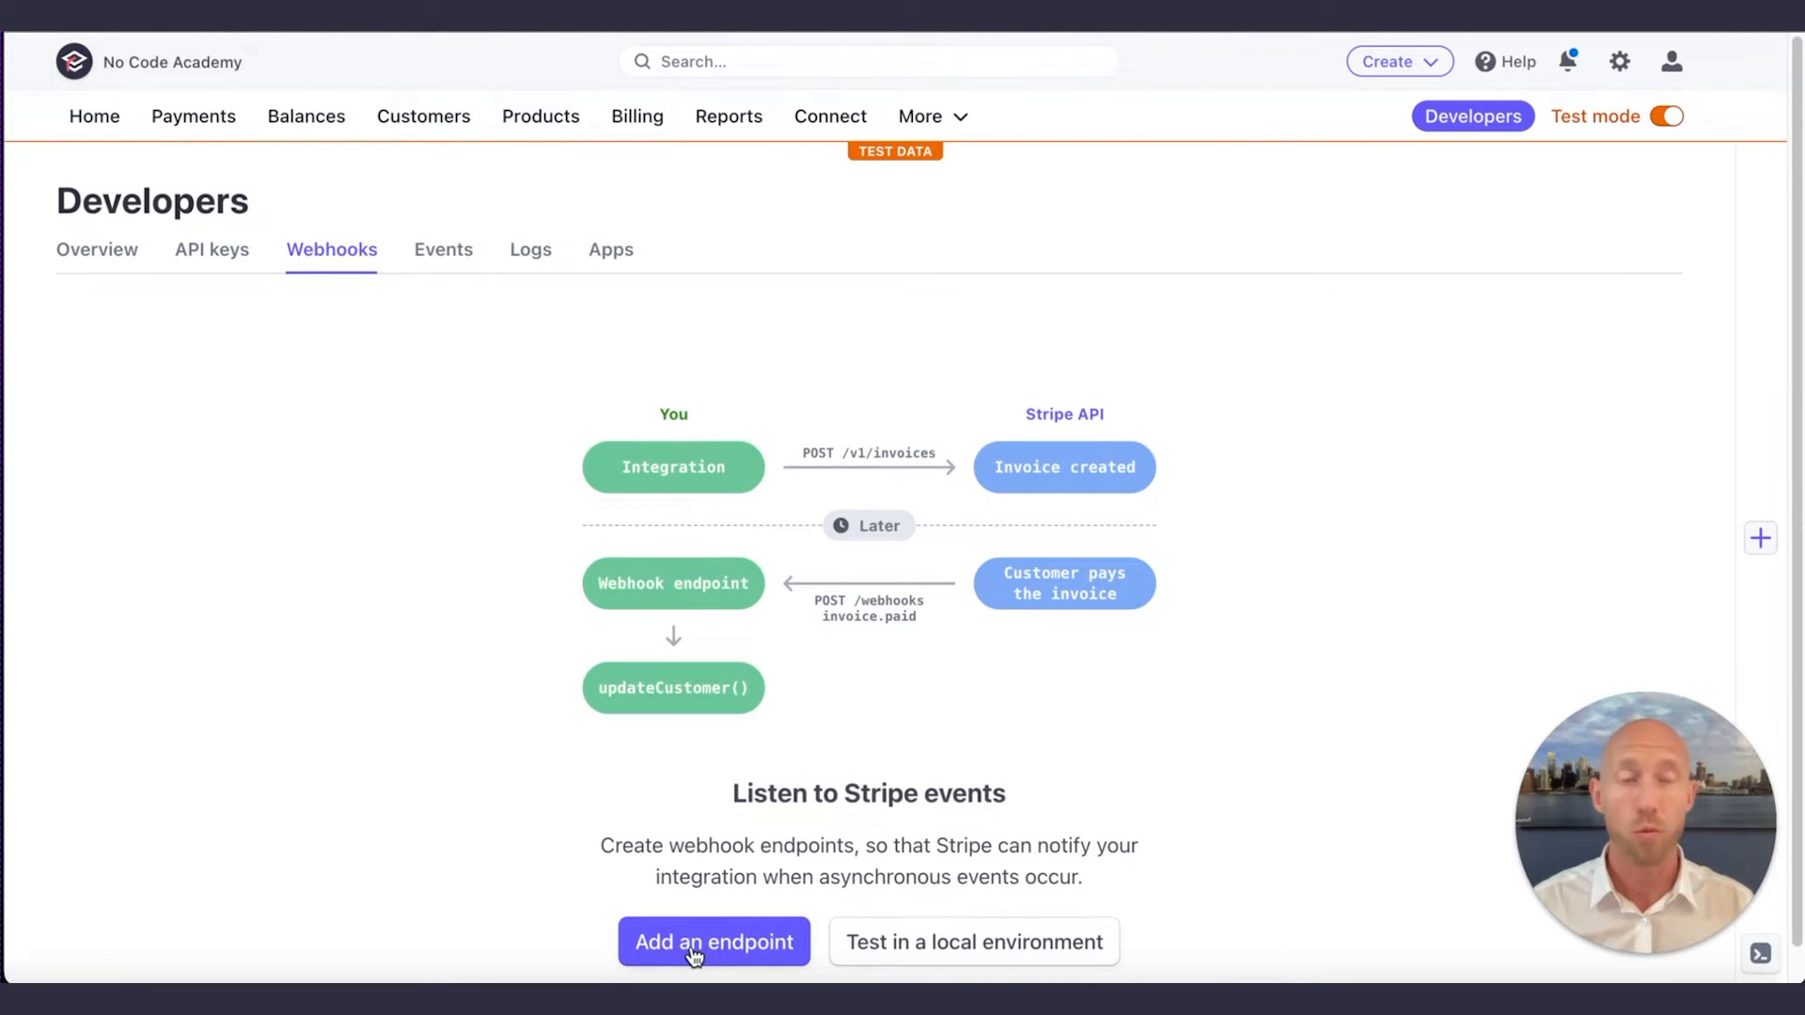
# Step: Add a new webhook endpoint for the stripetest initialize URL listening to charge.succeeded
pyautogui.click(712, 942)
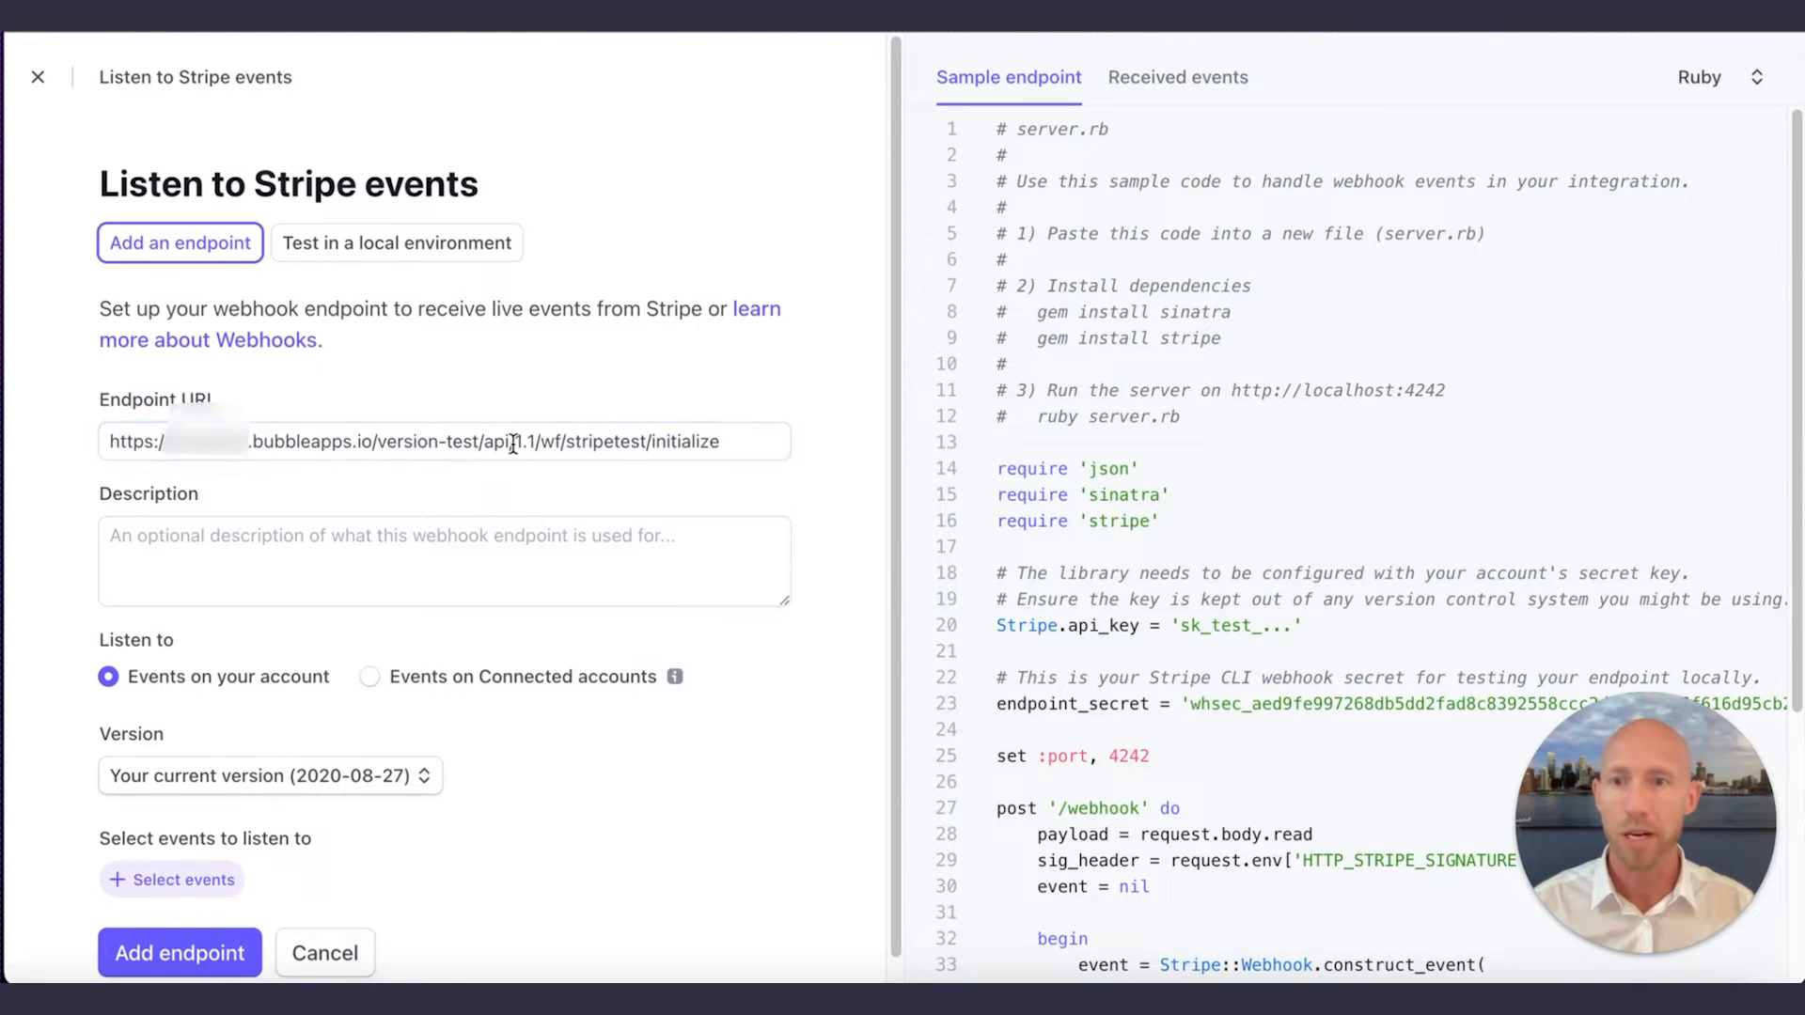
pyautogui.click(171, 880)
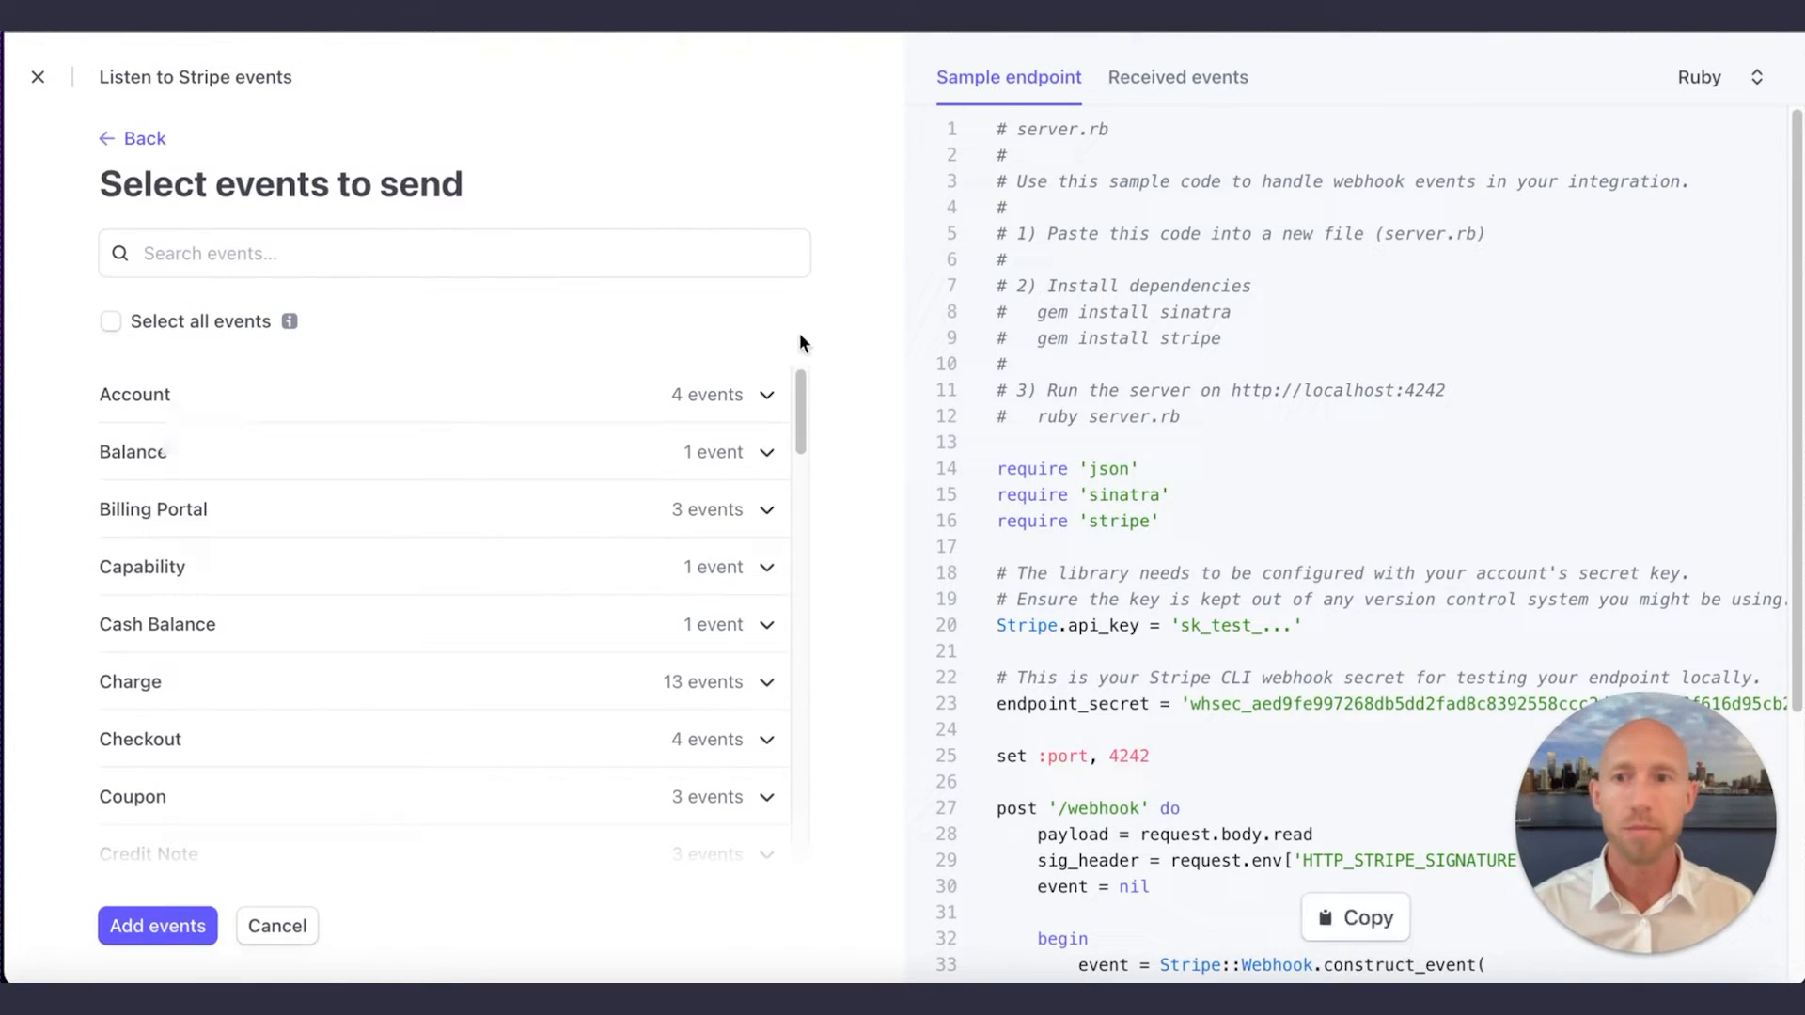
pyautogui.write('char')
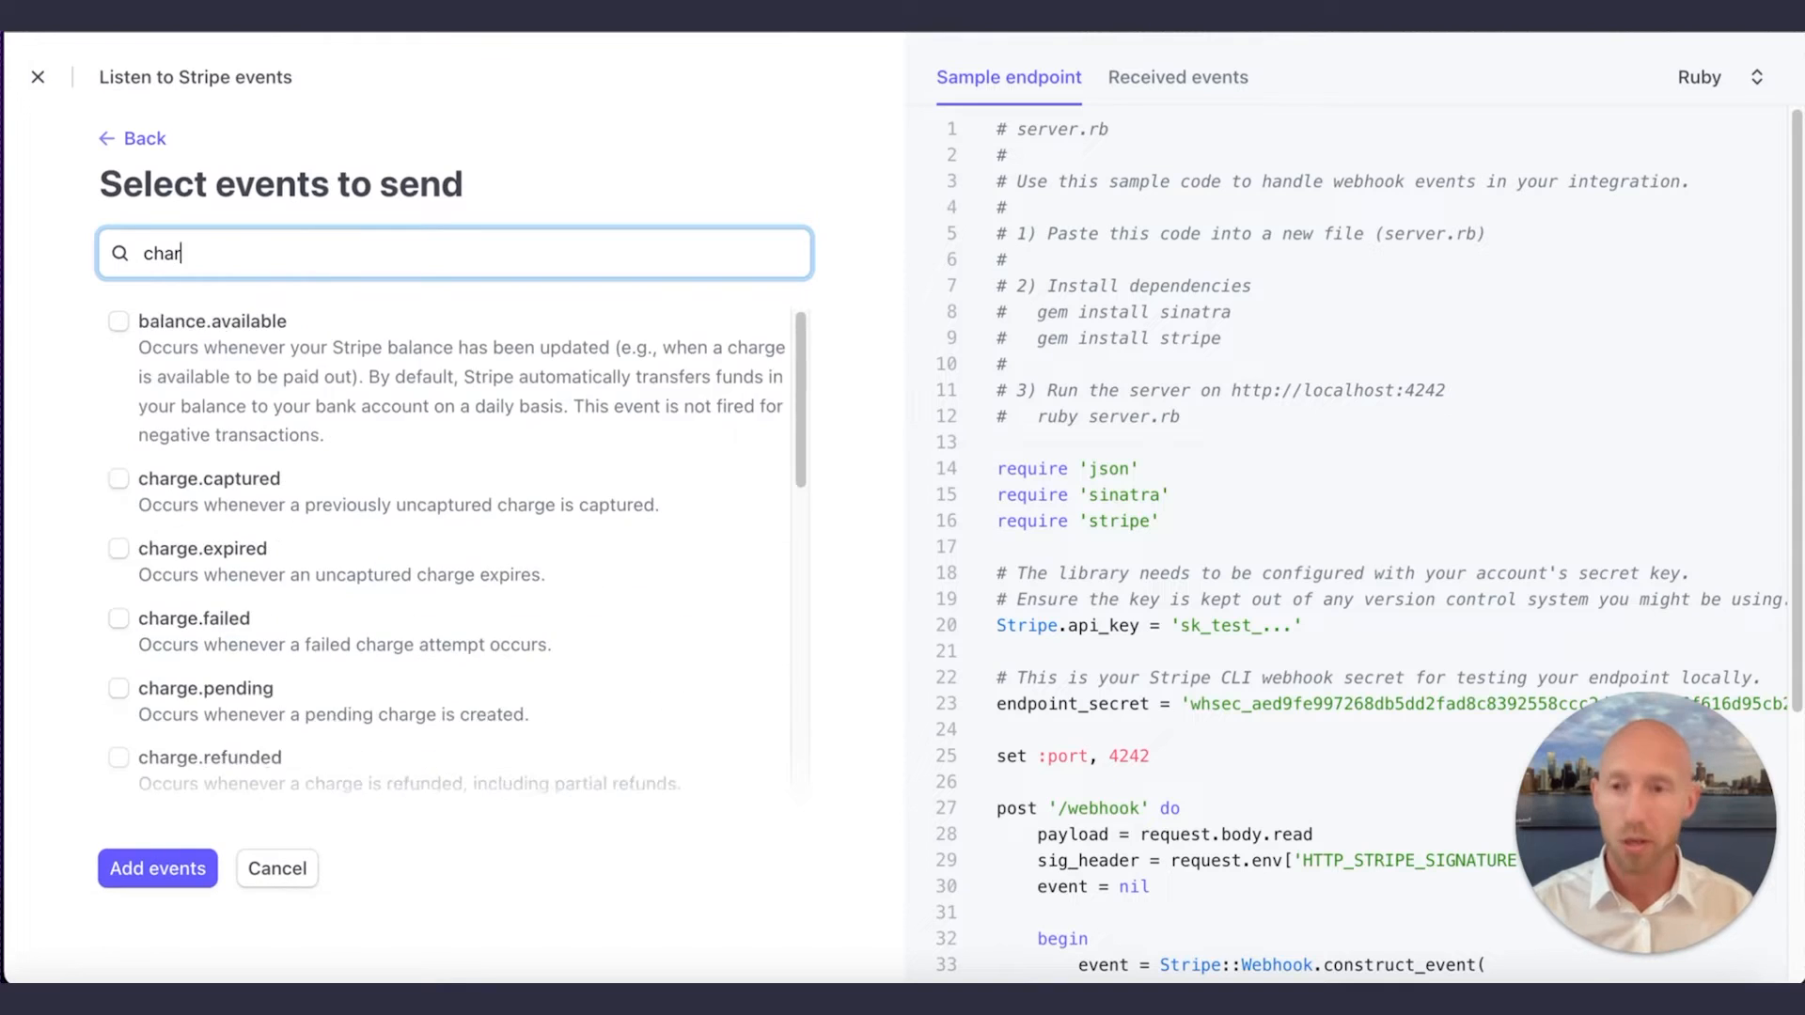
pyautogui.write('ge')
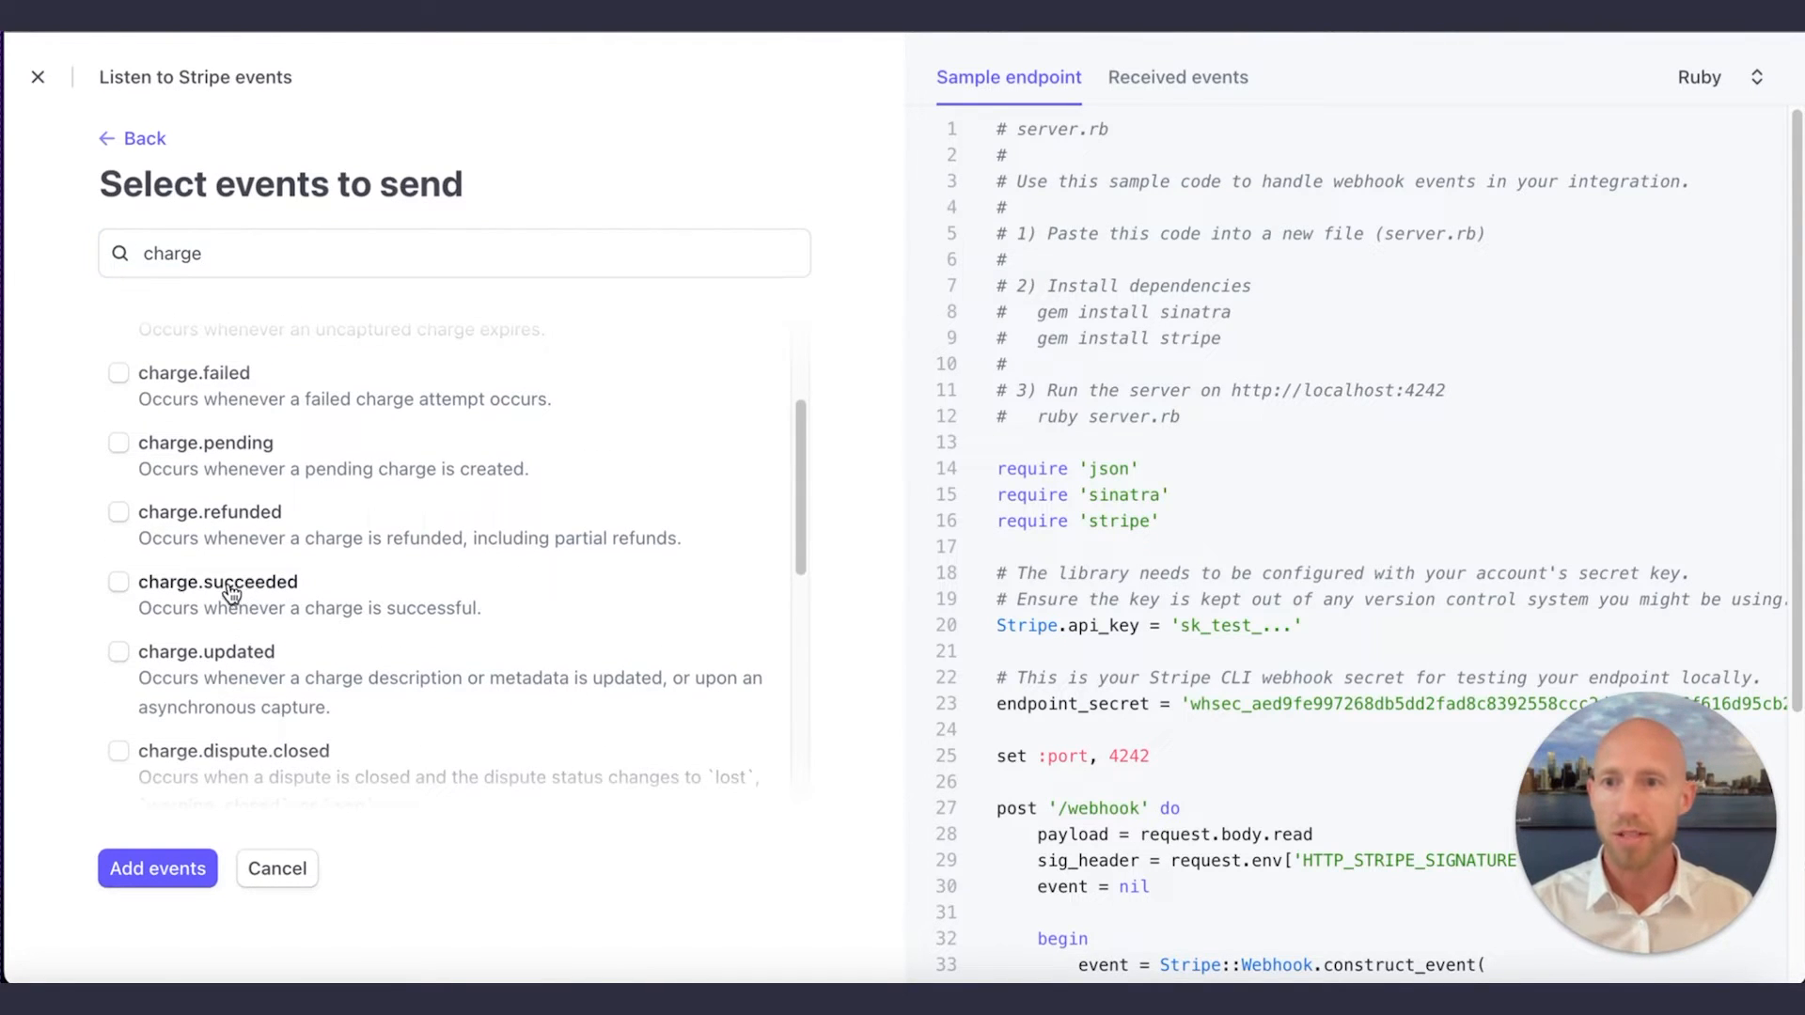
pyautogui.click(118, 581)
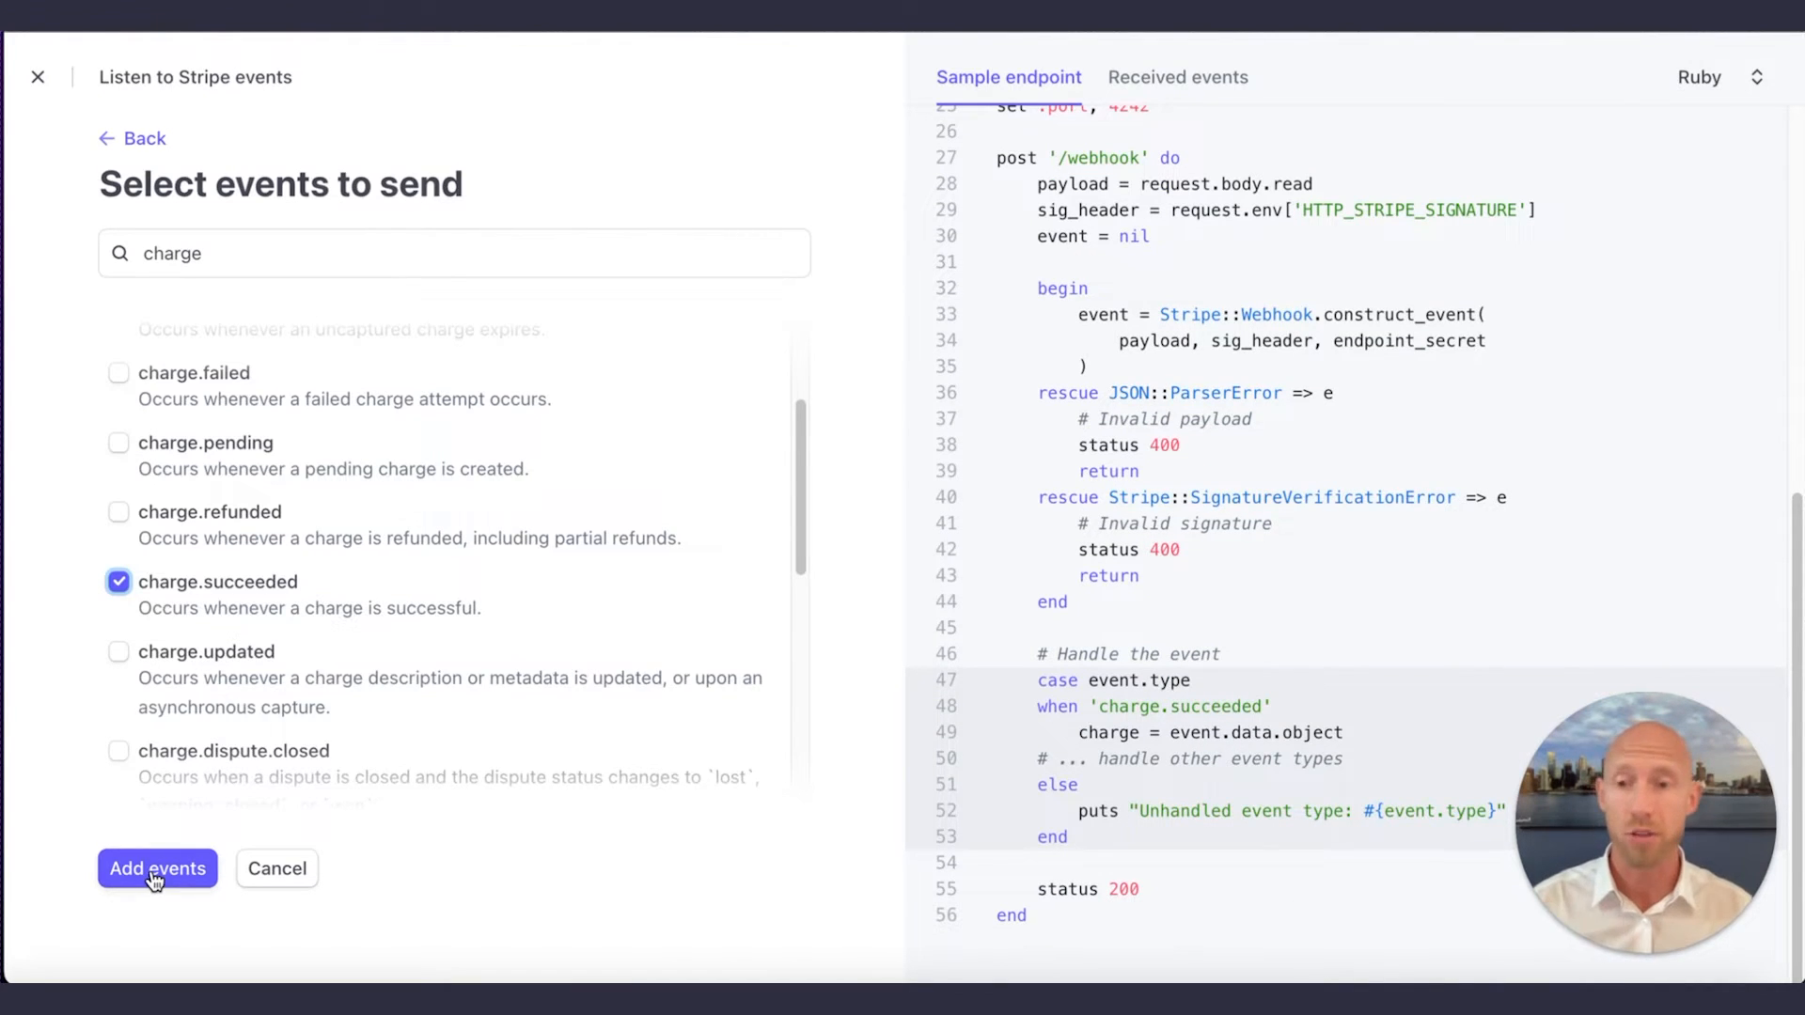
pyautogui.click(156, 868)
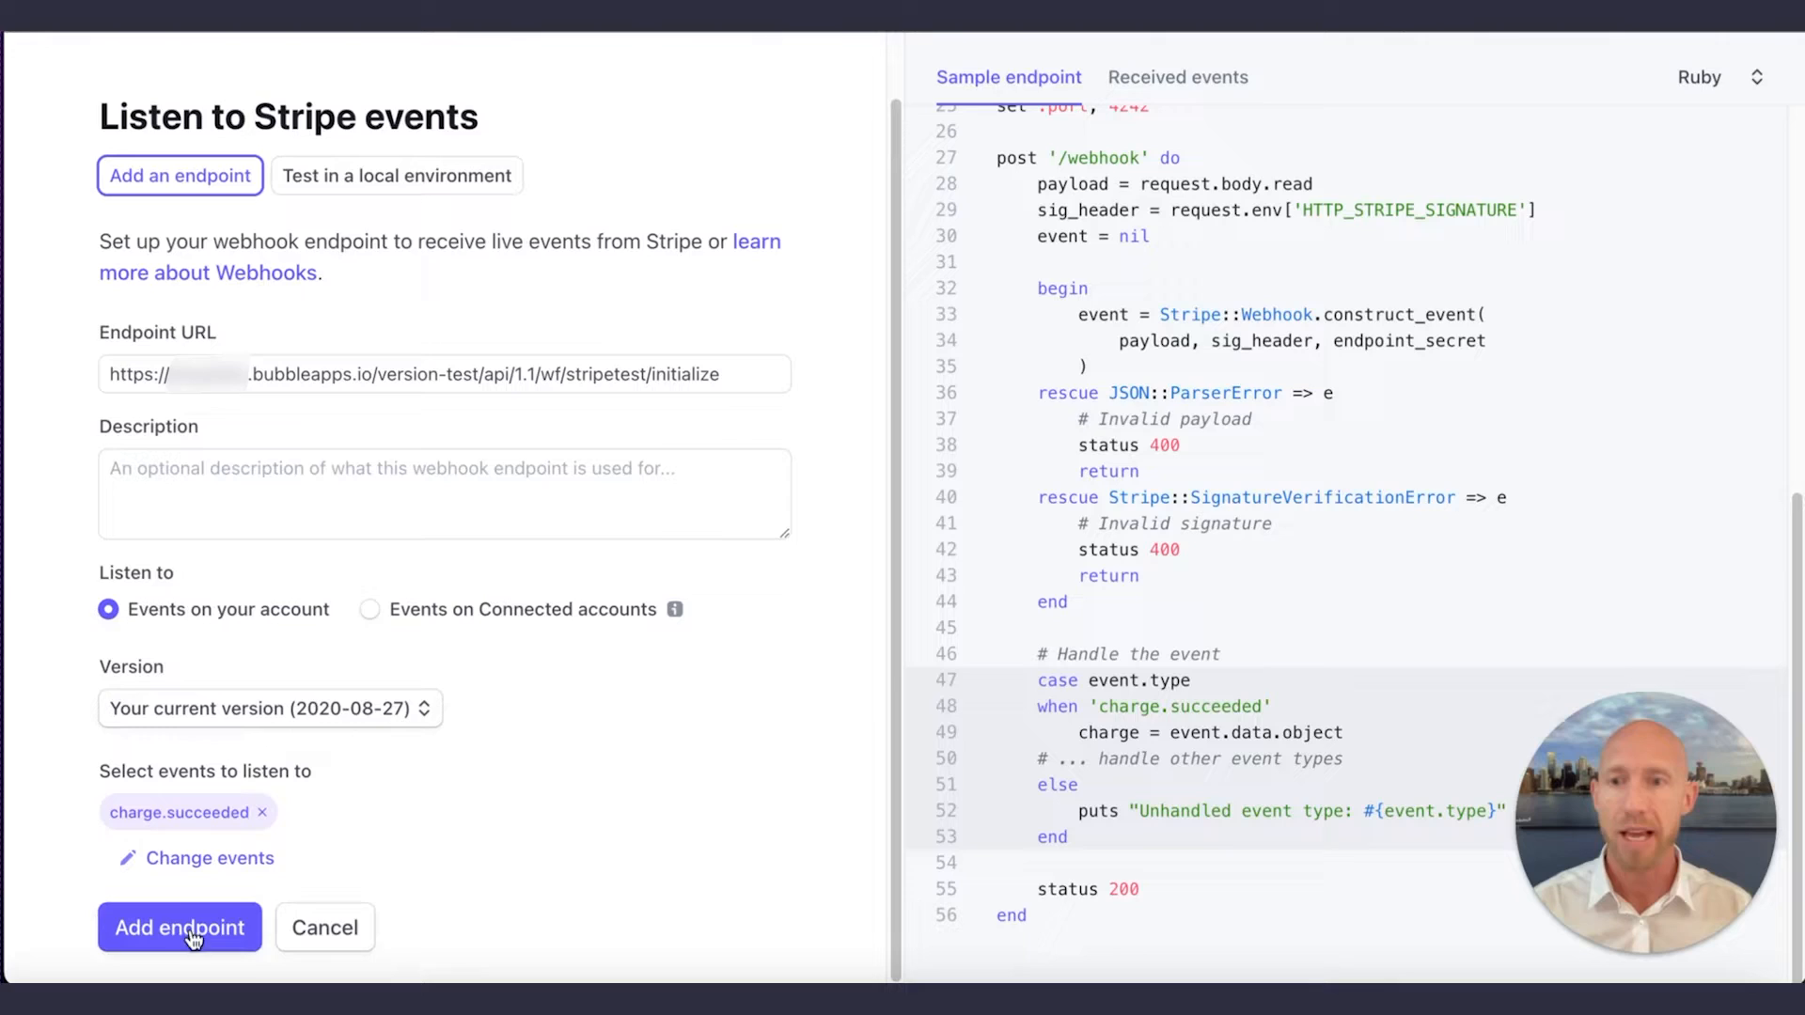
pyautogui.click(181, 927)
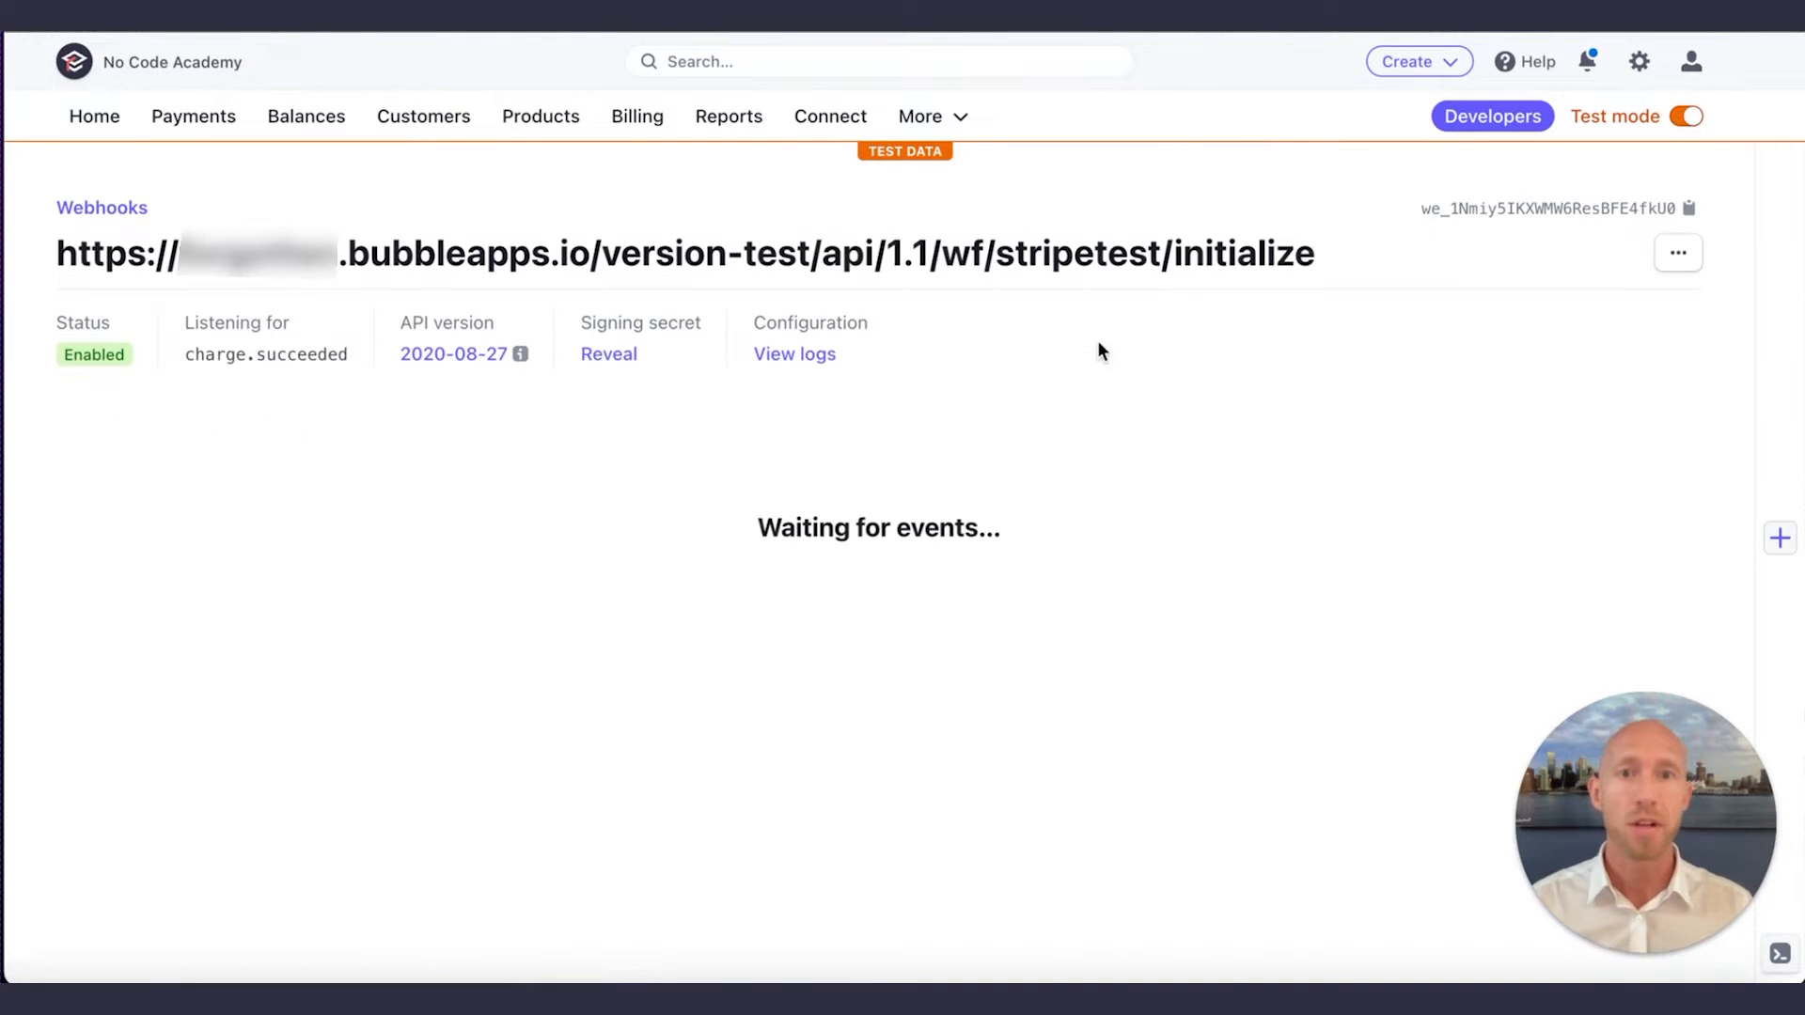
# Step: Glance at the new endpoint's URL, then go to the Payments overview
pyautogui.tripleClick(684, 254)
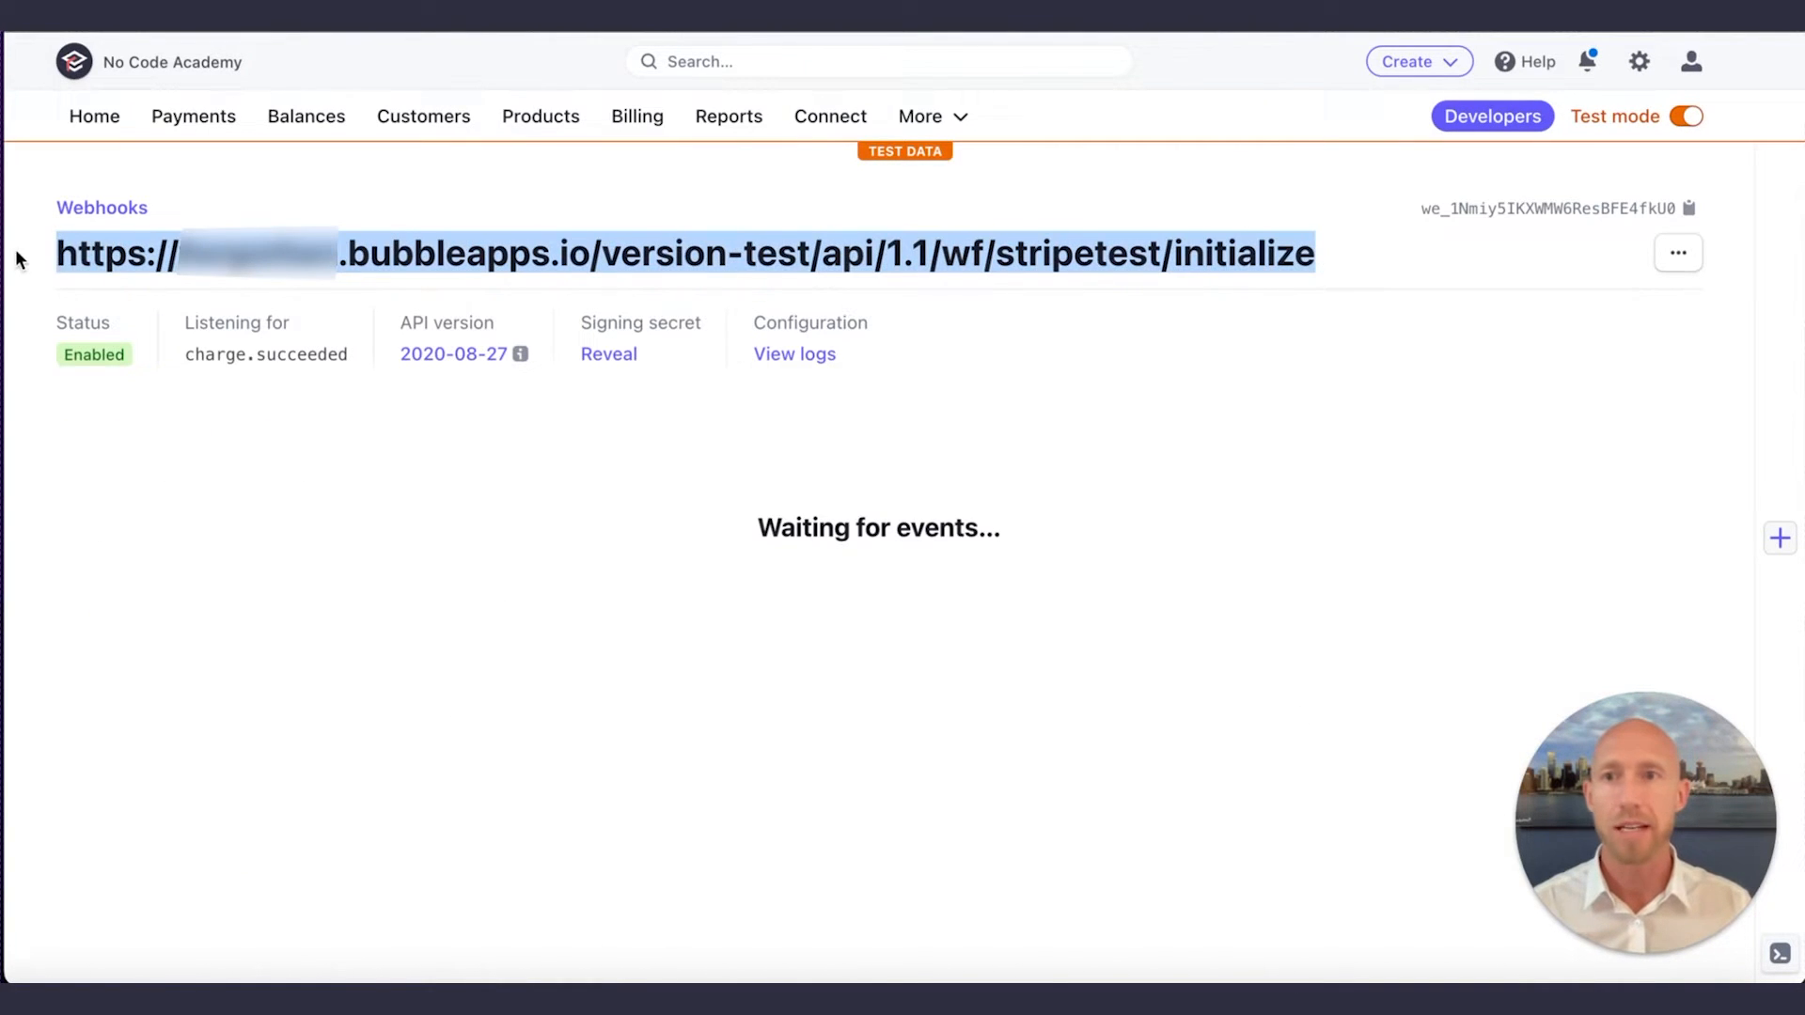
pyautogui.click(1058, 237)
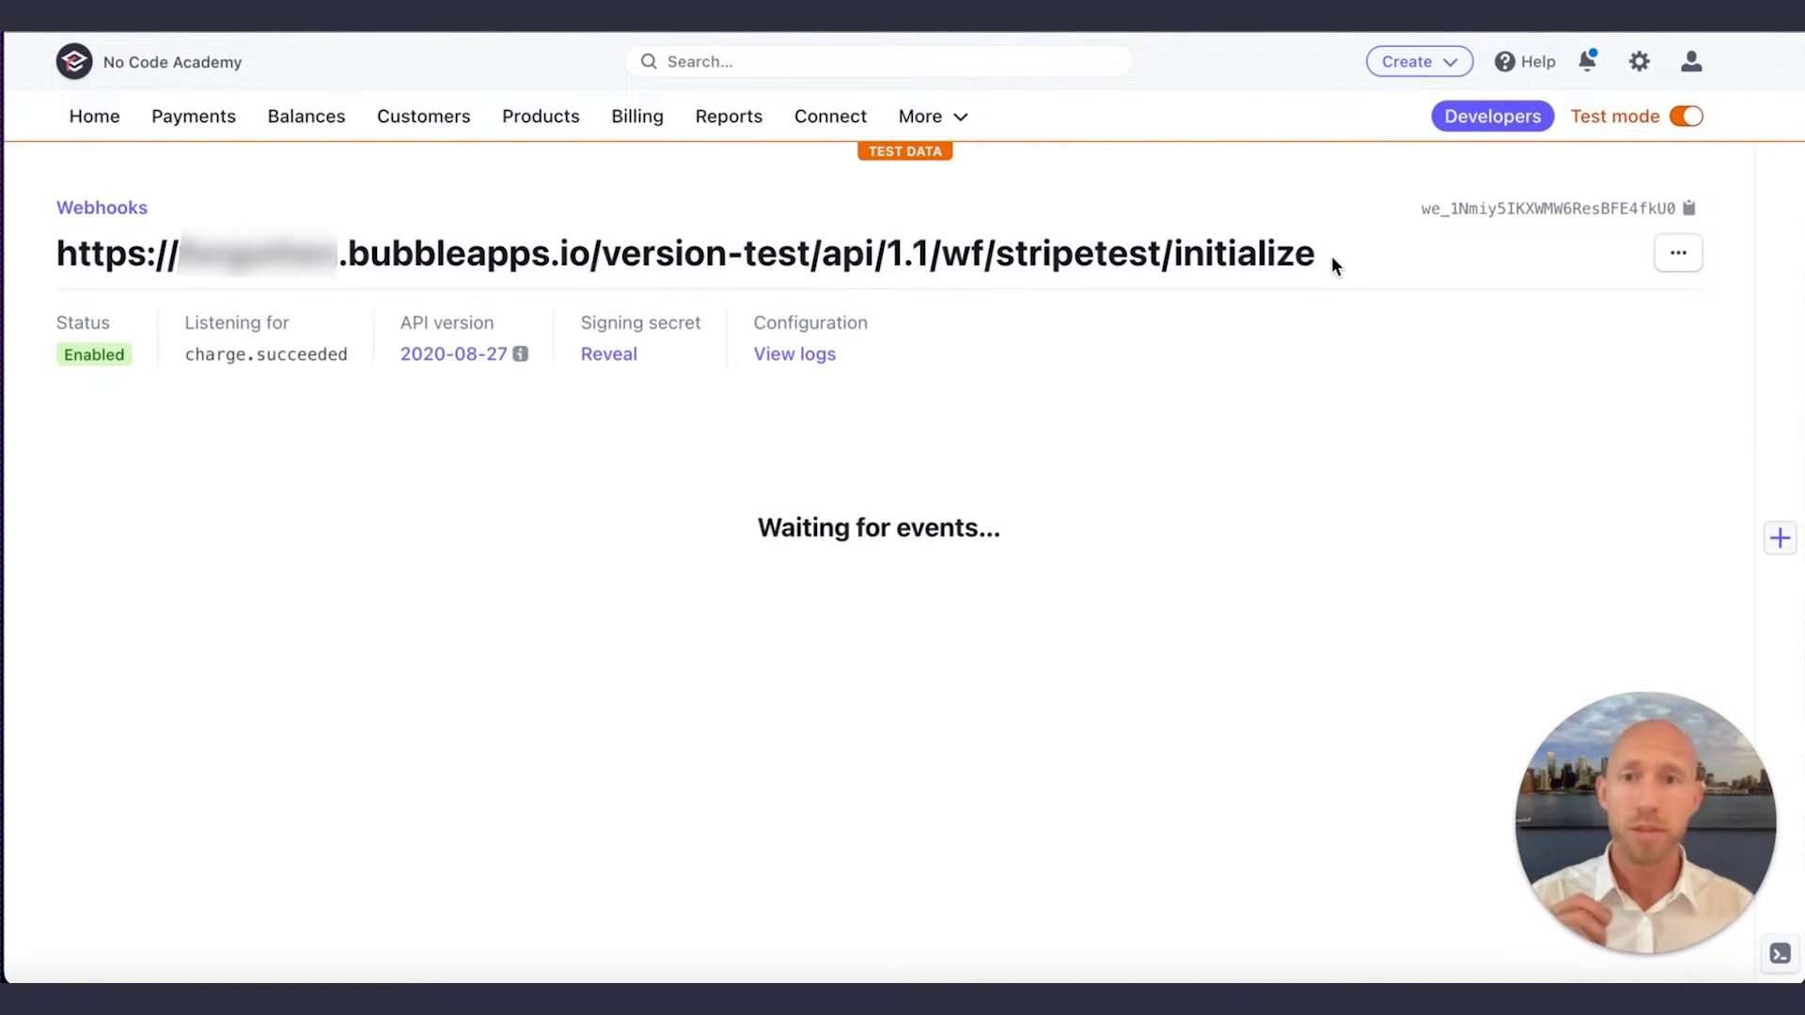
pyautogui.moveTo(1028, 547)
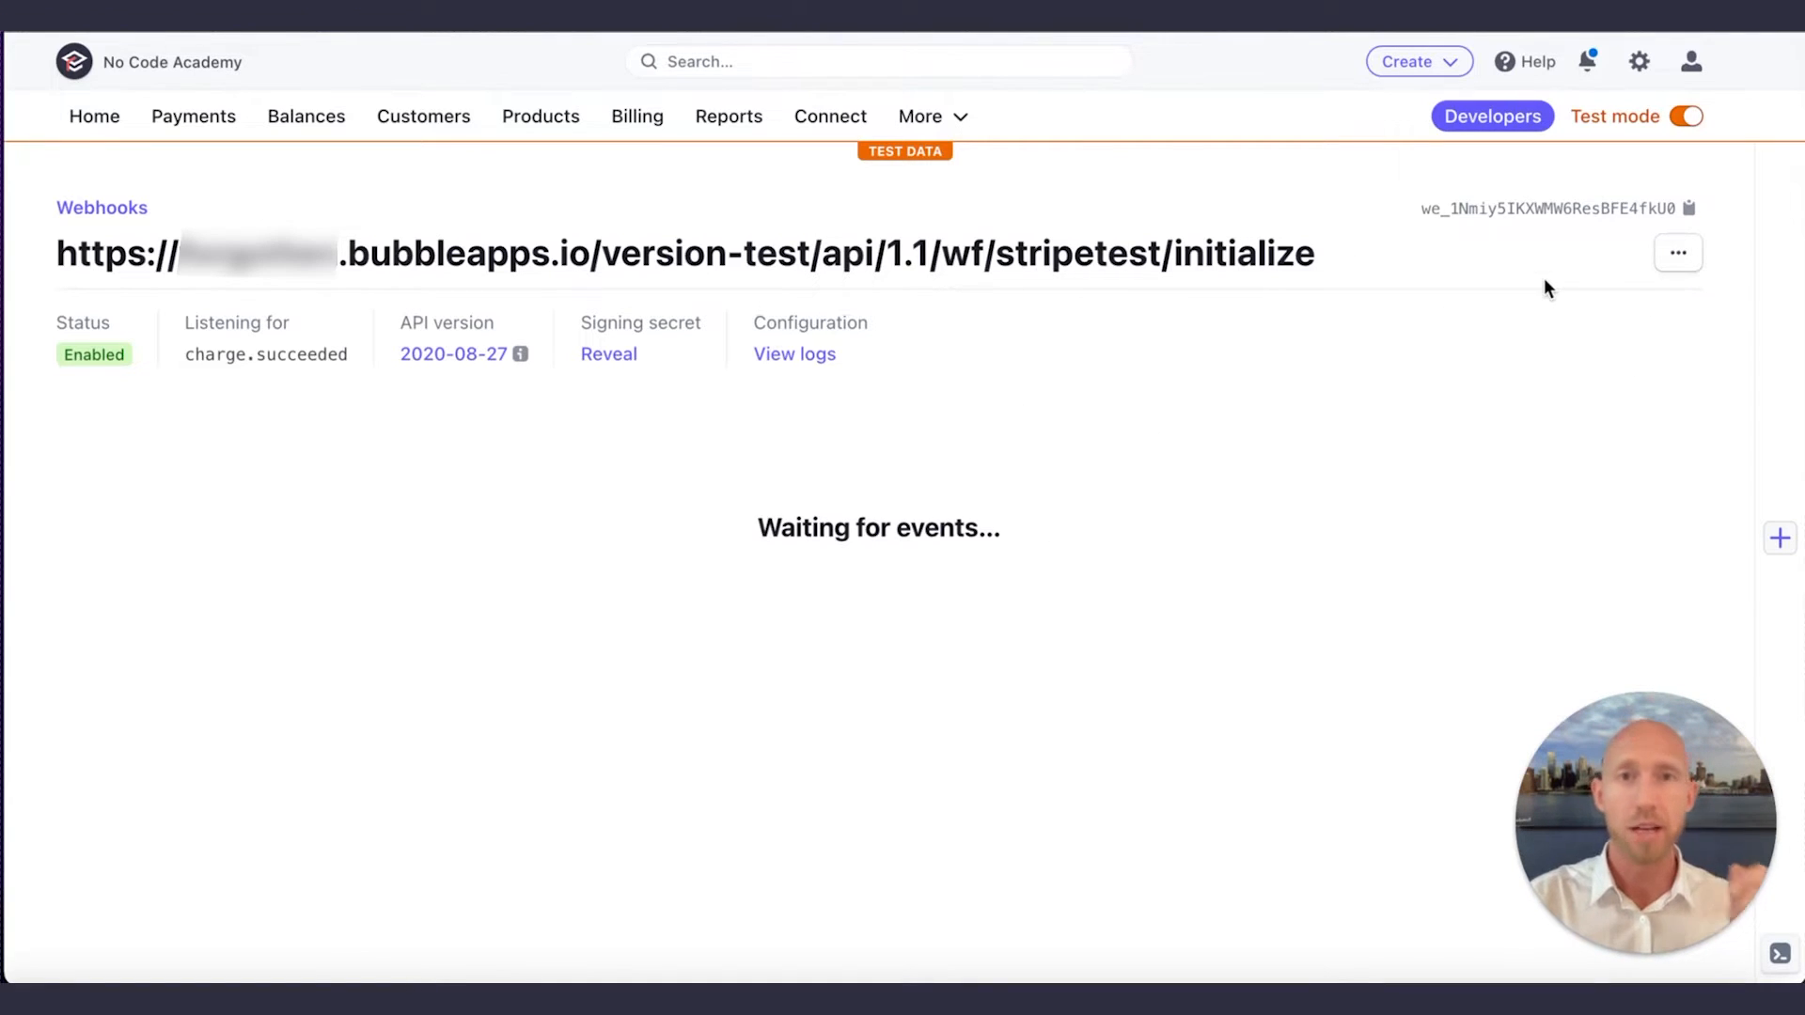
pyautogui.click(192, 115)
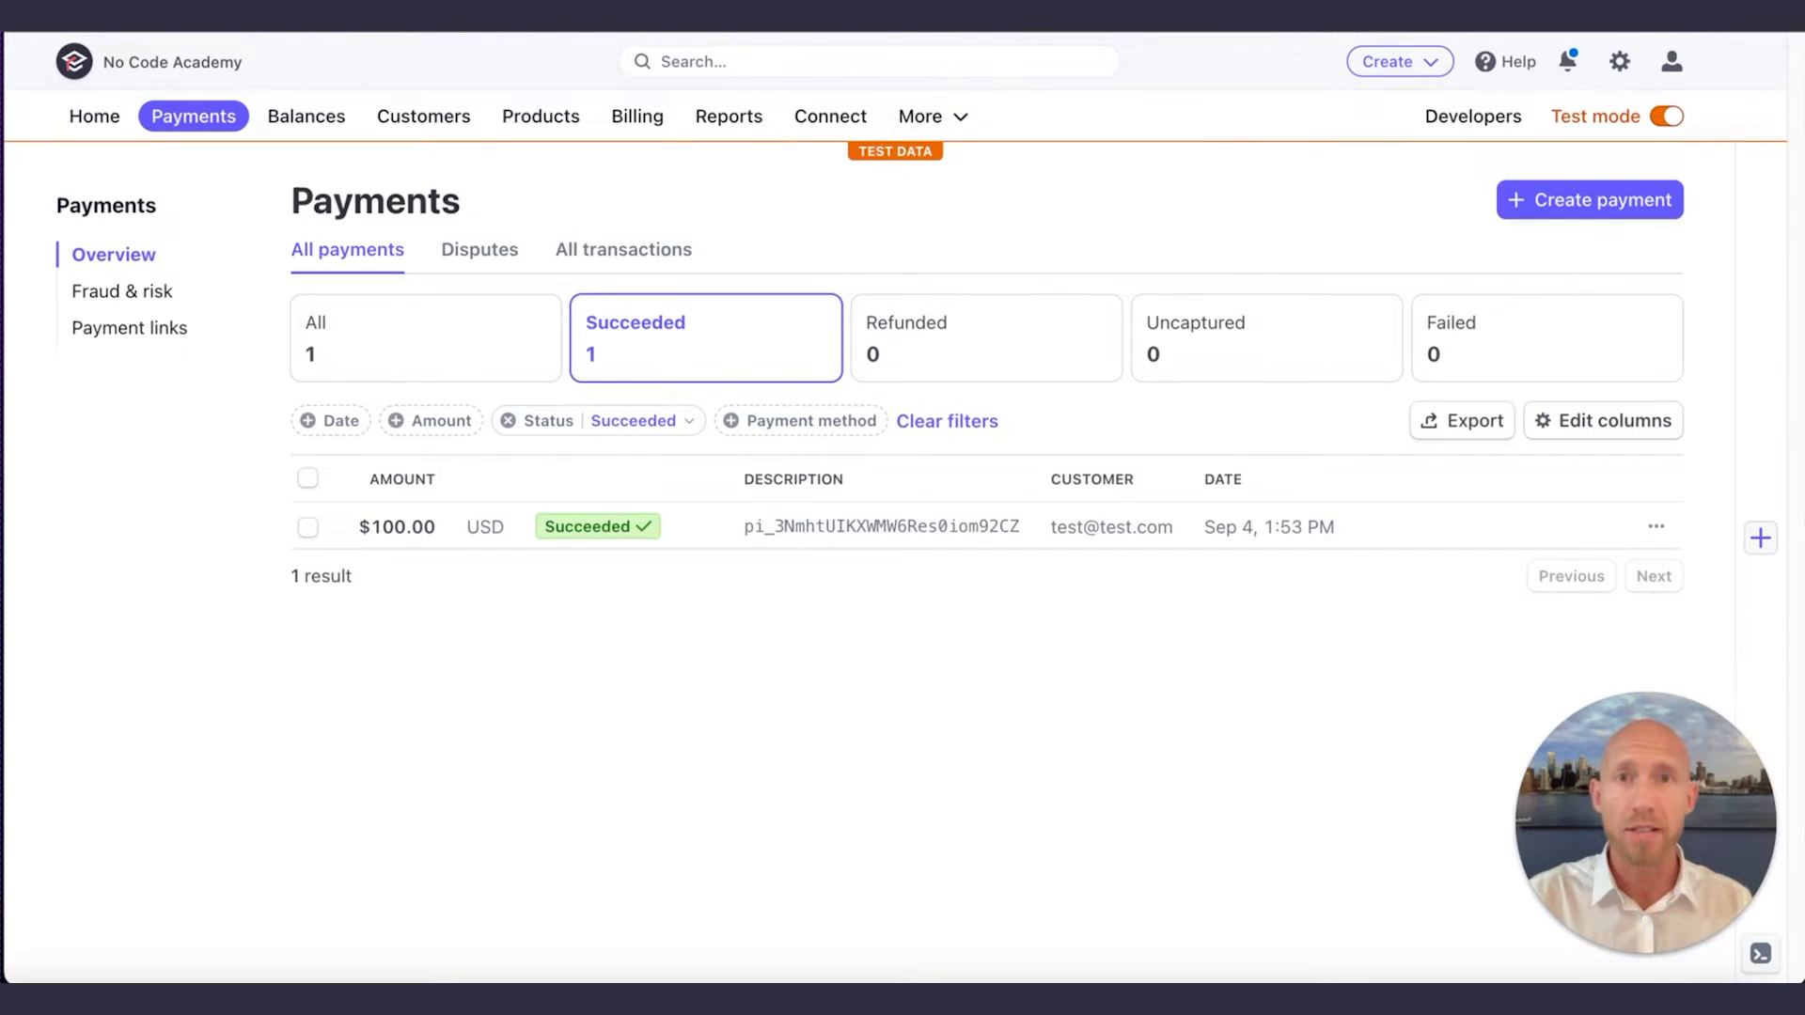
# Step: Create a payment link titled 'Test API Payment' with a $150.00 preset amount
pyautogui.click(130, 327)
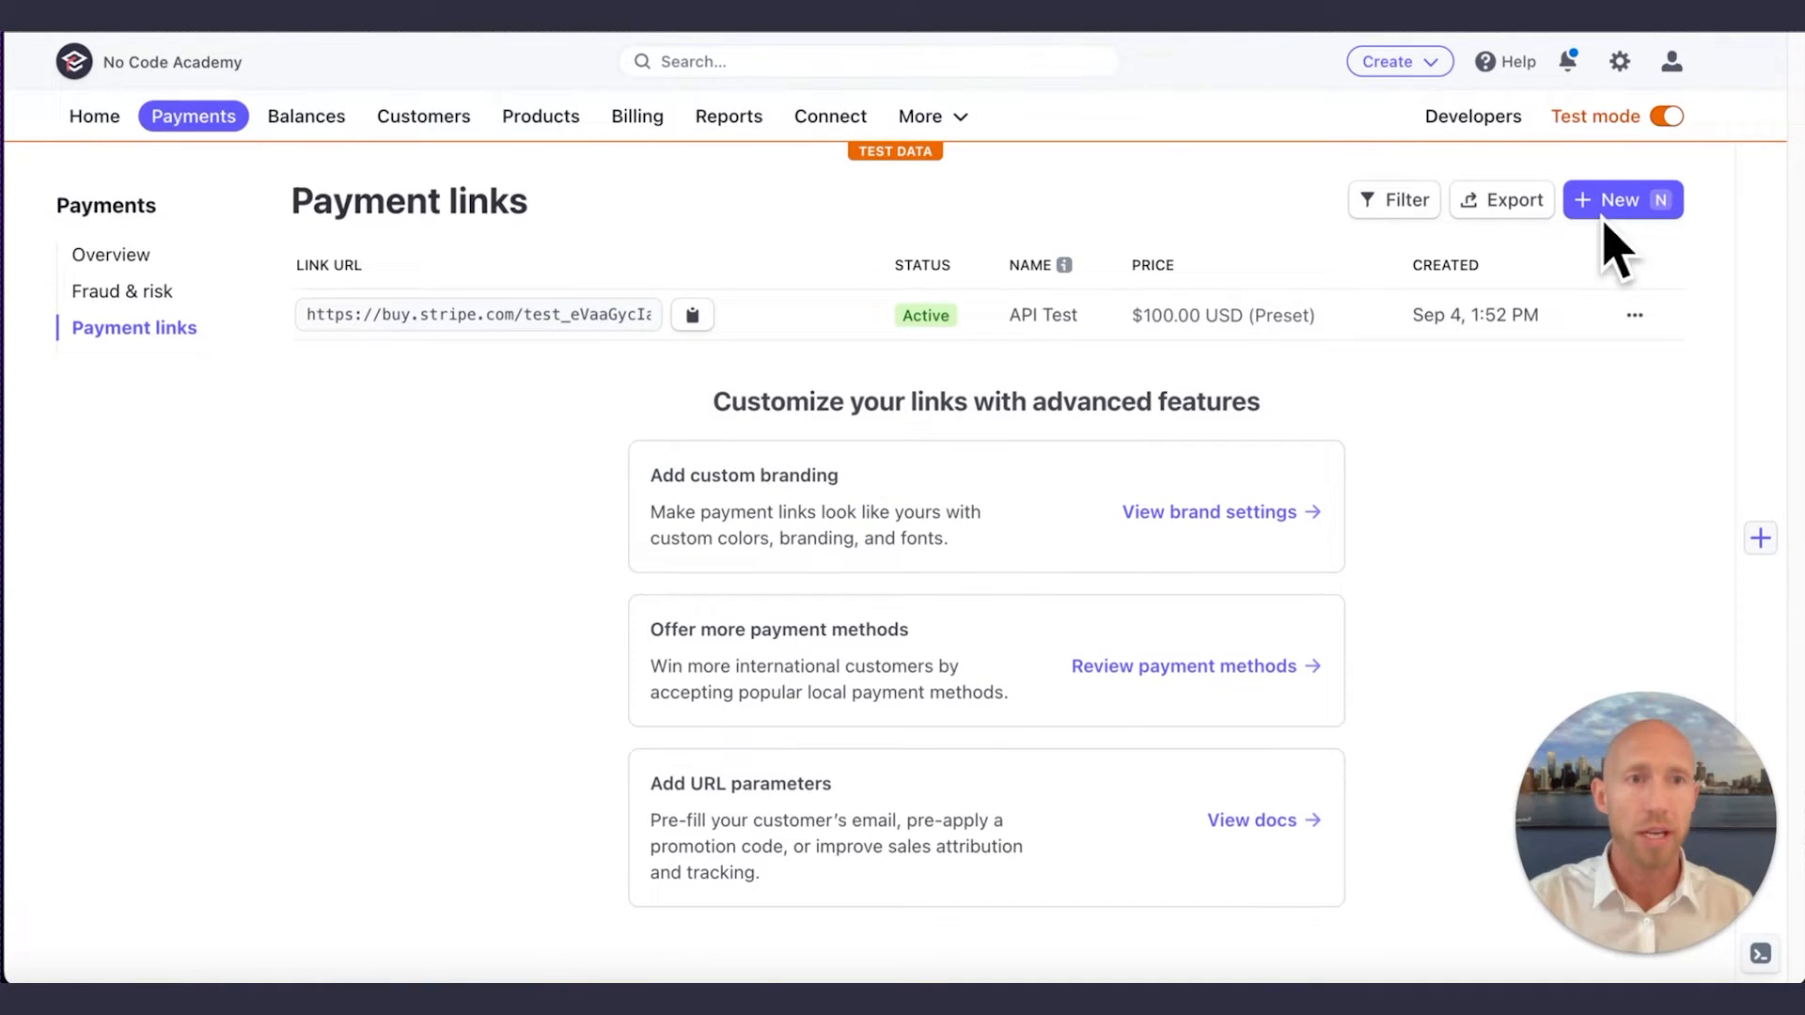
pyautogui.click(1623, 200)
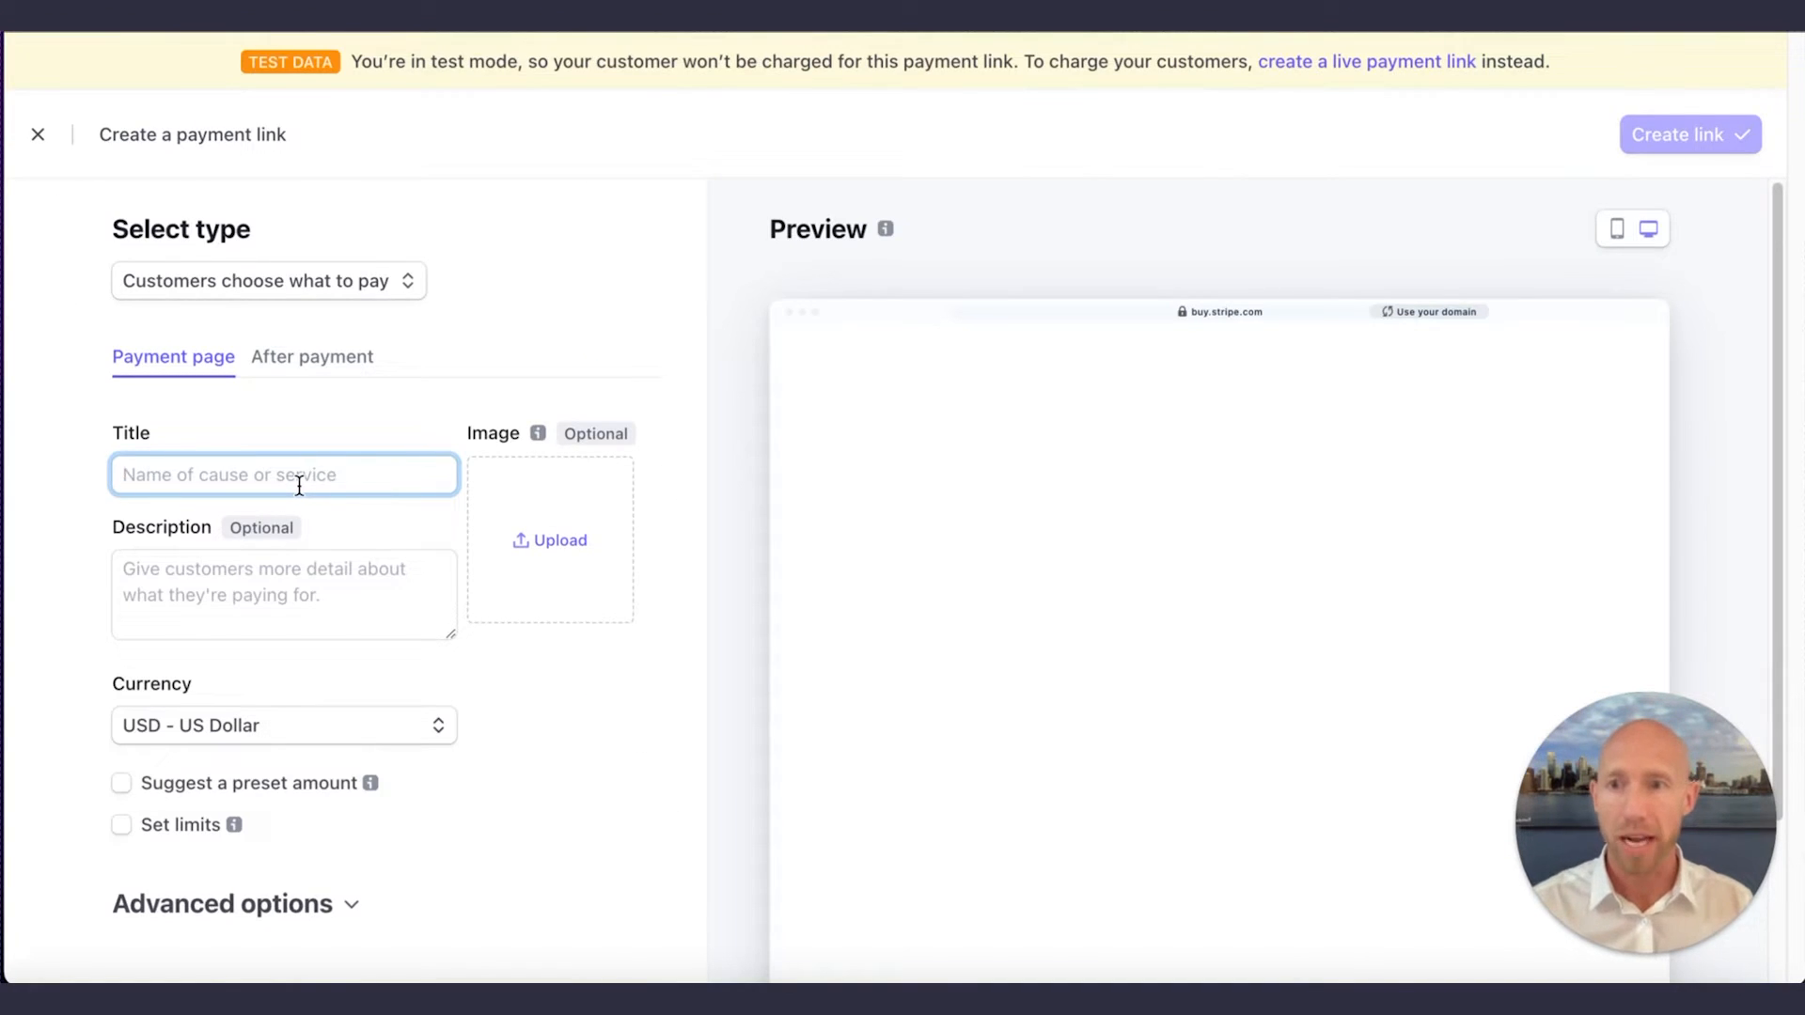
pyautogui.write('Test API Payment')
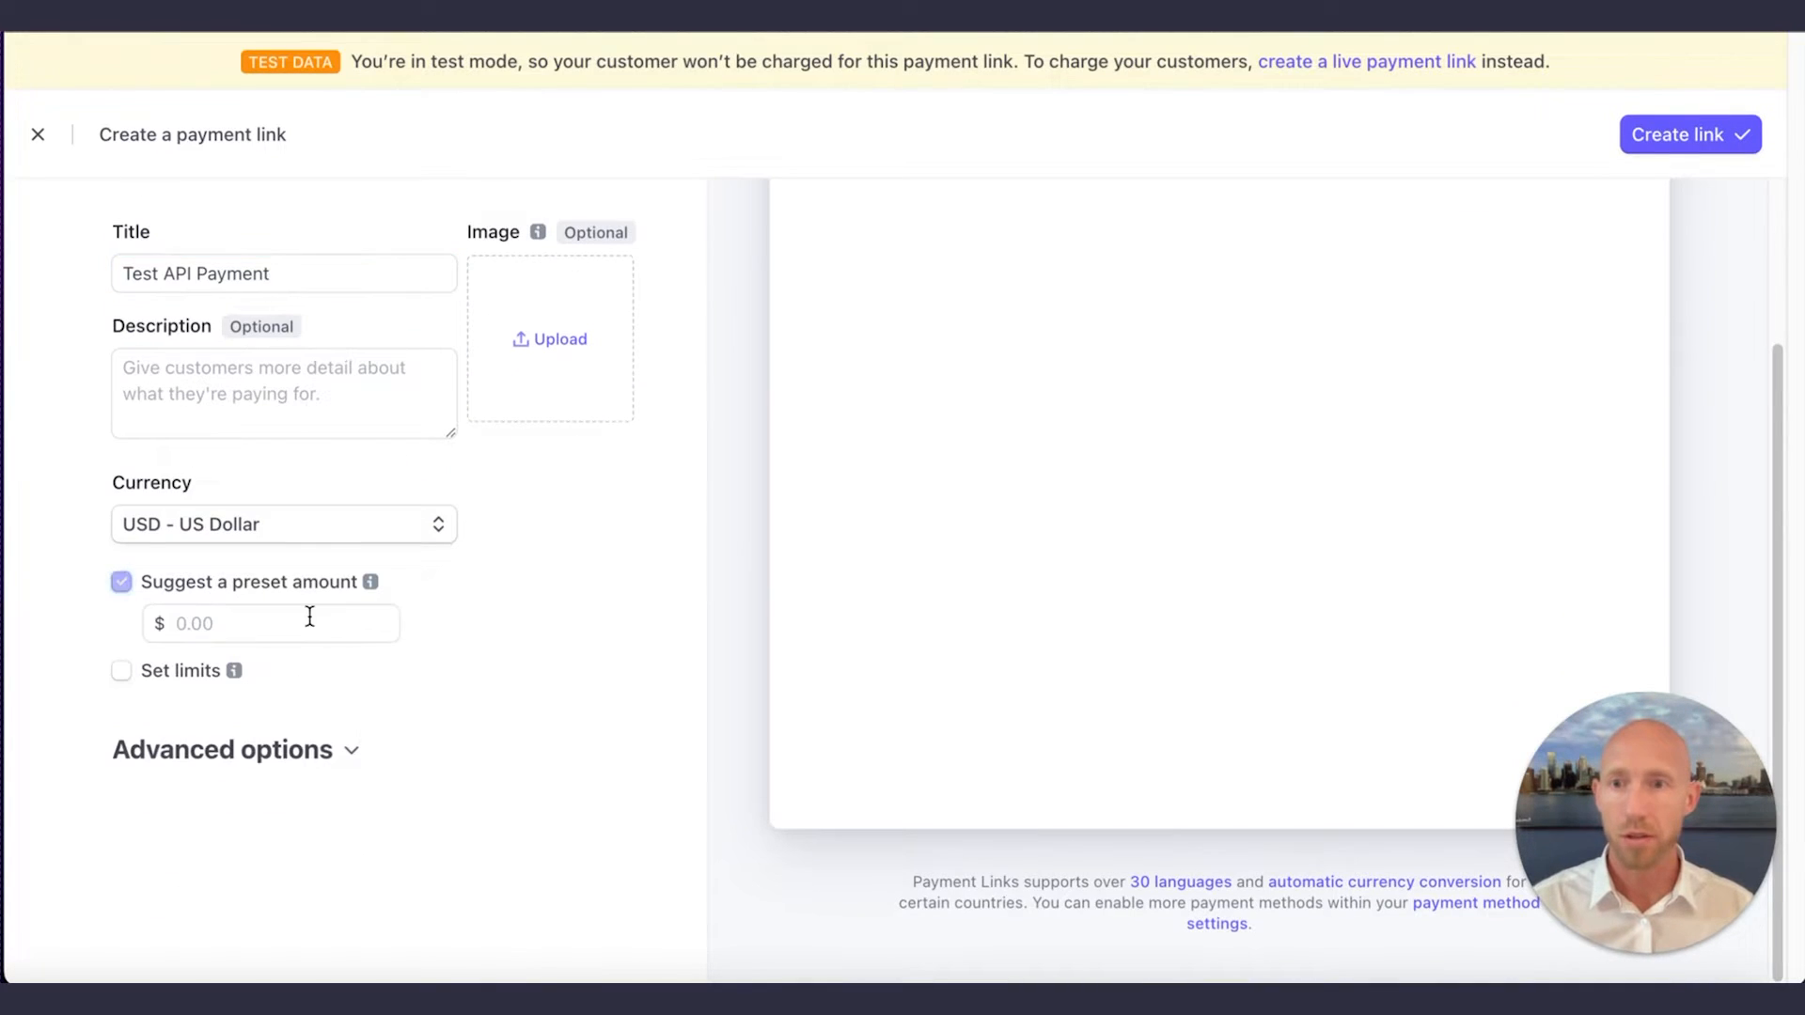
pyautogui.click(270, 622)
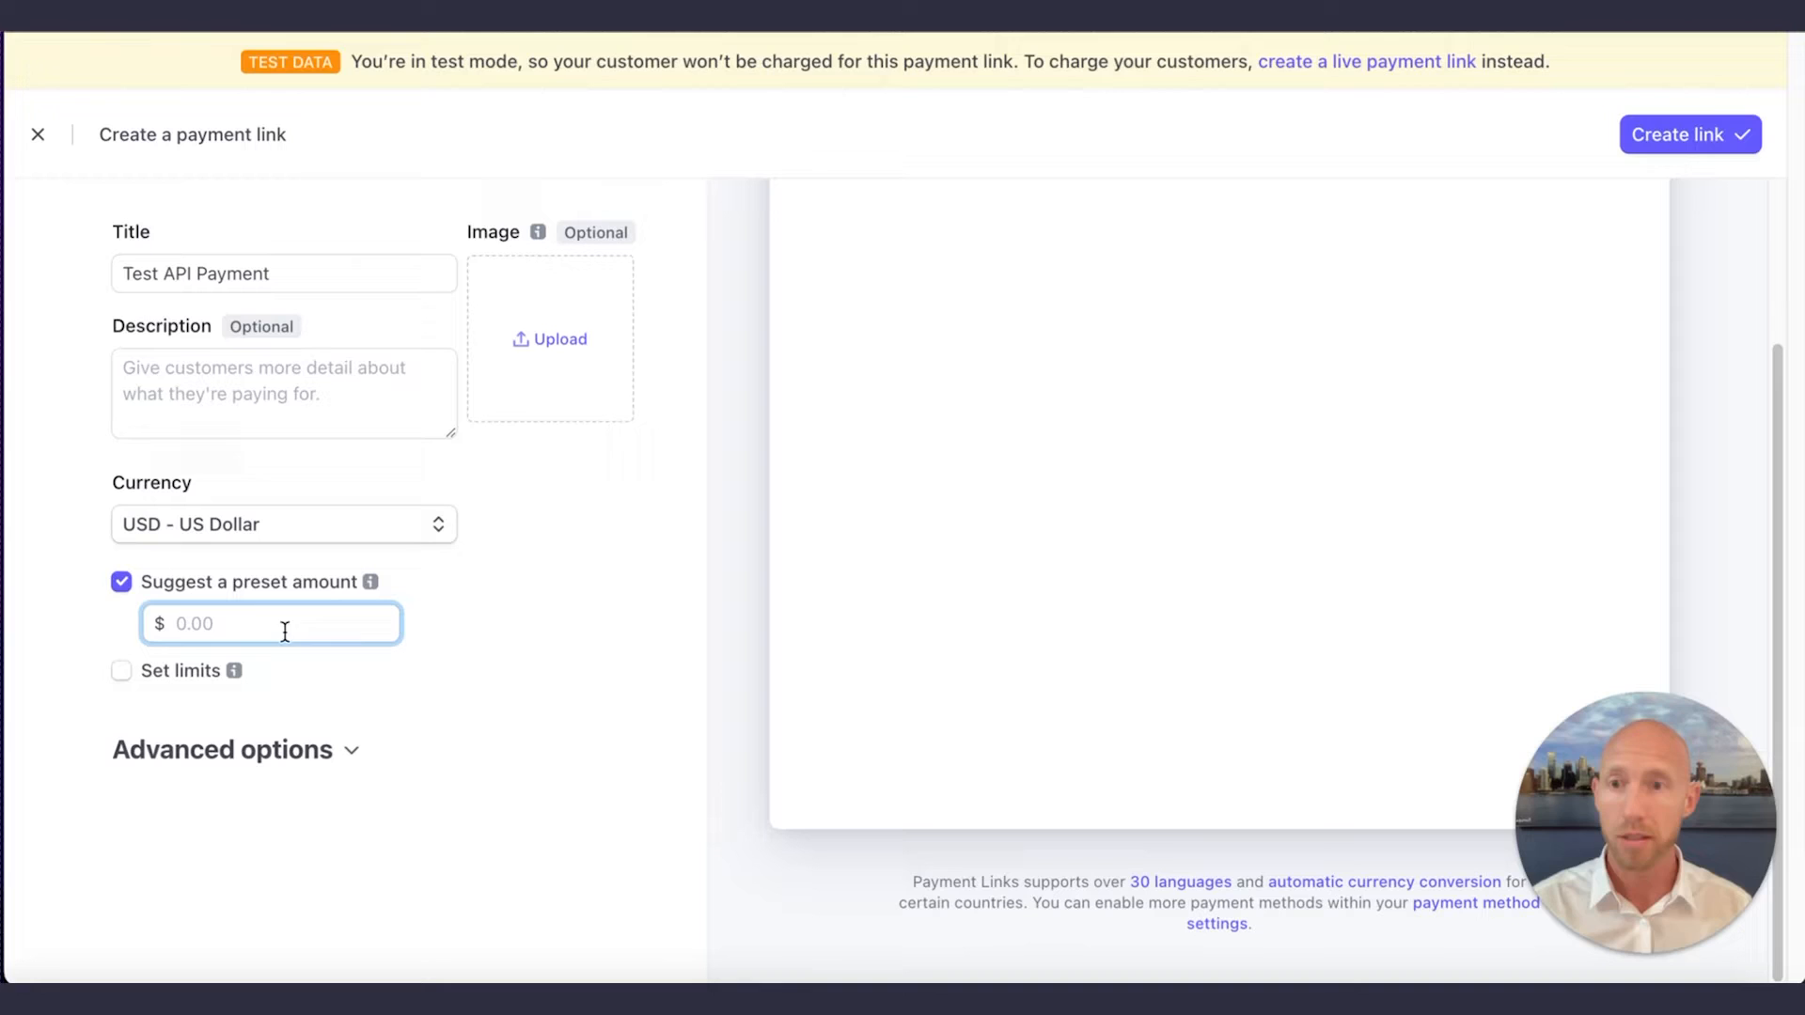
pyautogui.write('150.00')
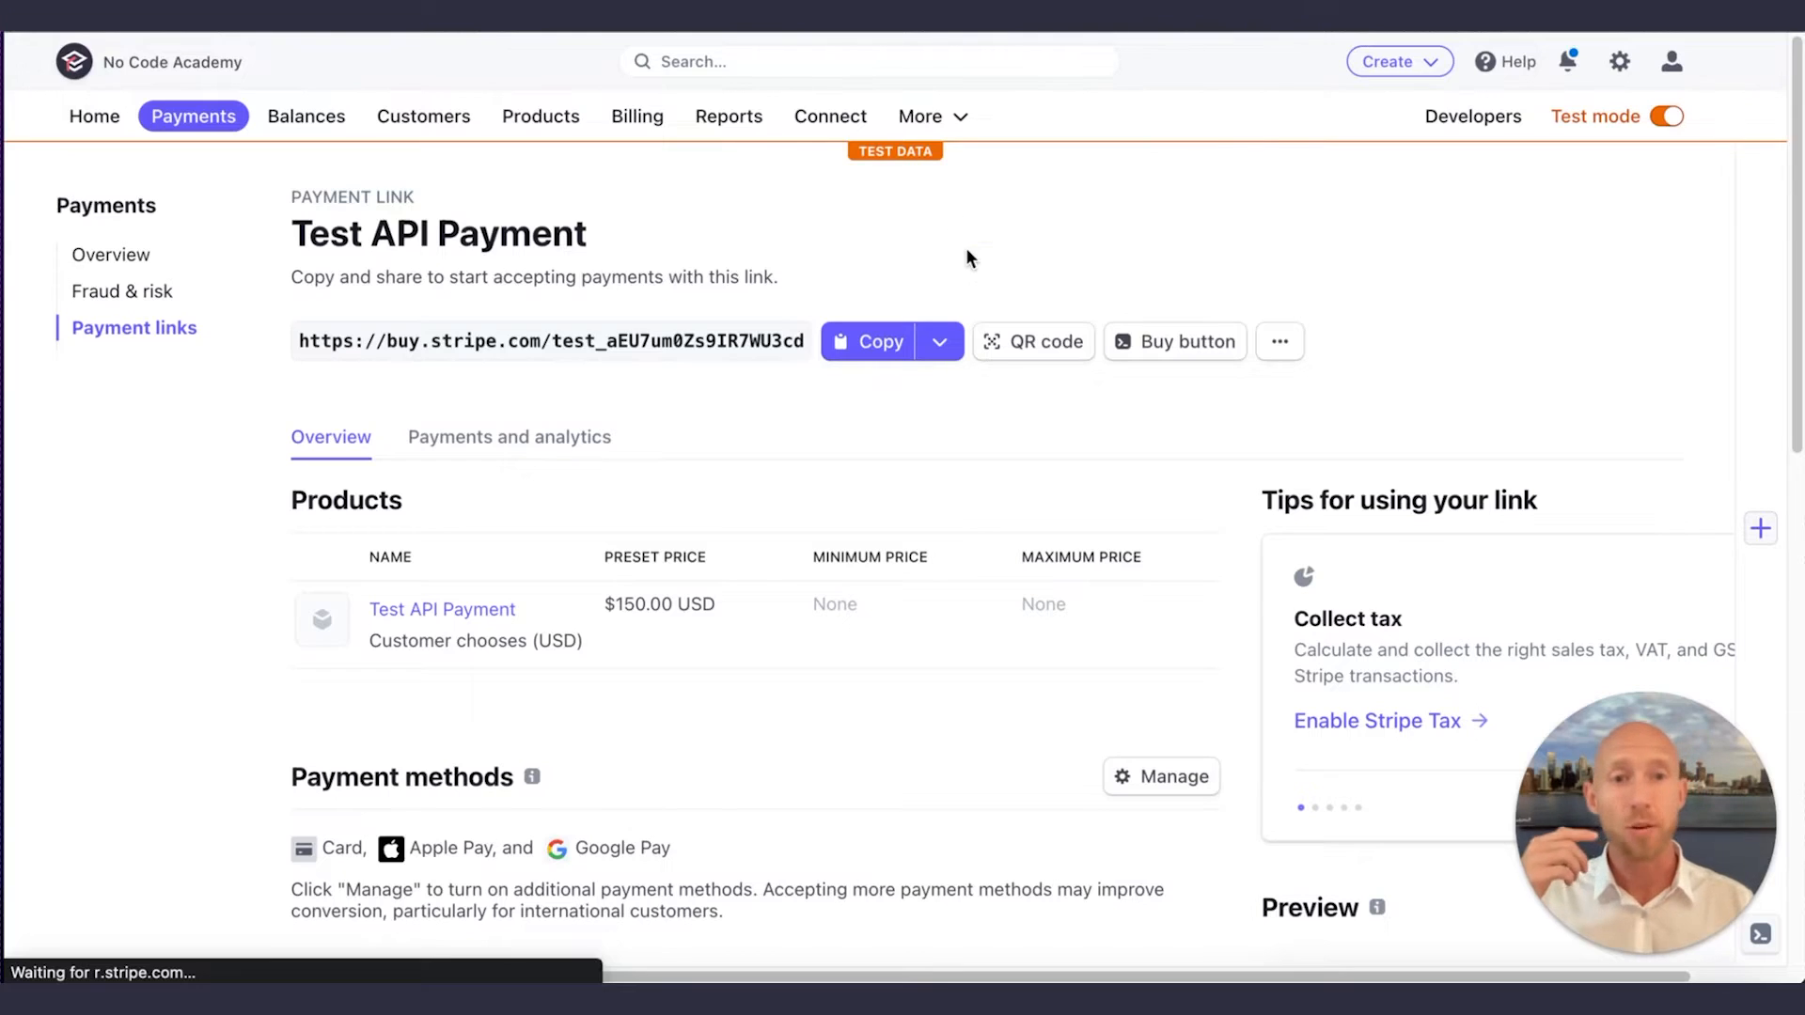
pyautogui.click(869, 340)
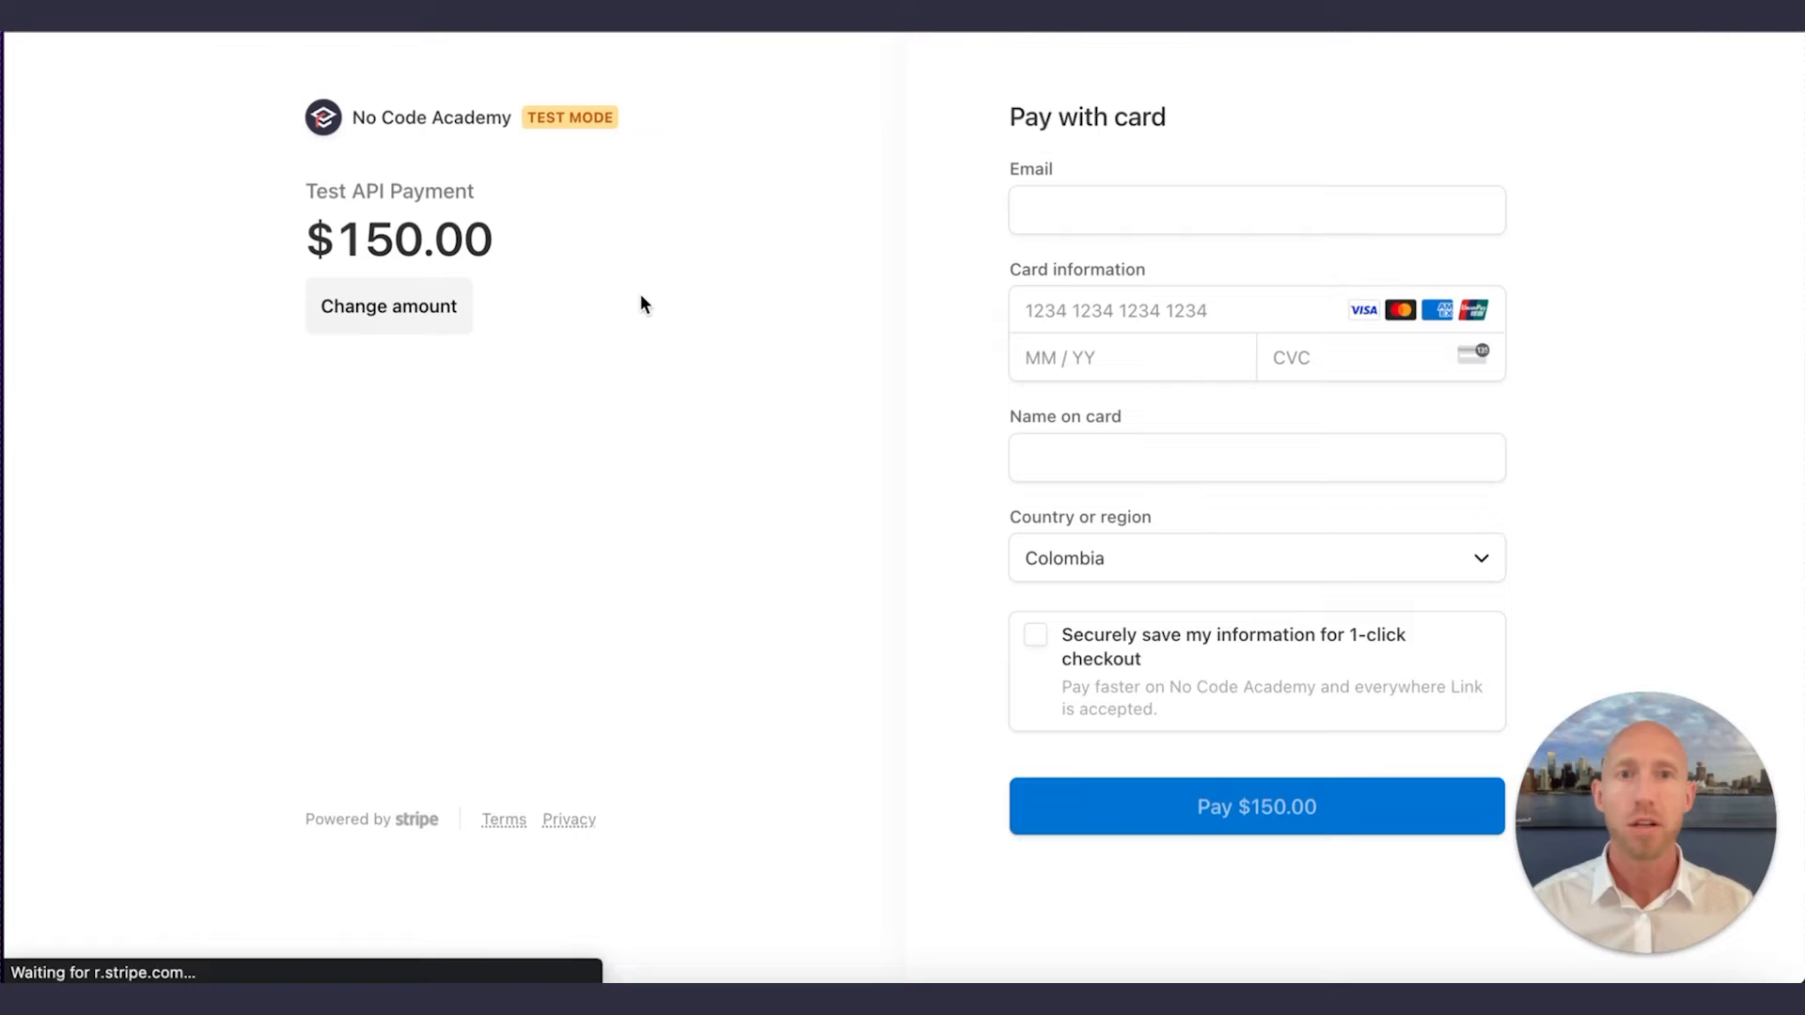
pyautogui.write('test')
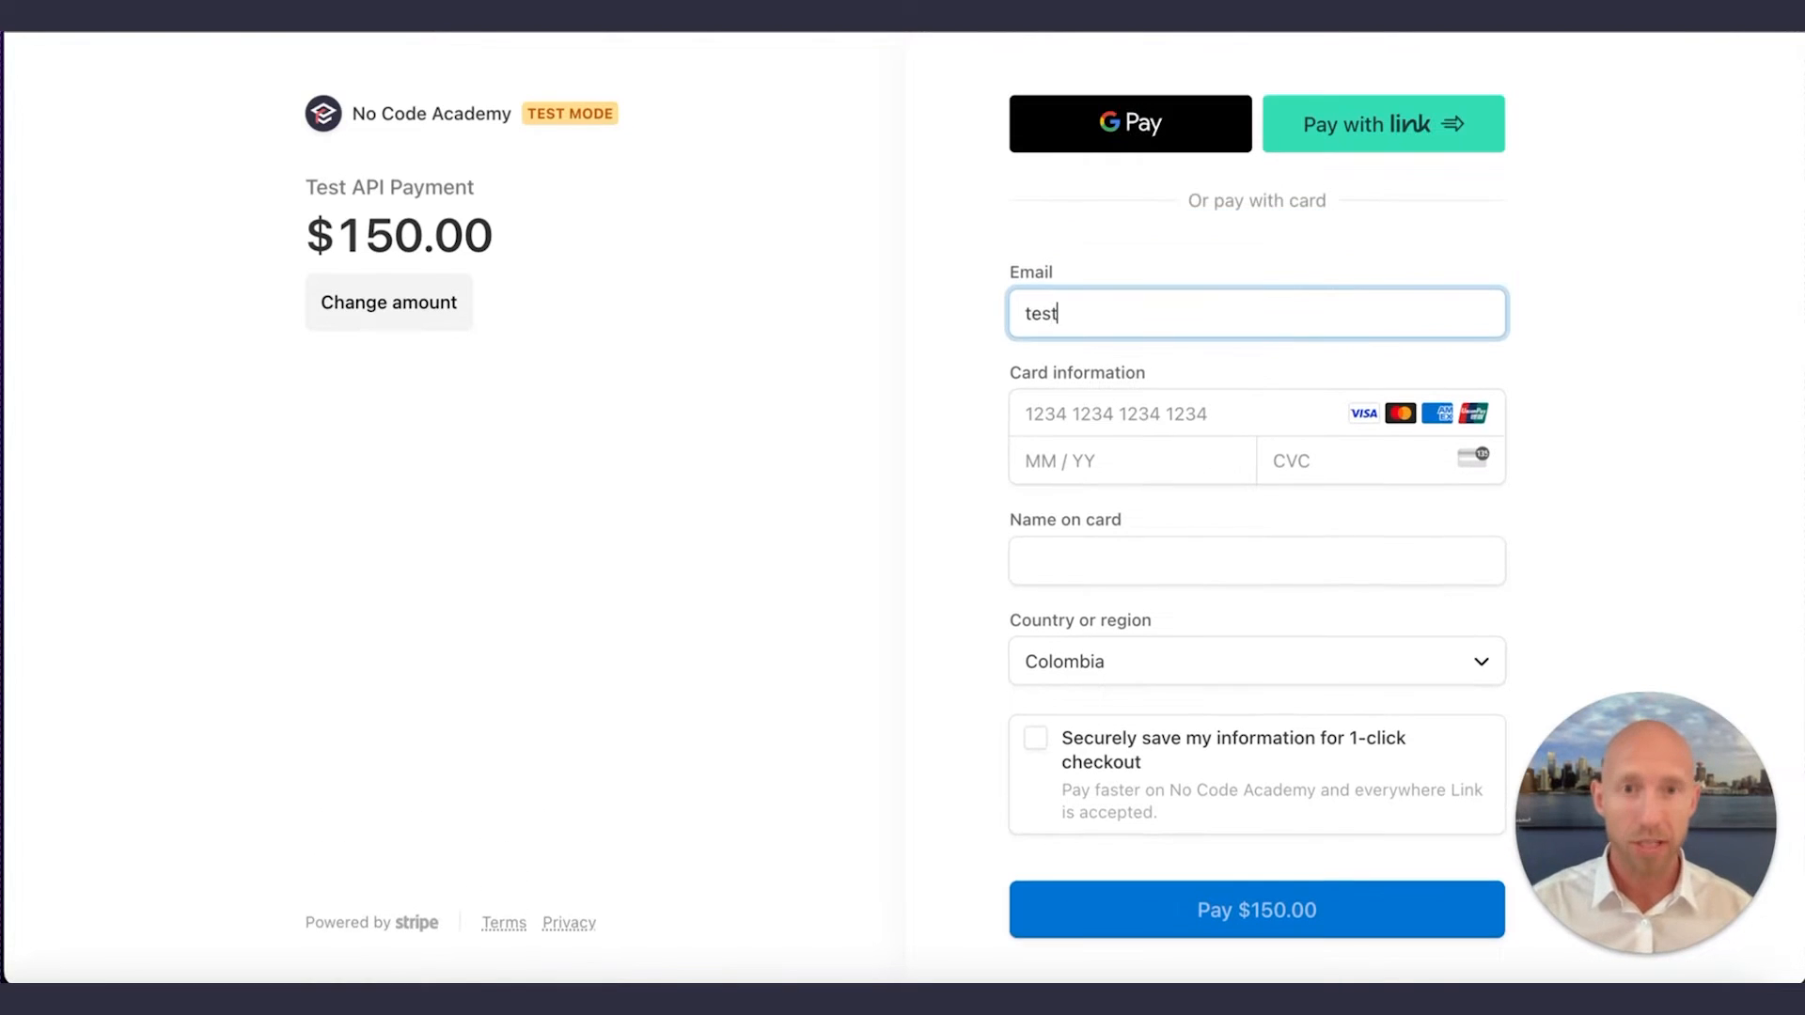
pyautogui.write('424')
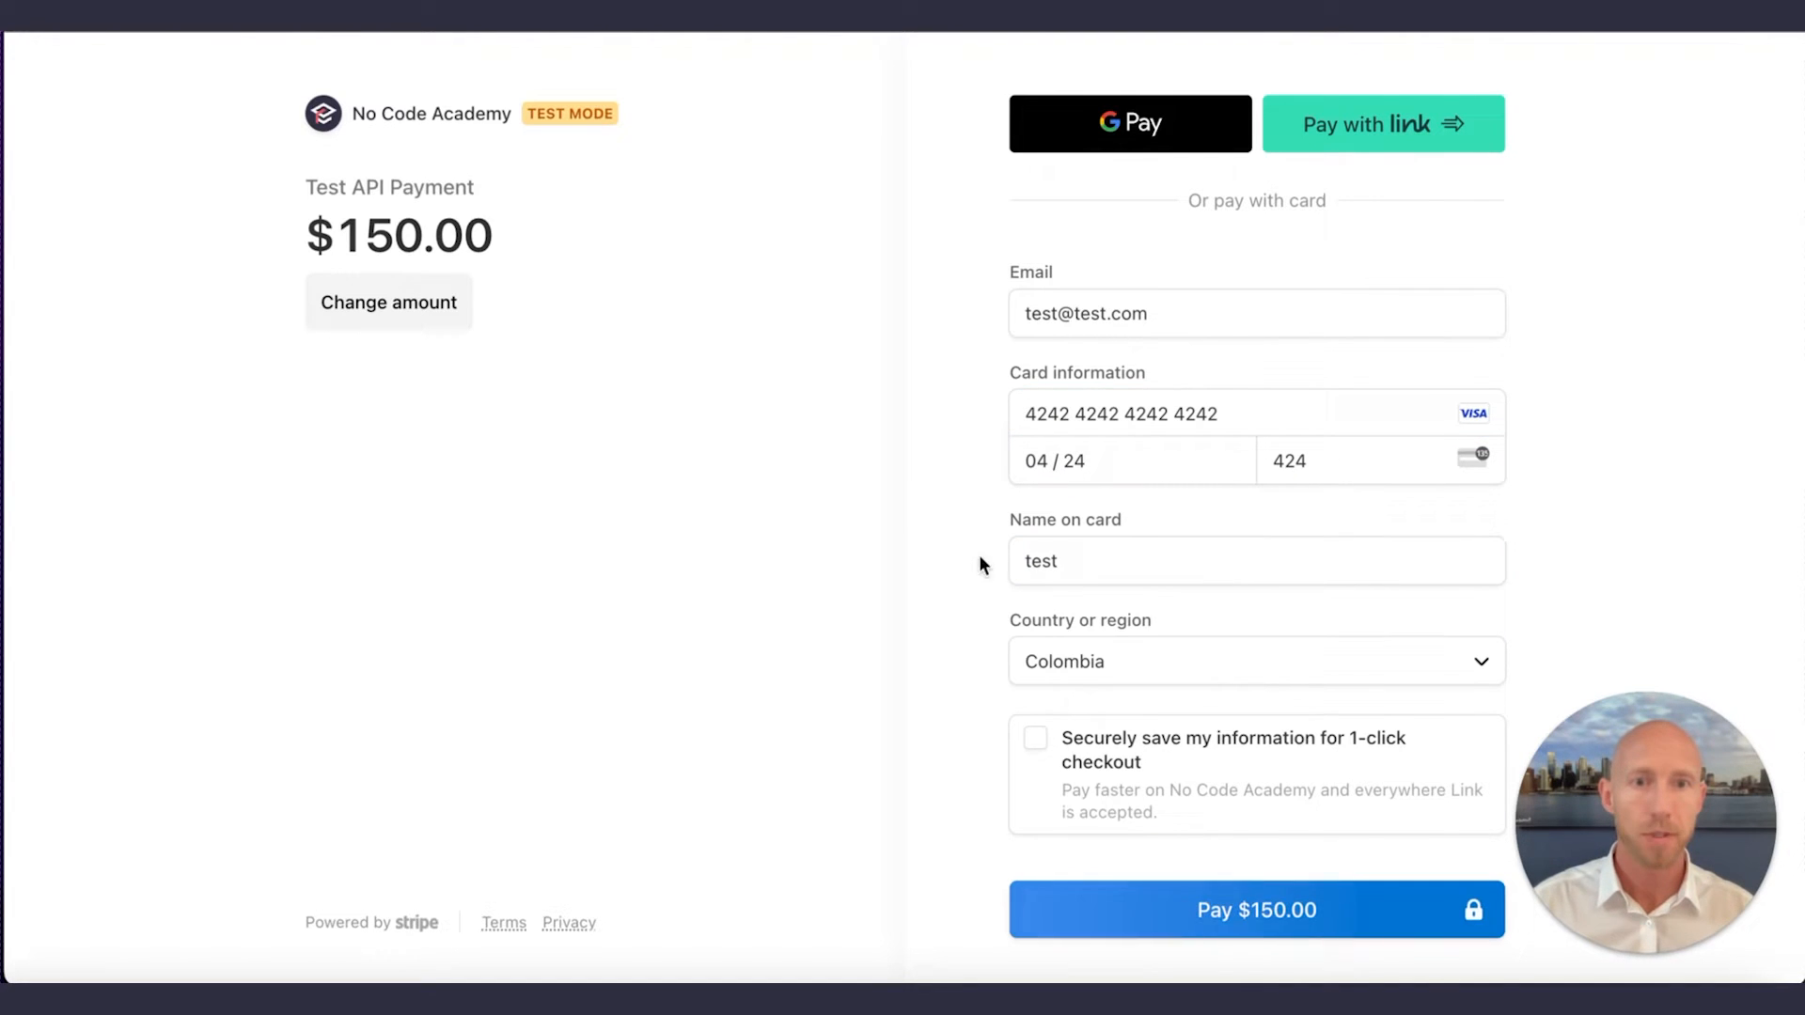
pyautogui.click(1256, 910)
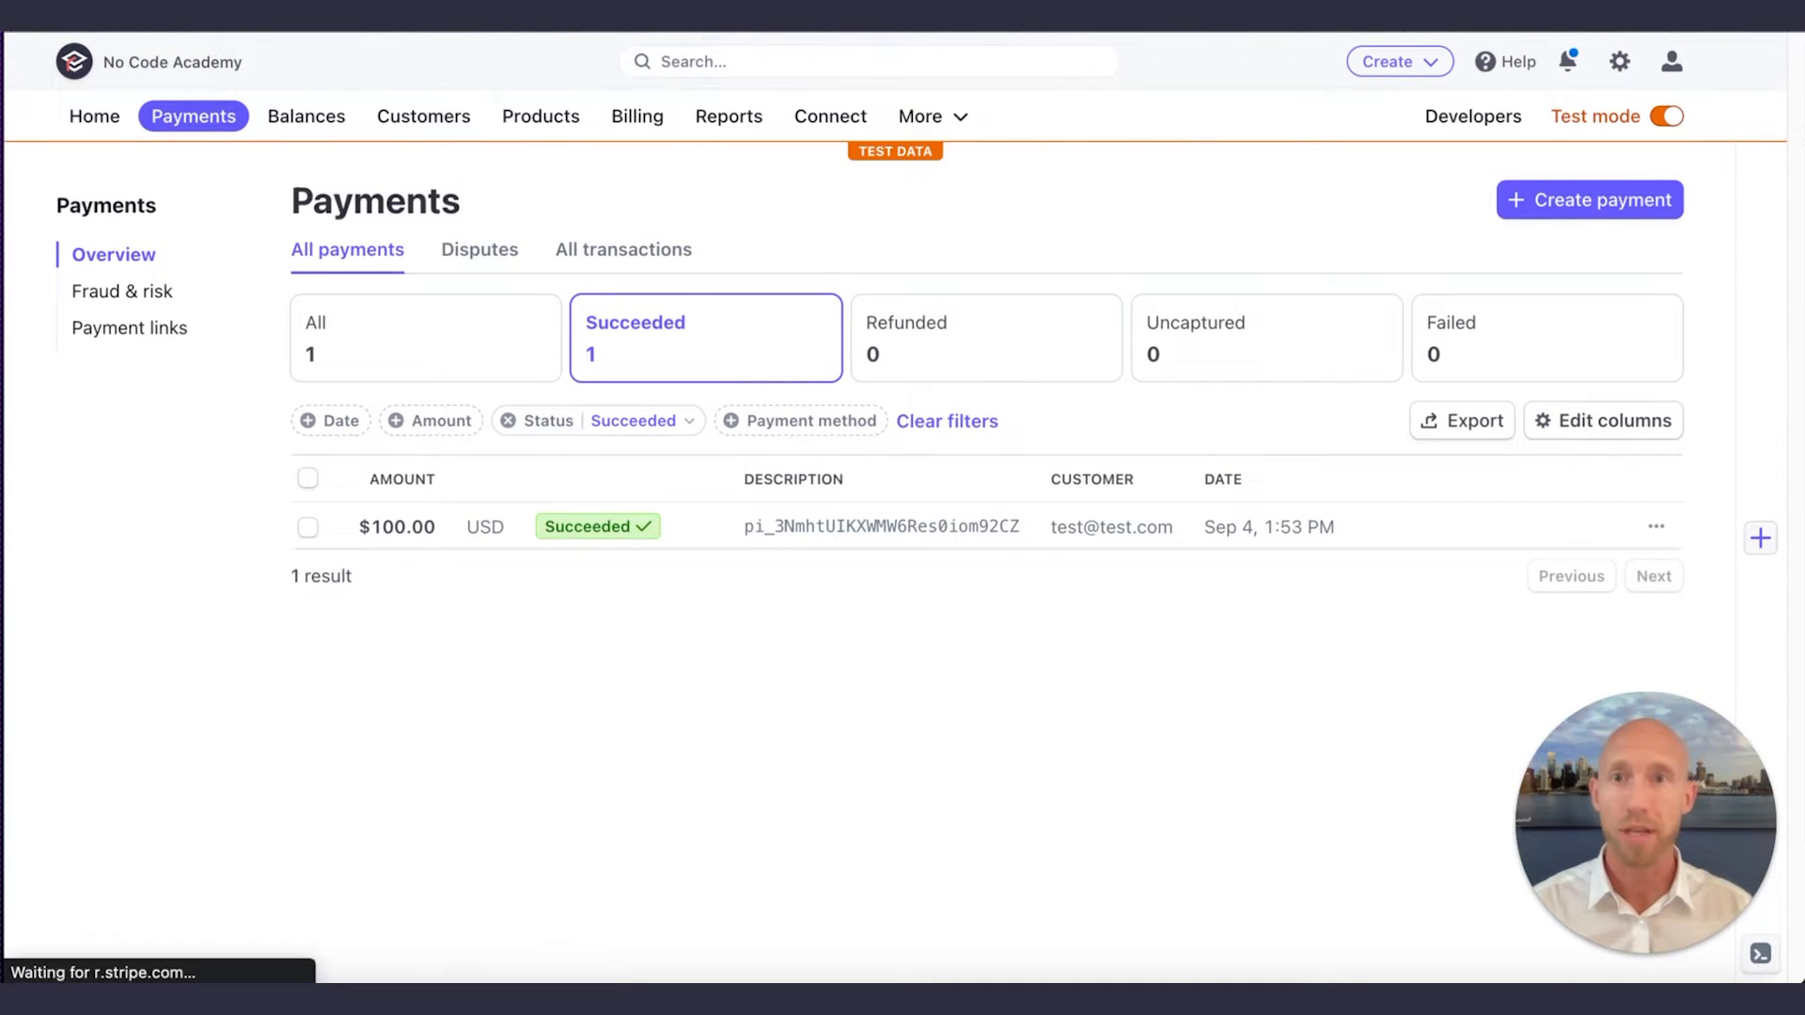
# Step: Review the charge.succeeded event delivered to the stripetest webhook and its 200 OK response
pyautogui.click(1472, 117)
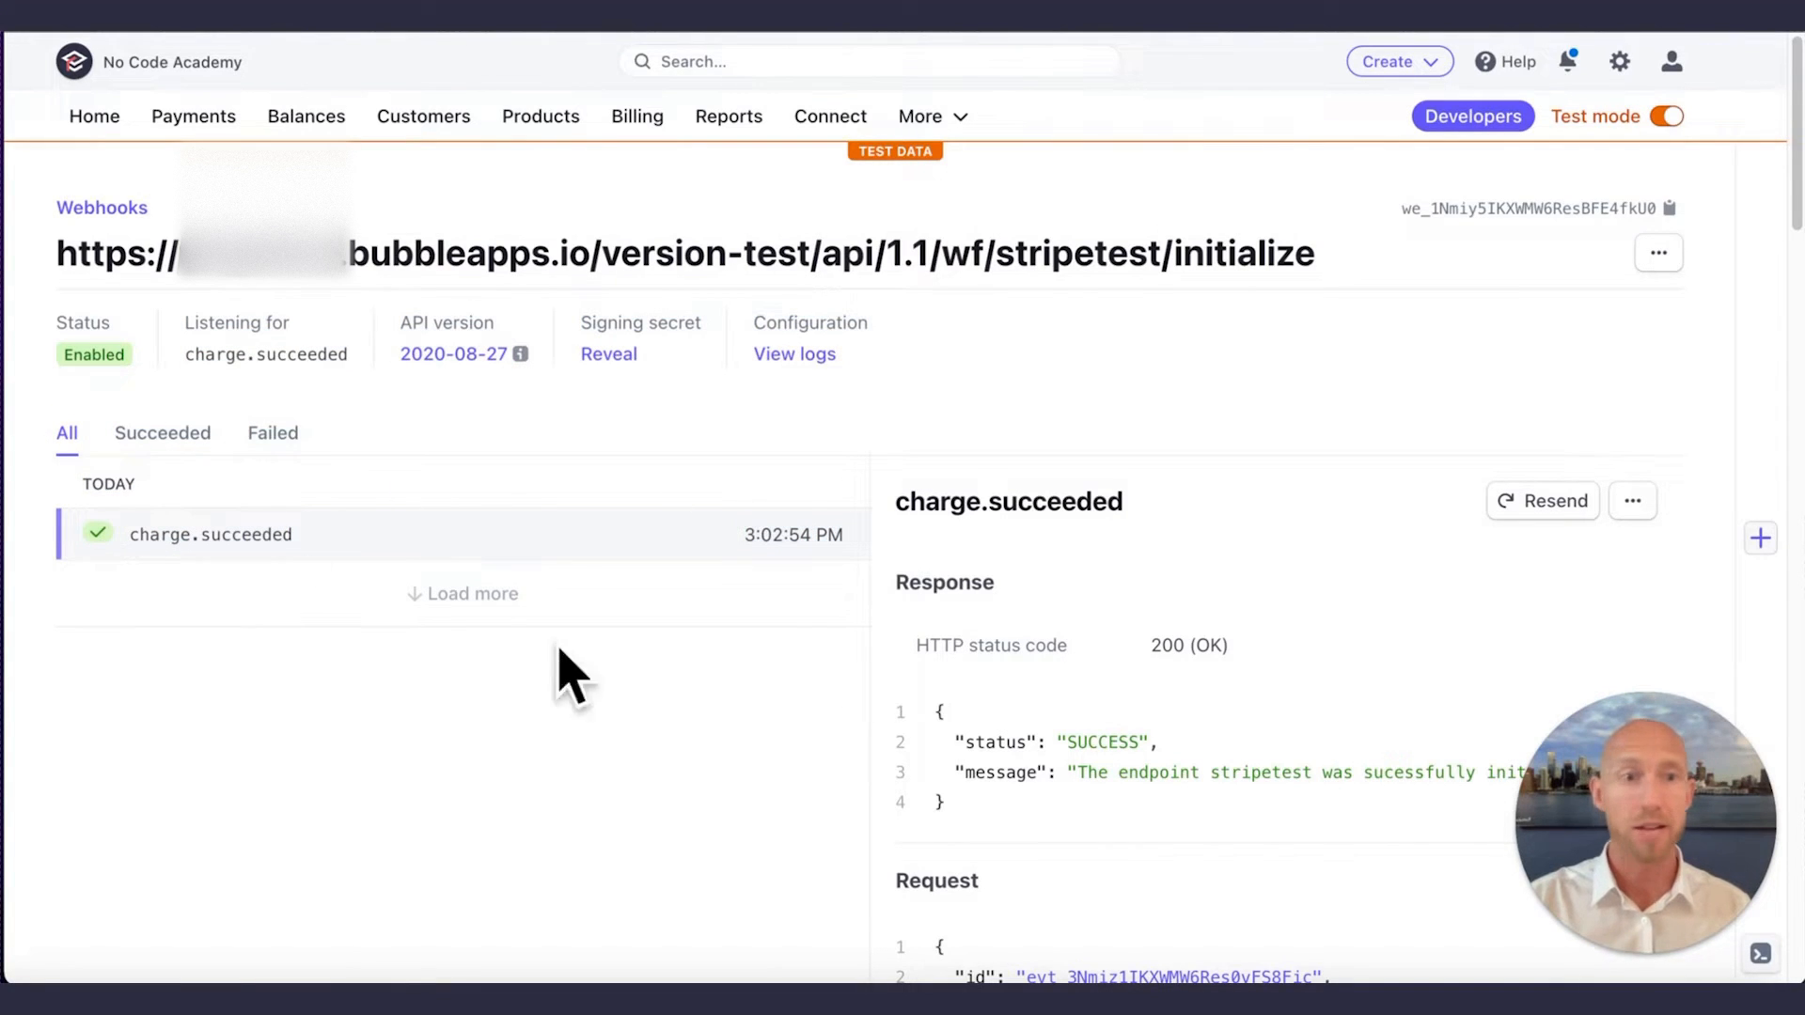
pyautogui.scroll(-3)
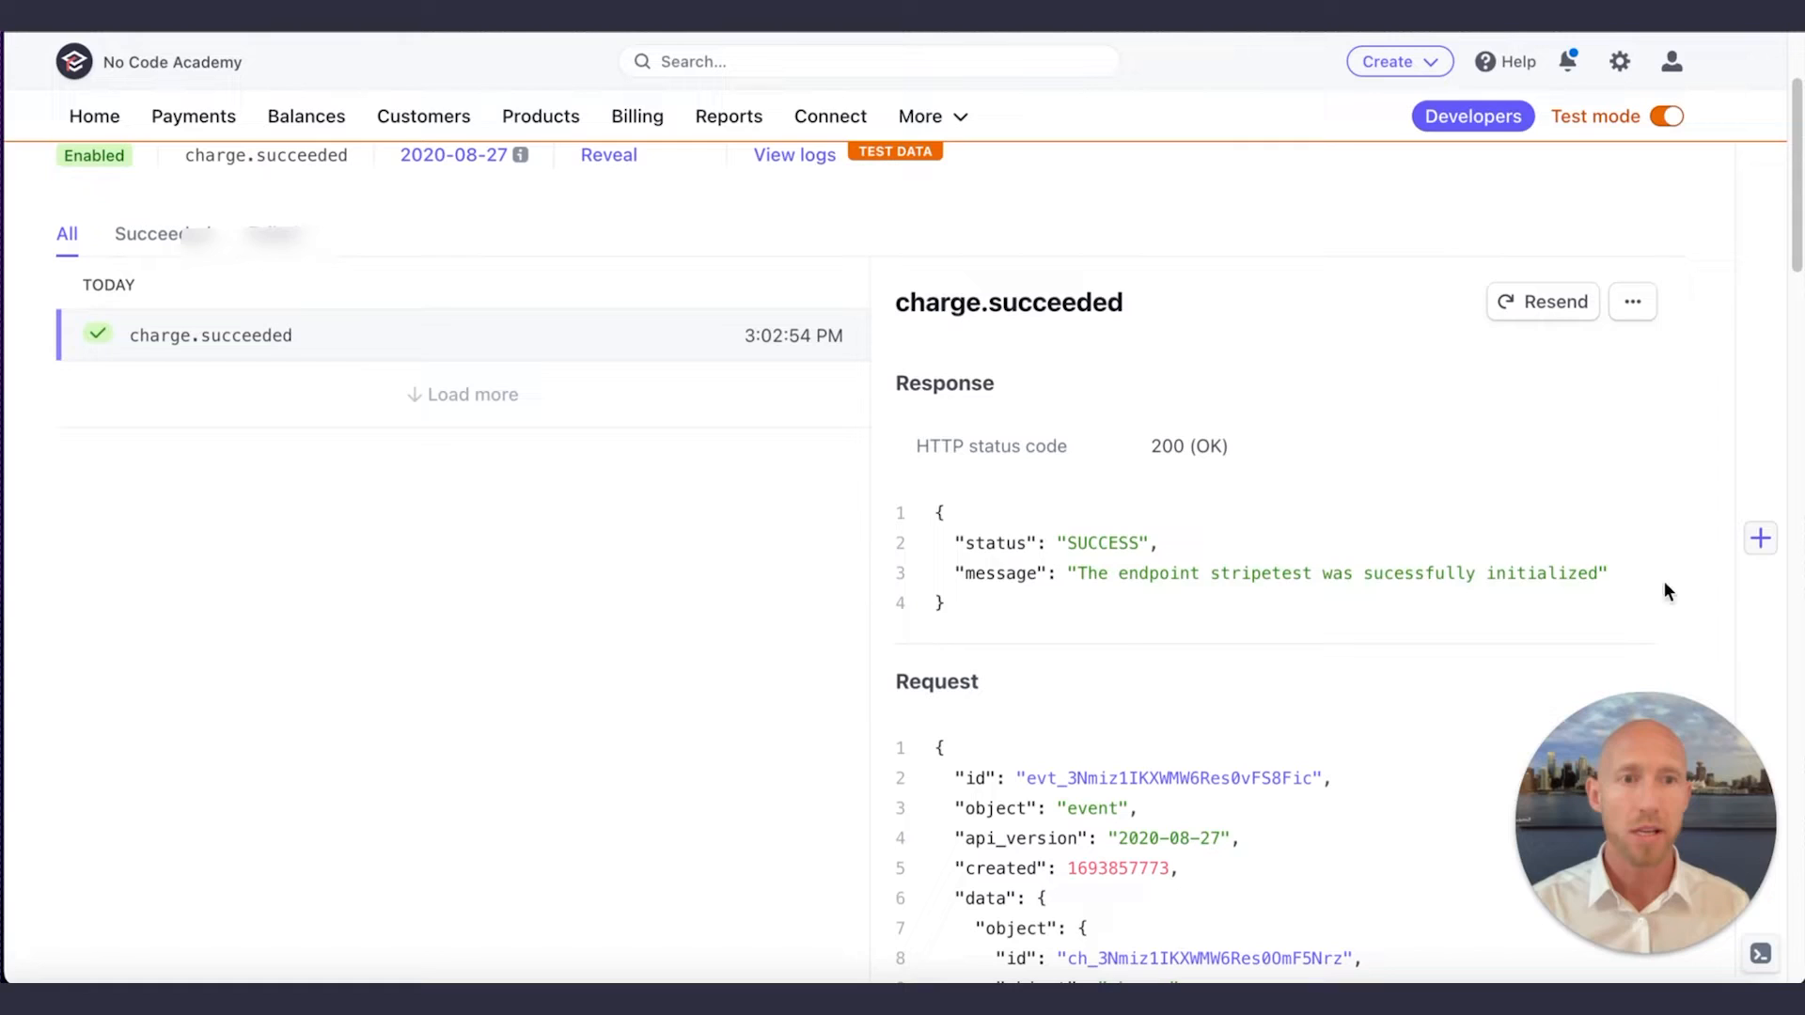
pyautogui.moveTo(1226, 628)
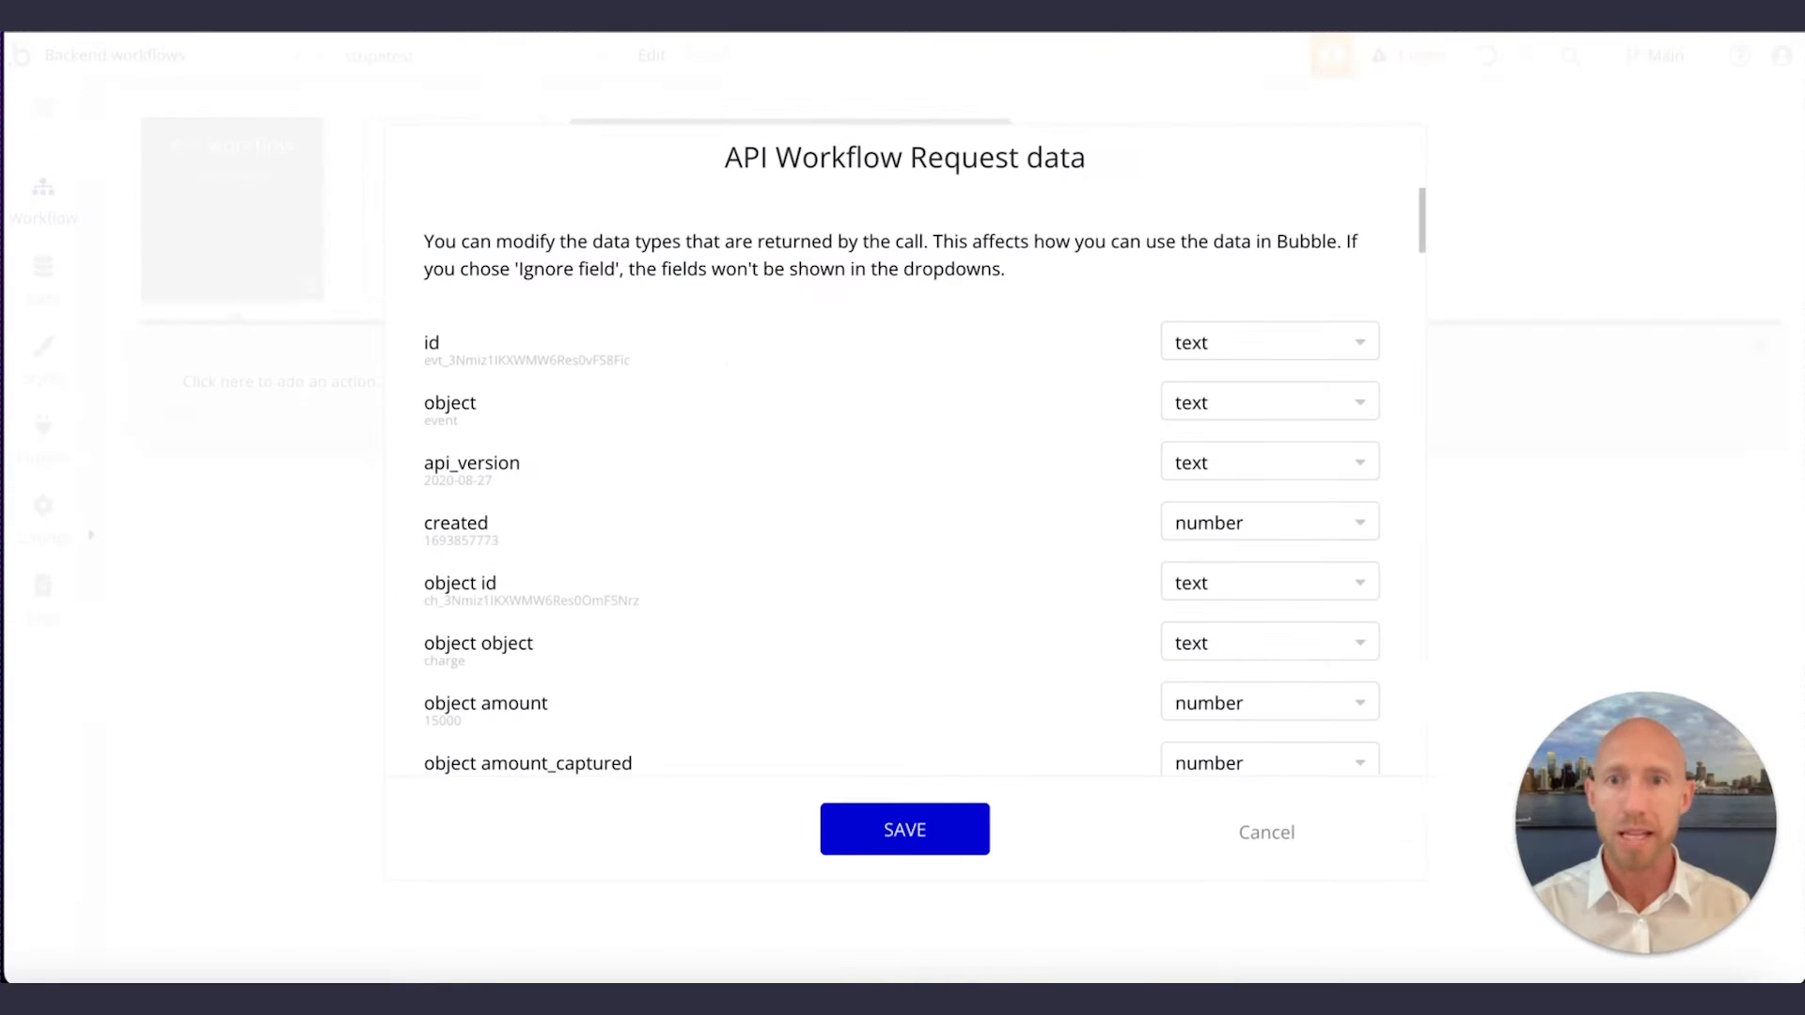
# Step: Review the detected Stripe fields and raw JSON, then save them as stripetest's request data
pyautogui.scroll(-3)
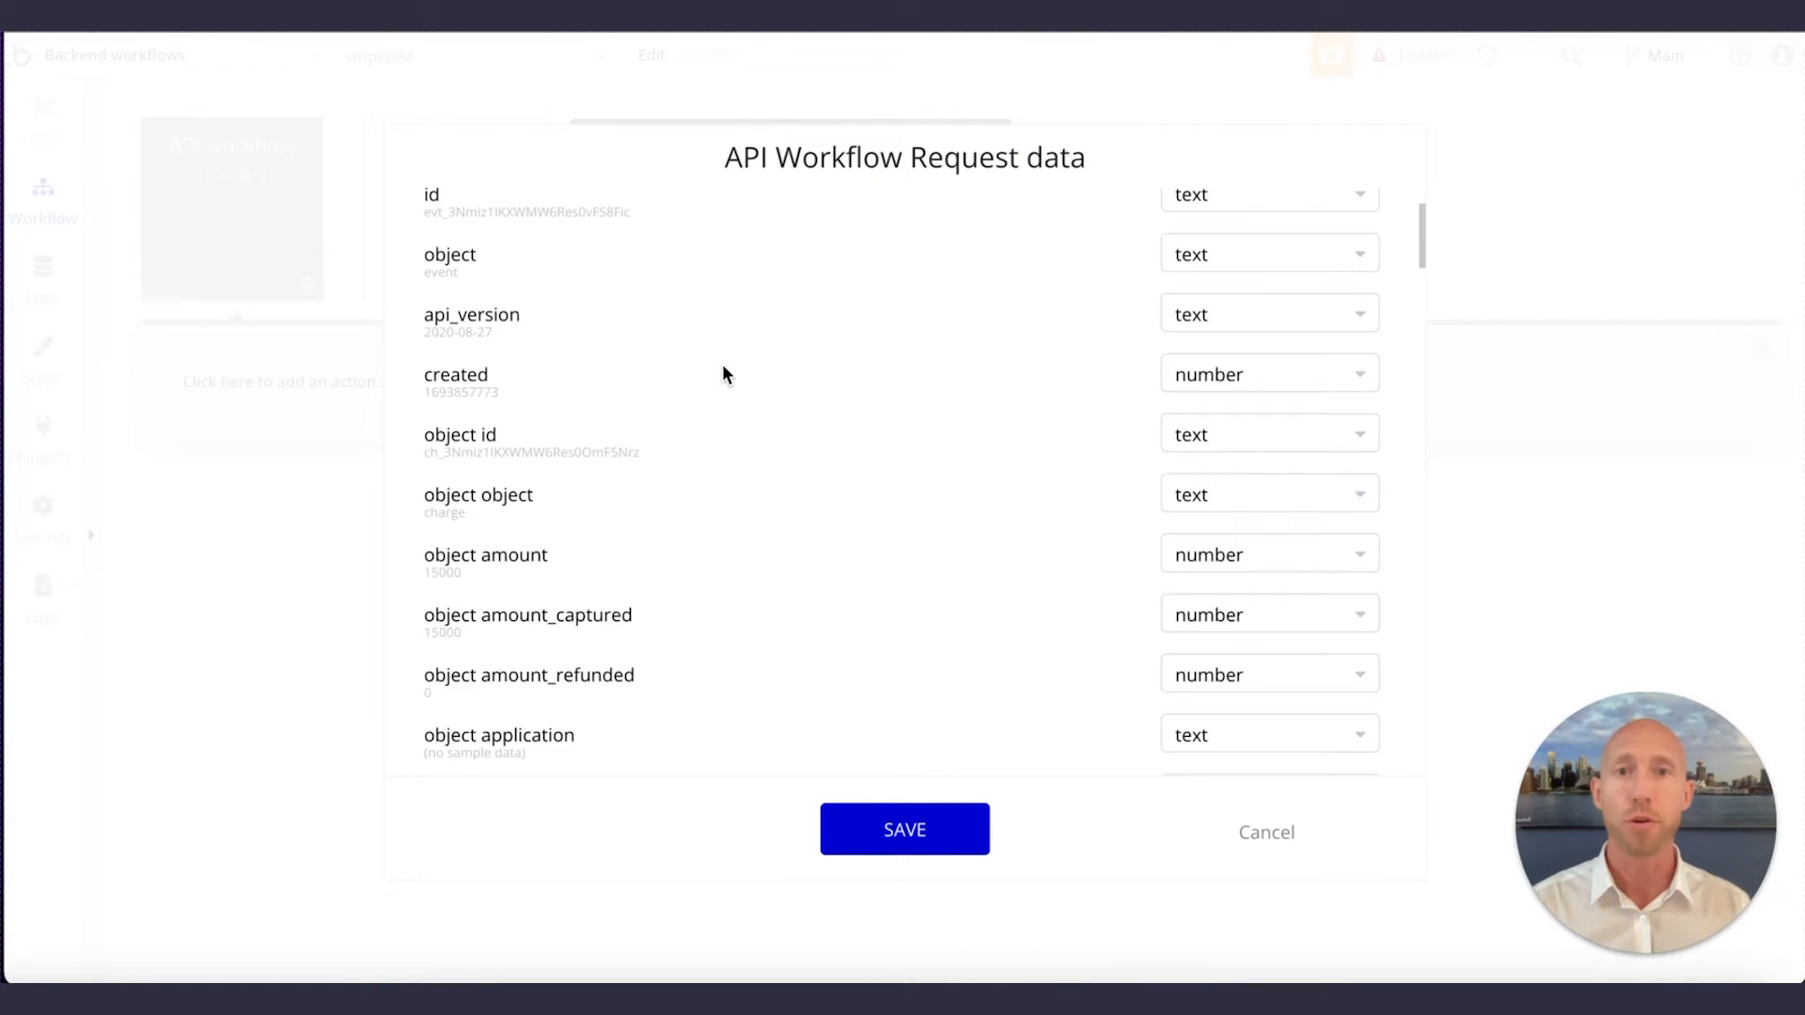
pyautogui.scroll(-3)
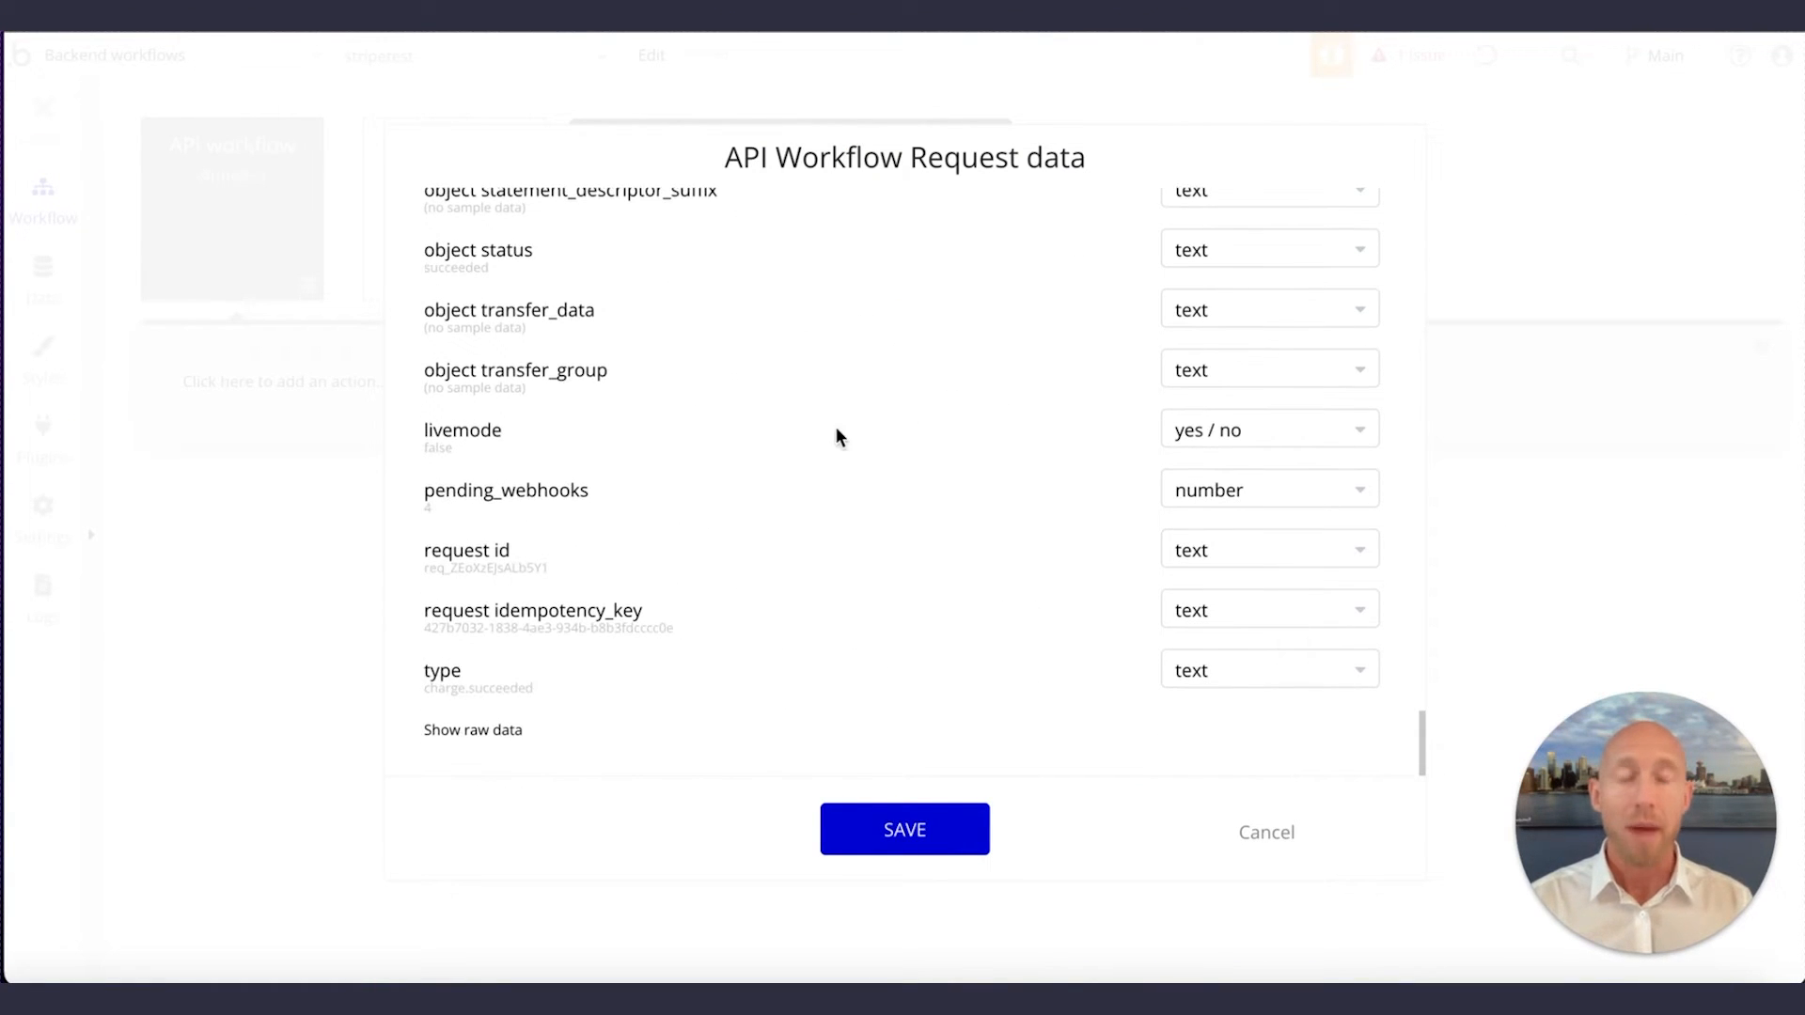
pyautogui.click(472, 729)
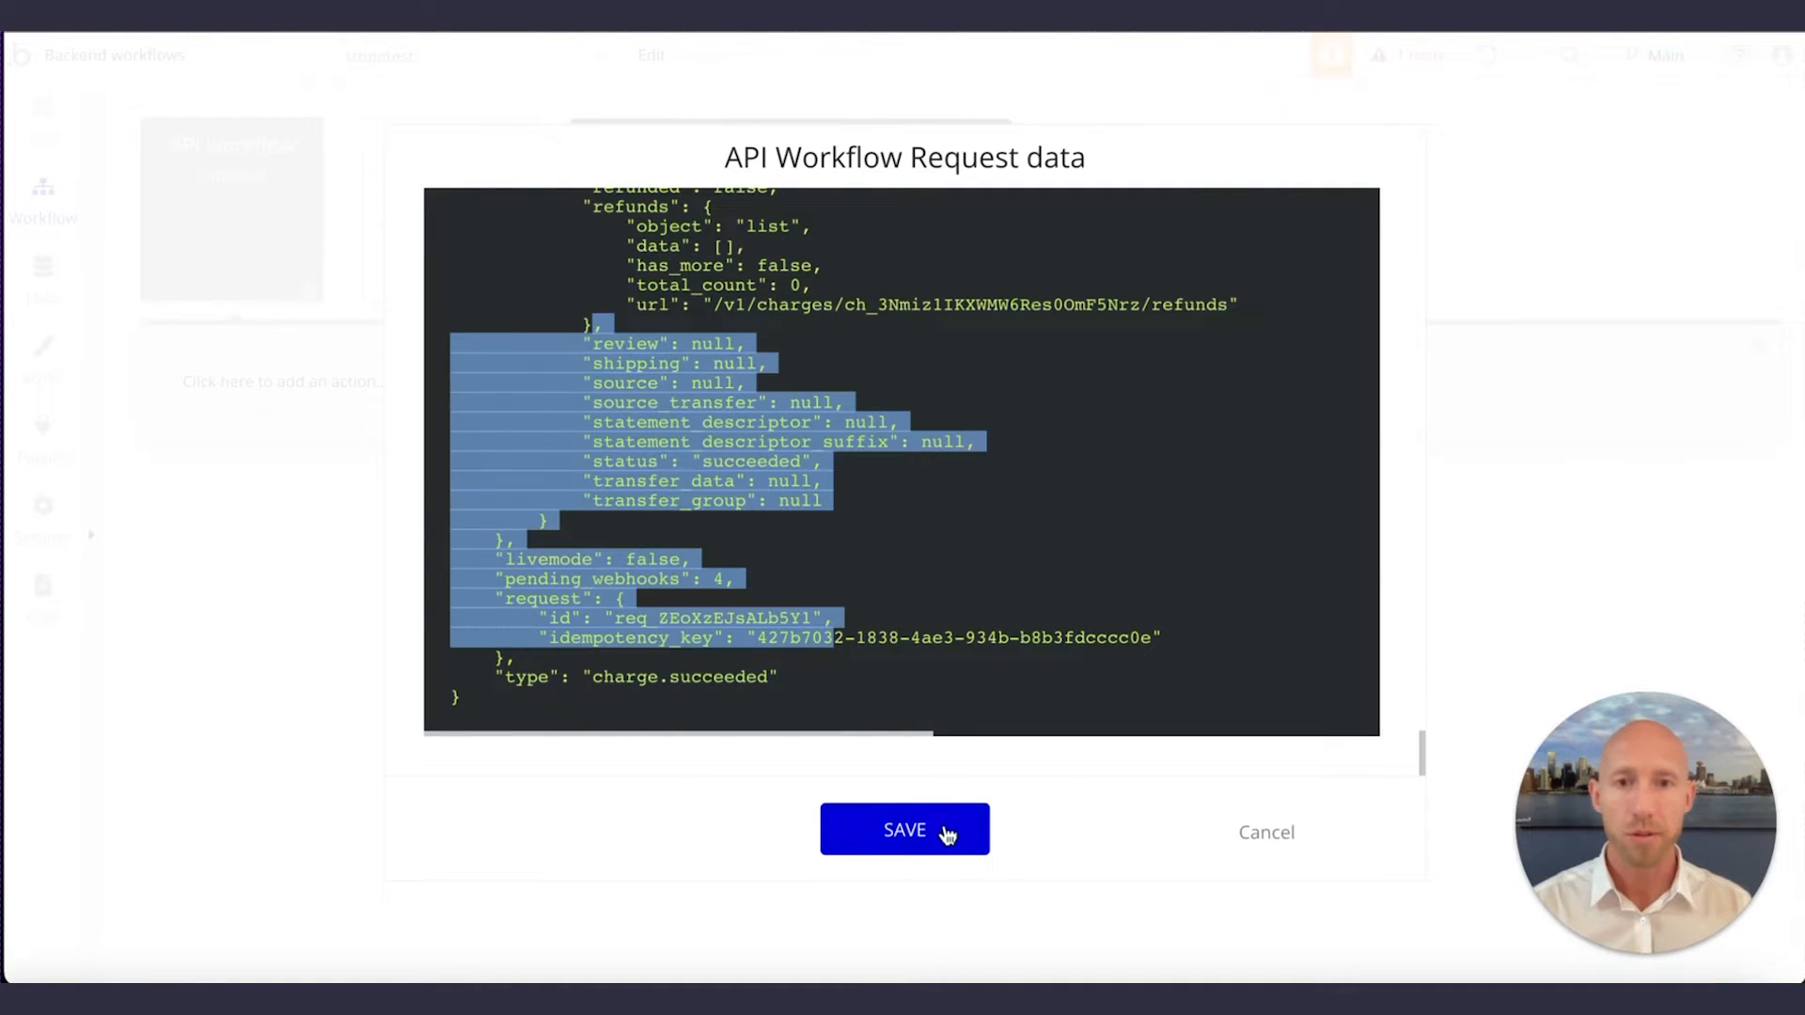
pyautogui.click(904, 829)
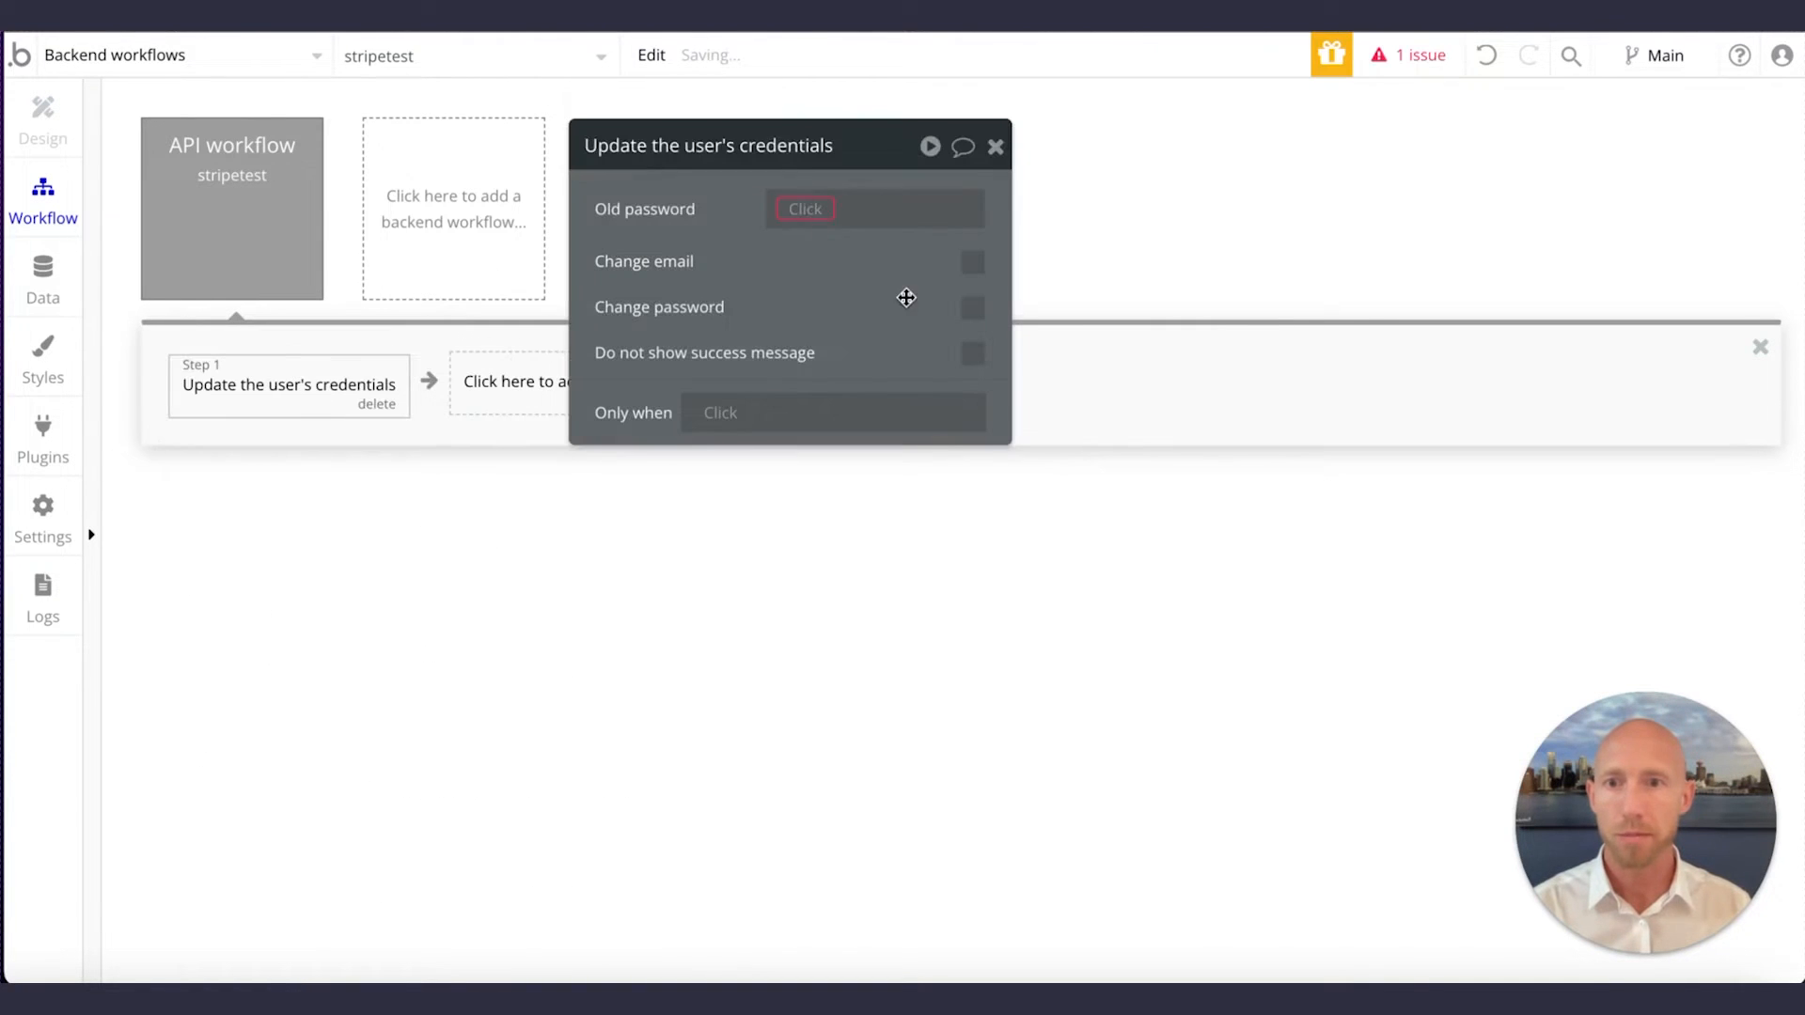
# Step: Confirm Request Data is offered as a value in stripetest's Update the user's credentials action
pyautogui.click(805, 209)
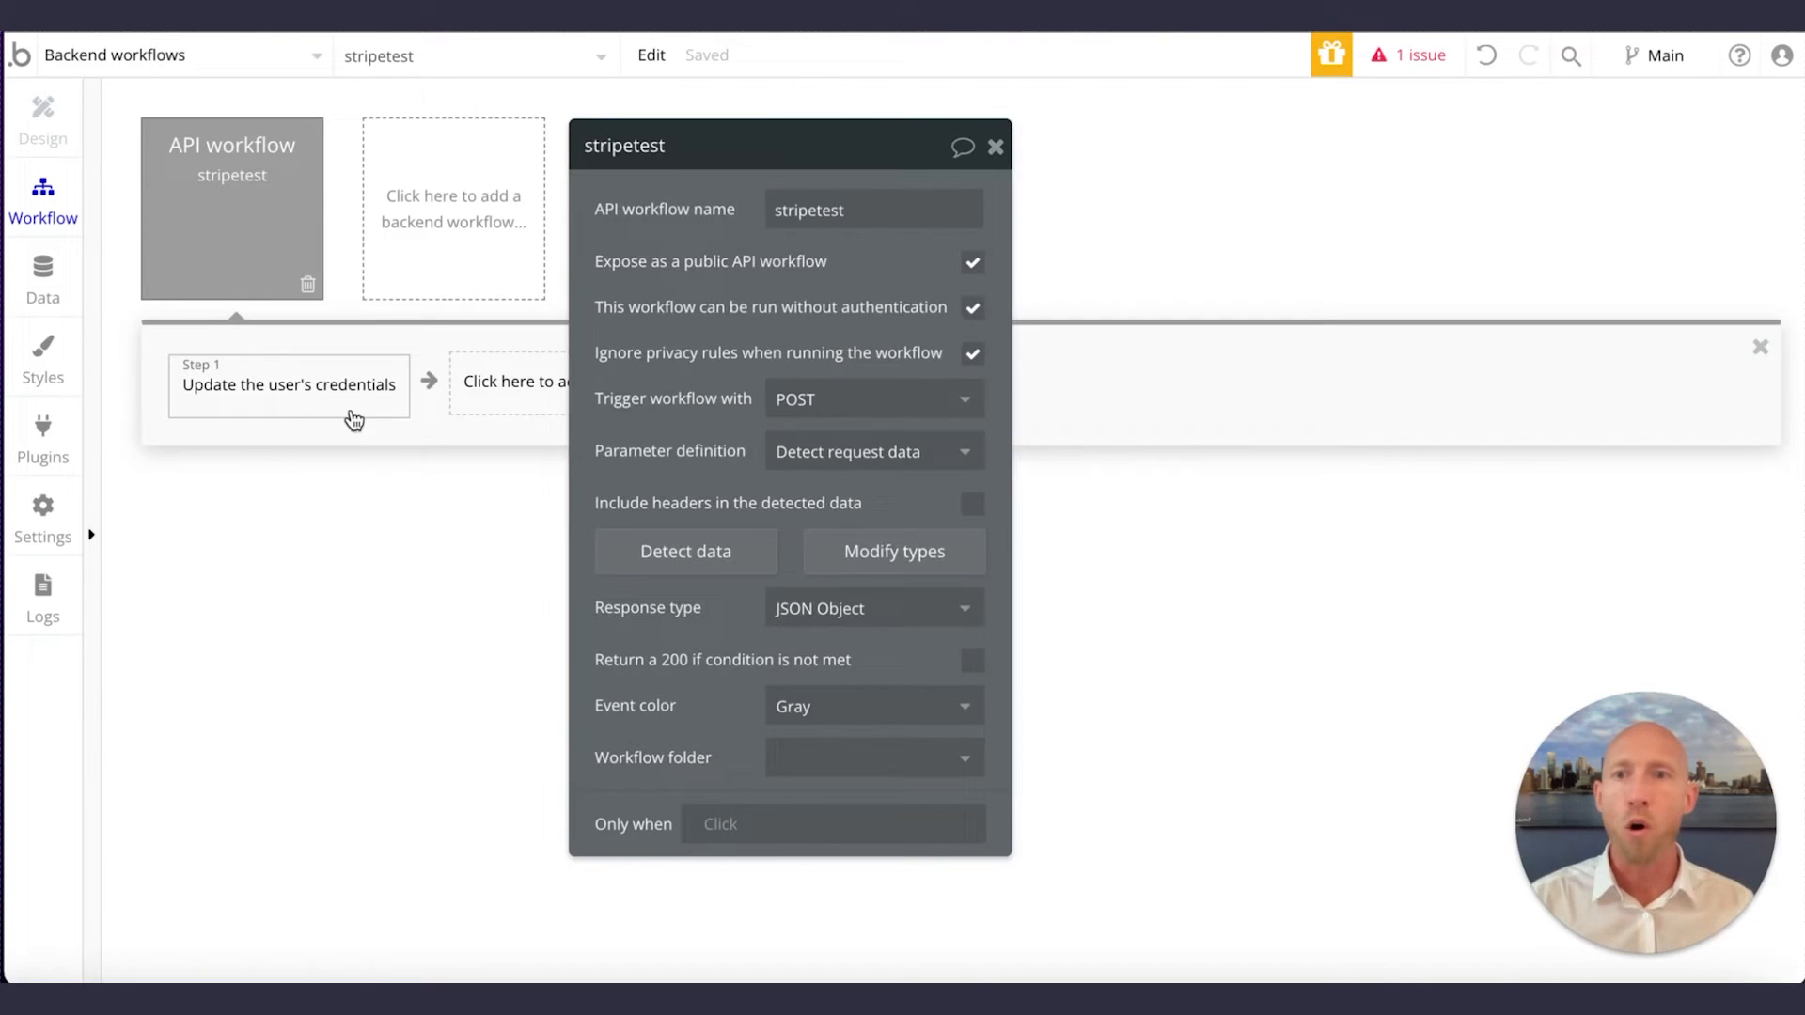
pyautogui.click(287, 384)
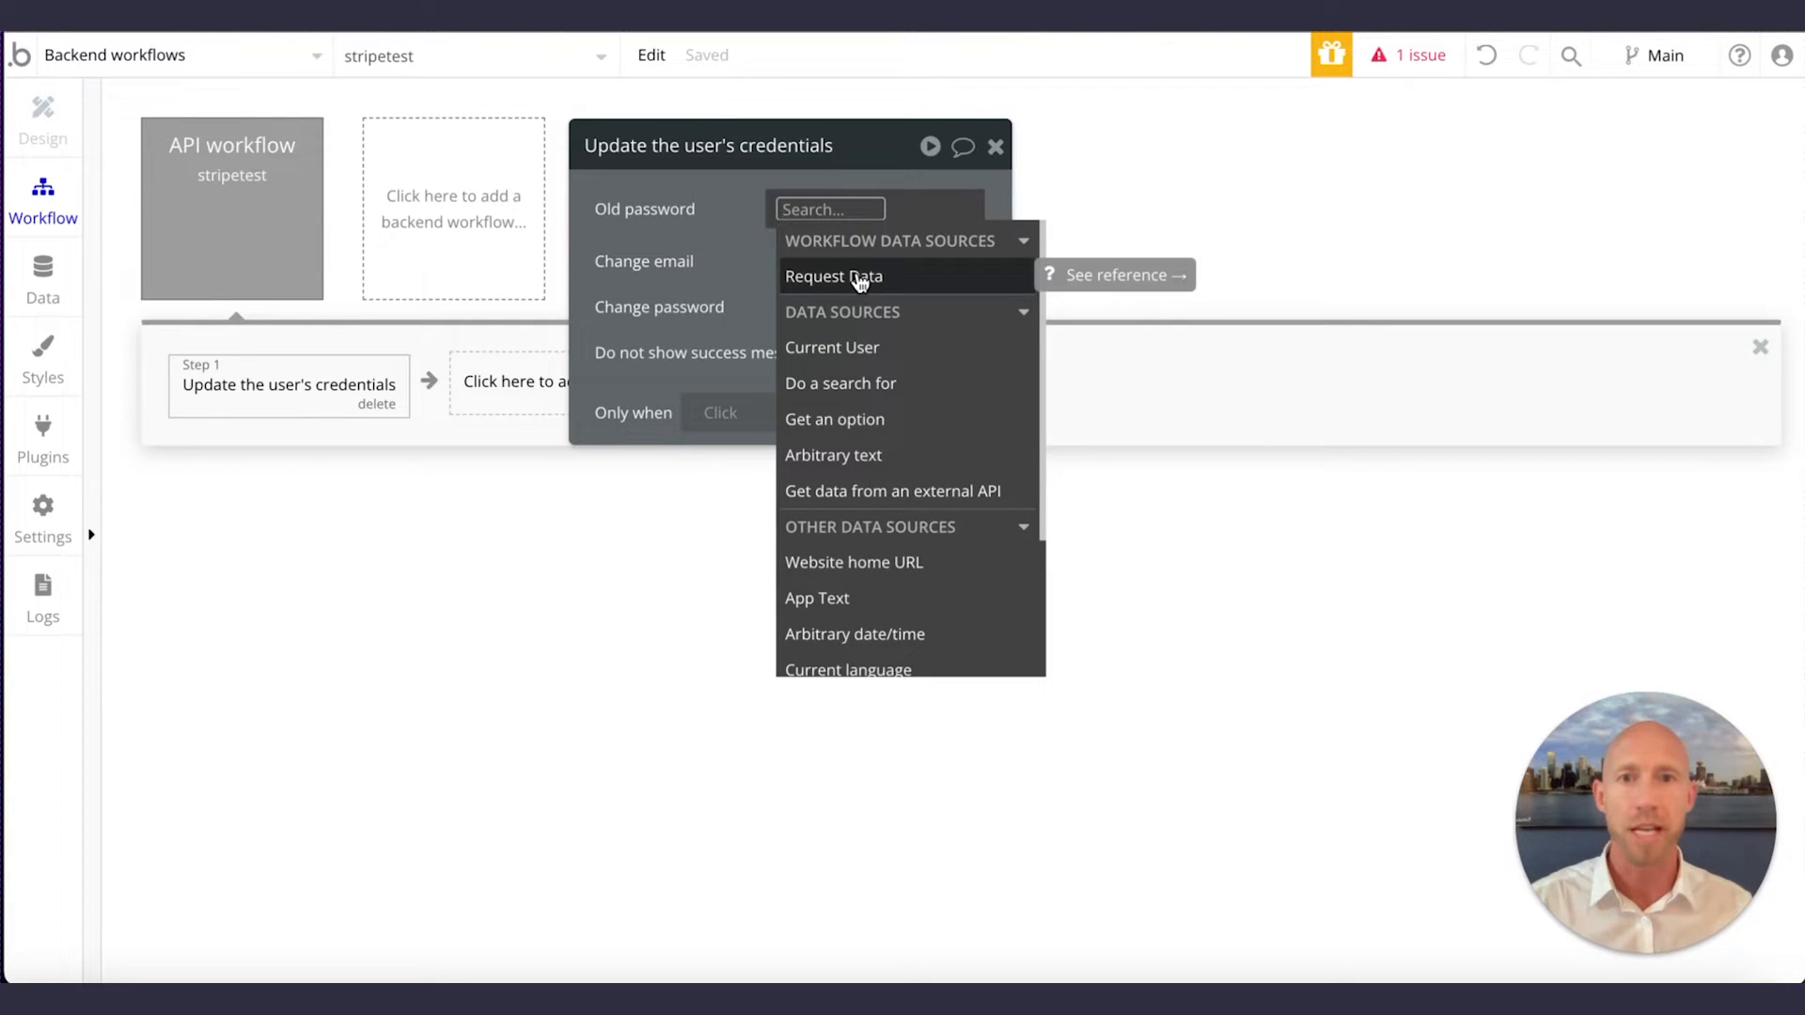
pyautogui.click(833, 276)
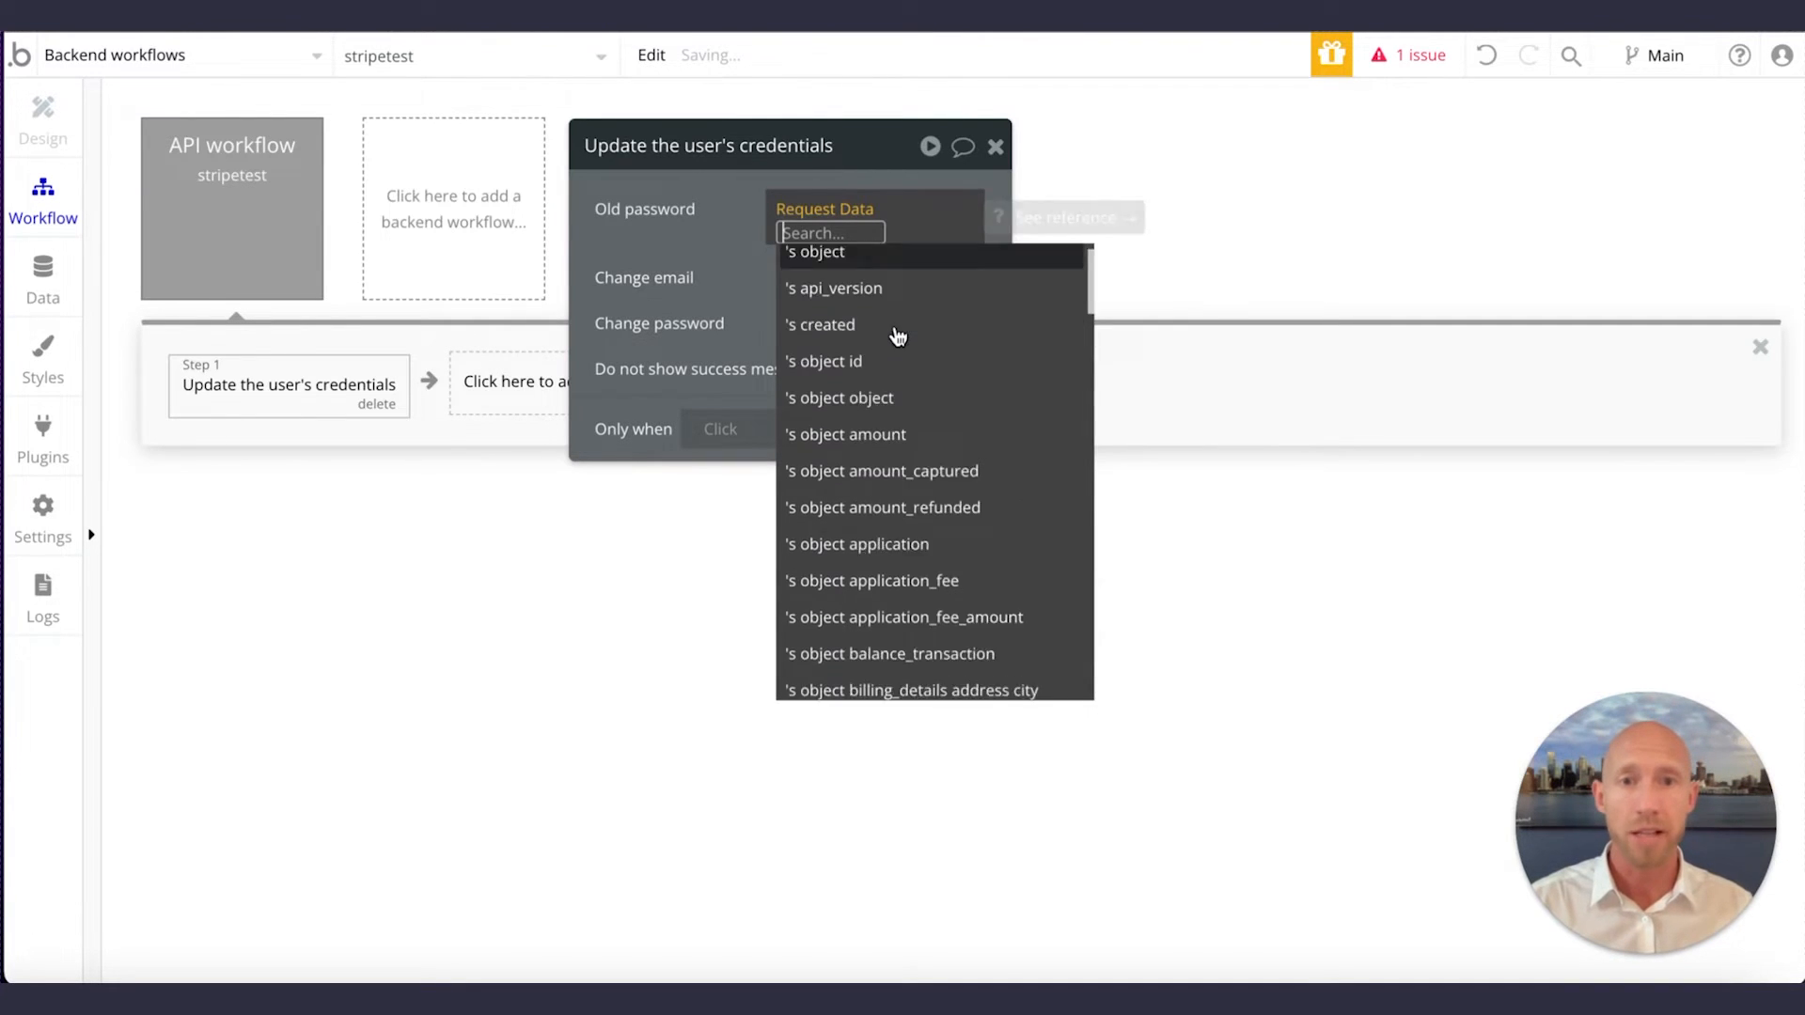
pyautogui.scroll(-3)
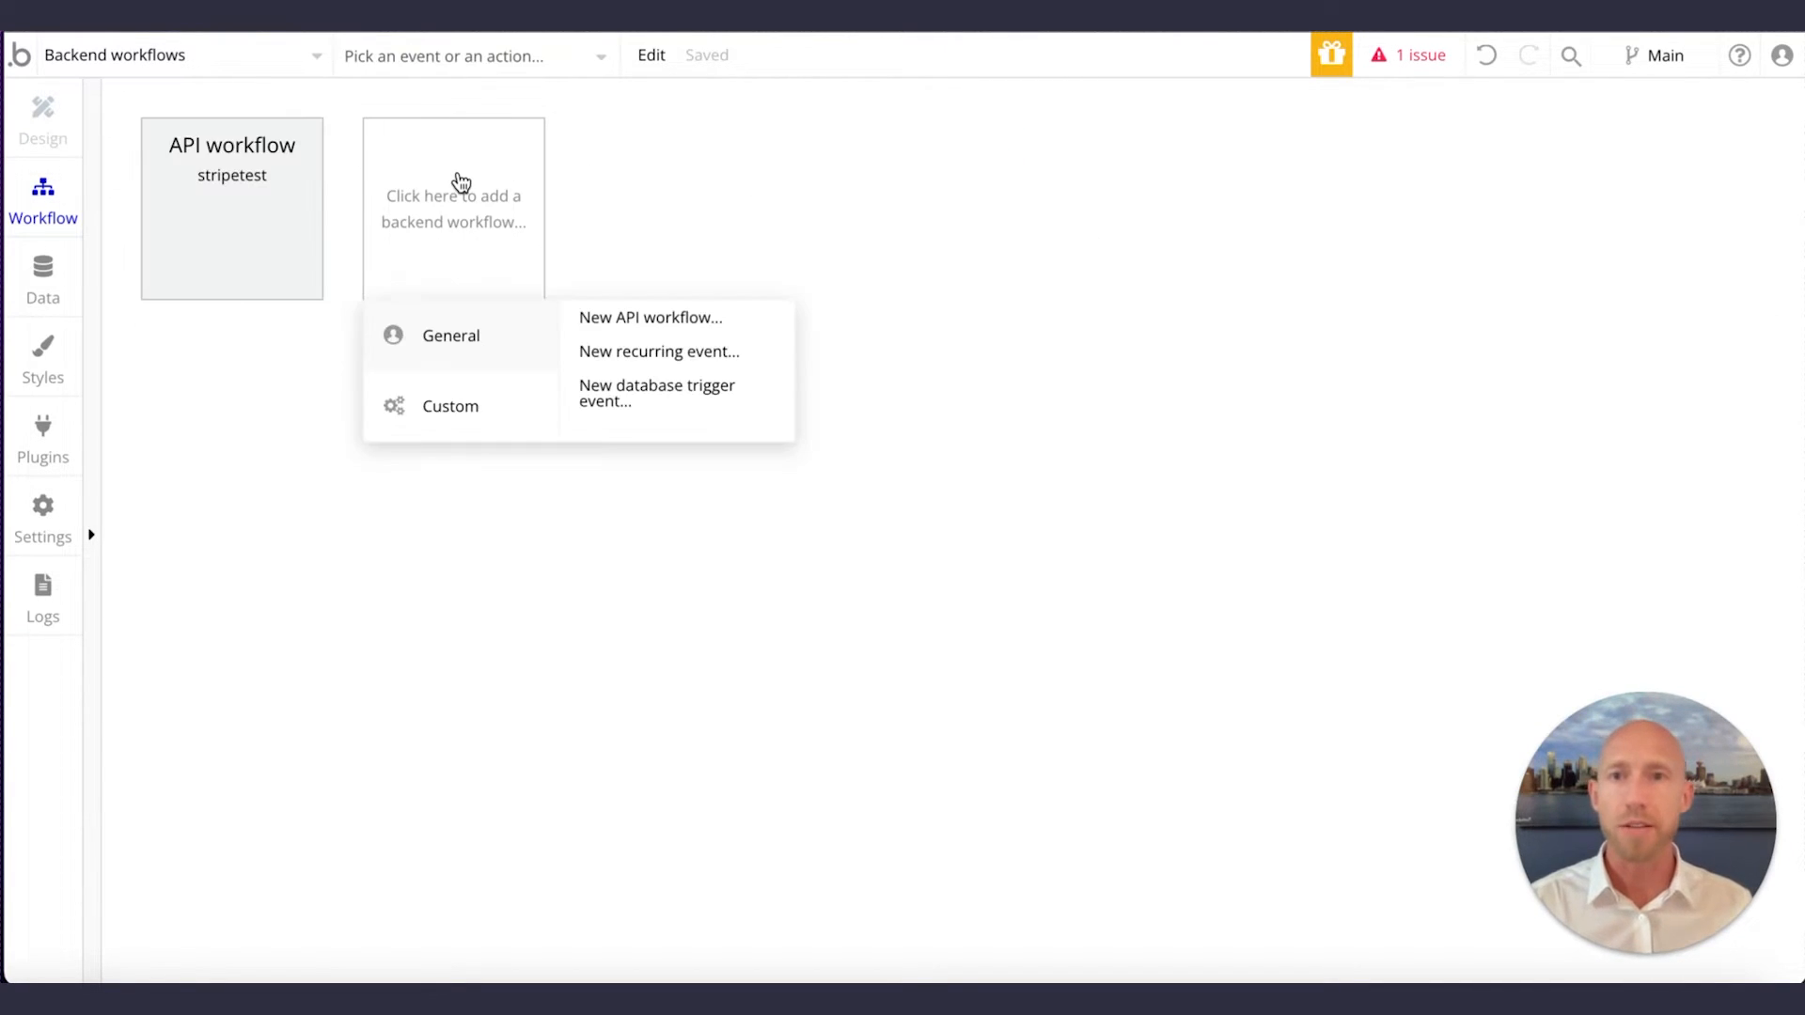
# Step: Create API workflow midjourneytest, no authentication, parameters detected from request data
pyautogui.click(649, 316)
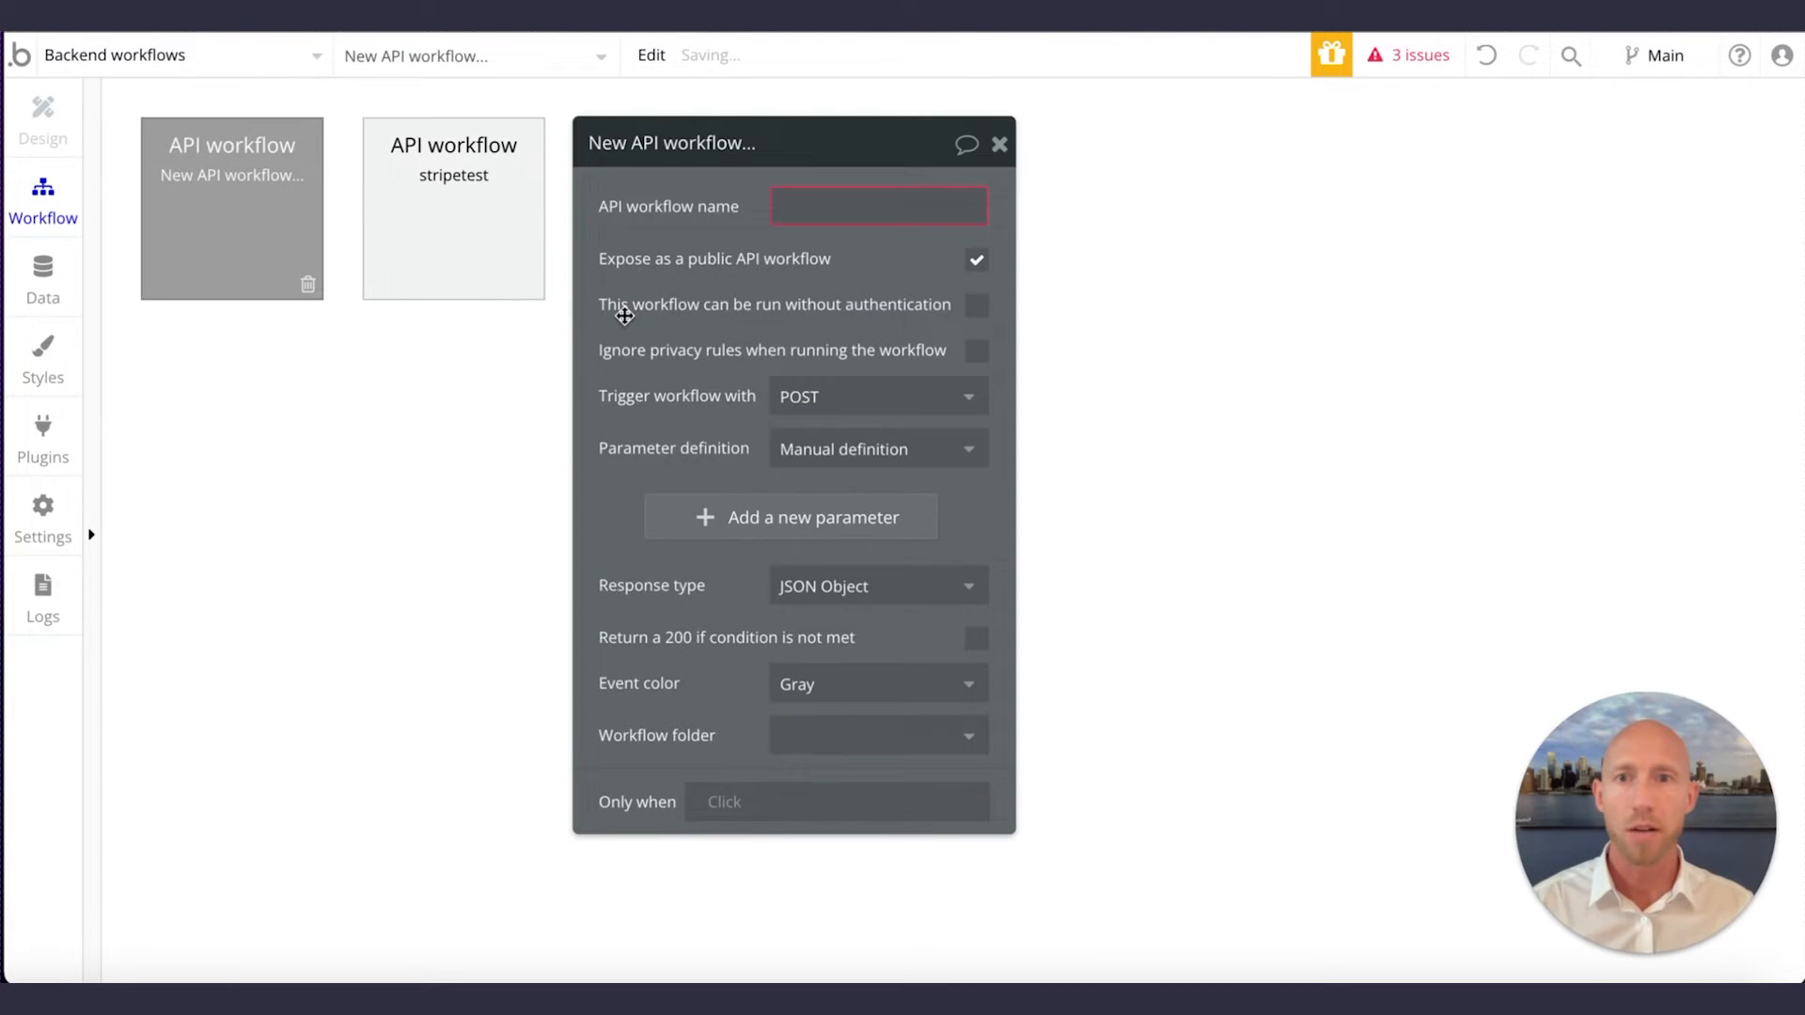
pyautogui.write('midjourneytest')
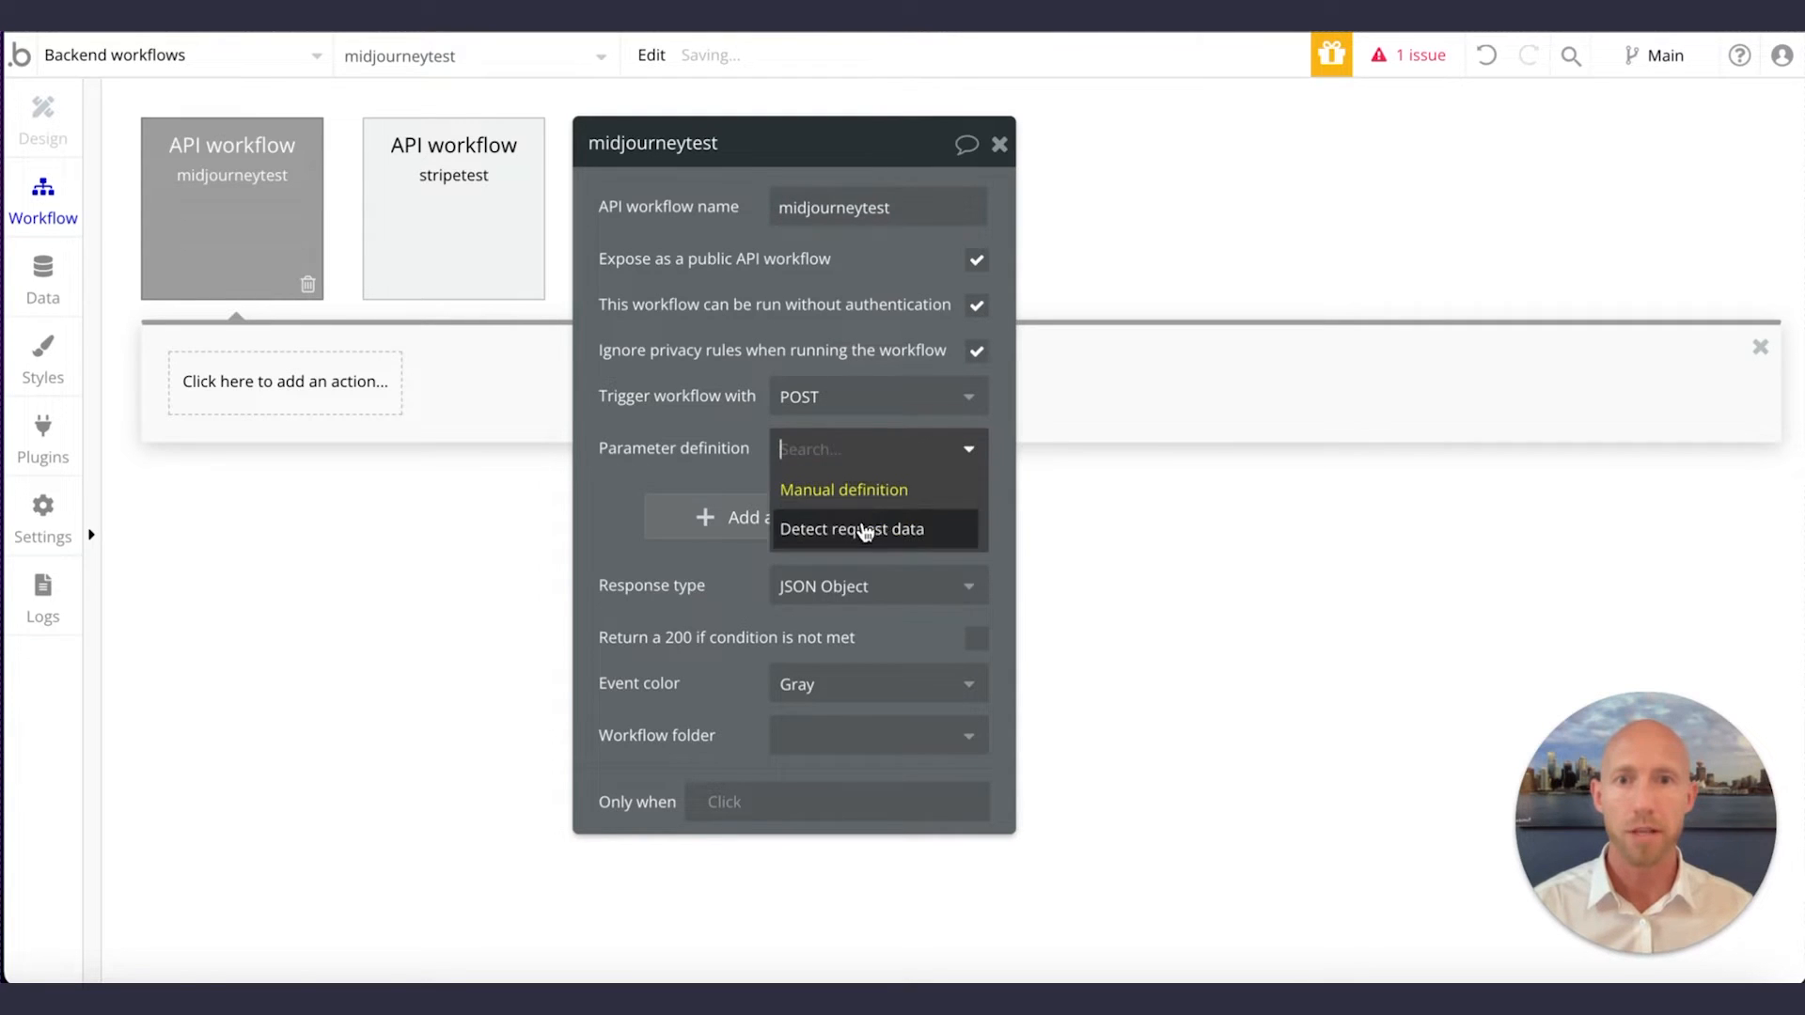
pyautogui.click(852, 528)
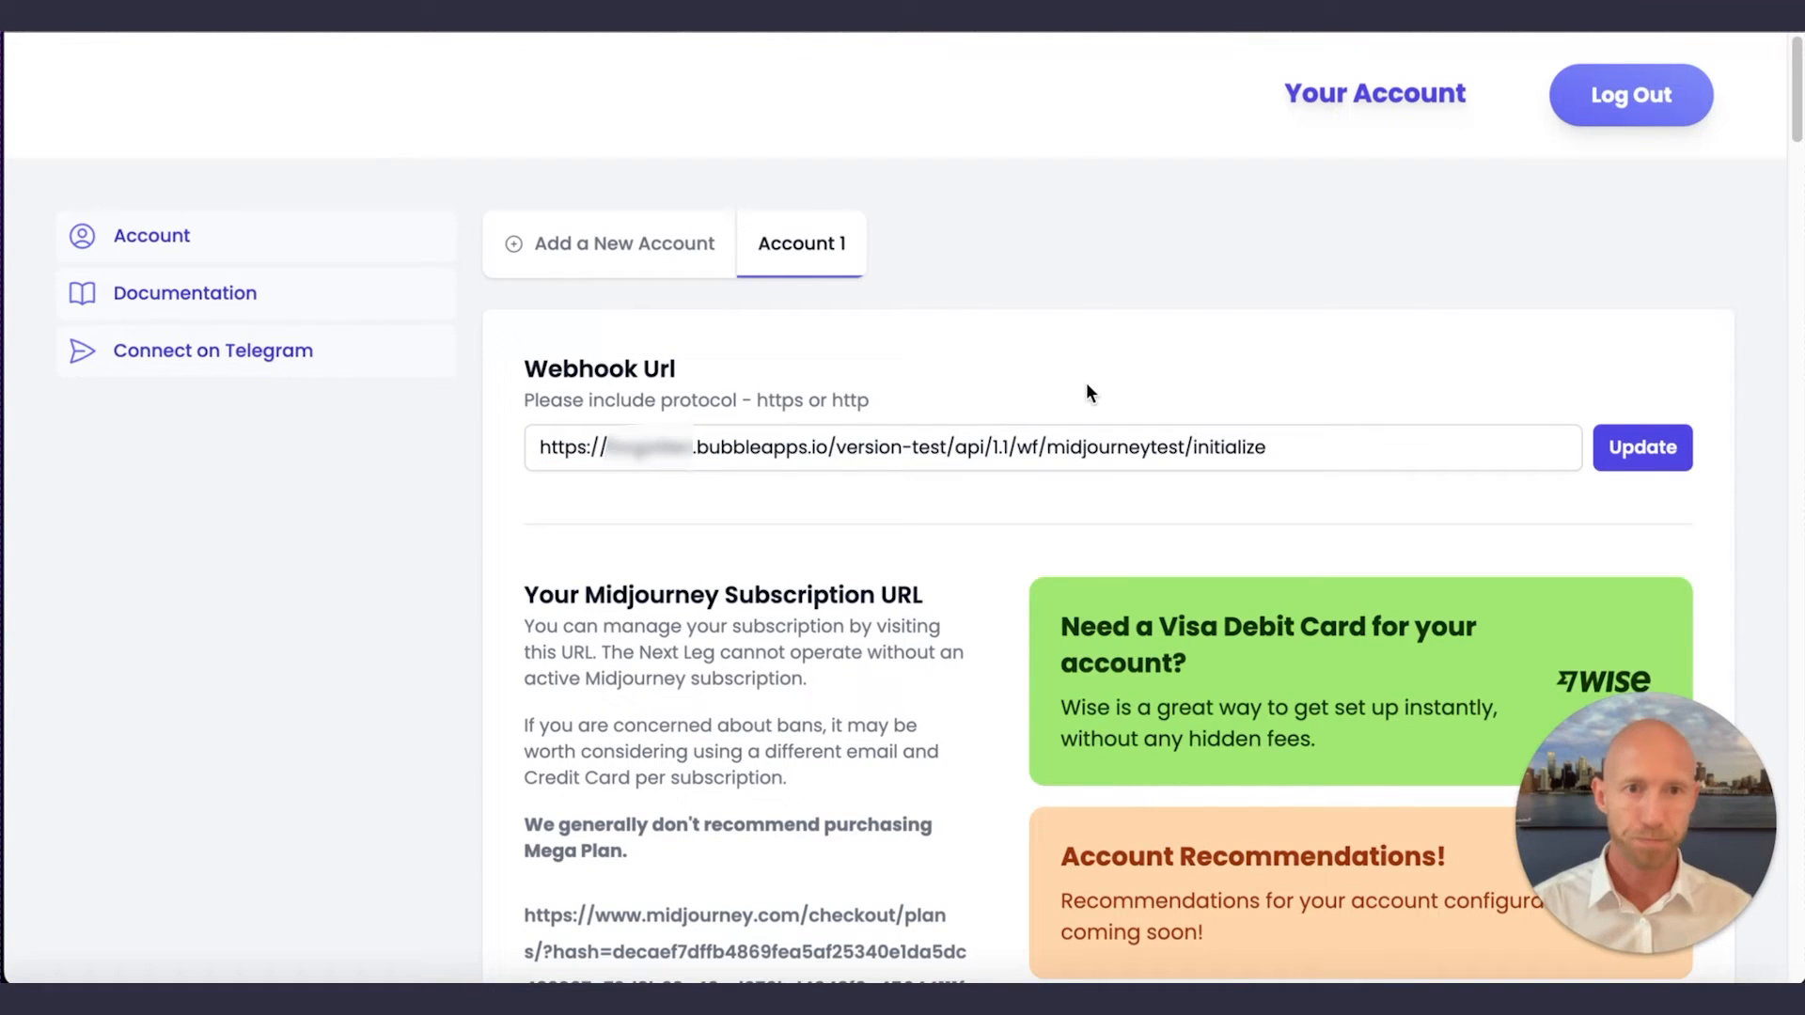
pyautogui.moveTo(1382, 367)
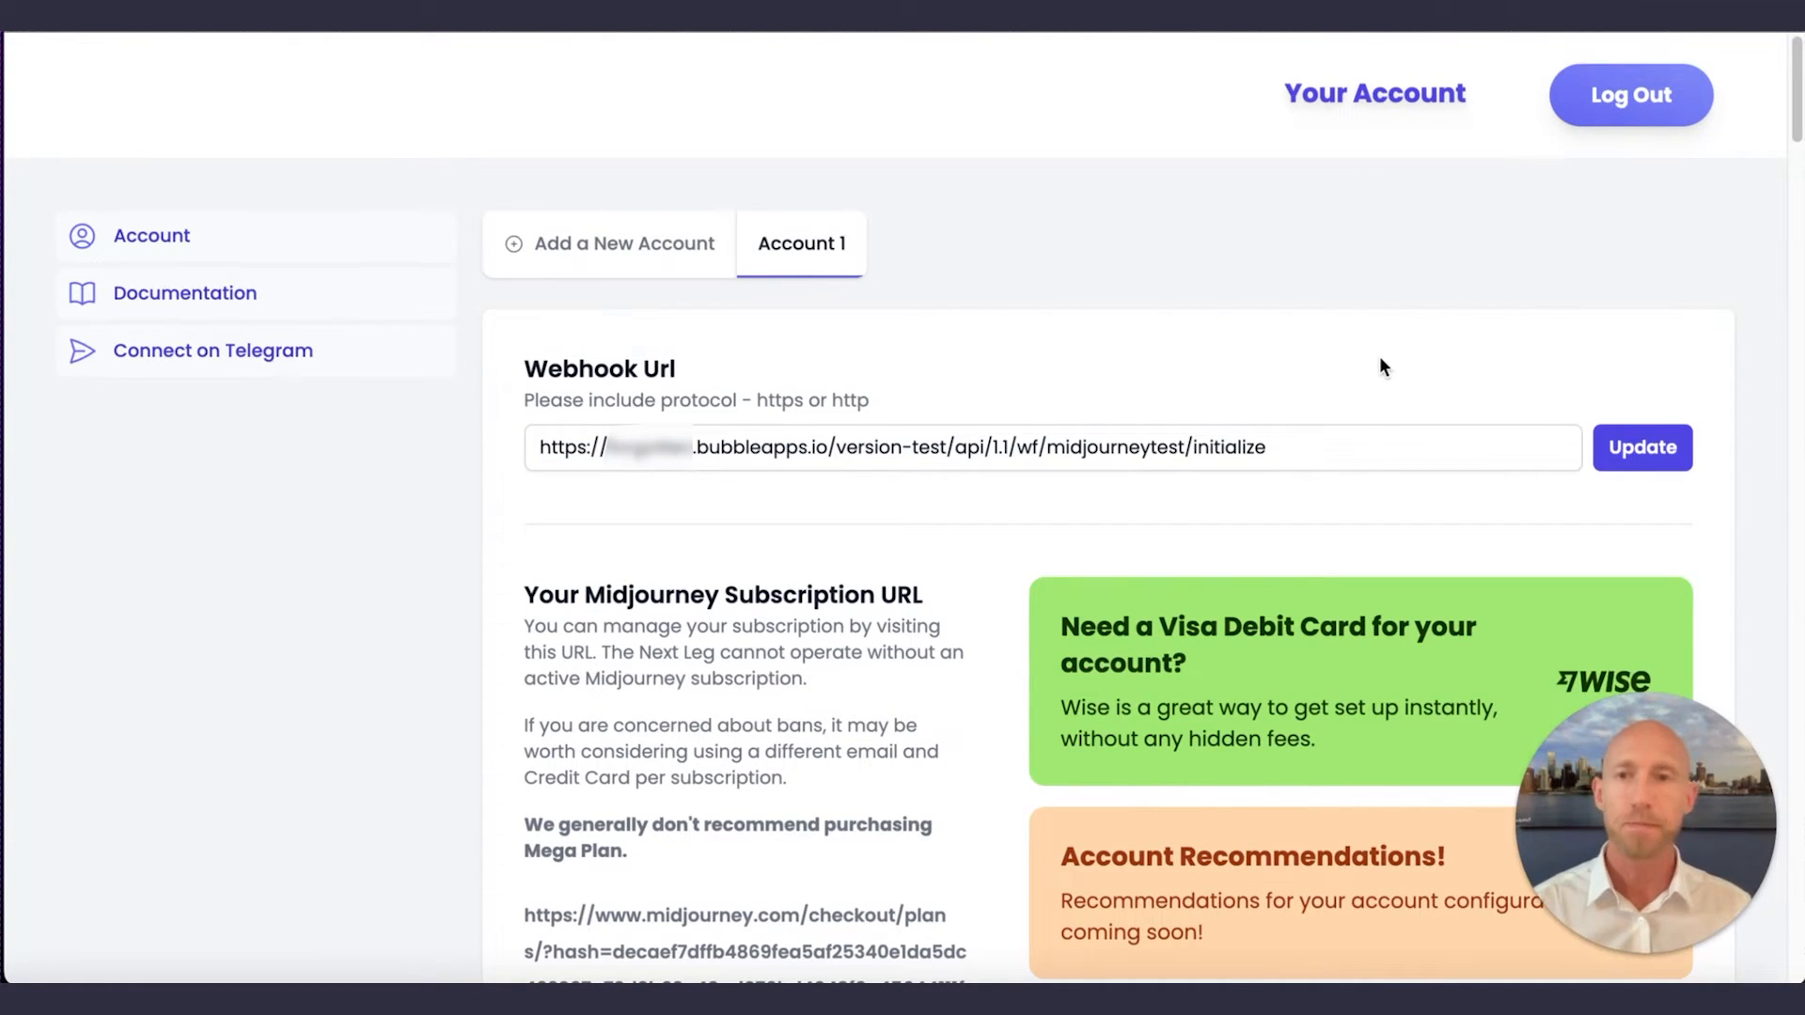
# Step: Update the account webhook URL to the midjourneytest initialize endpoint
pyautogui.click(1641, 447)
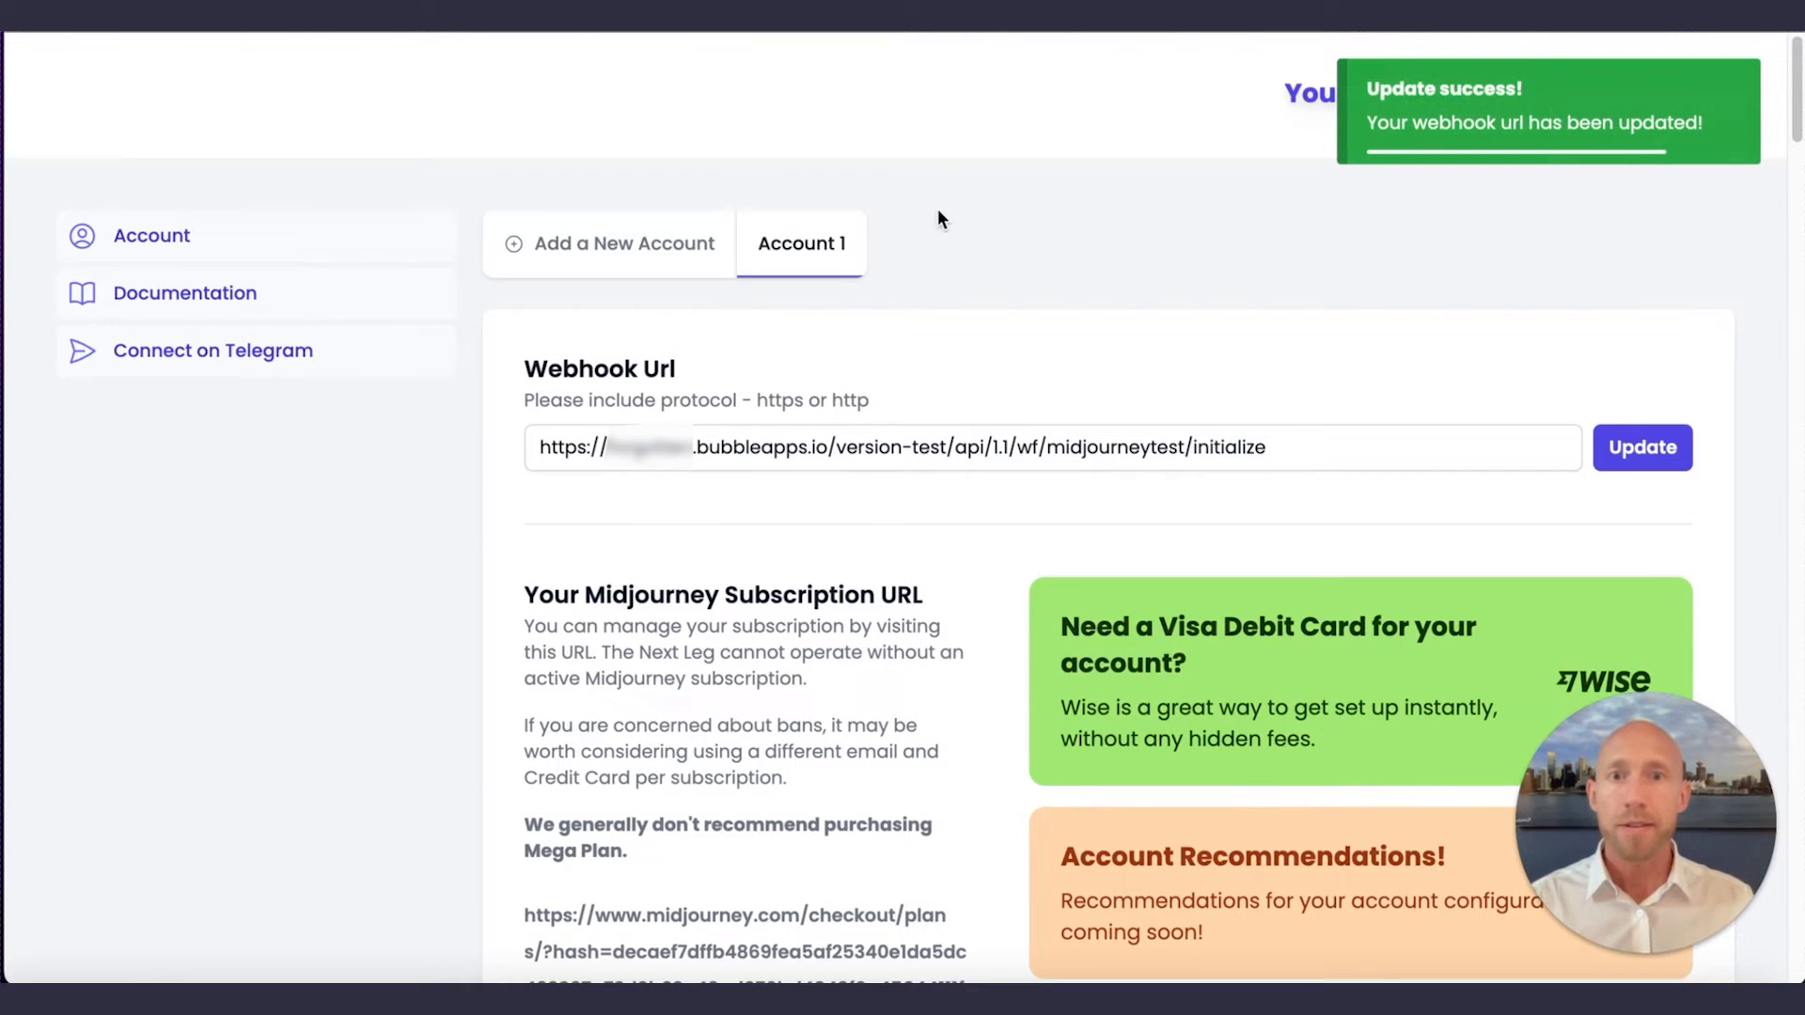
pyautogui.moveTo(984, 158)
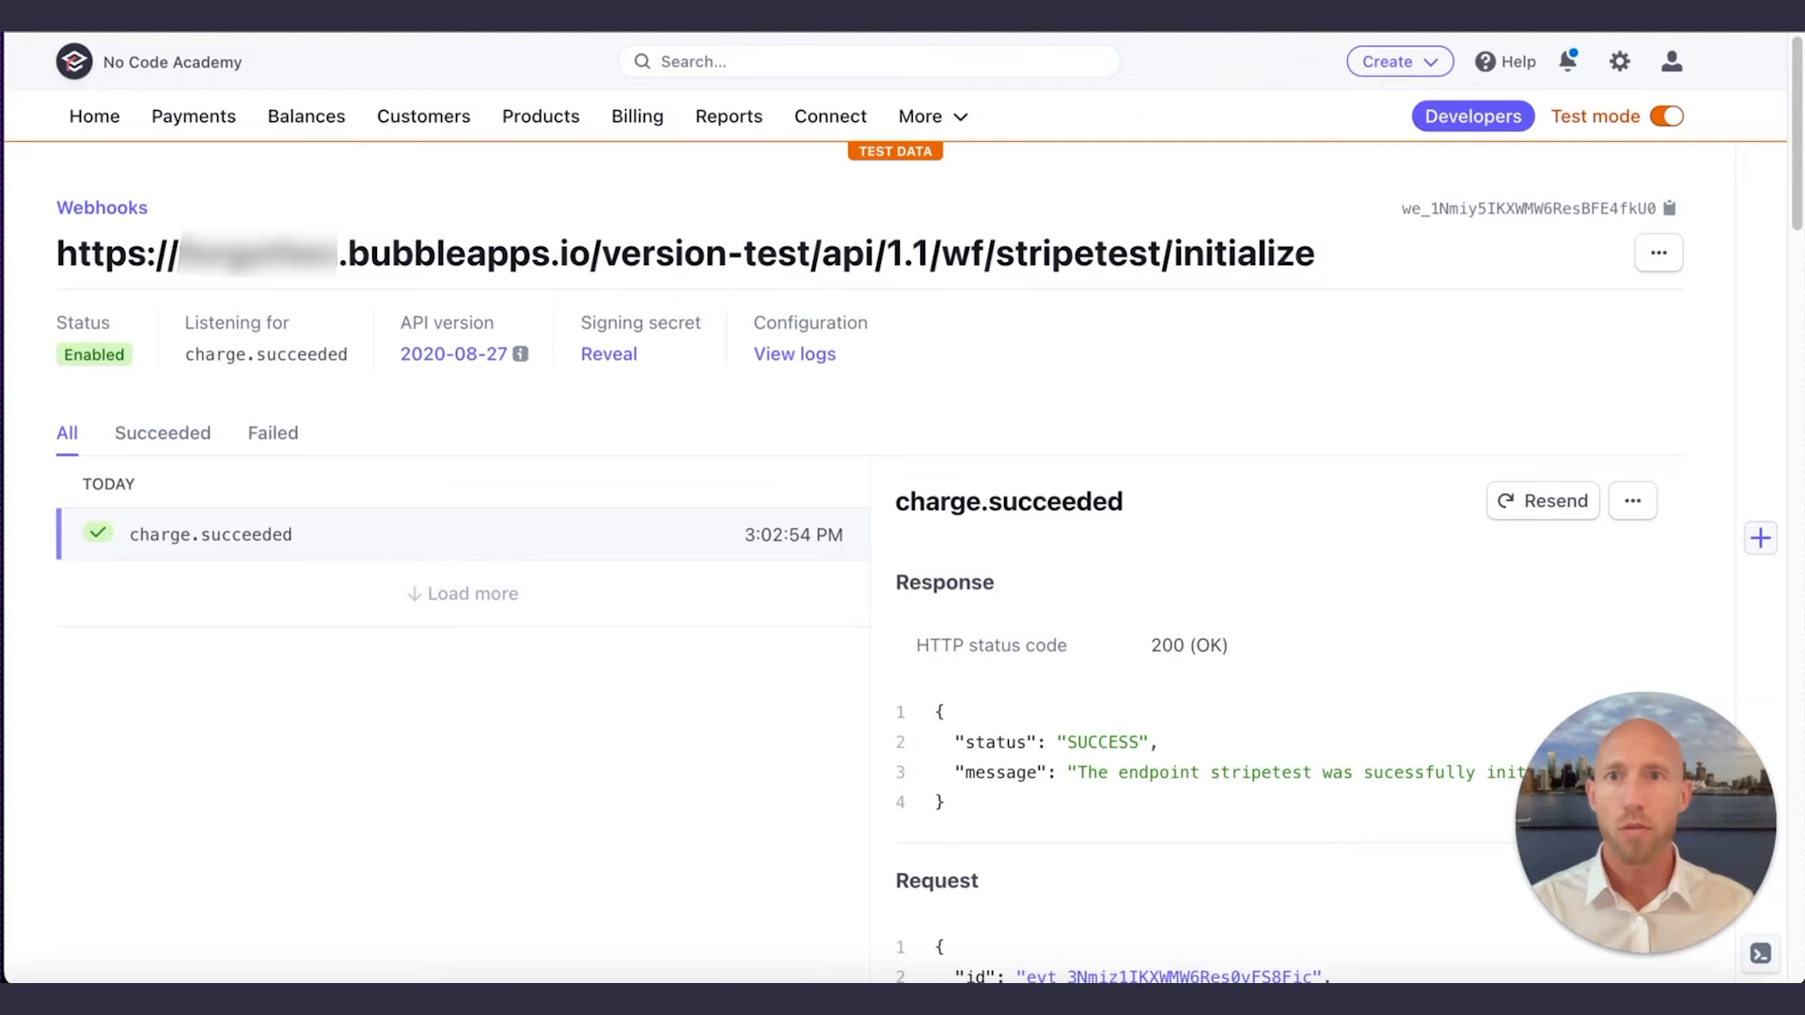
# Step: Update the Stripe endpoint URL to the stripetest workflow URL without /initialize
pyautogui.click(1658, 254)
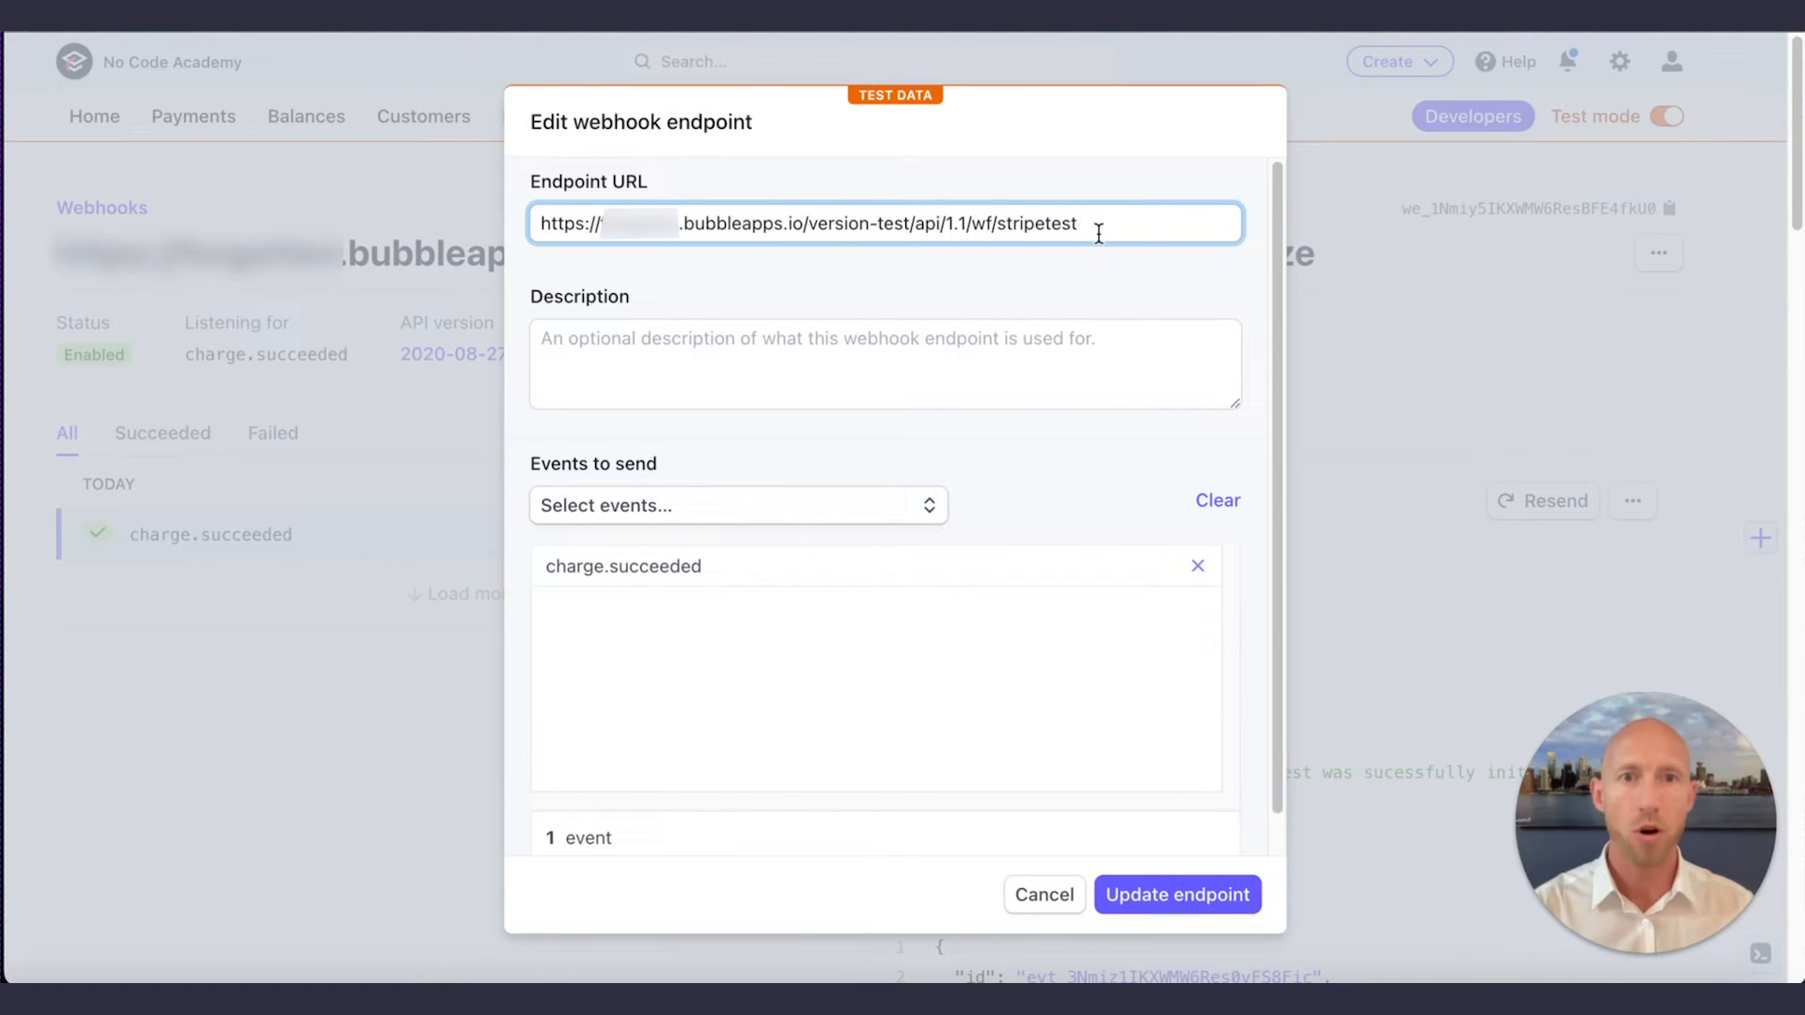
pyautogui.click(1177, 895)
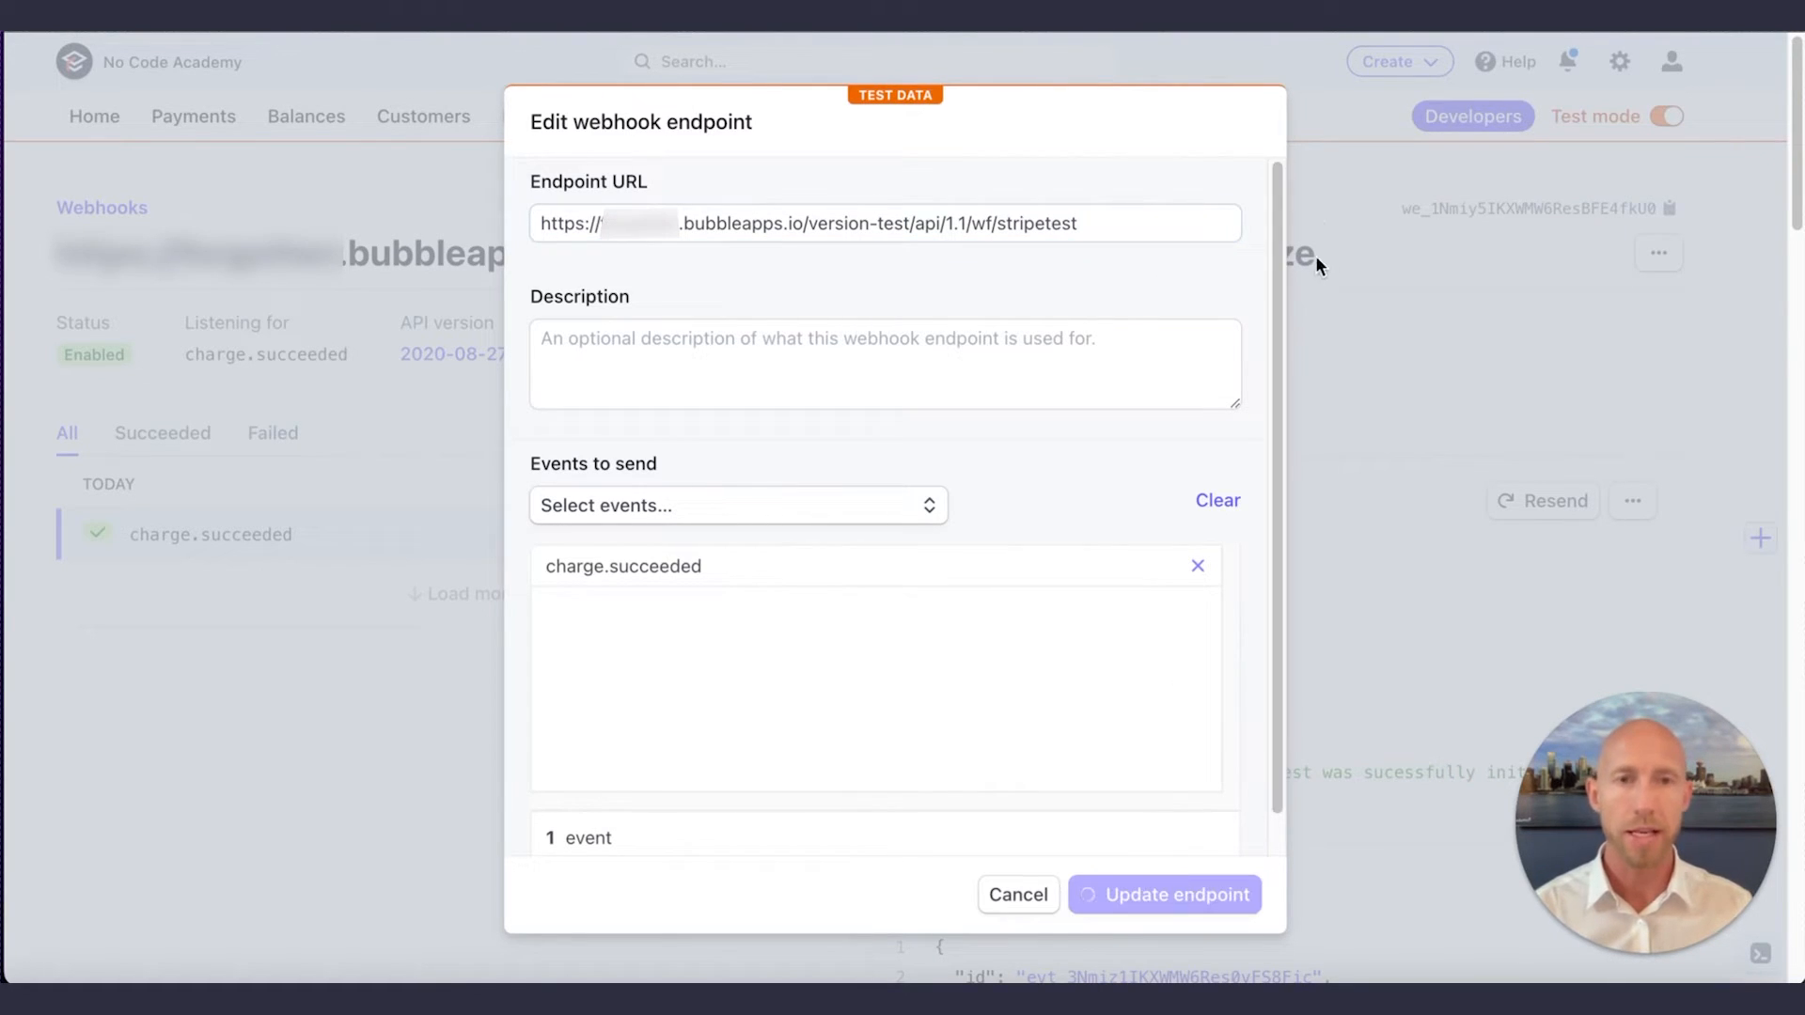
pyautogui.click(1017, 895)
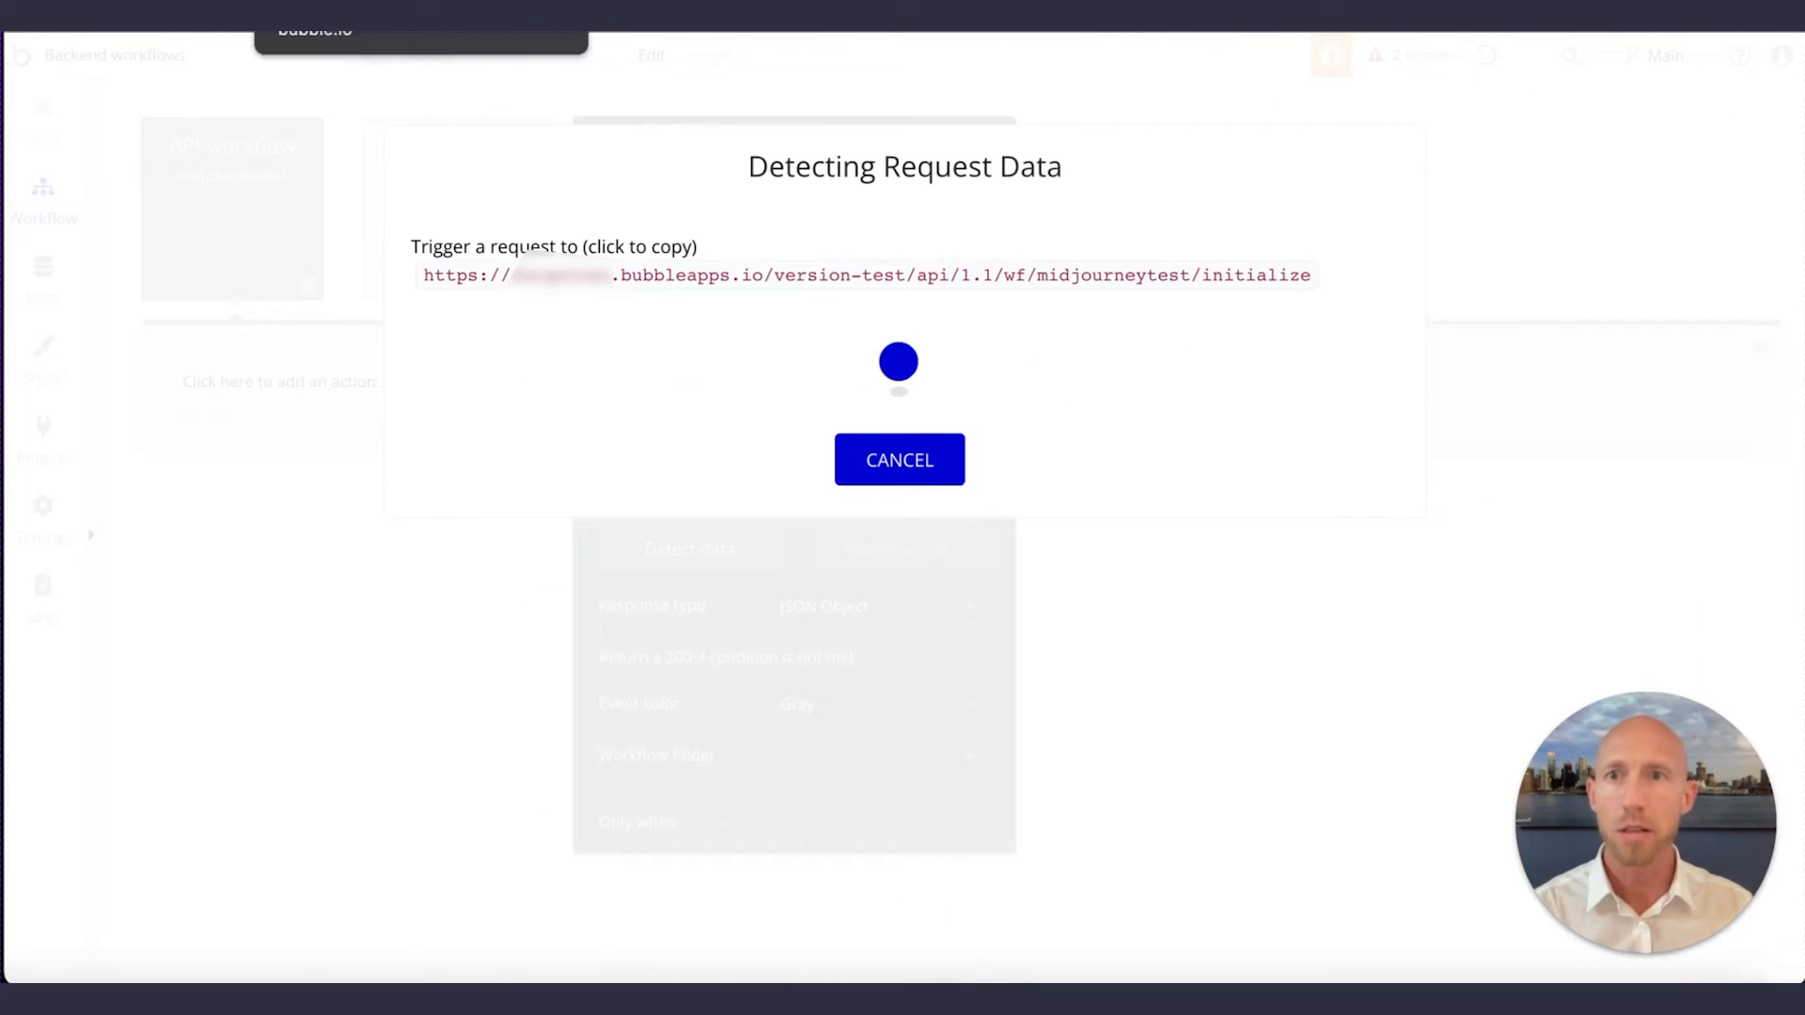
pyautogui.moveTo(978, 398)
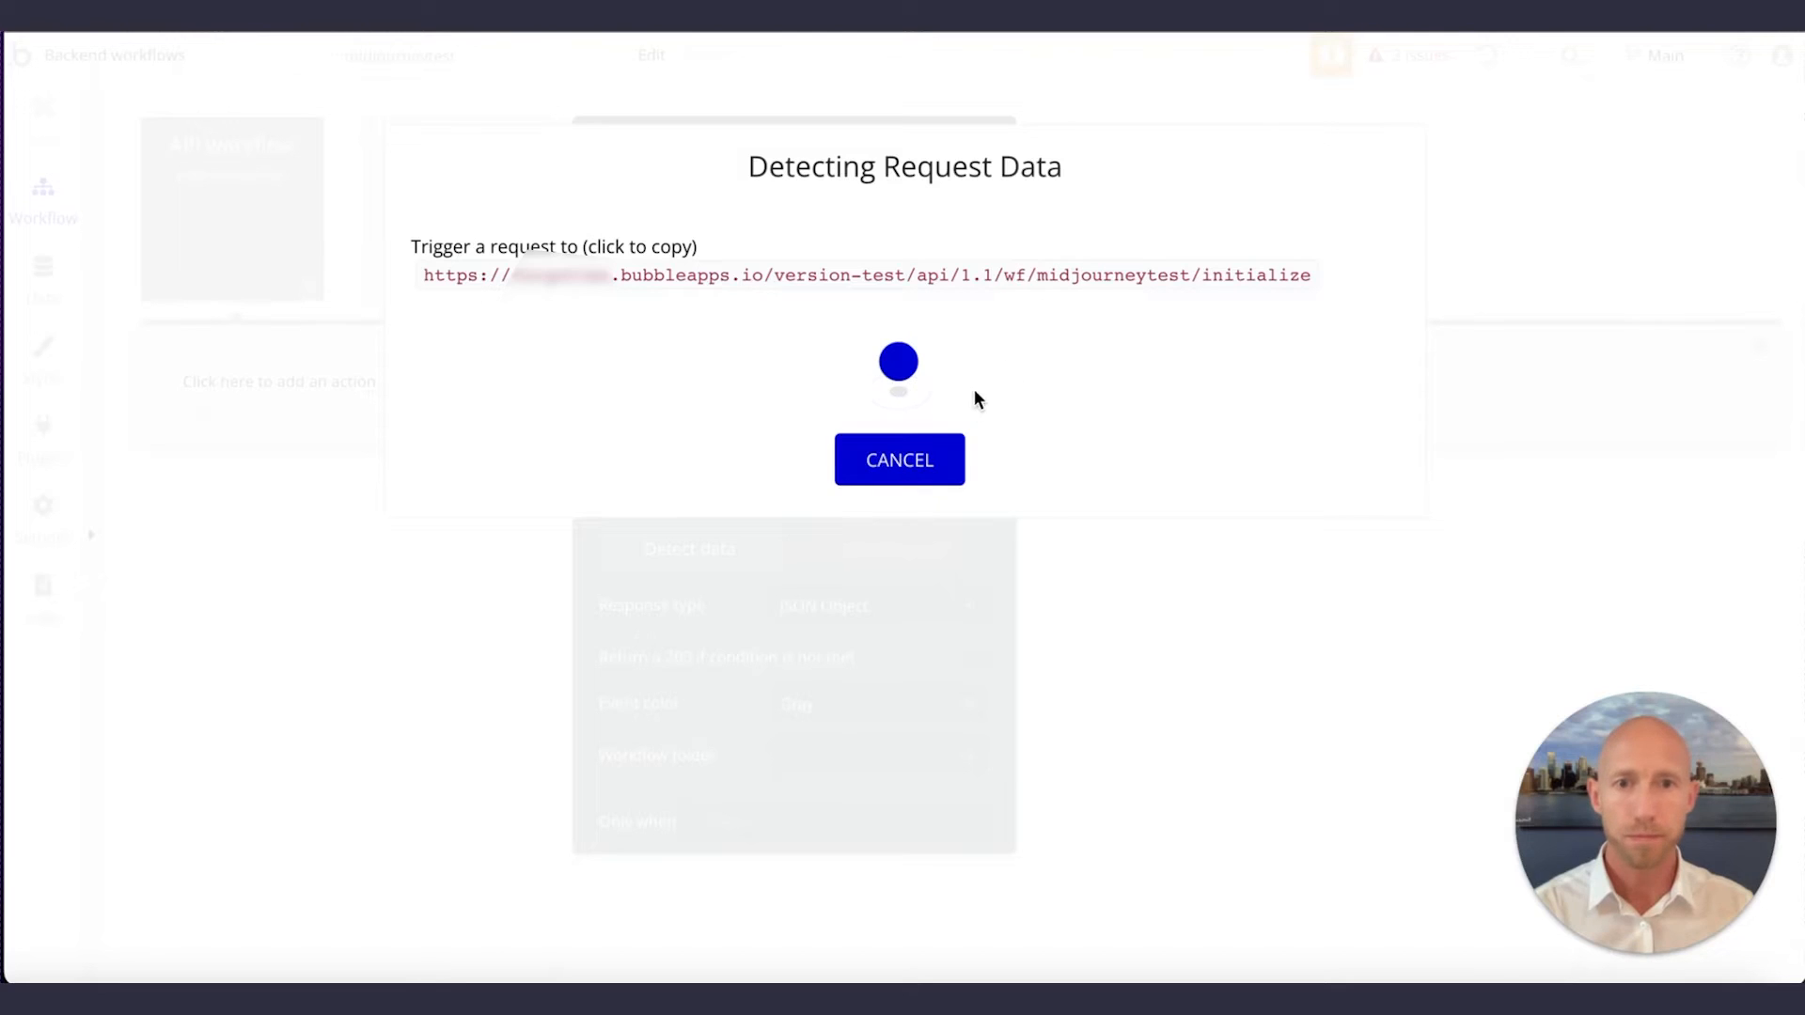
pyautogui.click(899, 459)
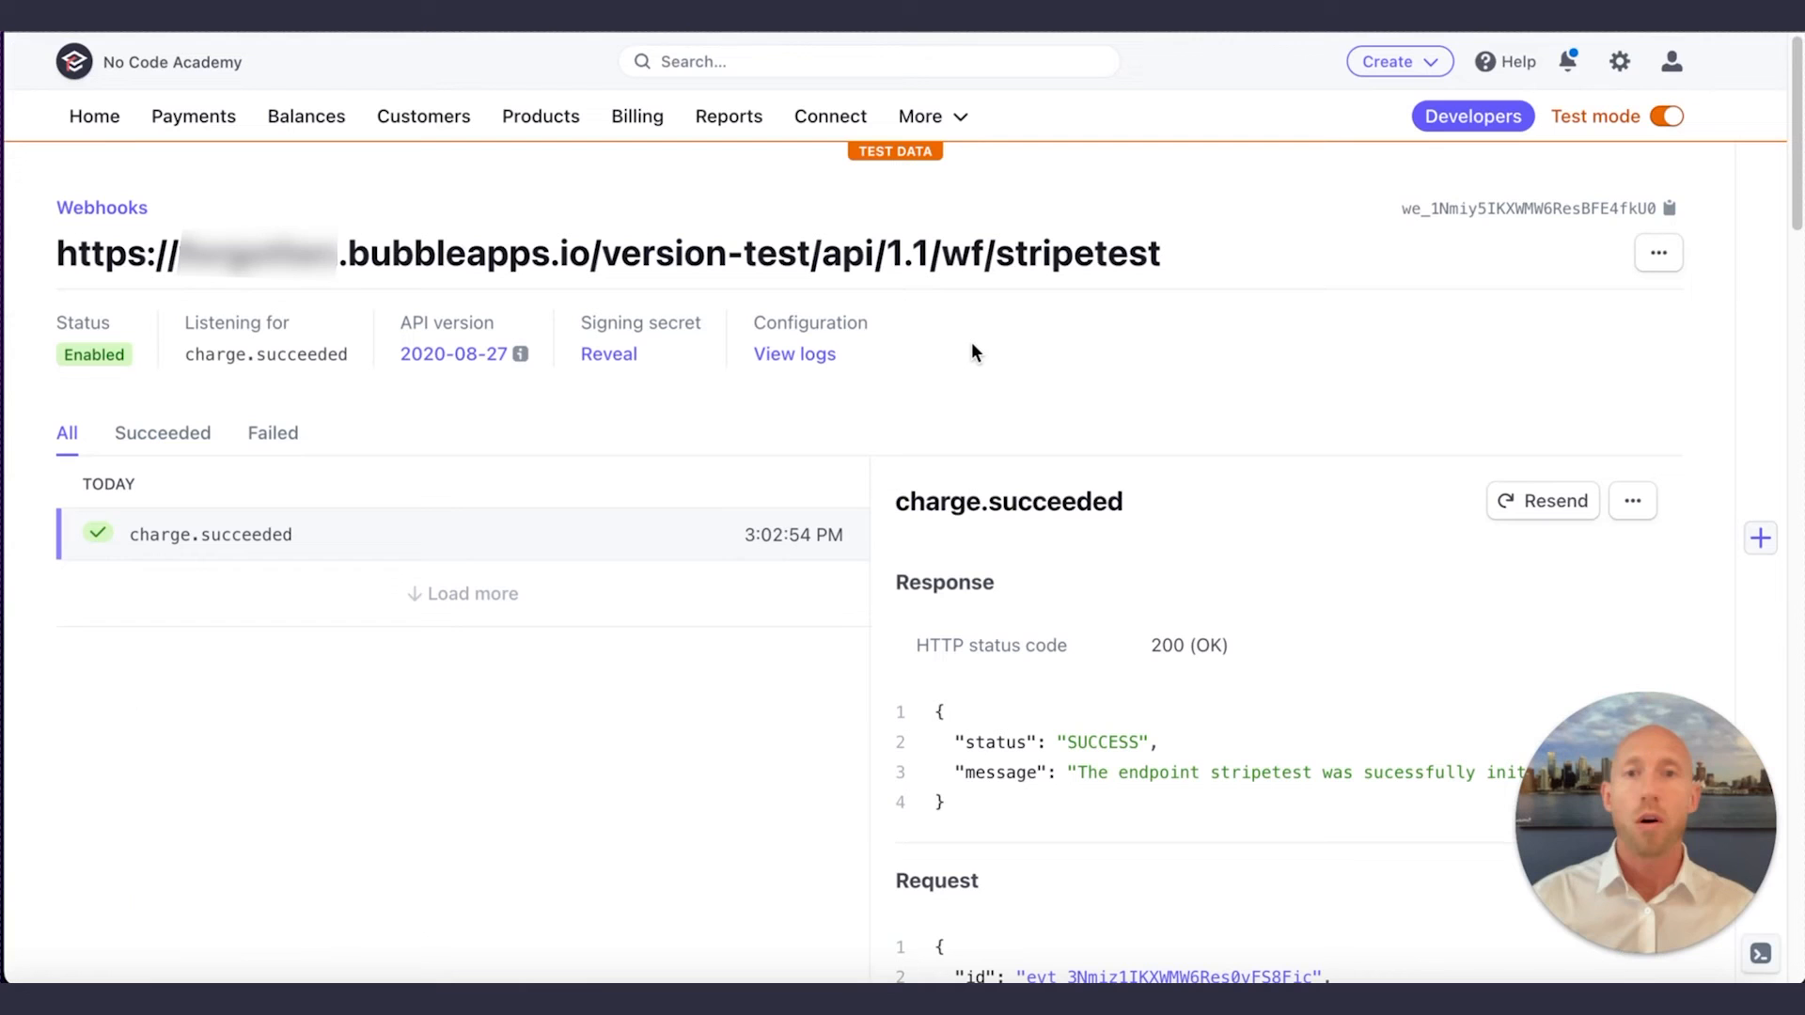
pyautogui.moveTo(1626, 406)
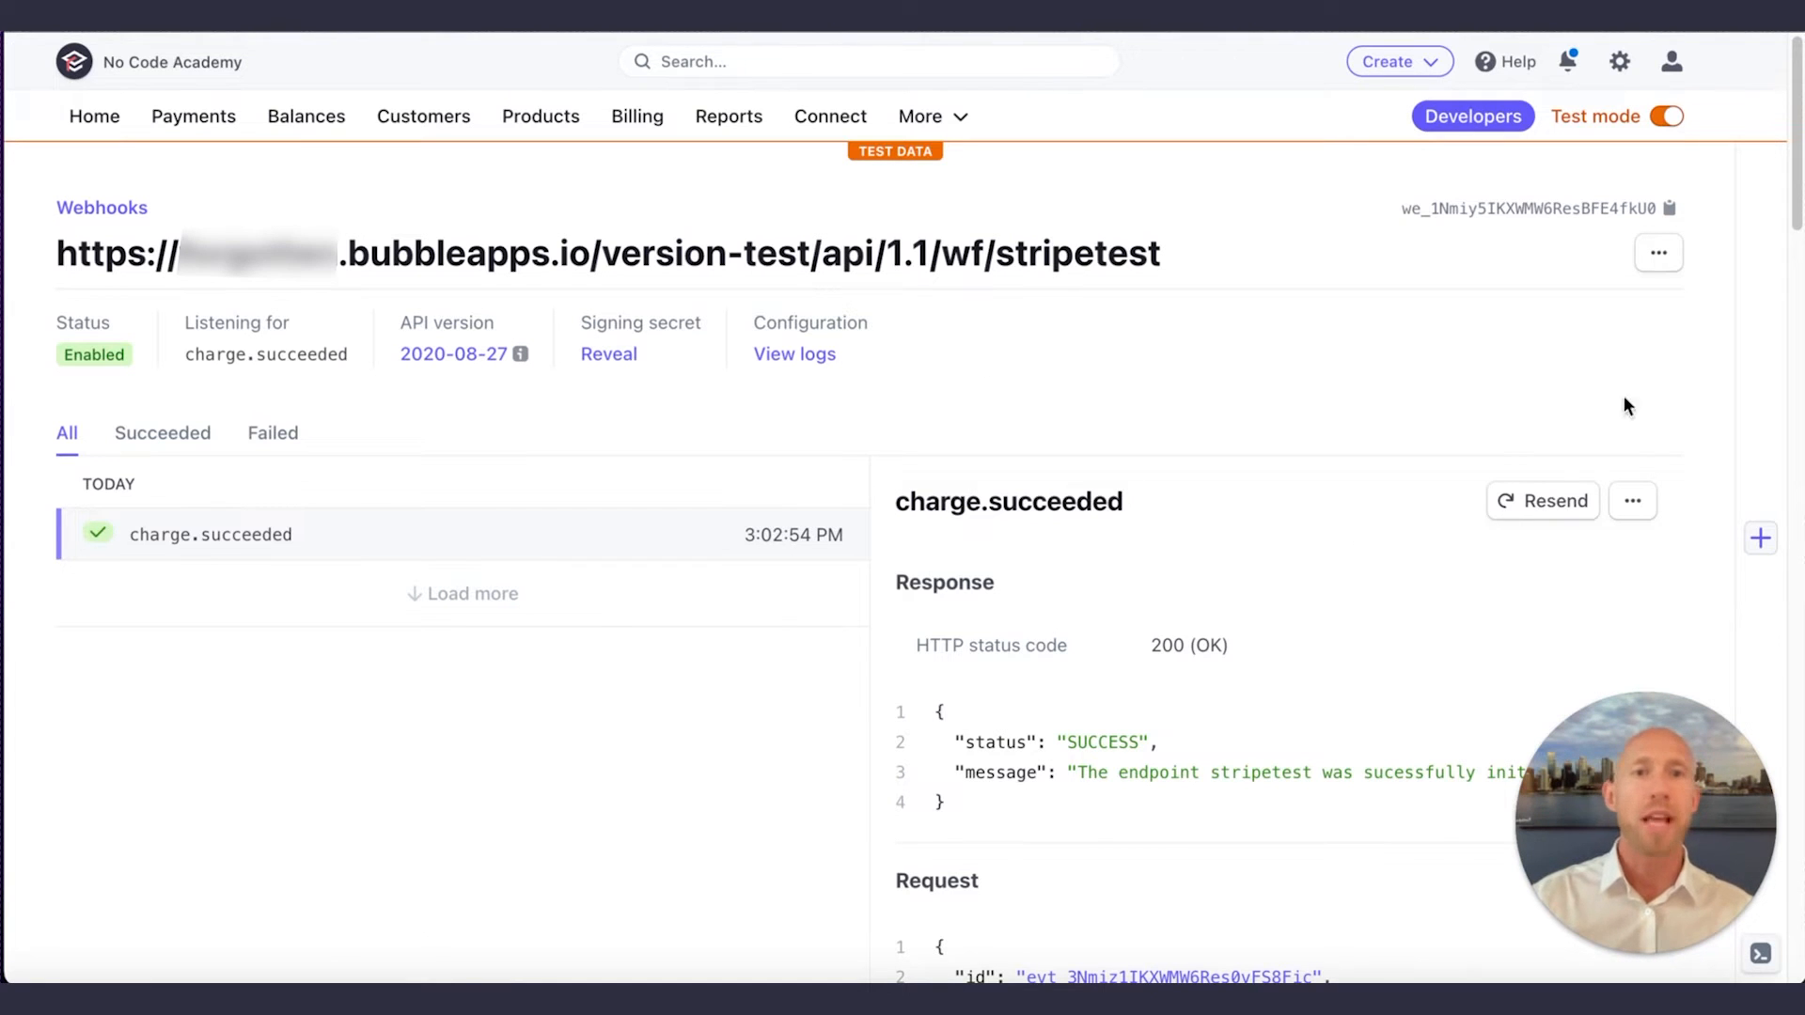
pyautogui.moveTo(1343, 382)
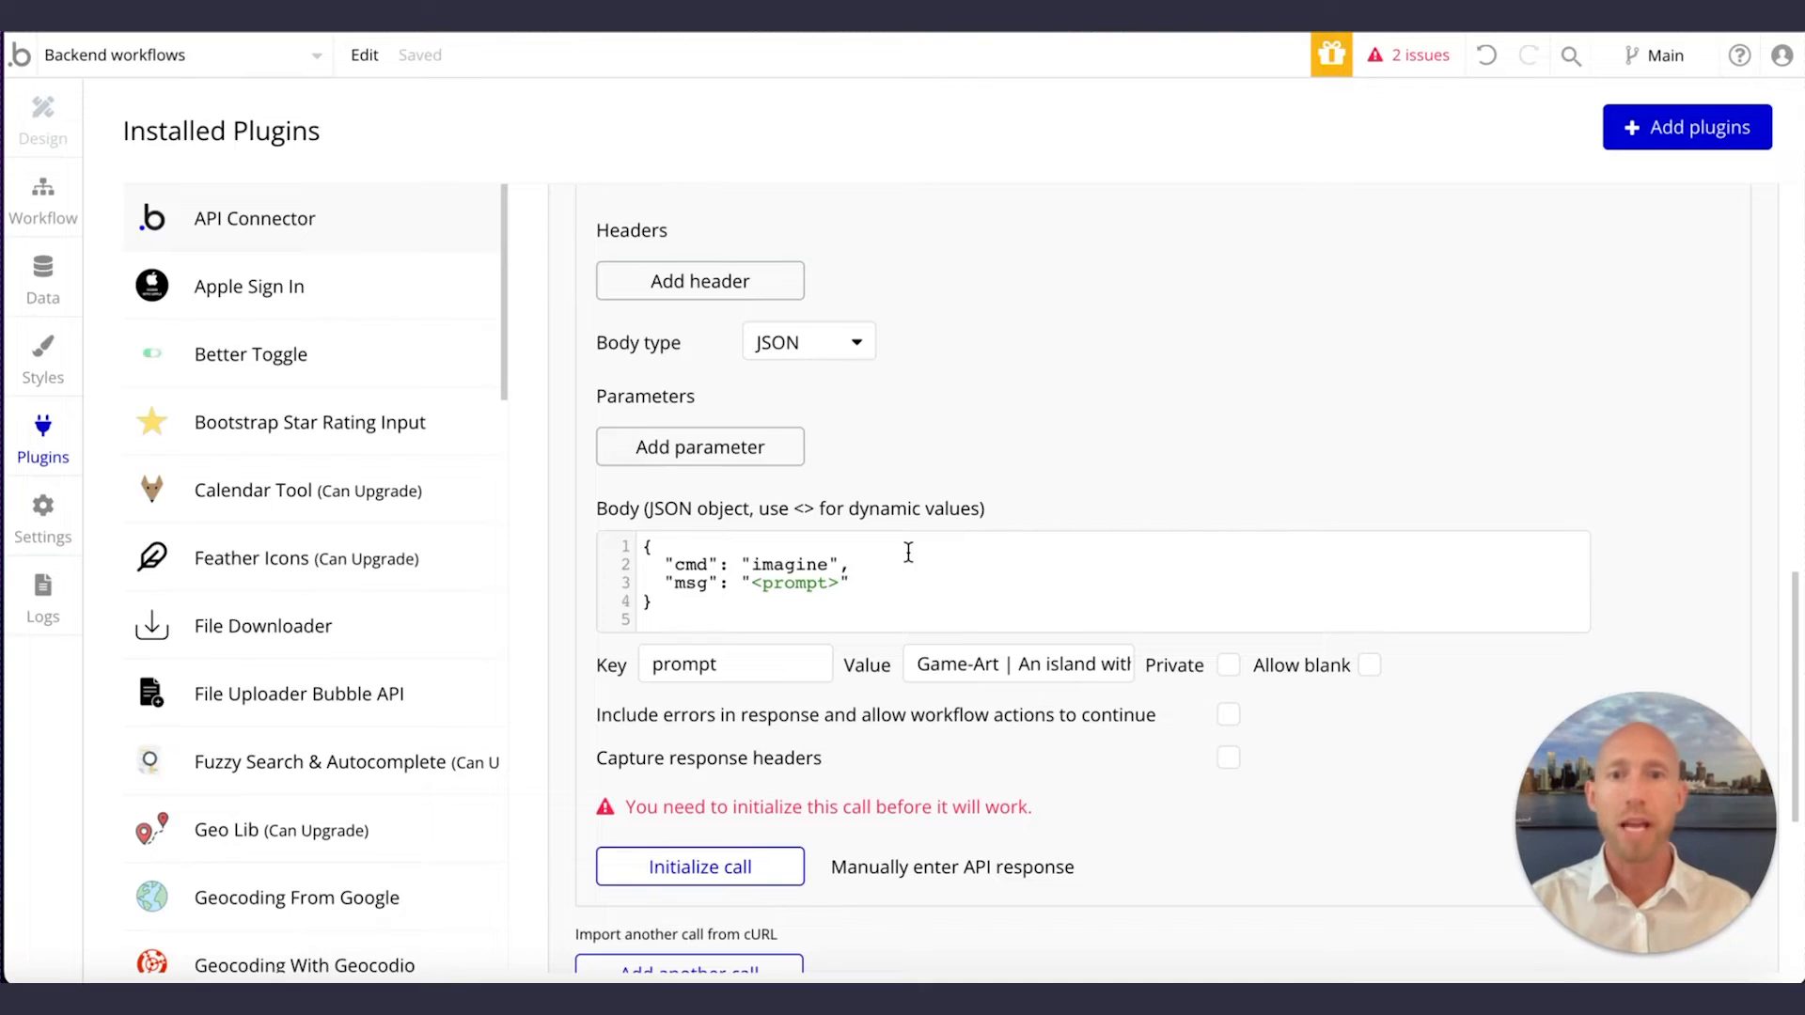
# Step: Initialize the Imagine call, check raw data, and save returned values success, messageId, createdAt
pyautogui.click(699, 865)
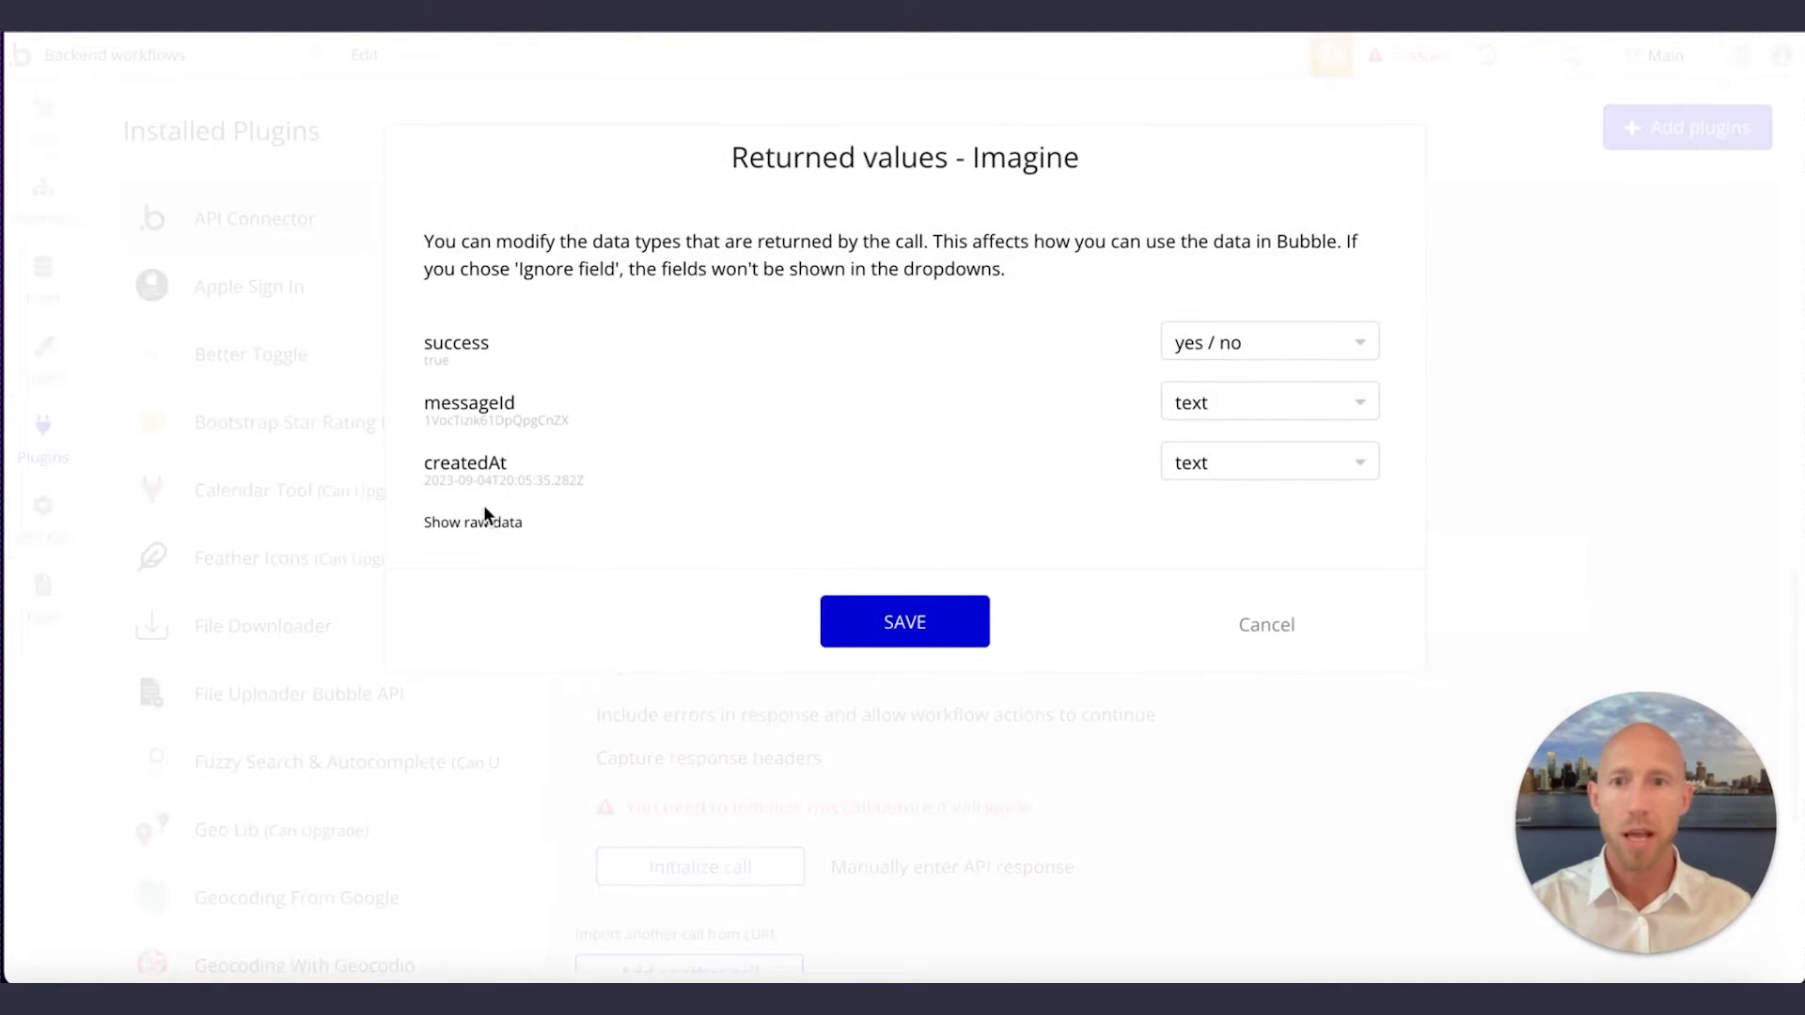
pyautogui.click(472, 520)
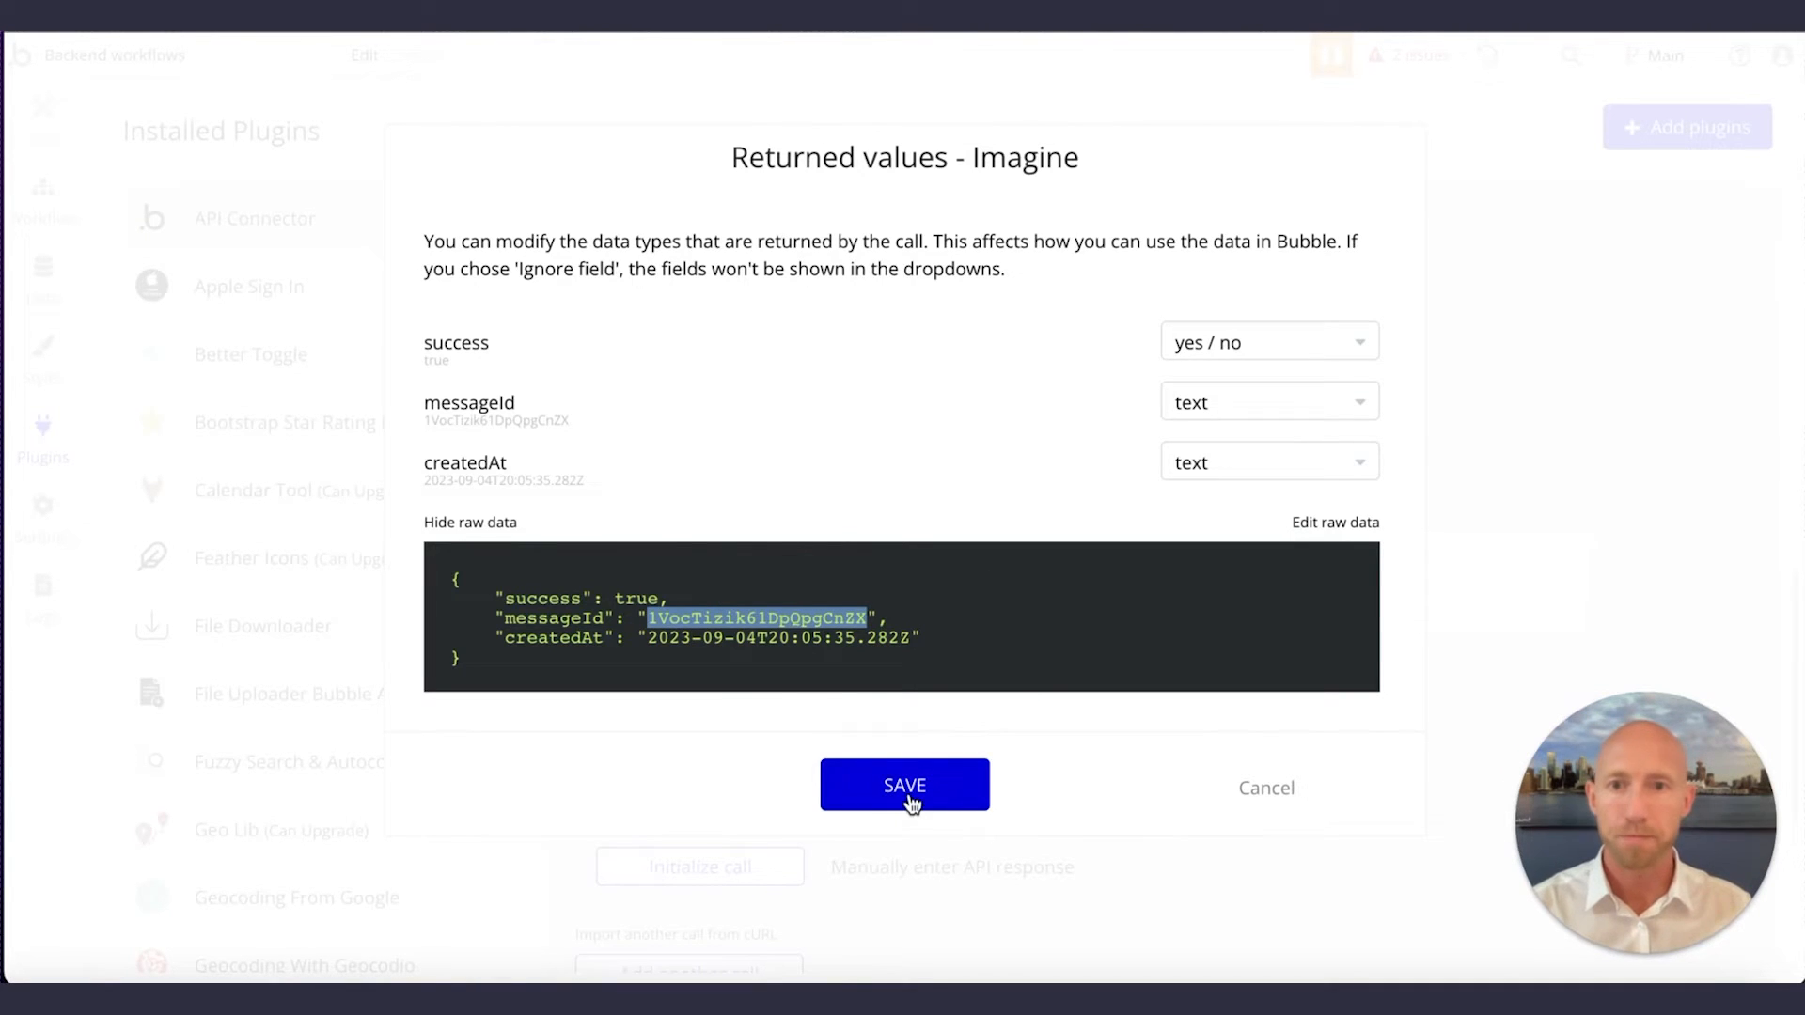
pyautogui.click(905, 786)
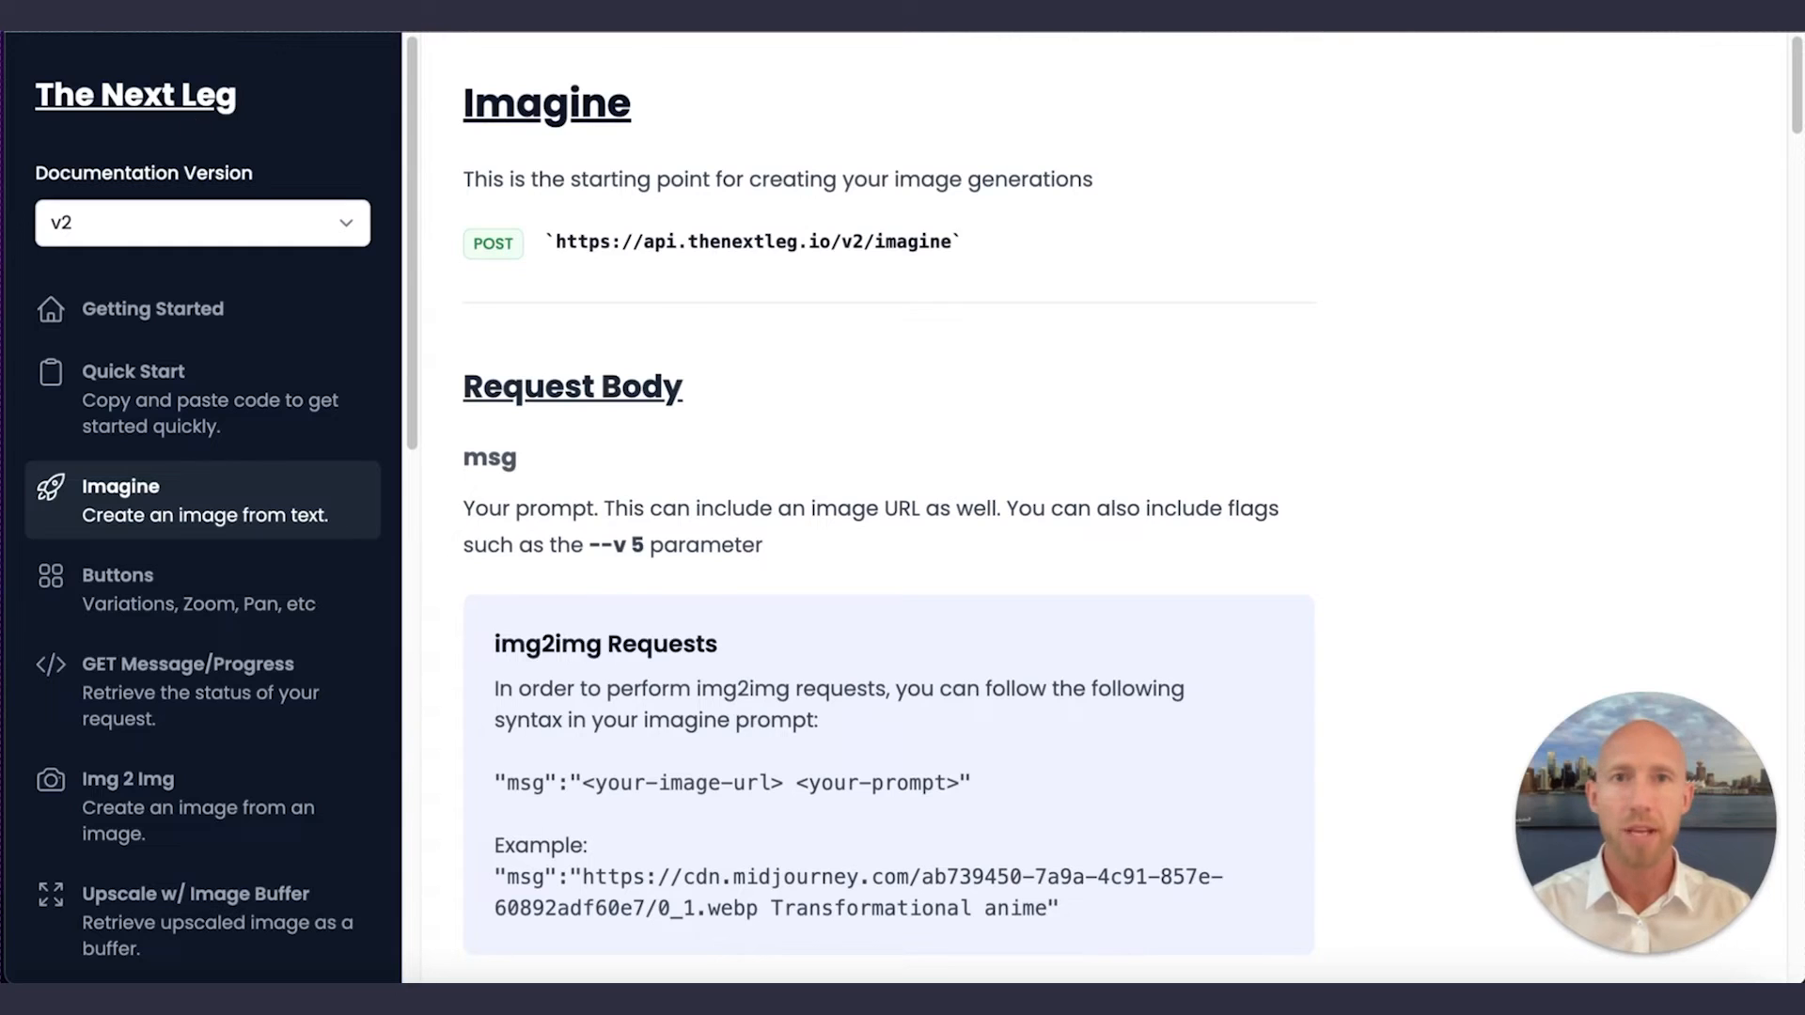
pyautogui.moveTo(1143, 309)
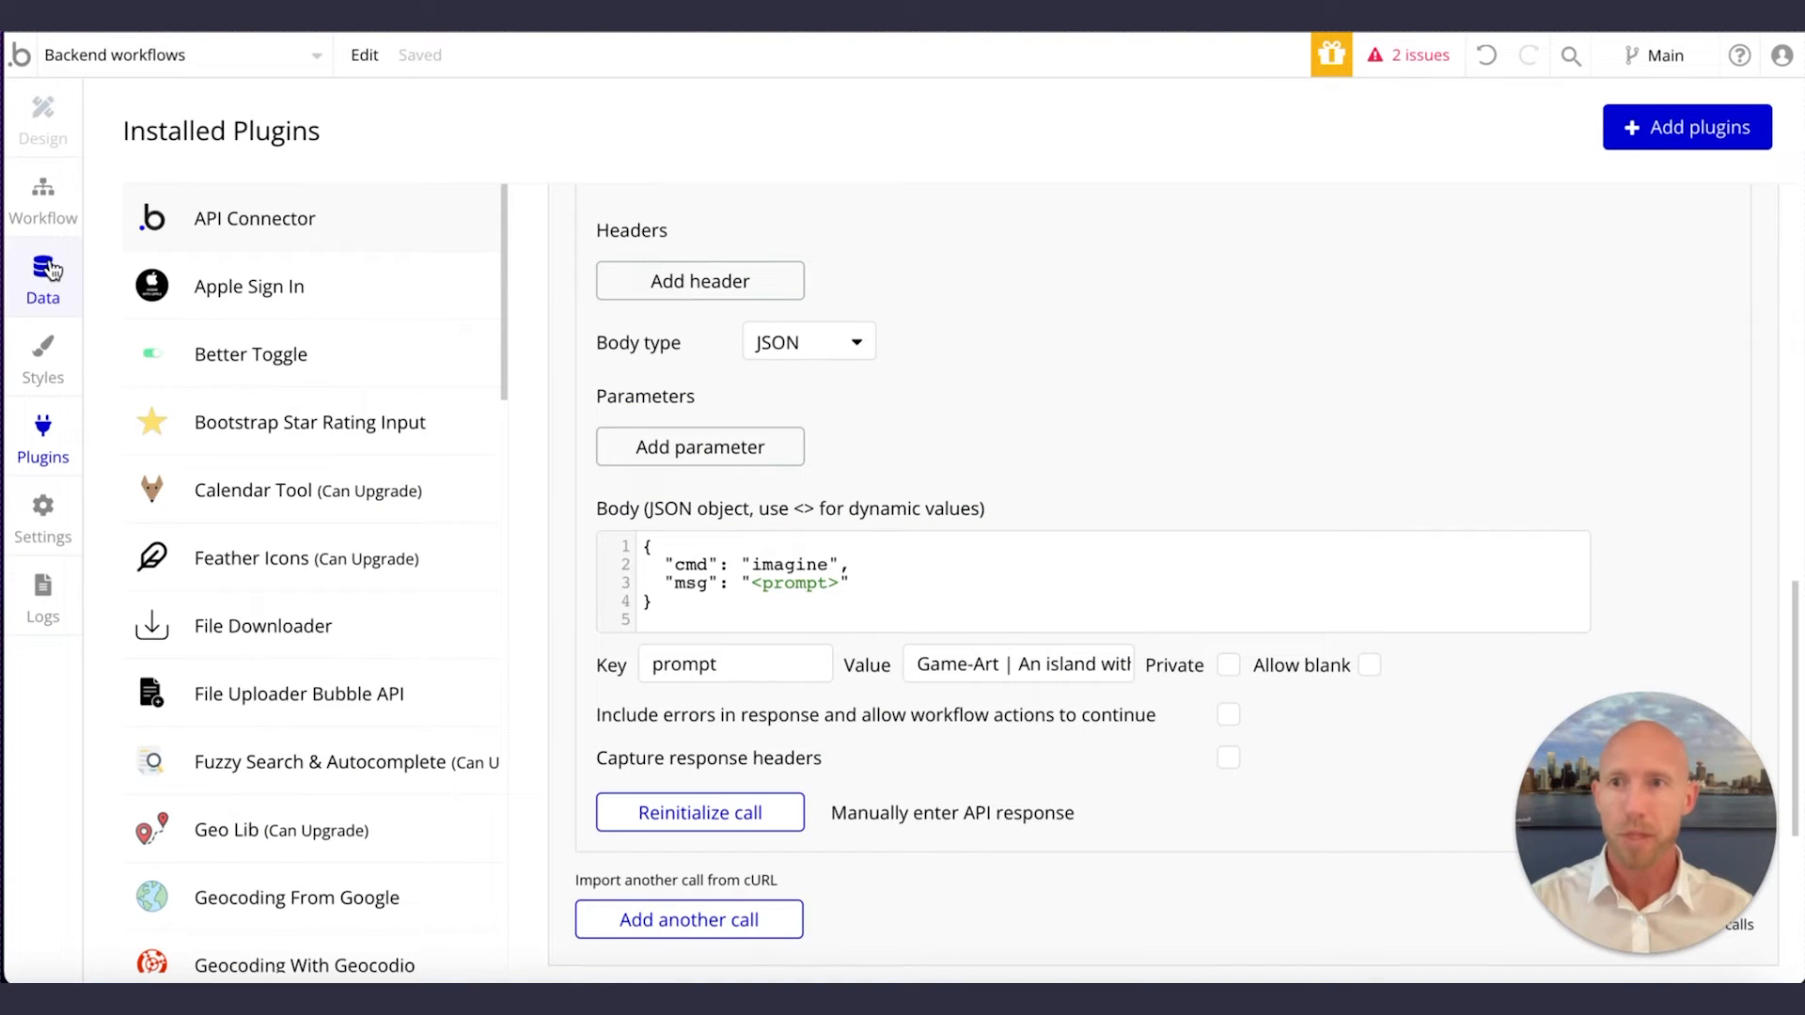
# Step: Go to backend workflows and bring up midjourneytest's detected request data dialog
pyautogui.click(43, 198)
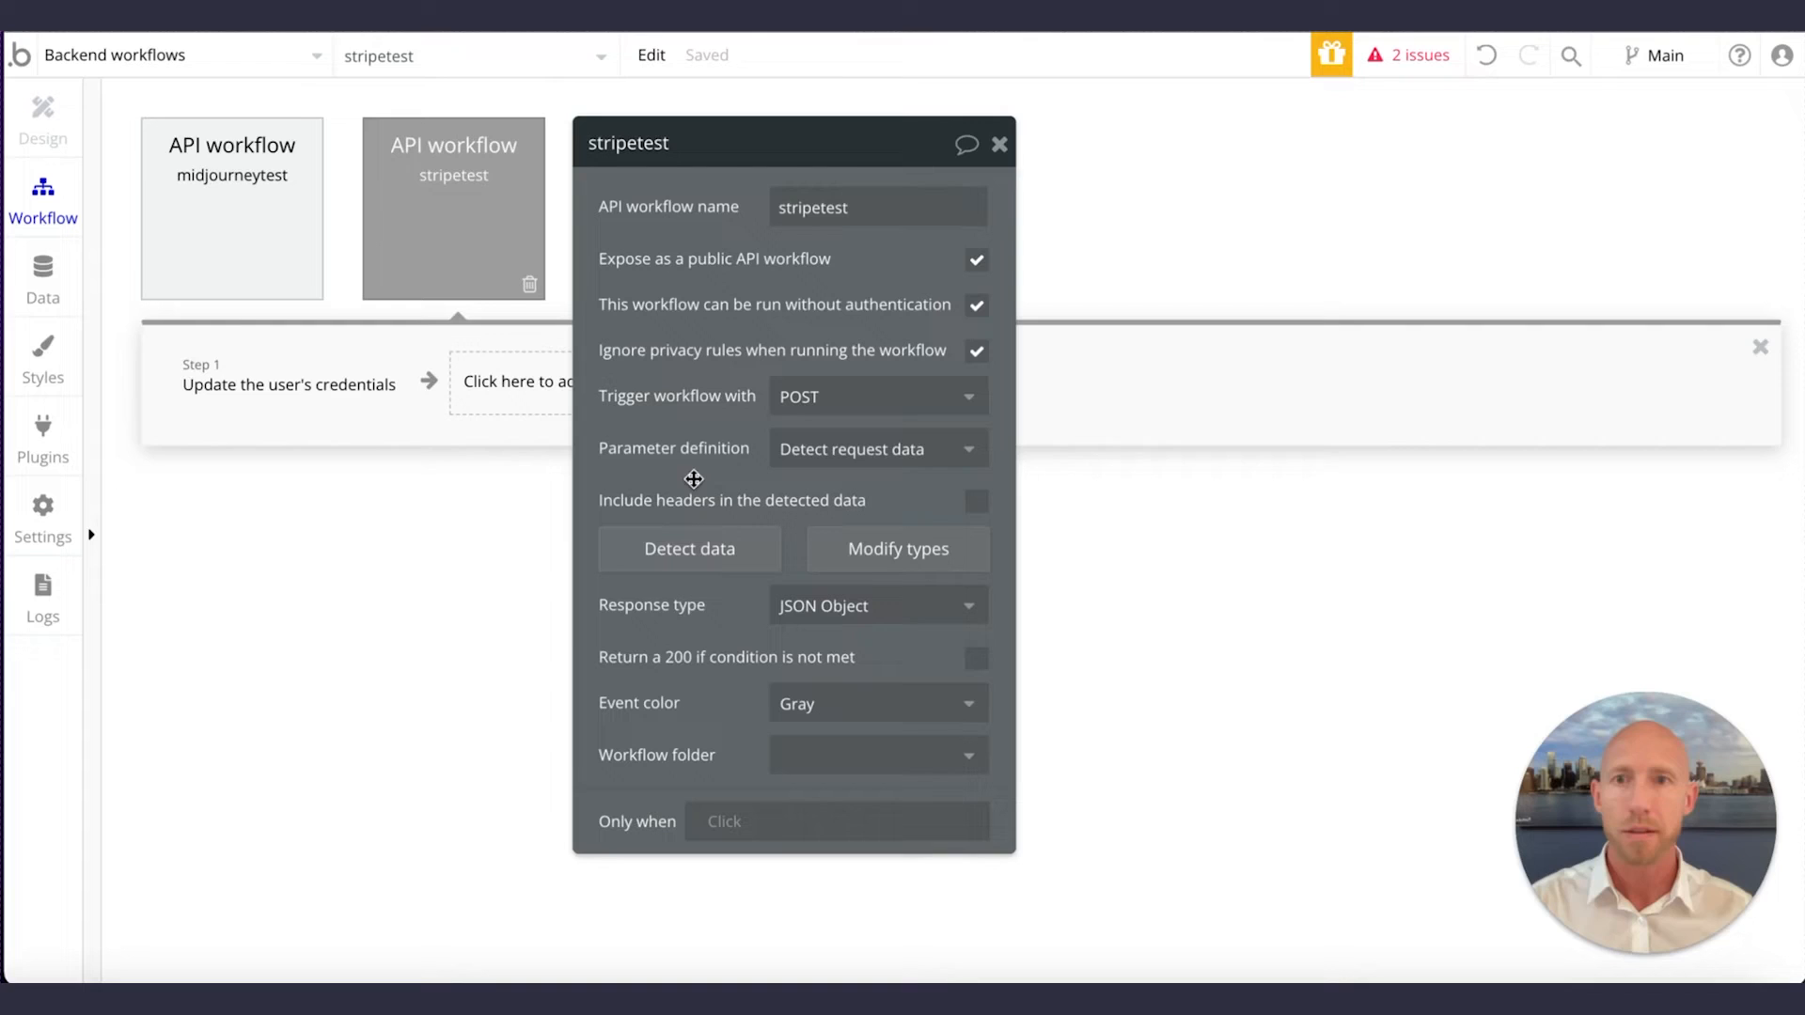
pyautogui.click(689, 547)
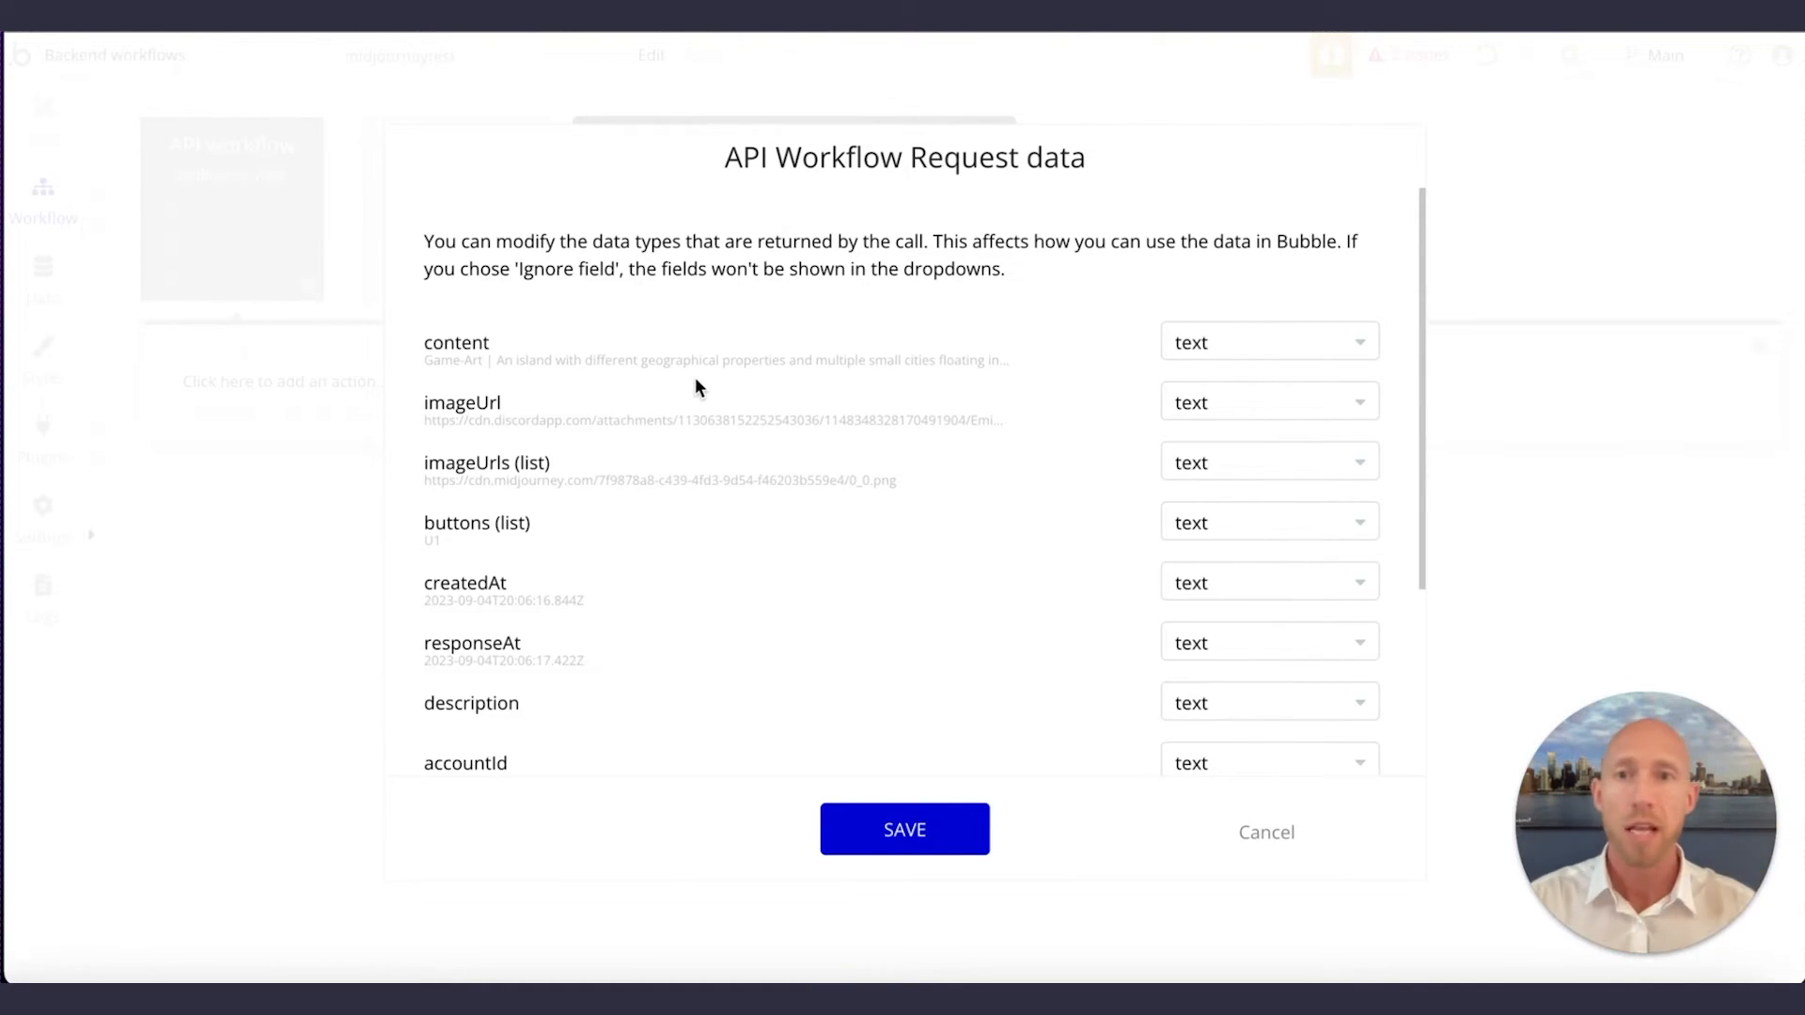
# Step: Check the imageUrl value in raw data, then save content, imageUrl and buttons fields
pyautogui.scroll(-3)
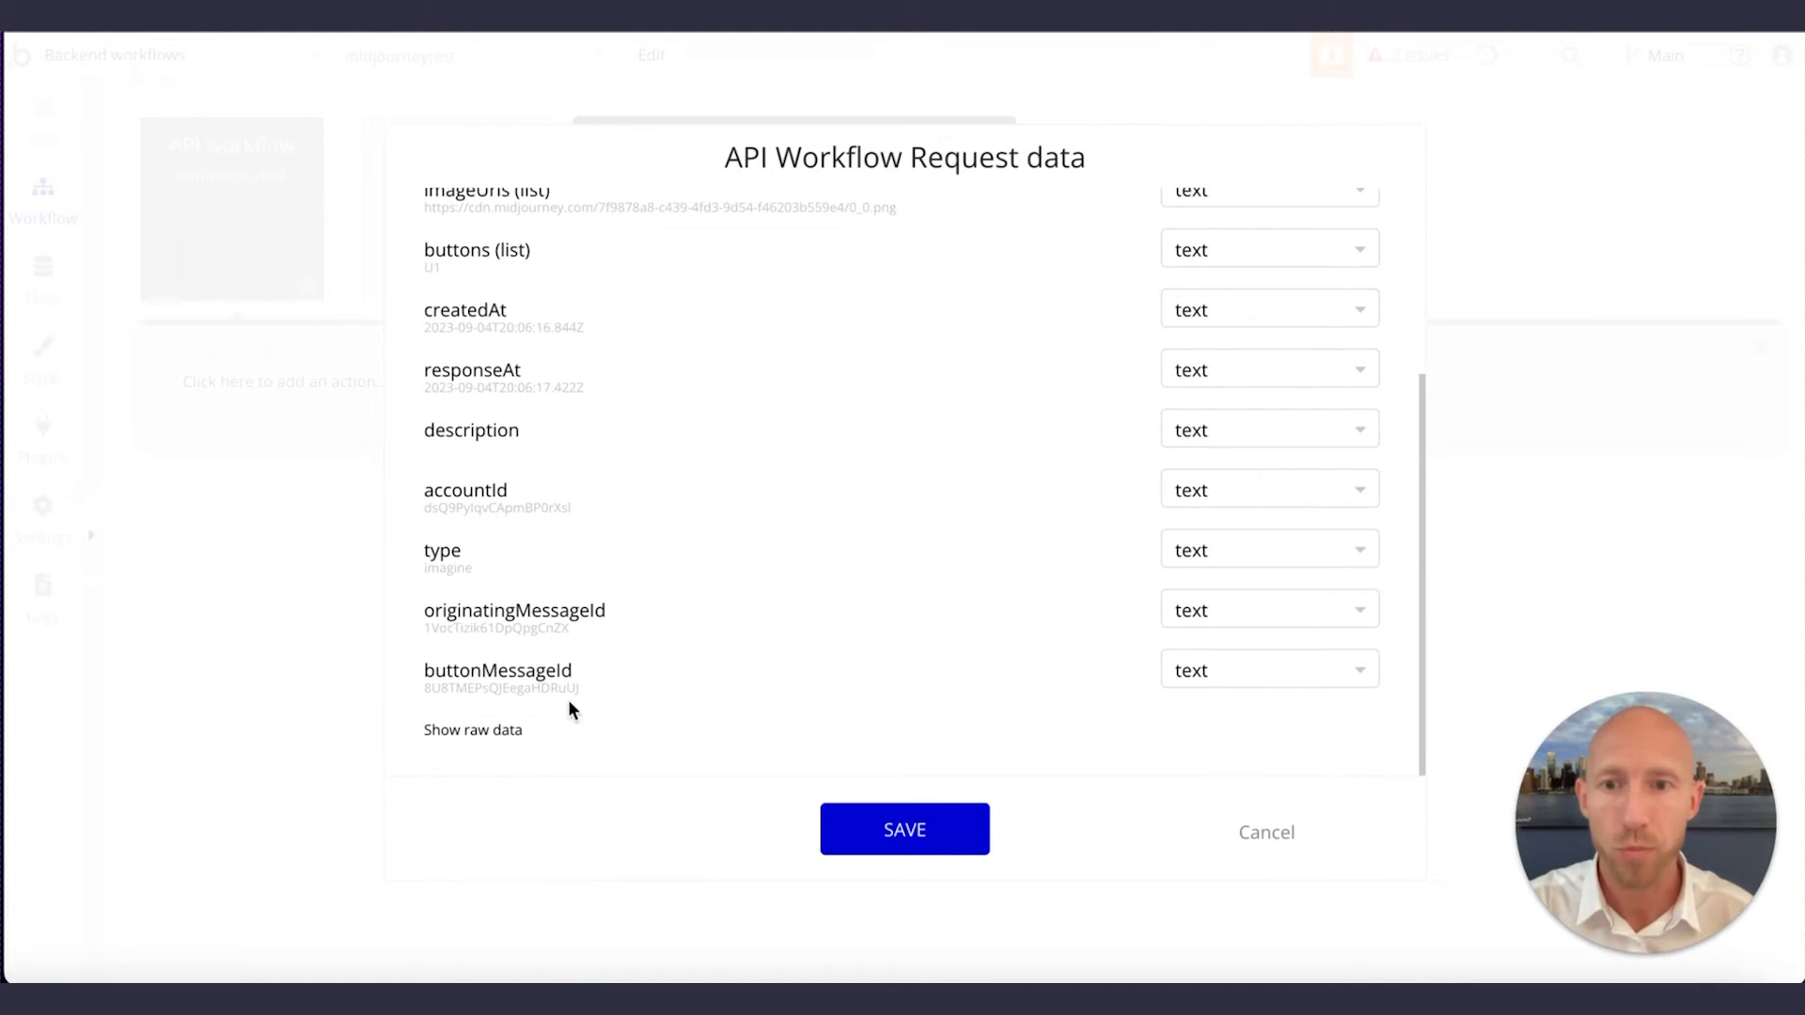
pyautogui.click(472, 730)
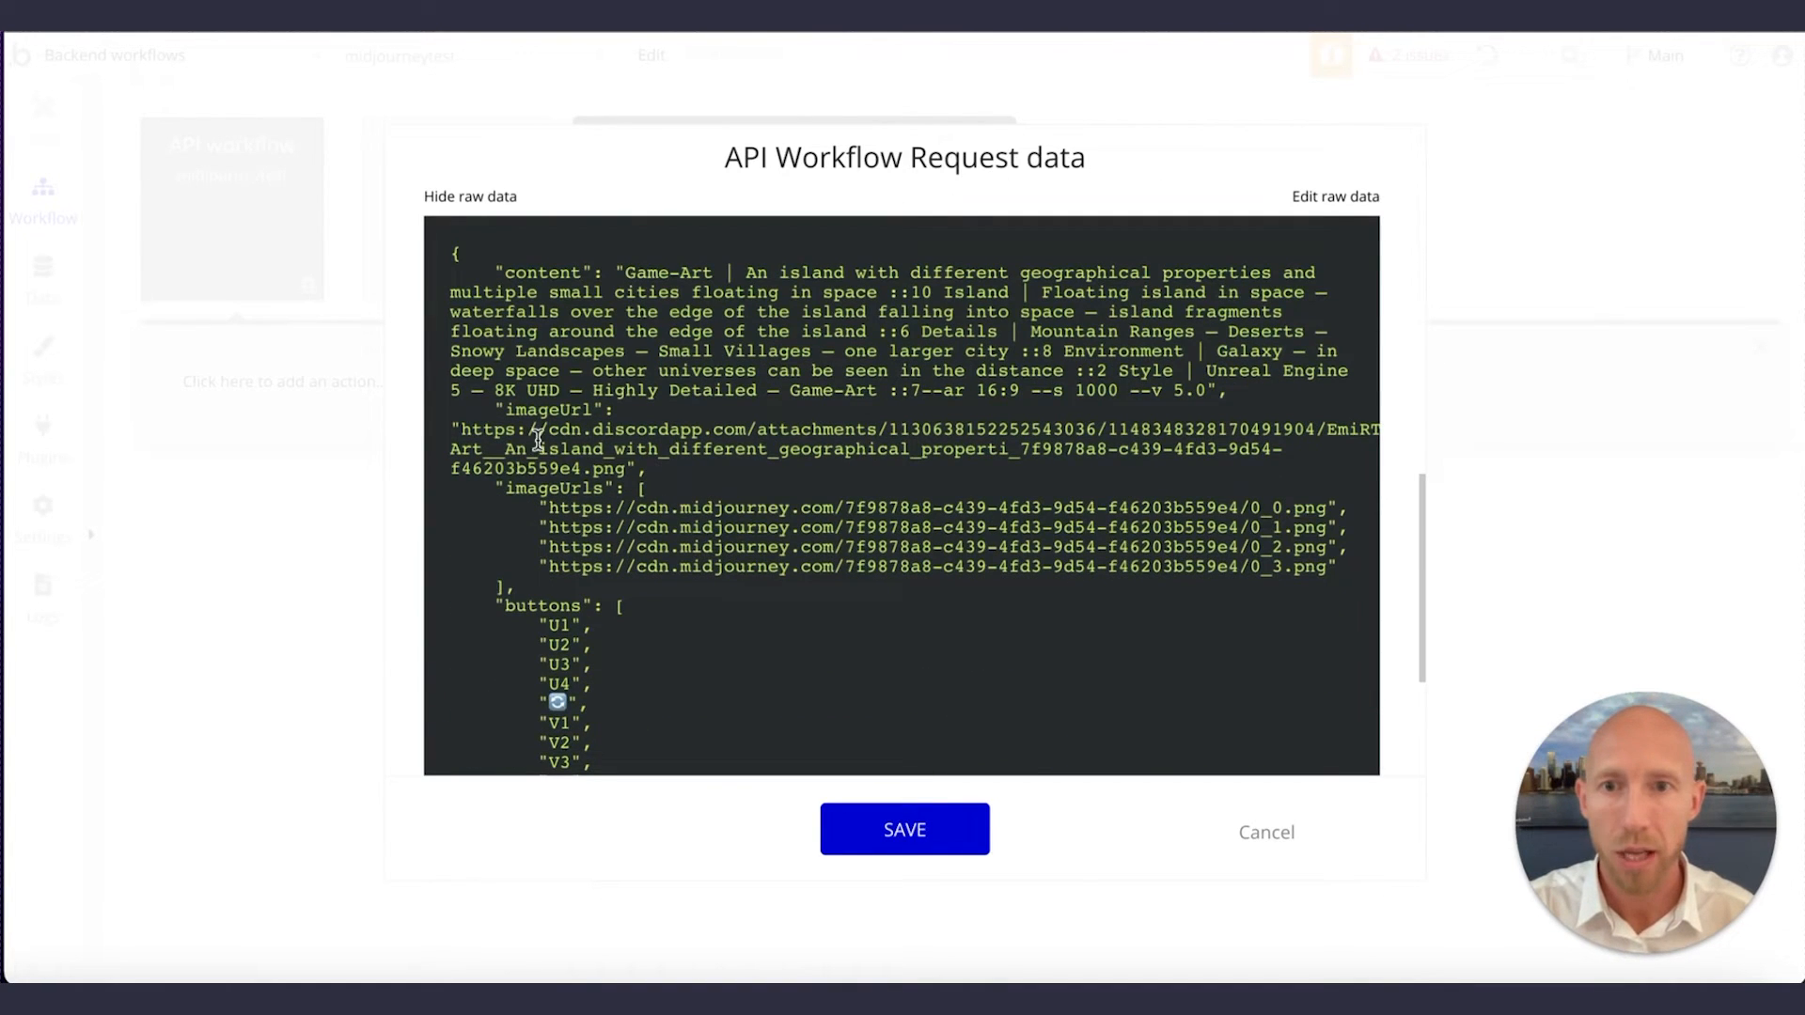
pyautogui.moveTo(459, 429); pyautogui.dragTo(829, 449)
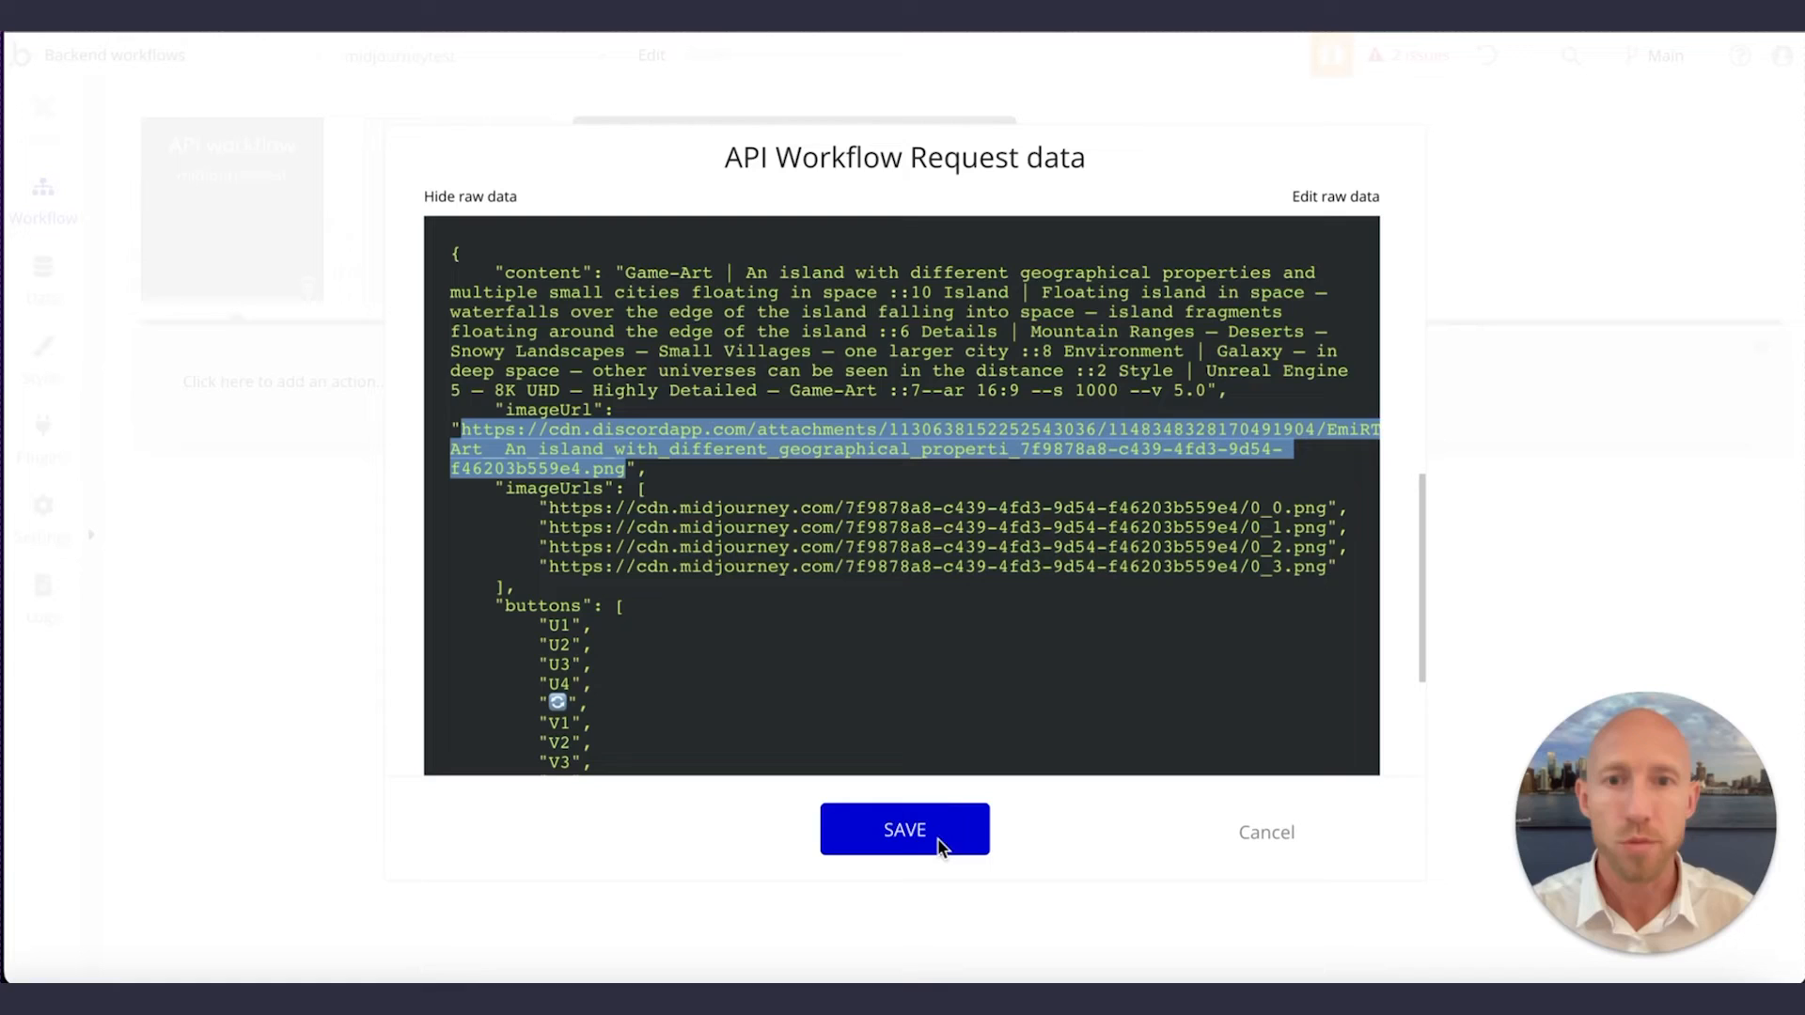
pyautogui.click(904, 829)
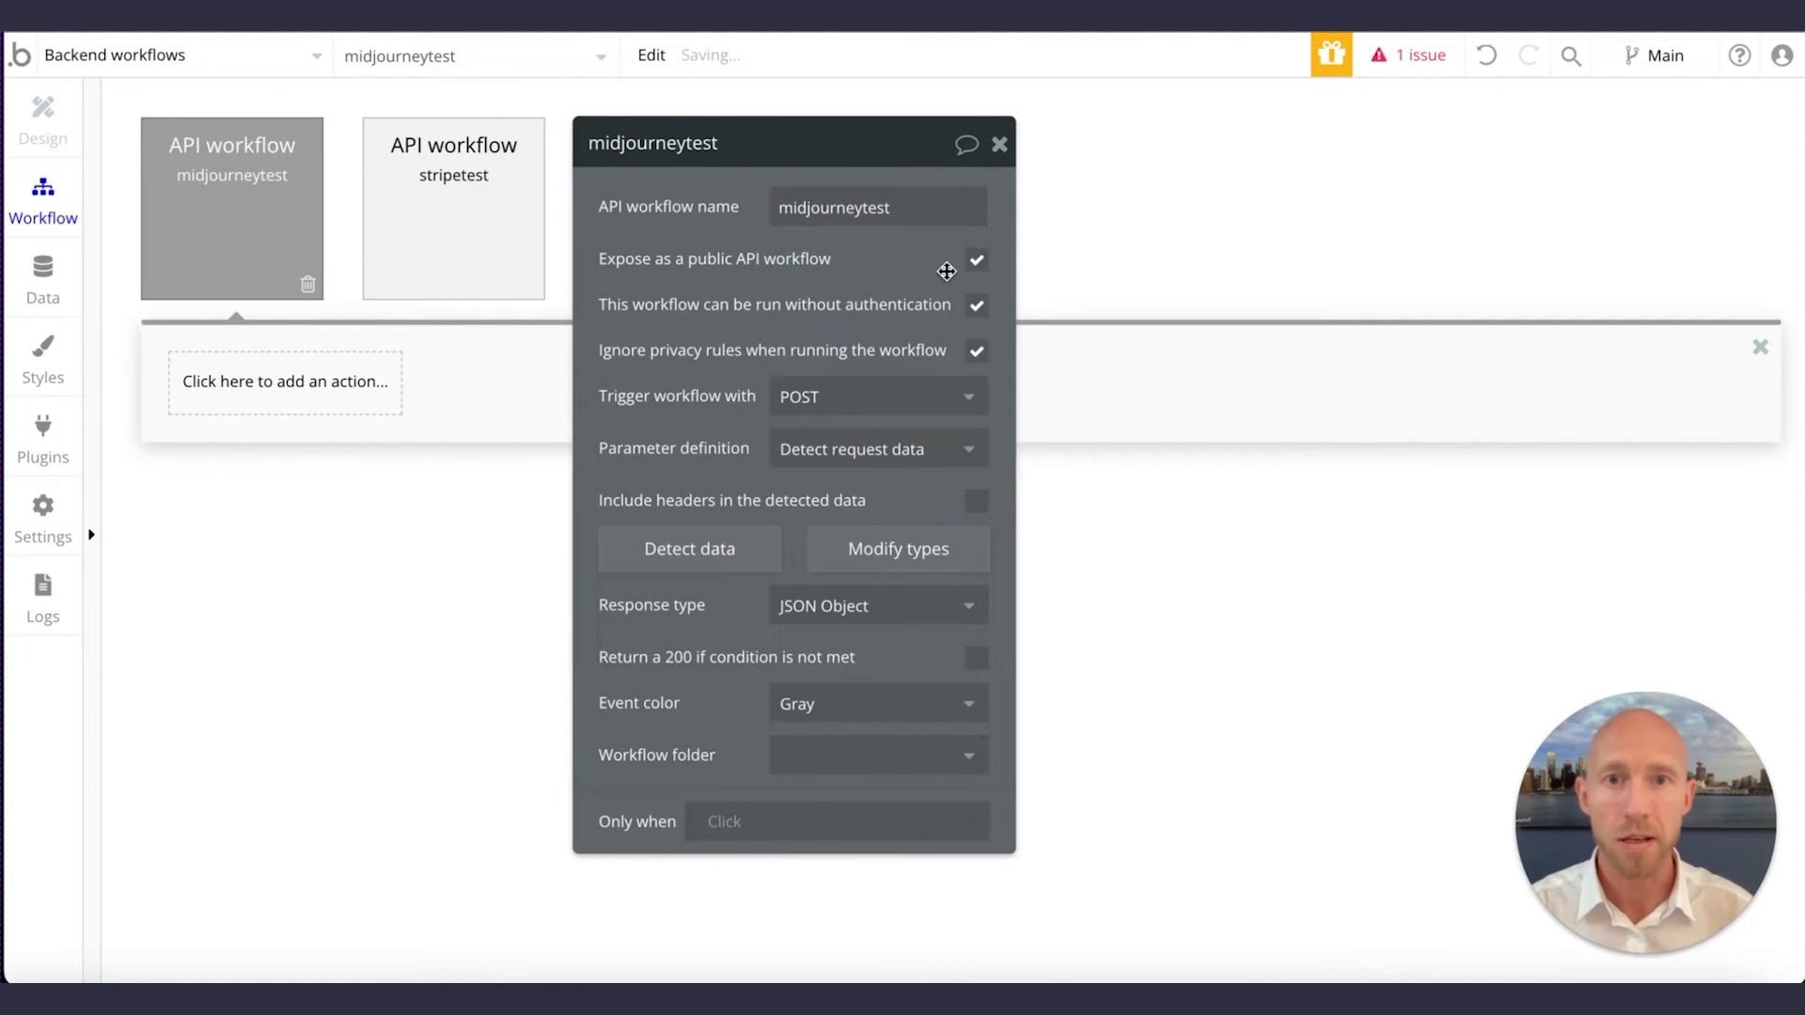
pyautogui.moveTo(834, 111)
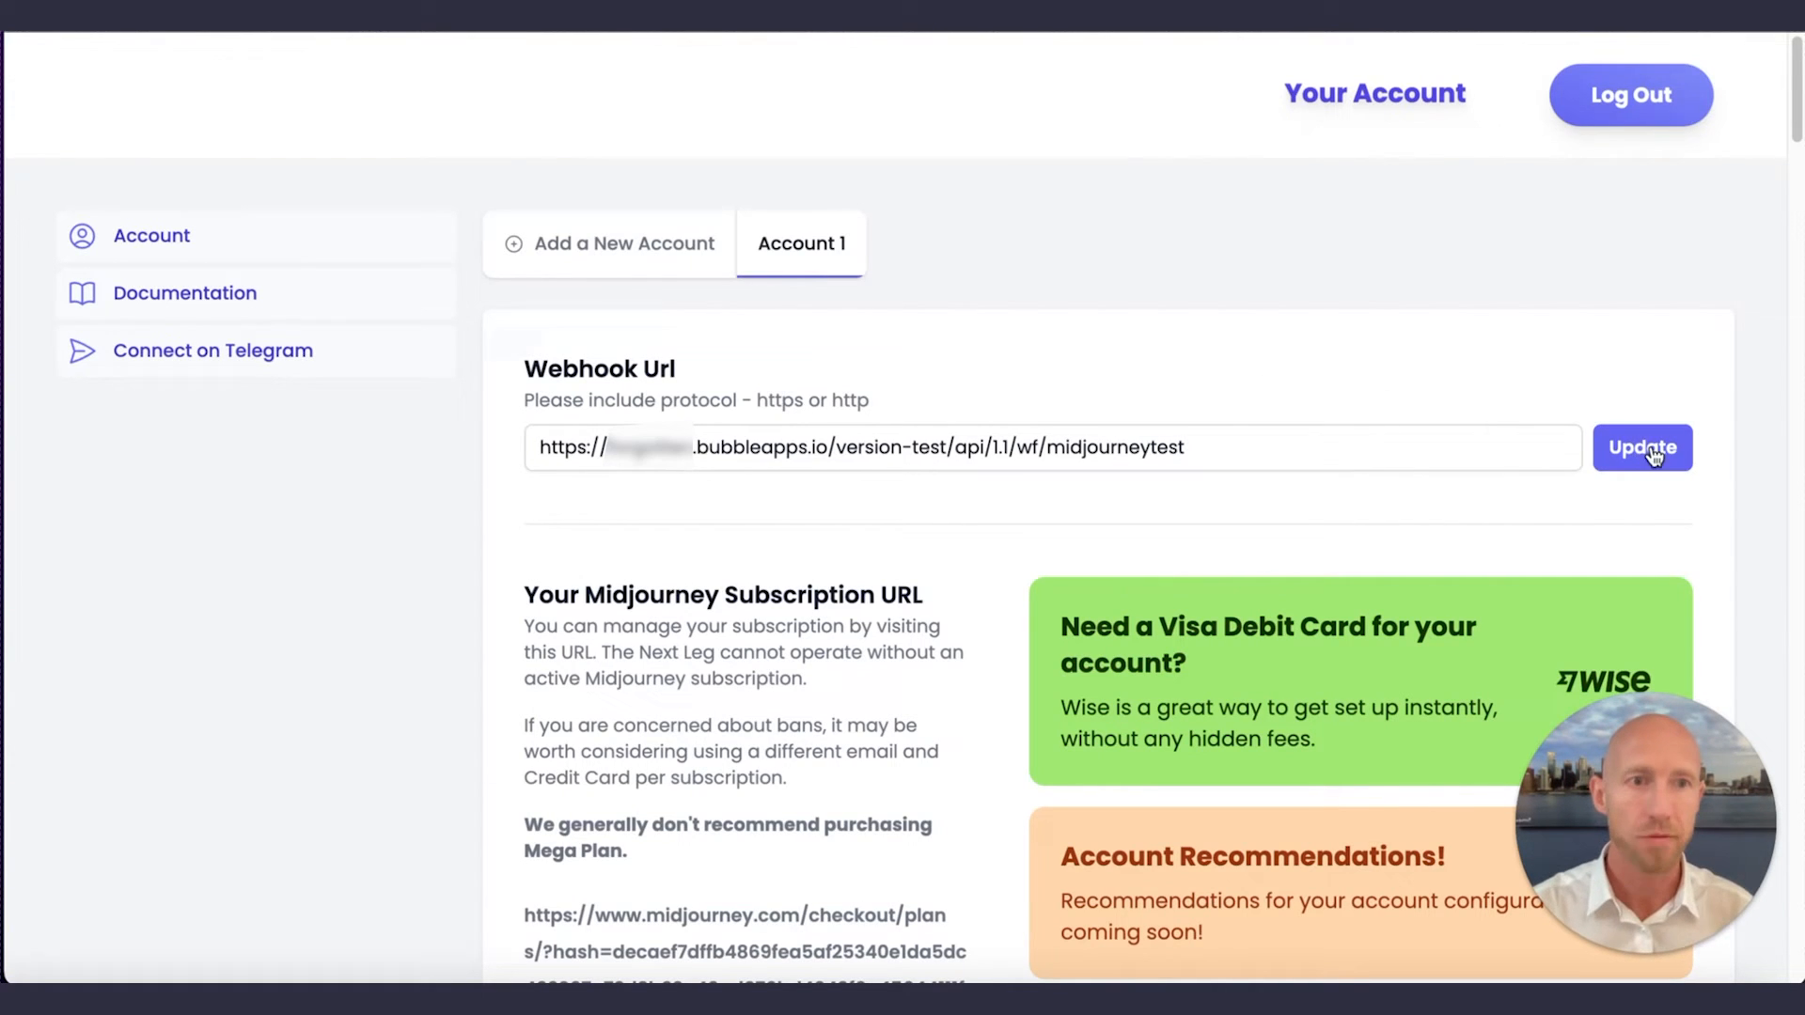
pyautogui.moveTo(1357, 406)
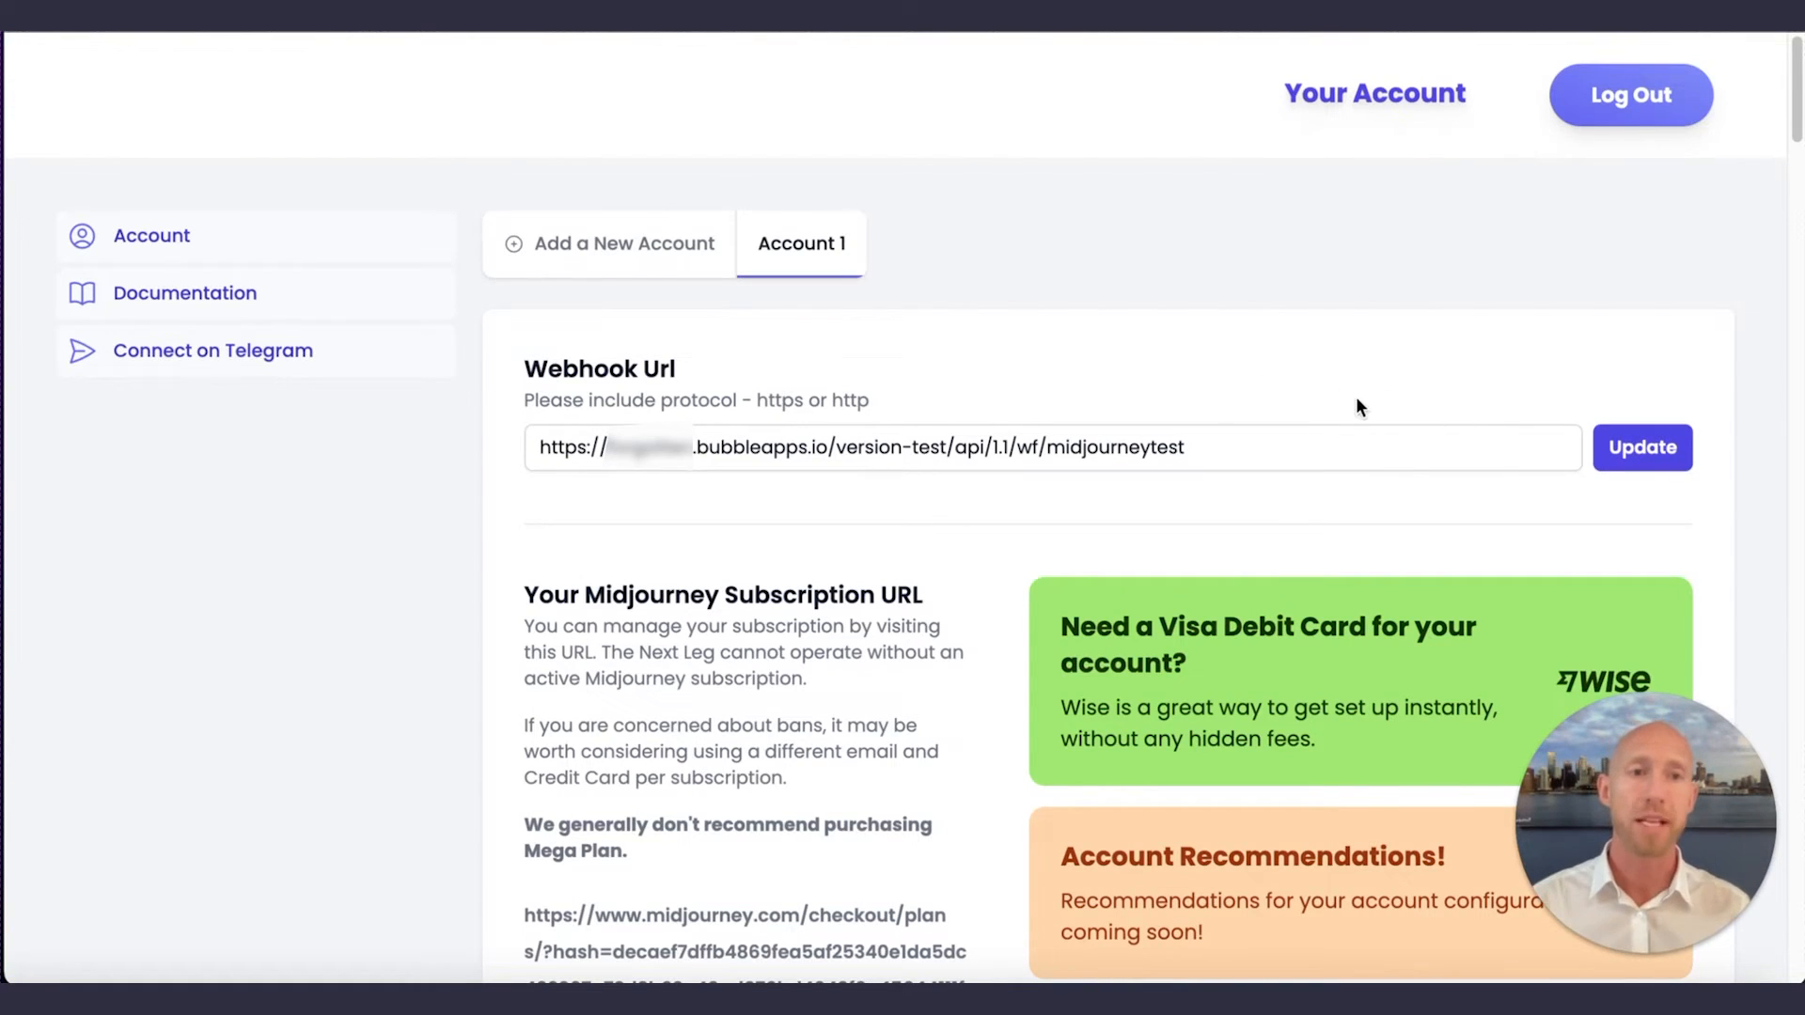
# Step: Update the webhook URL to the midjourneytest endpoint without /initialize
pyautogui.click(1641, 448)
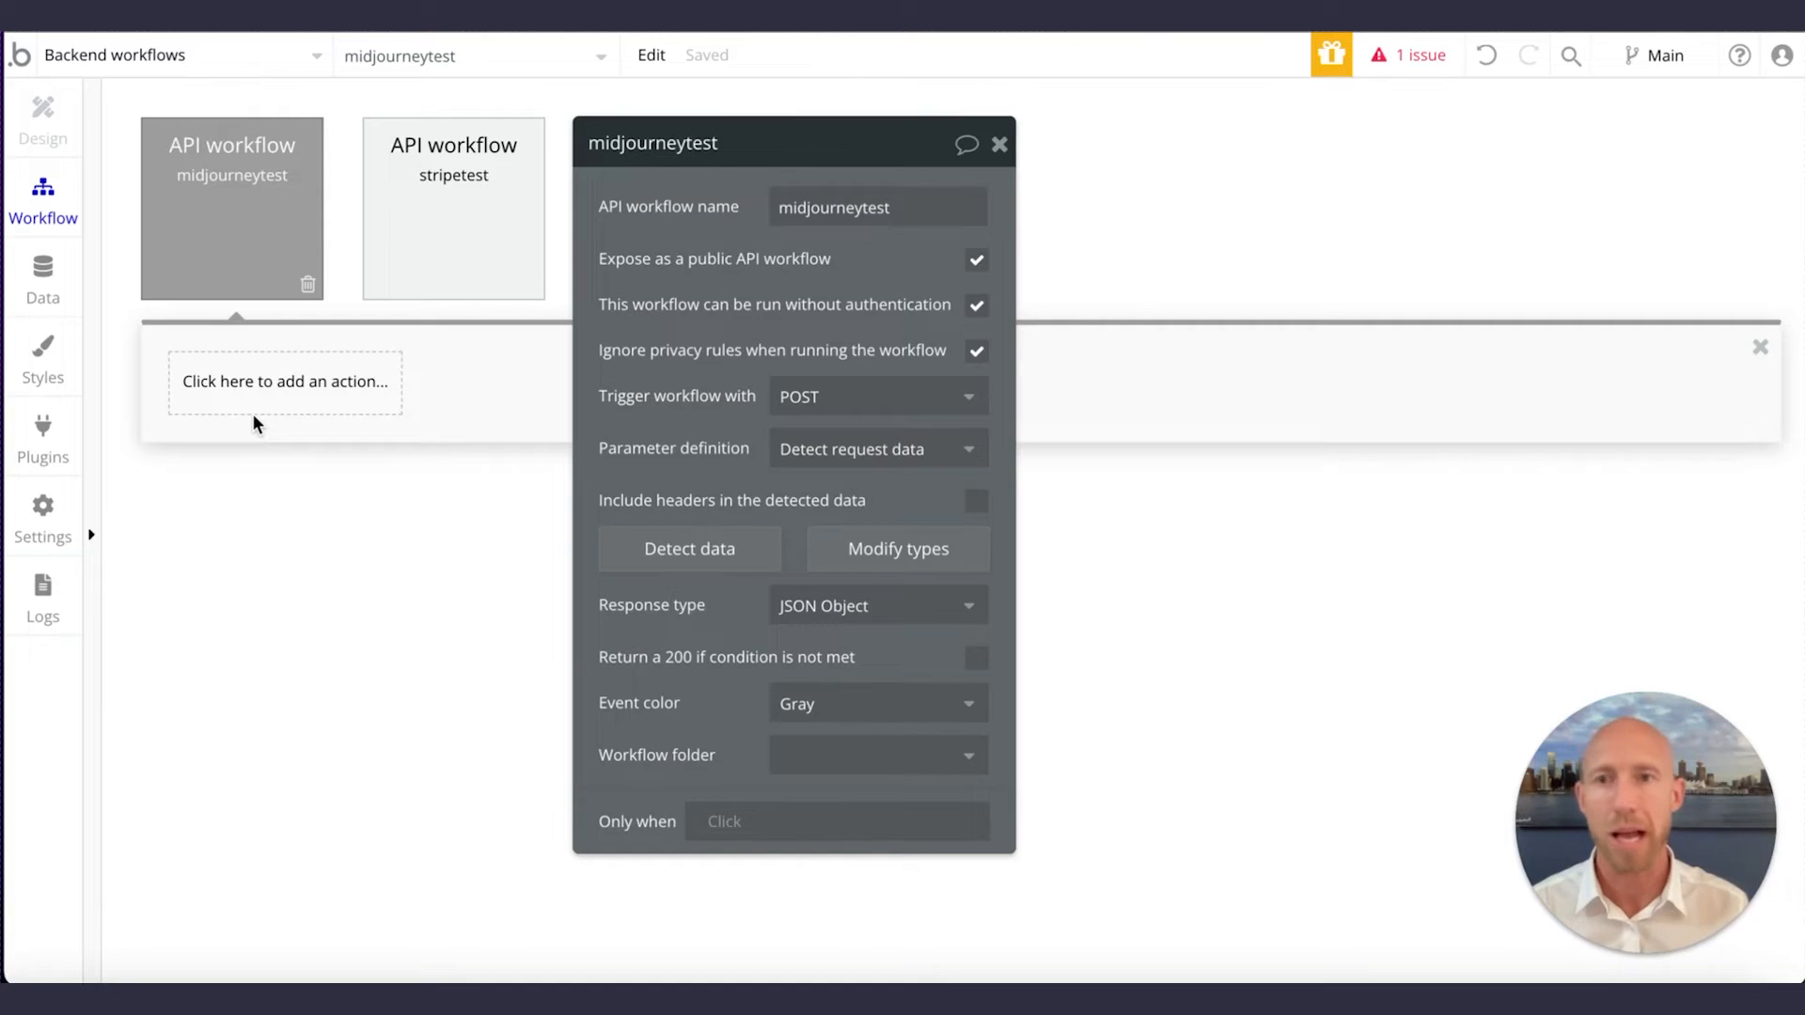
pyautogui.moveTo(283, 382)
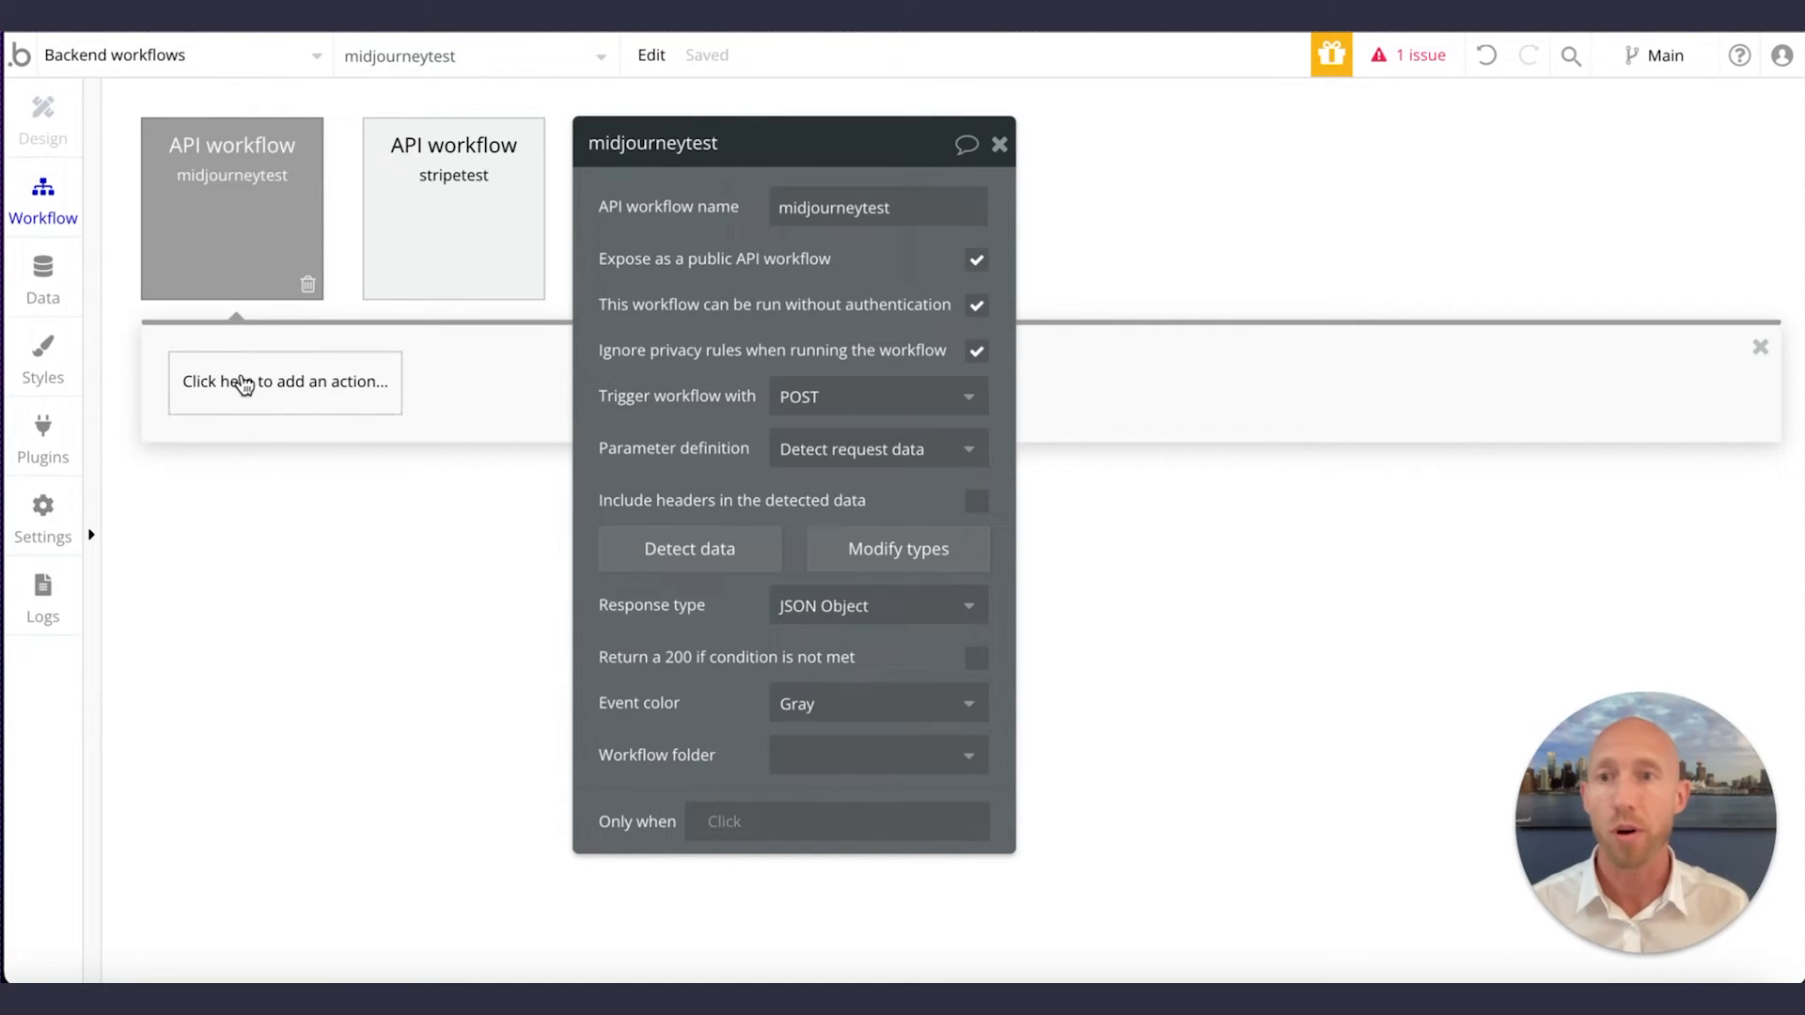
# Step: Add Account > Update the user's credentials as step 1 of midjourneytest
pyautogui.click(453, 208)
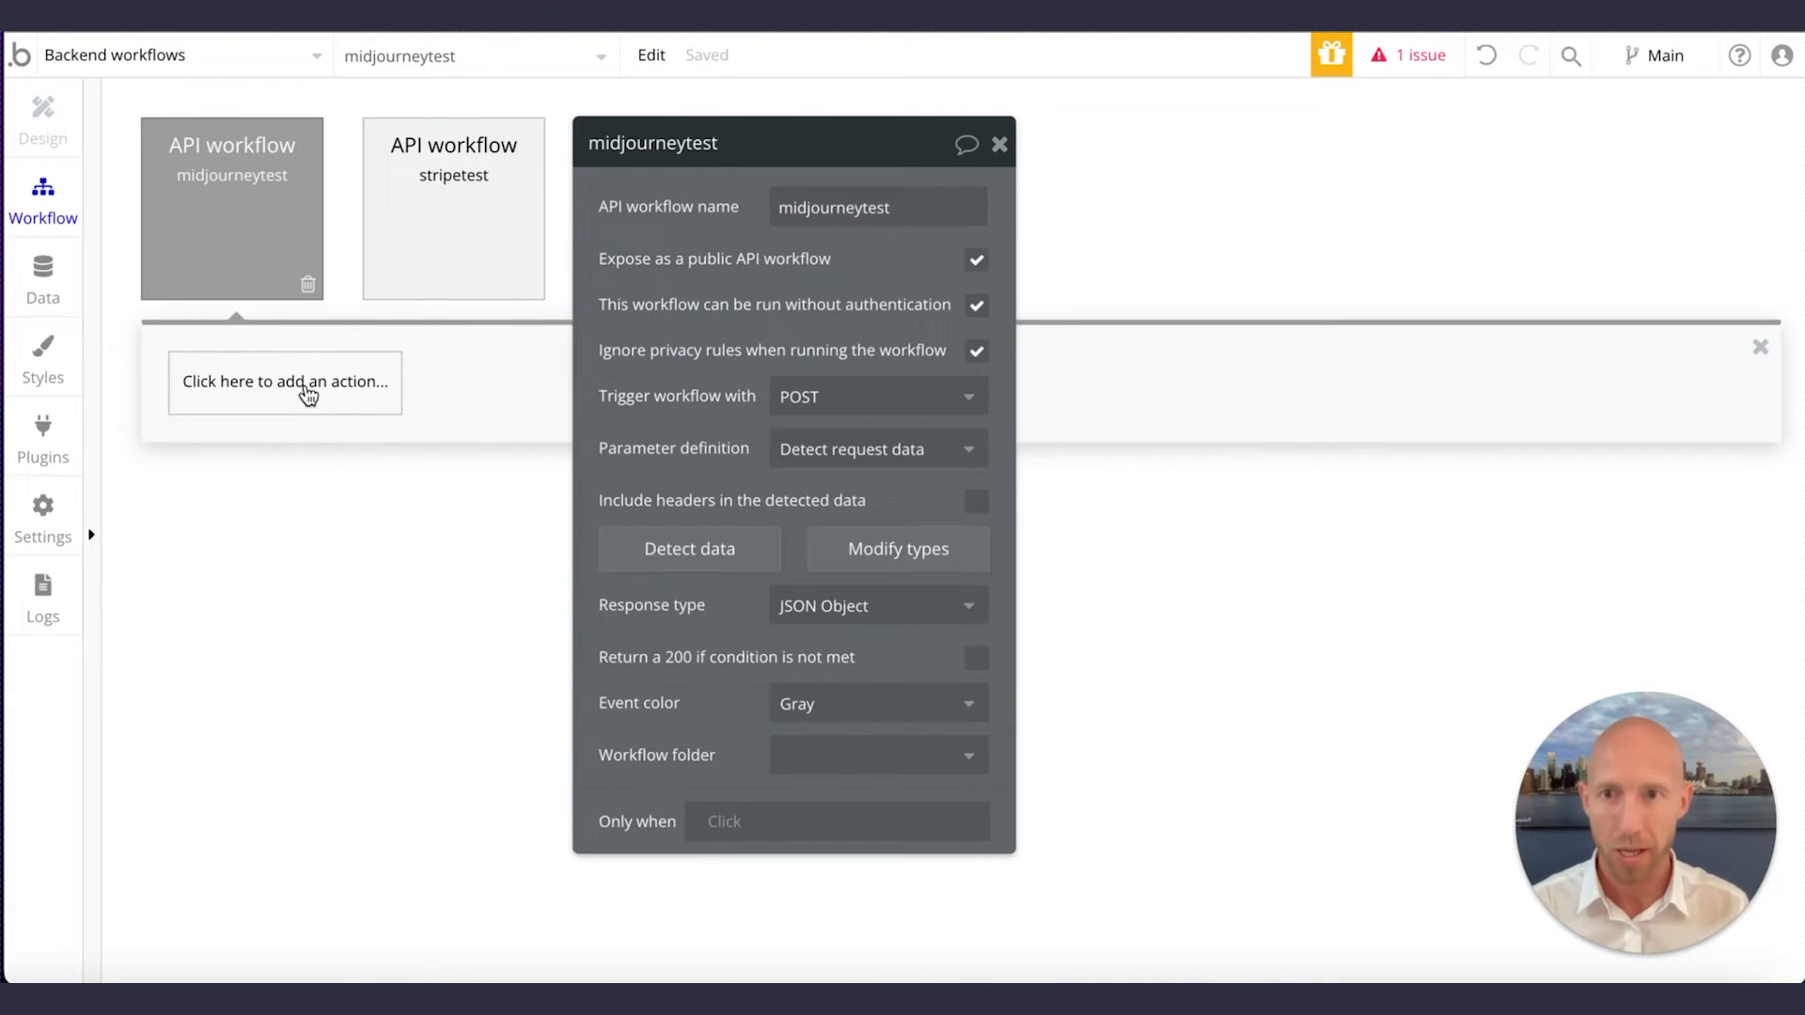
pyautogui.click(284, 382)
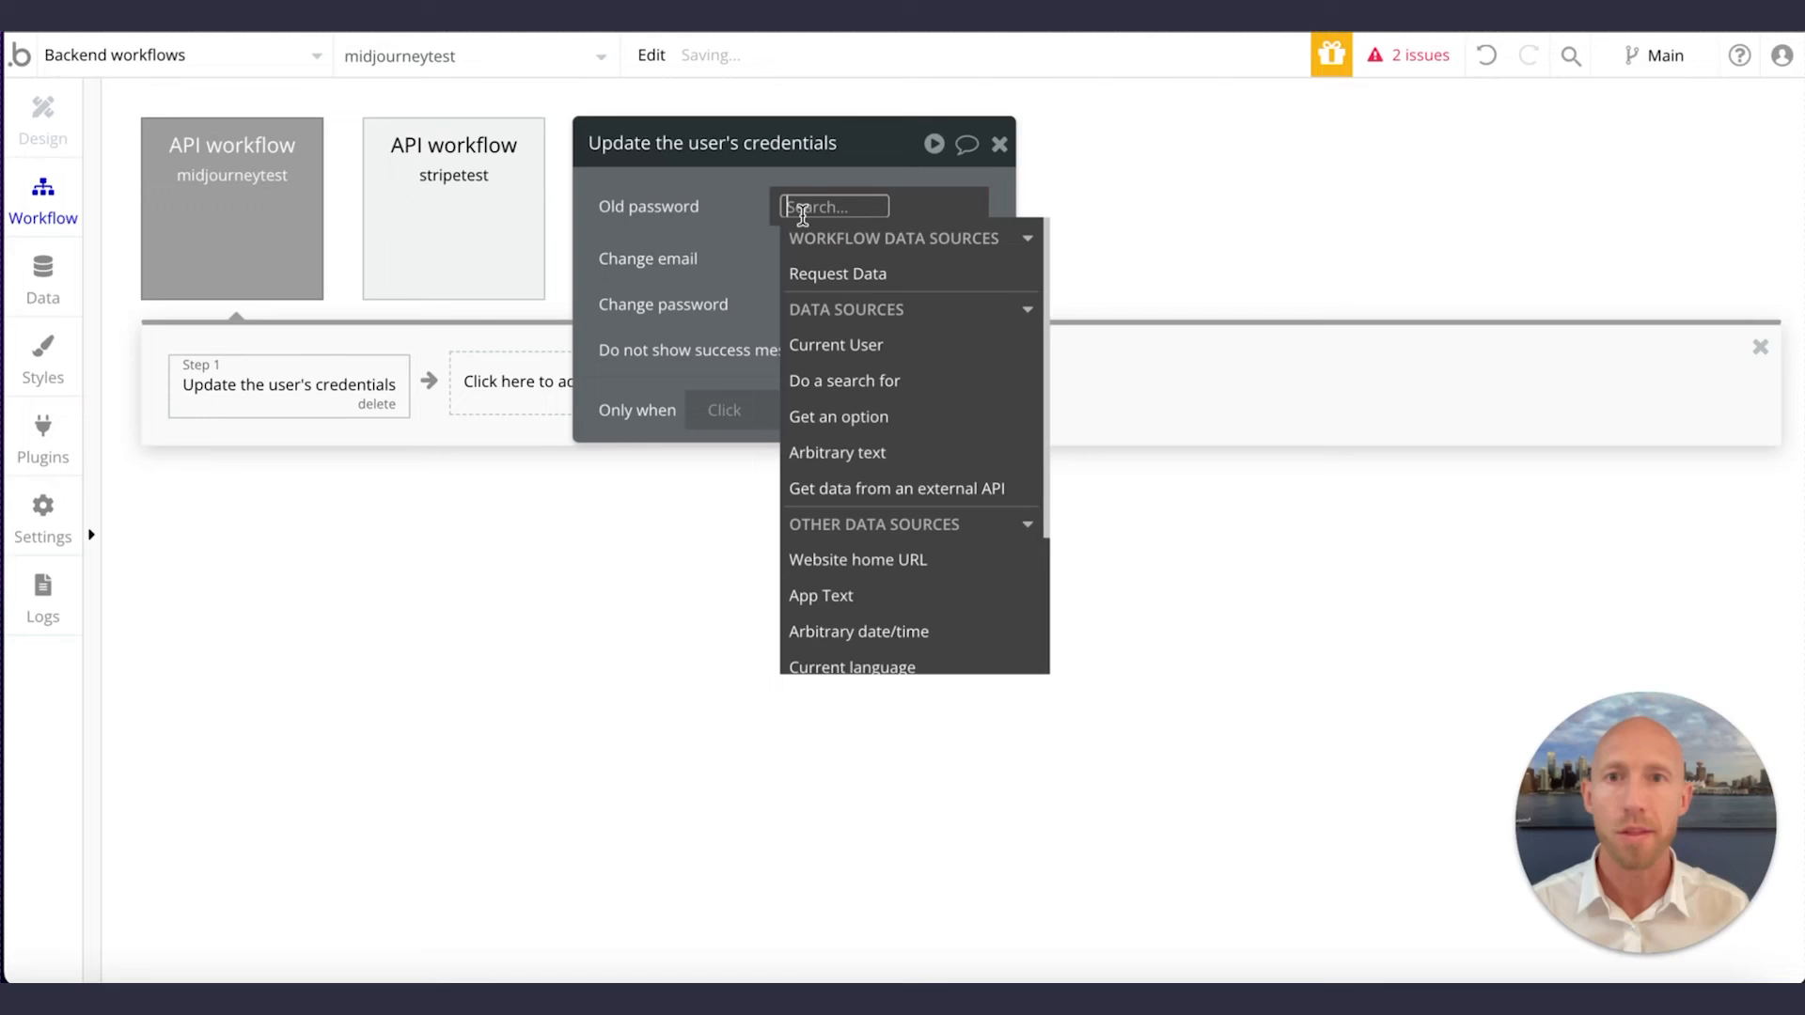
pyautogui.click(836, 272)
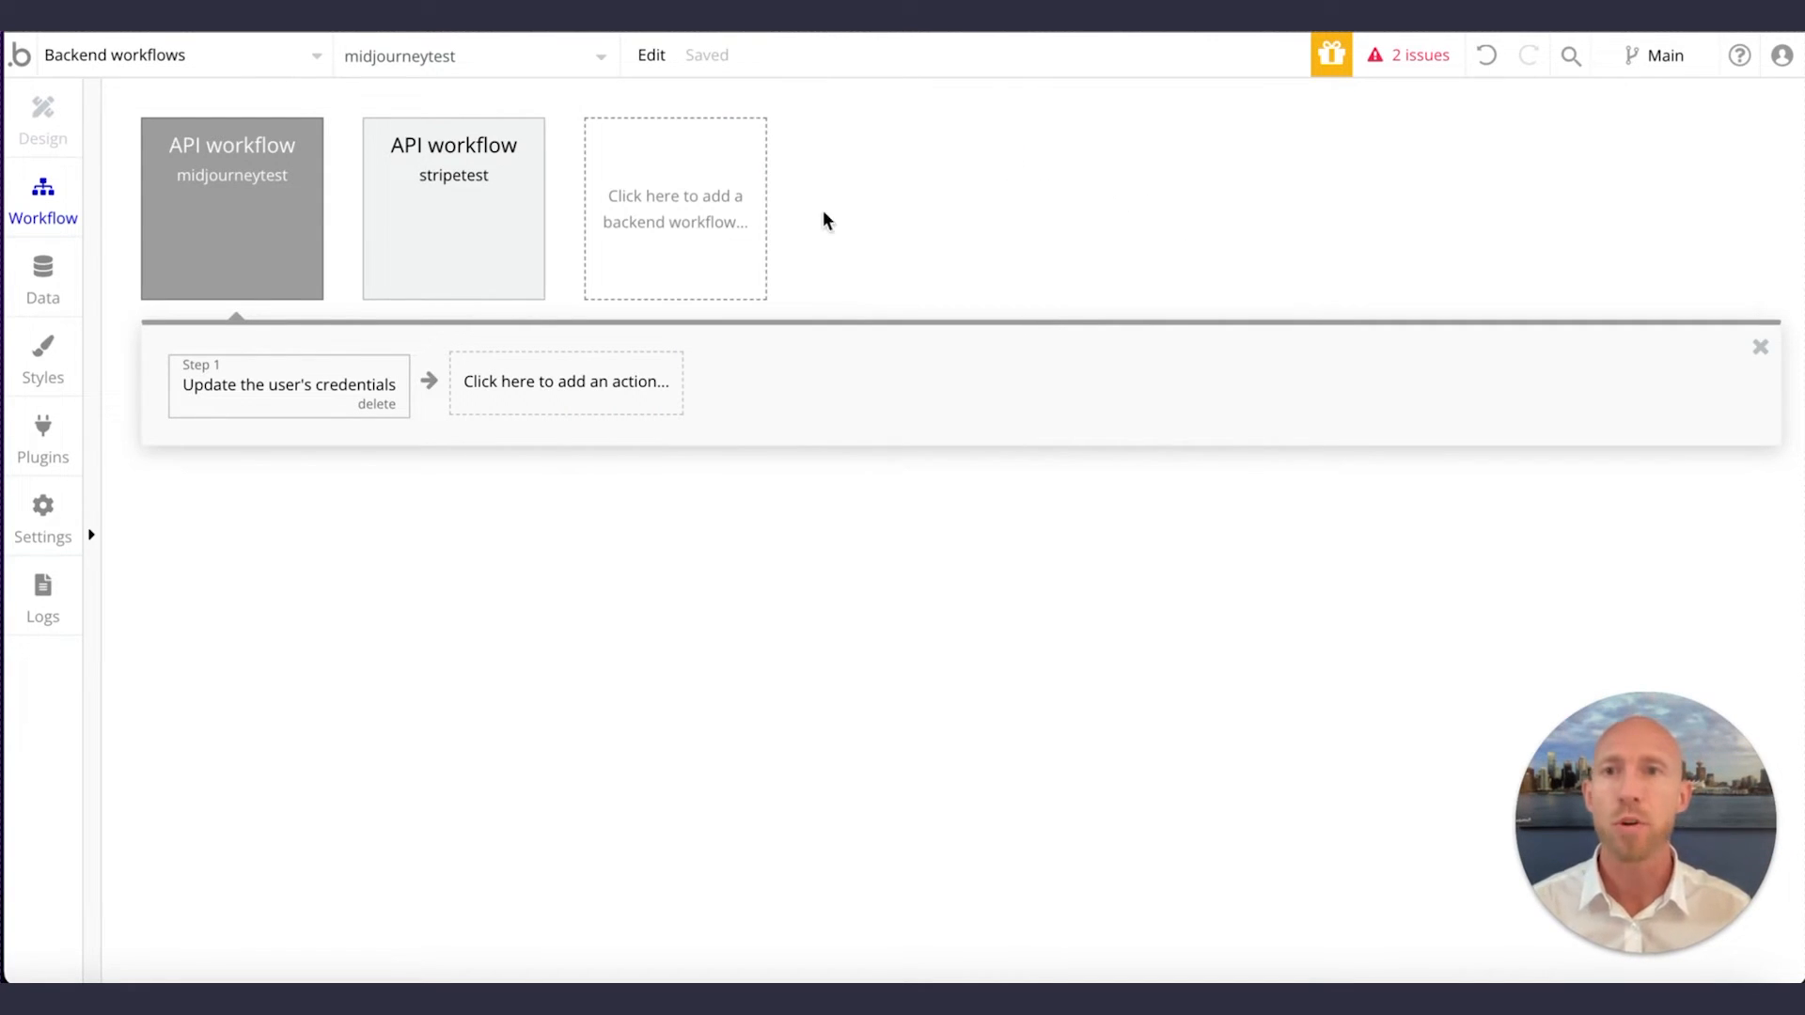
# Step: Create API workflow postman without authentication or privacy rules and start detecting request data
pyautogui.click(675, 207)
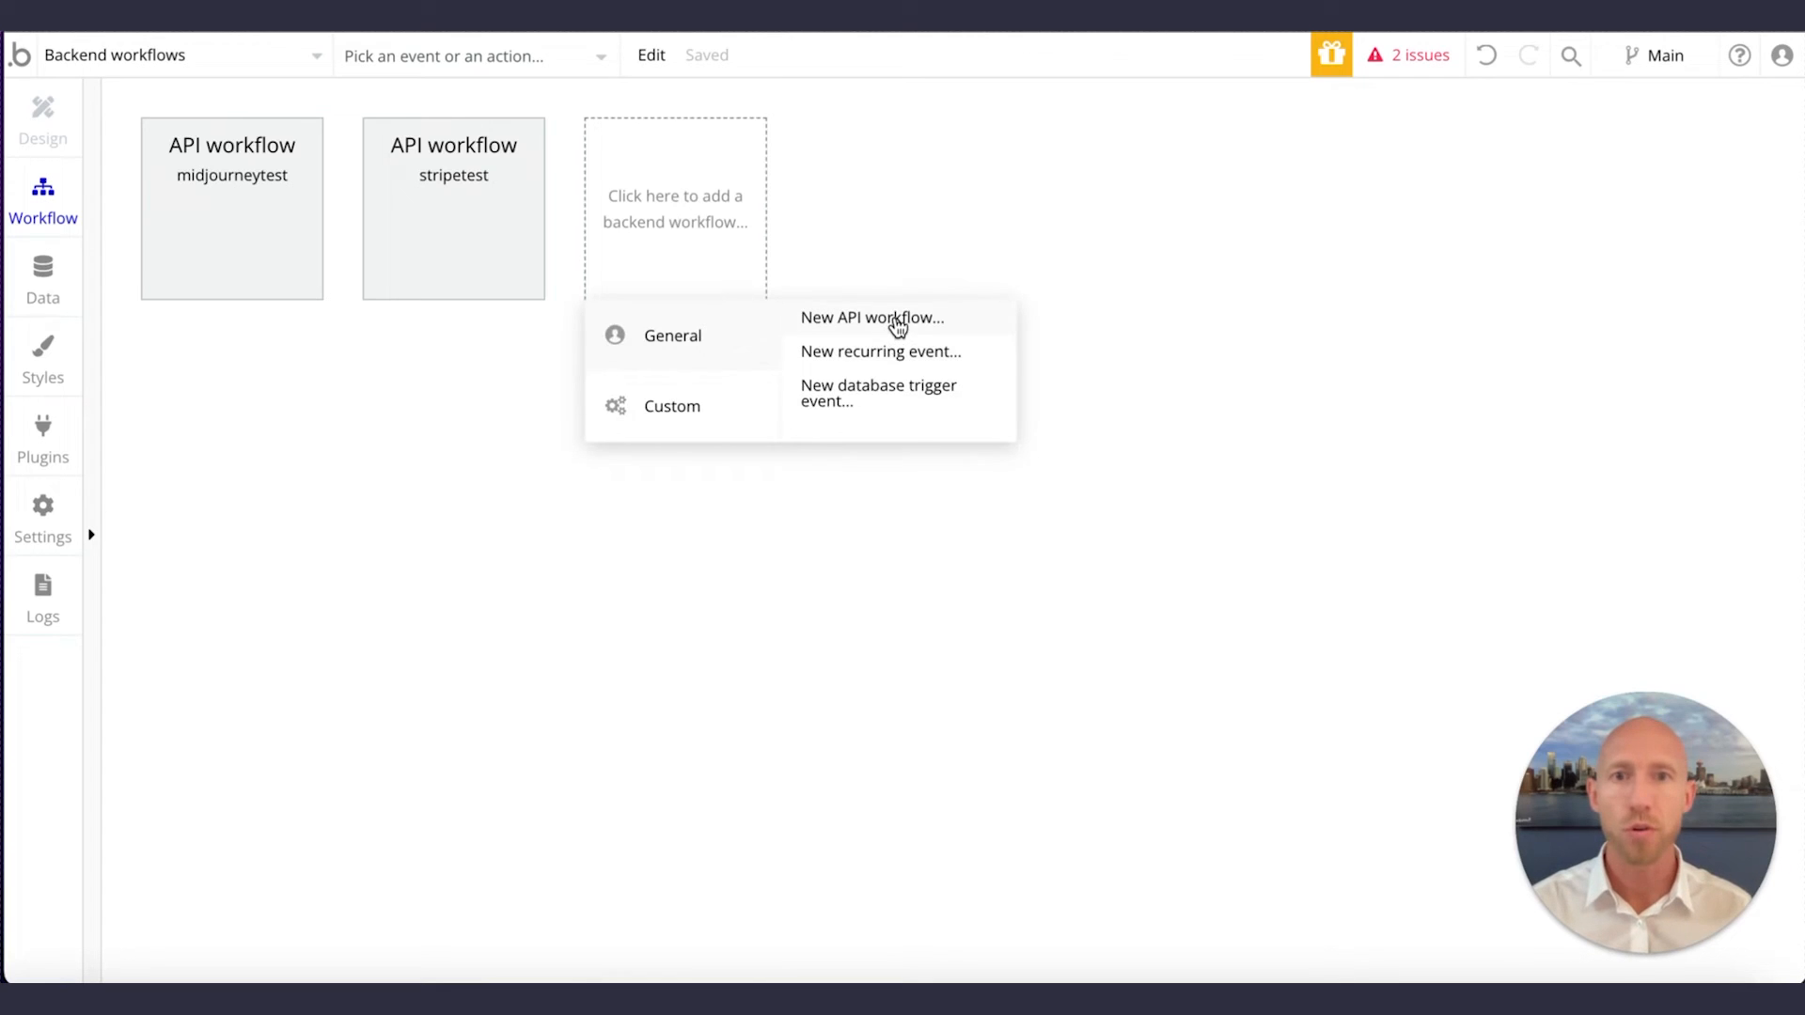
pyautogui.click(870, 316)
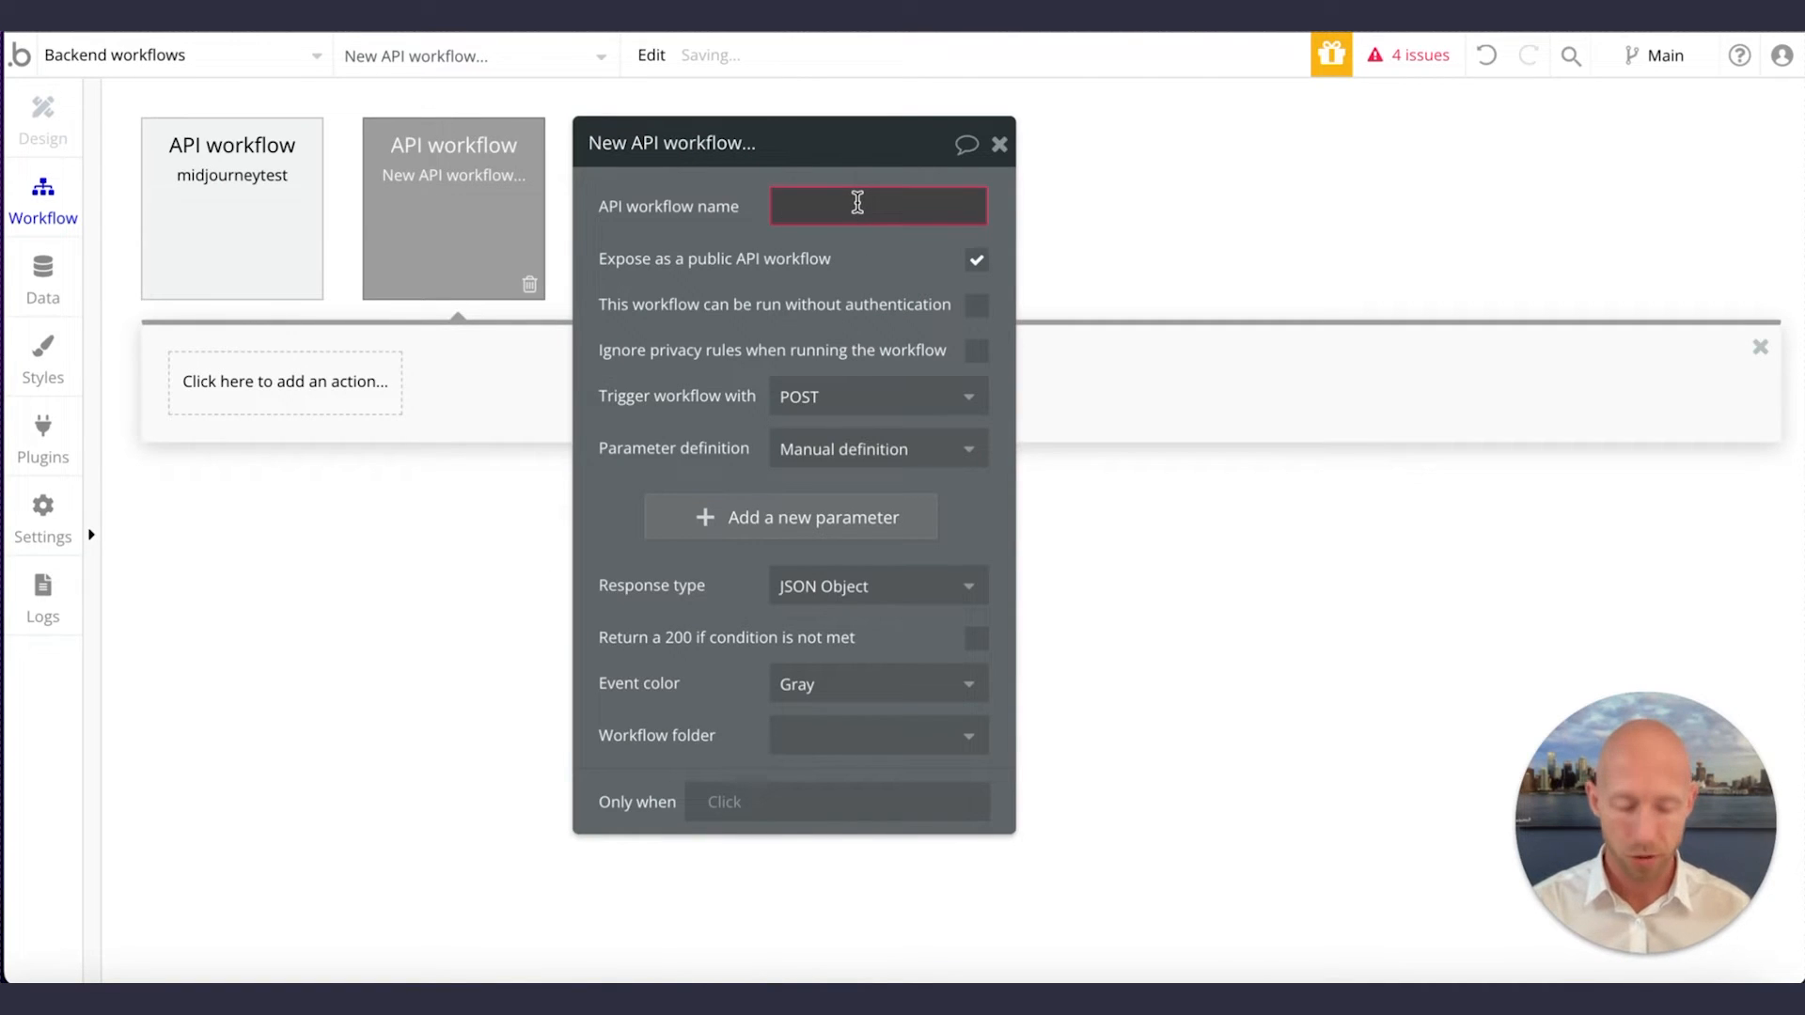
pyautogui.write('postman')
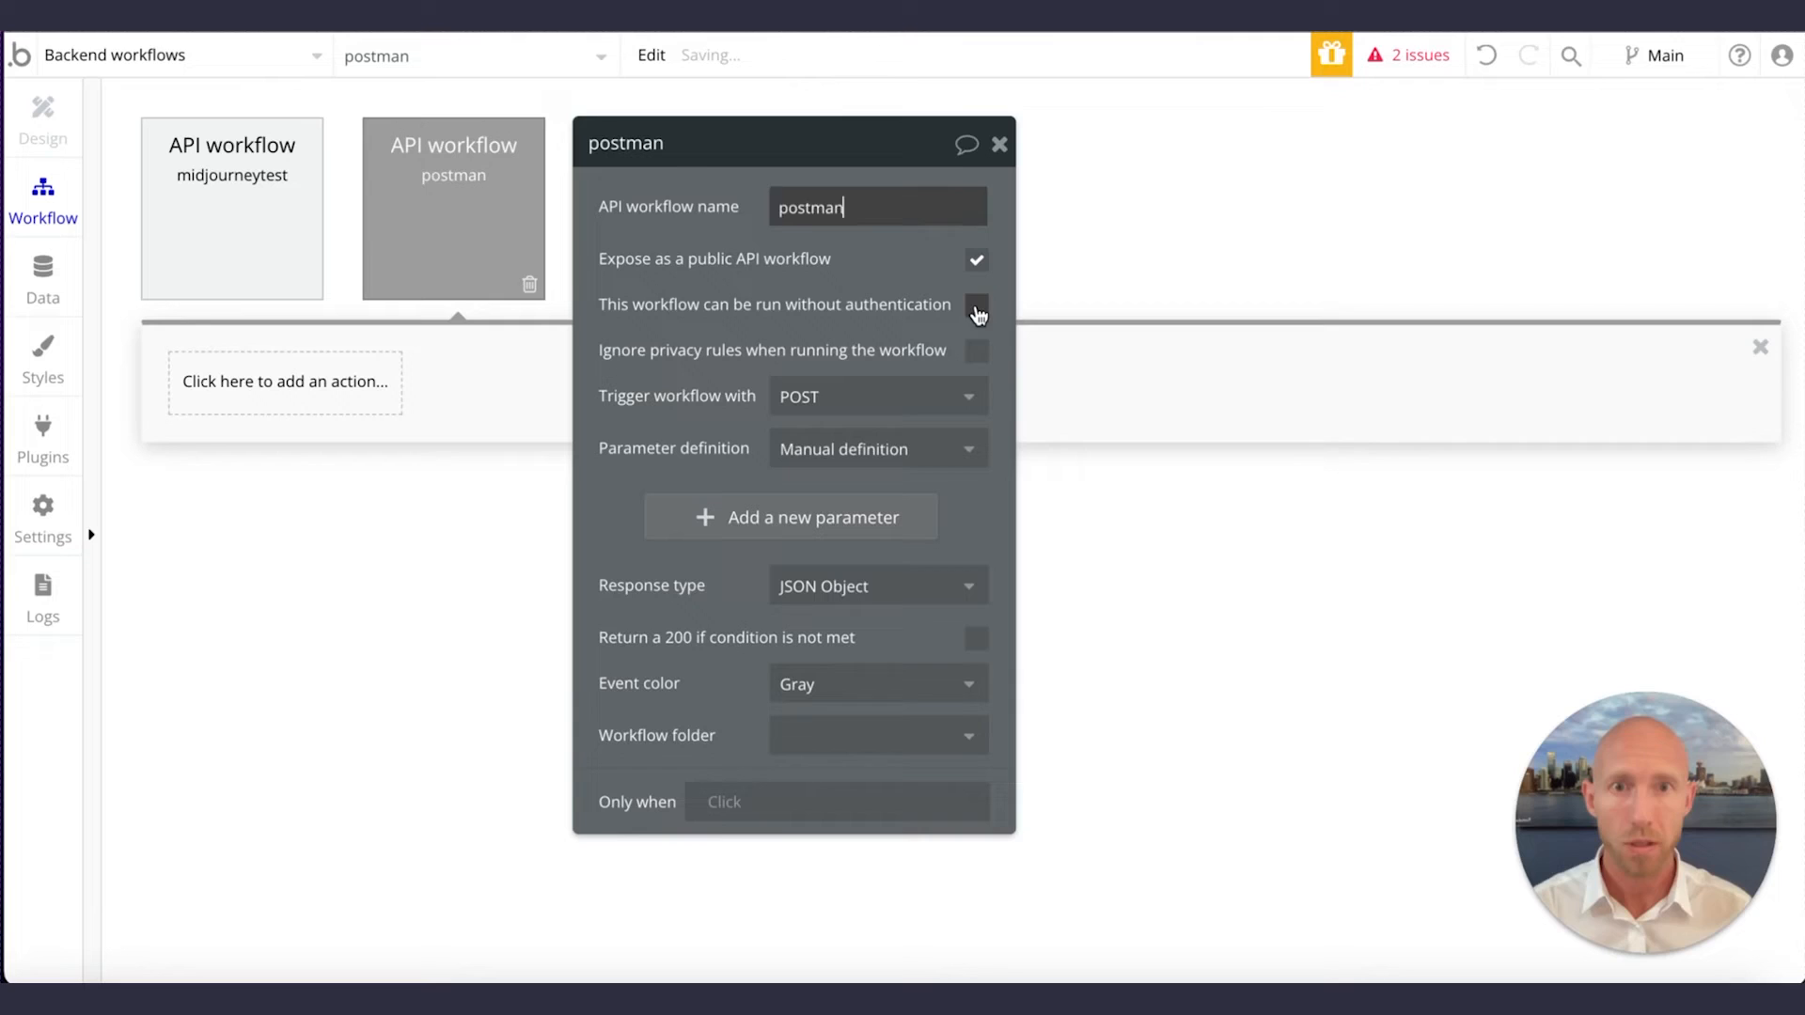
pyautogui.click(976, 305)
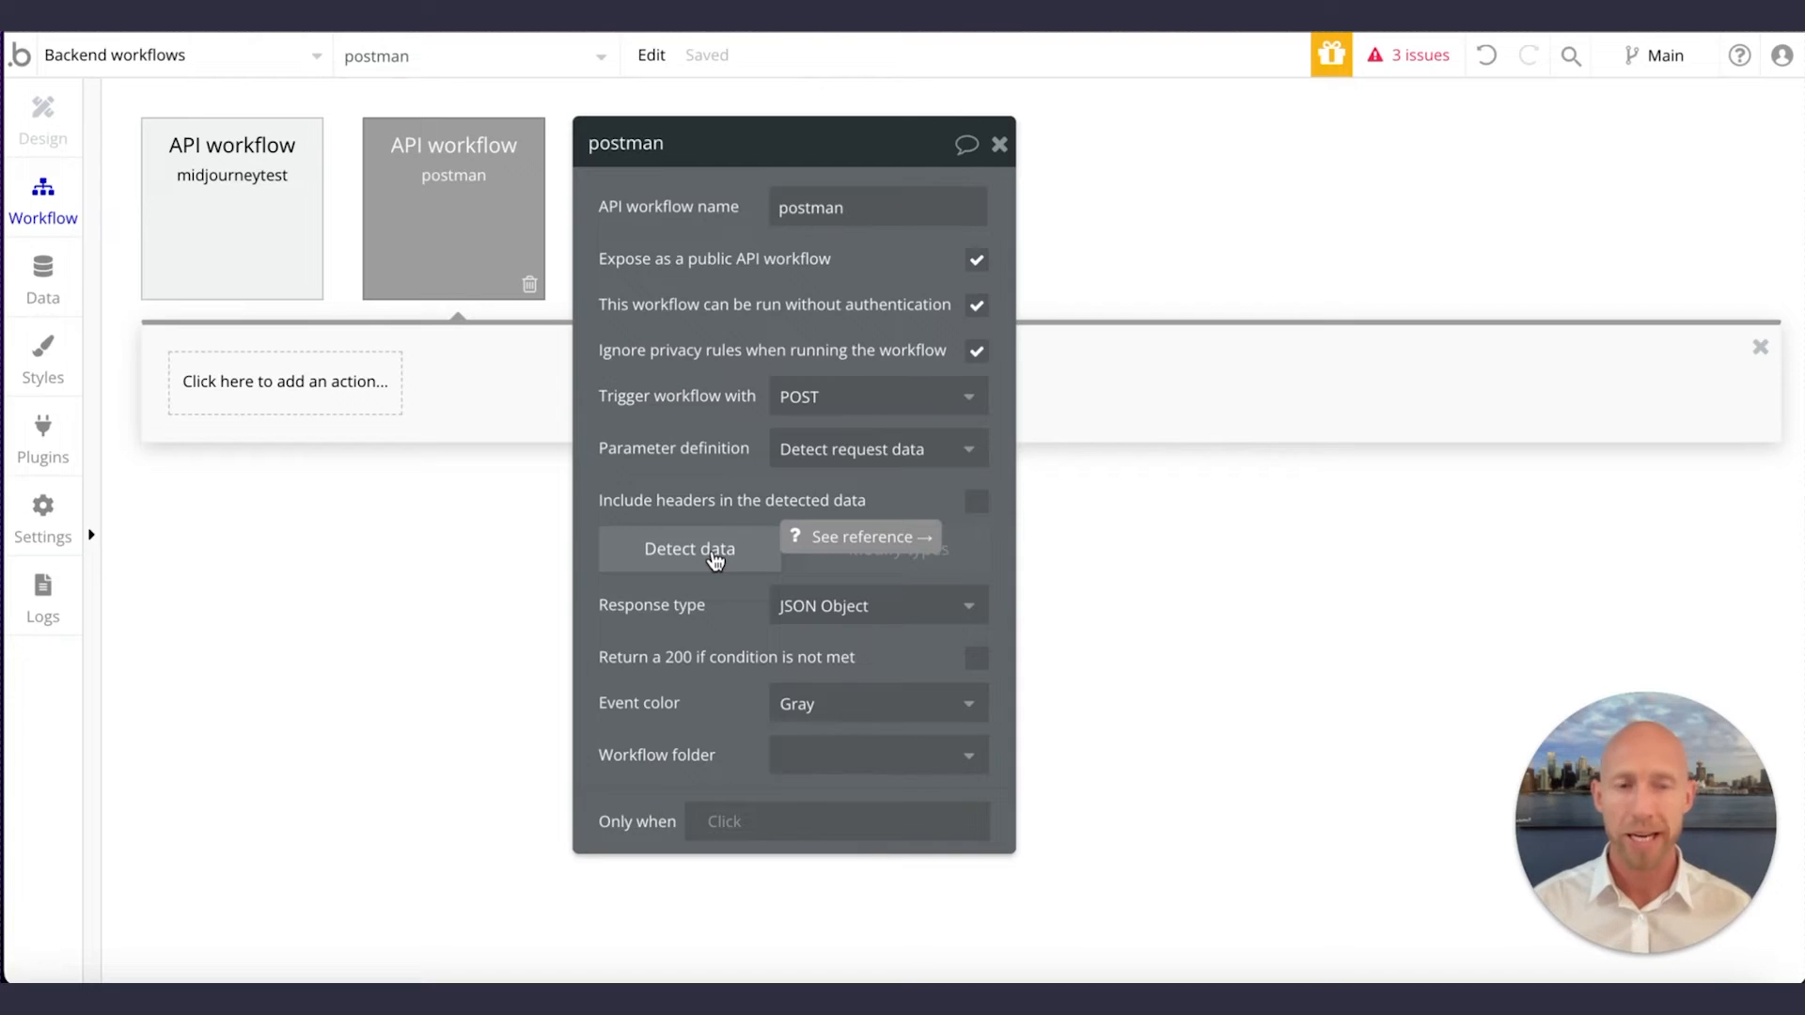
pyautogui.click(688, 549)
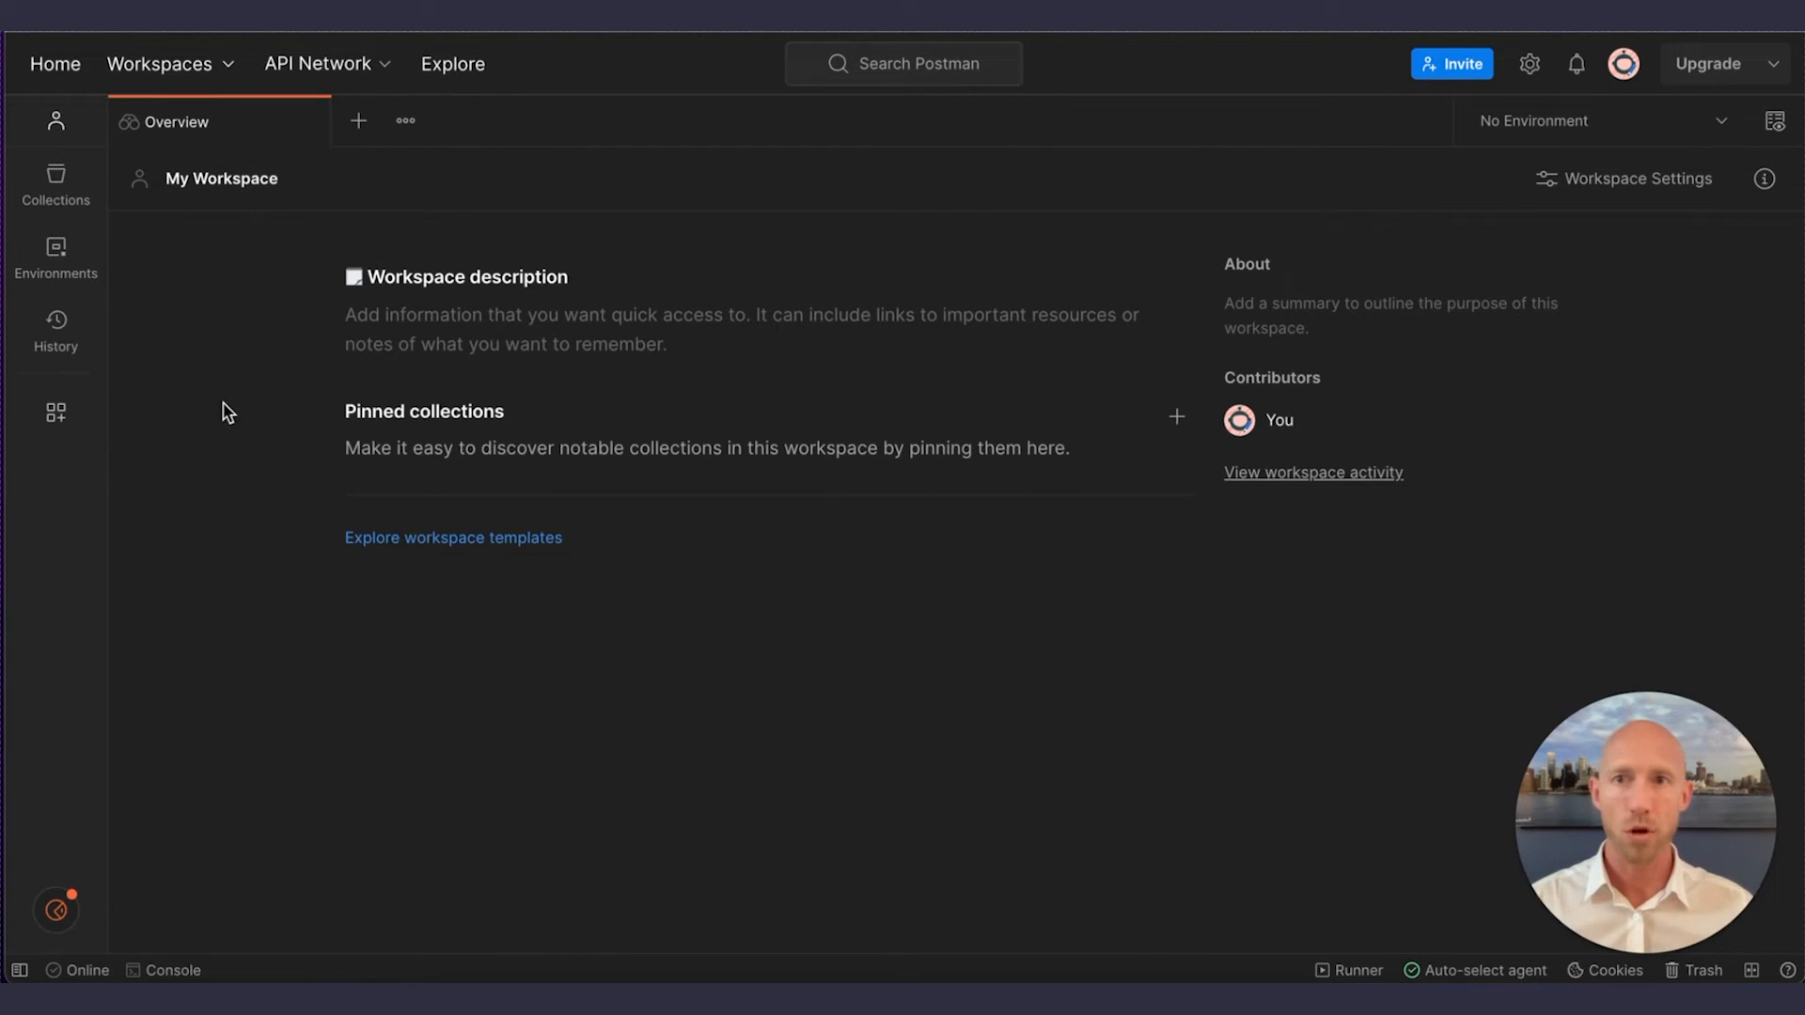
pyautogui.moveTo(725, 696)
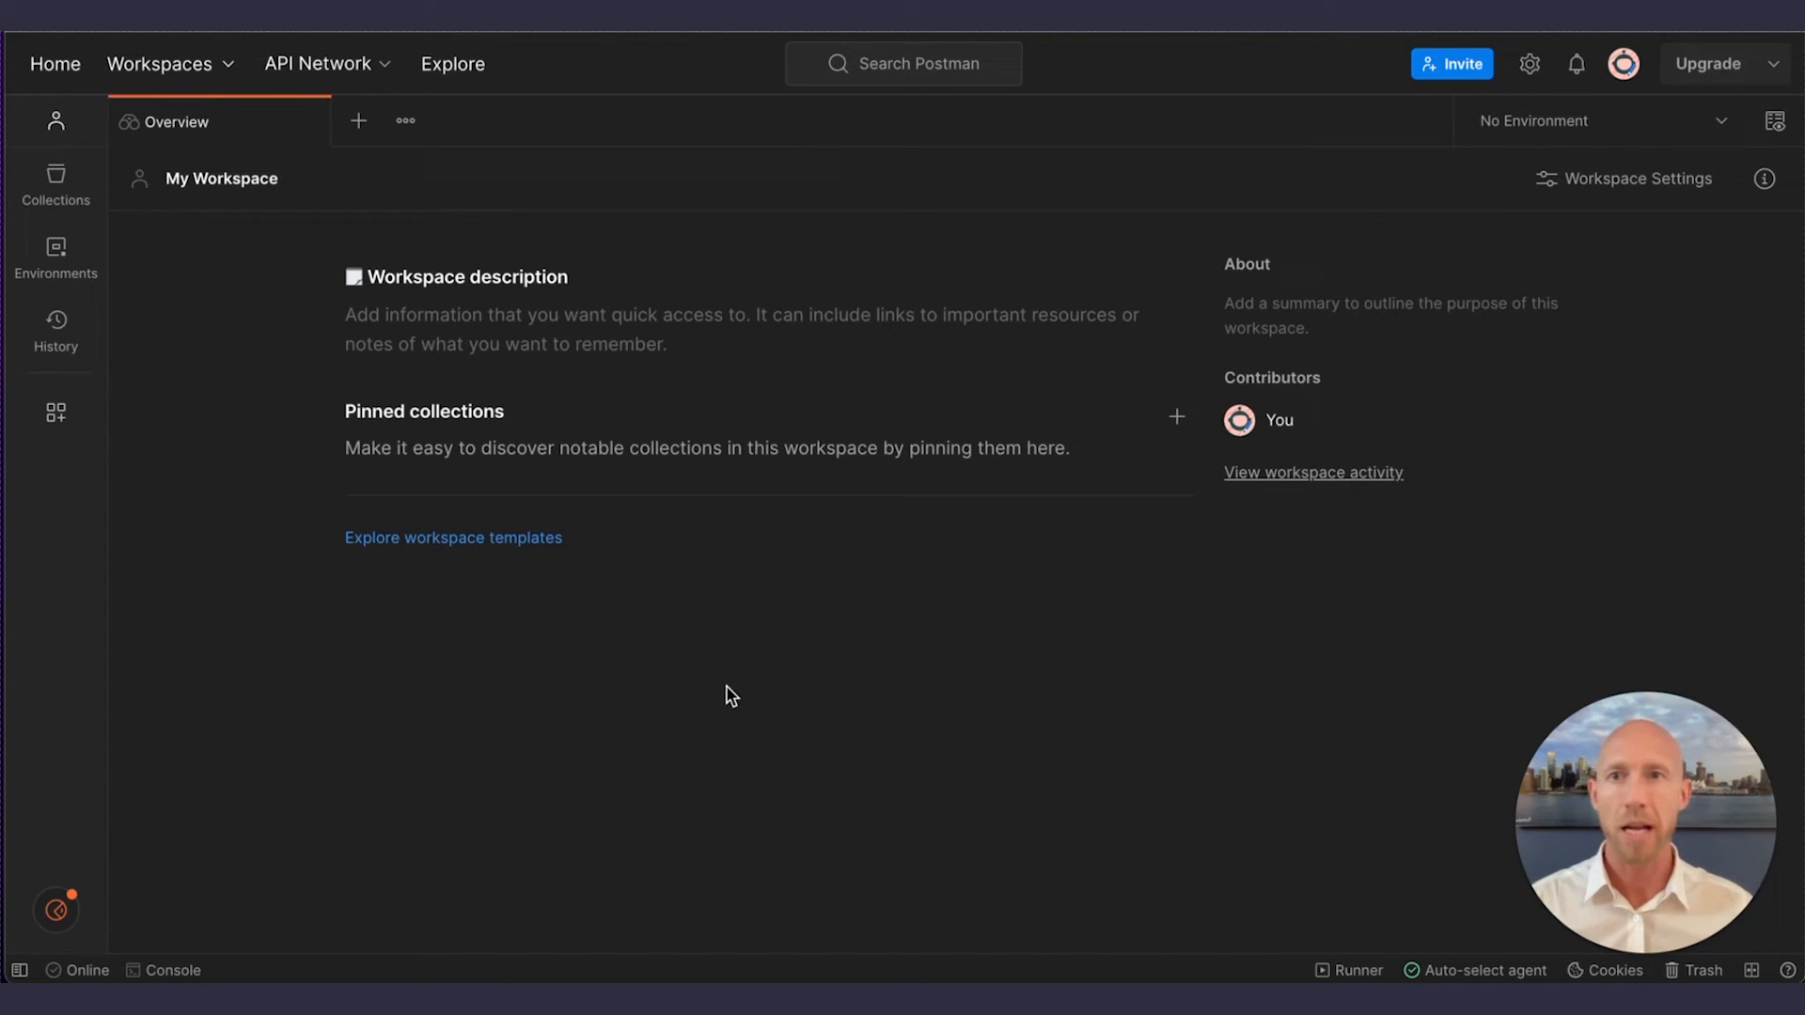
pyautogui.moveTo(225, 166)
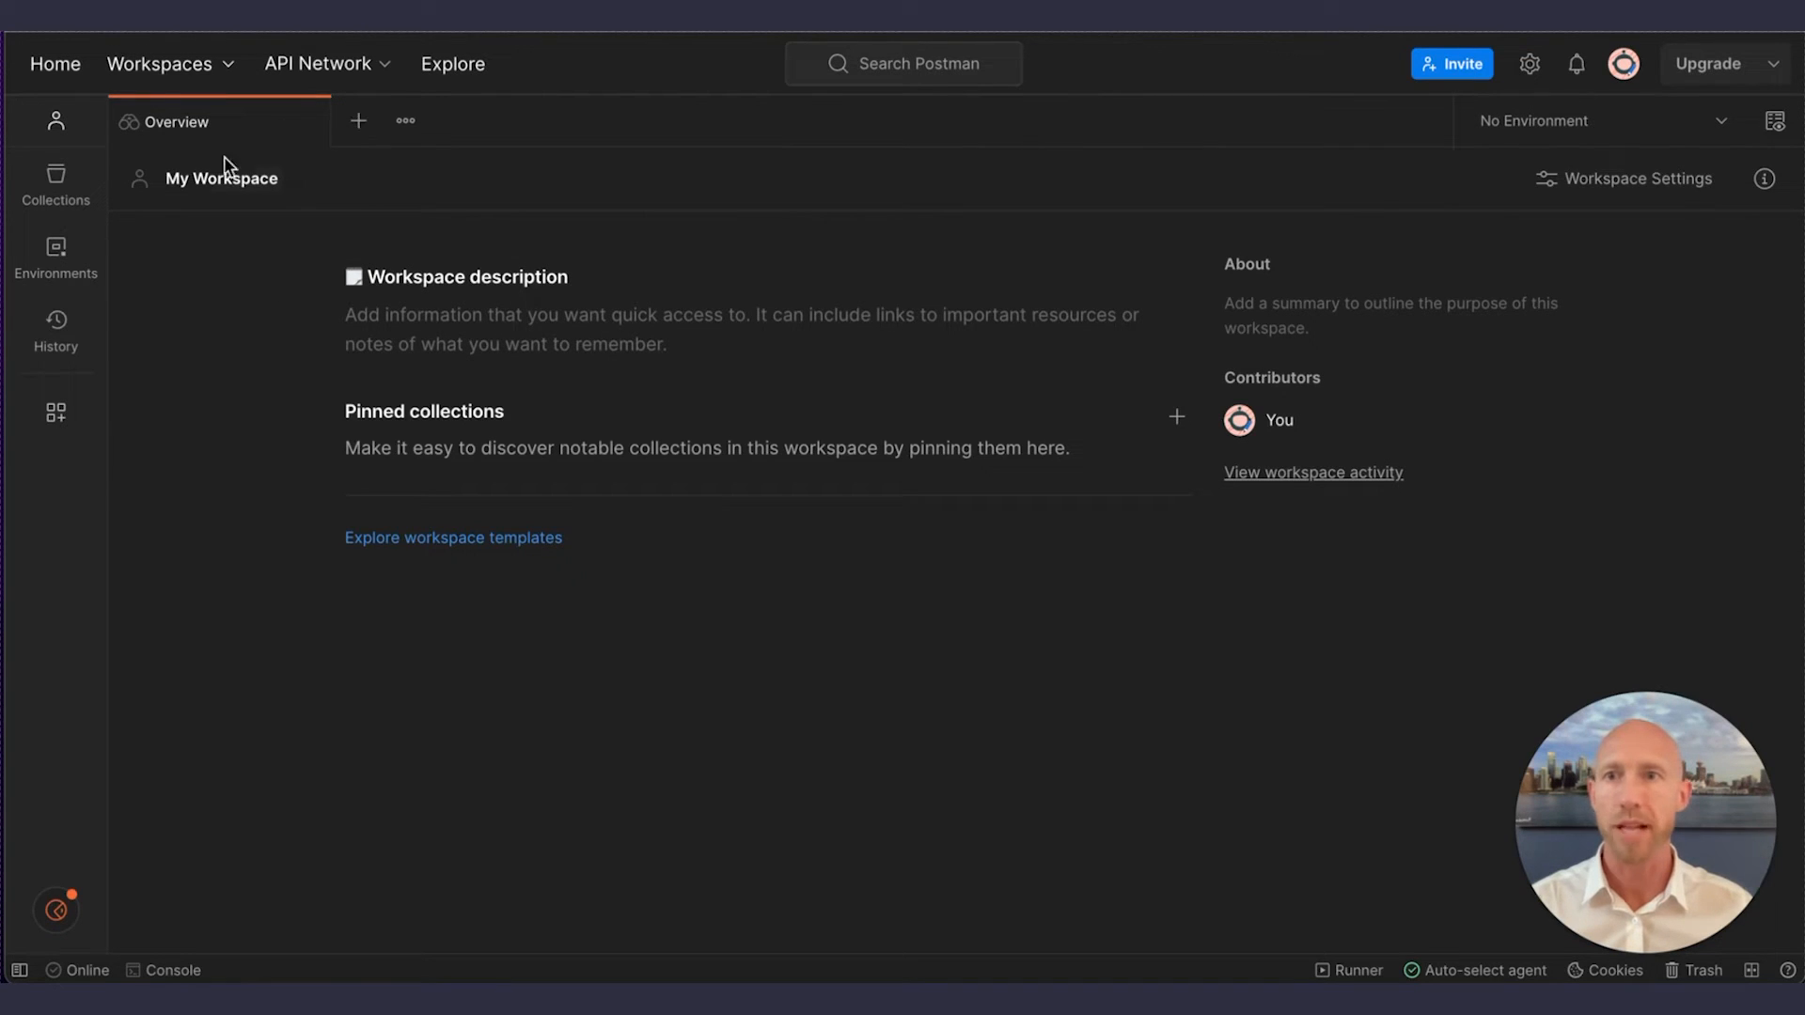
pyautogui.moveTo(53, 224)
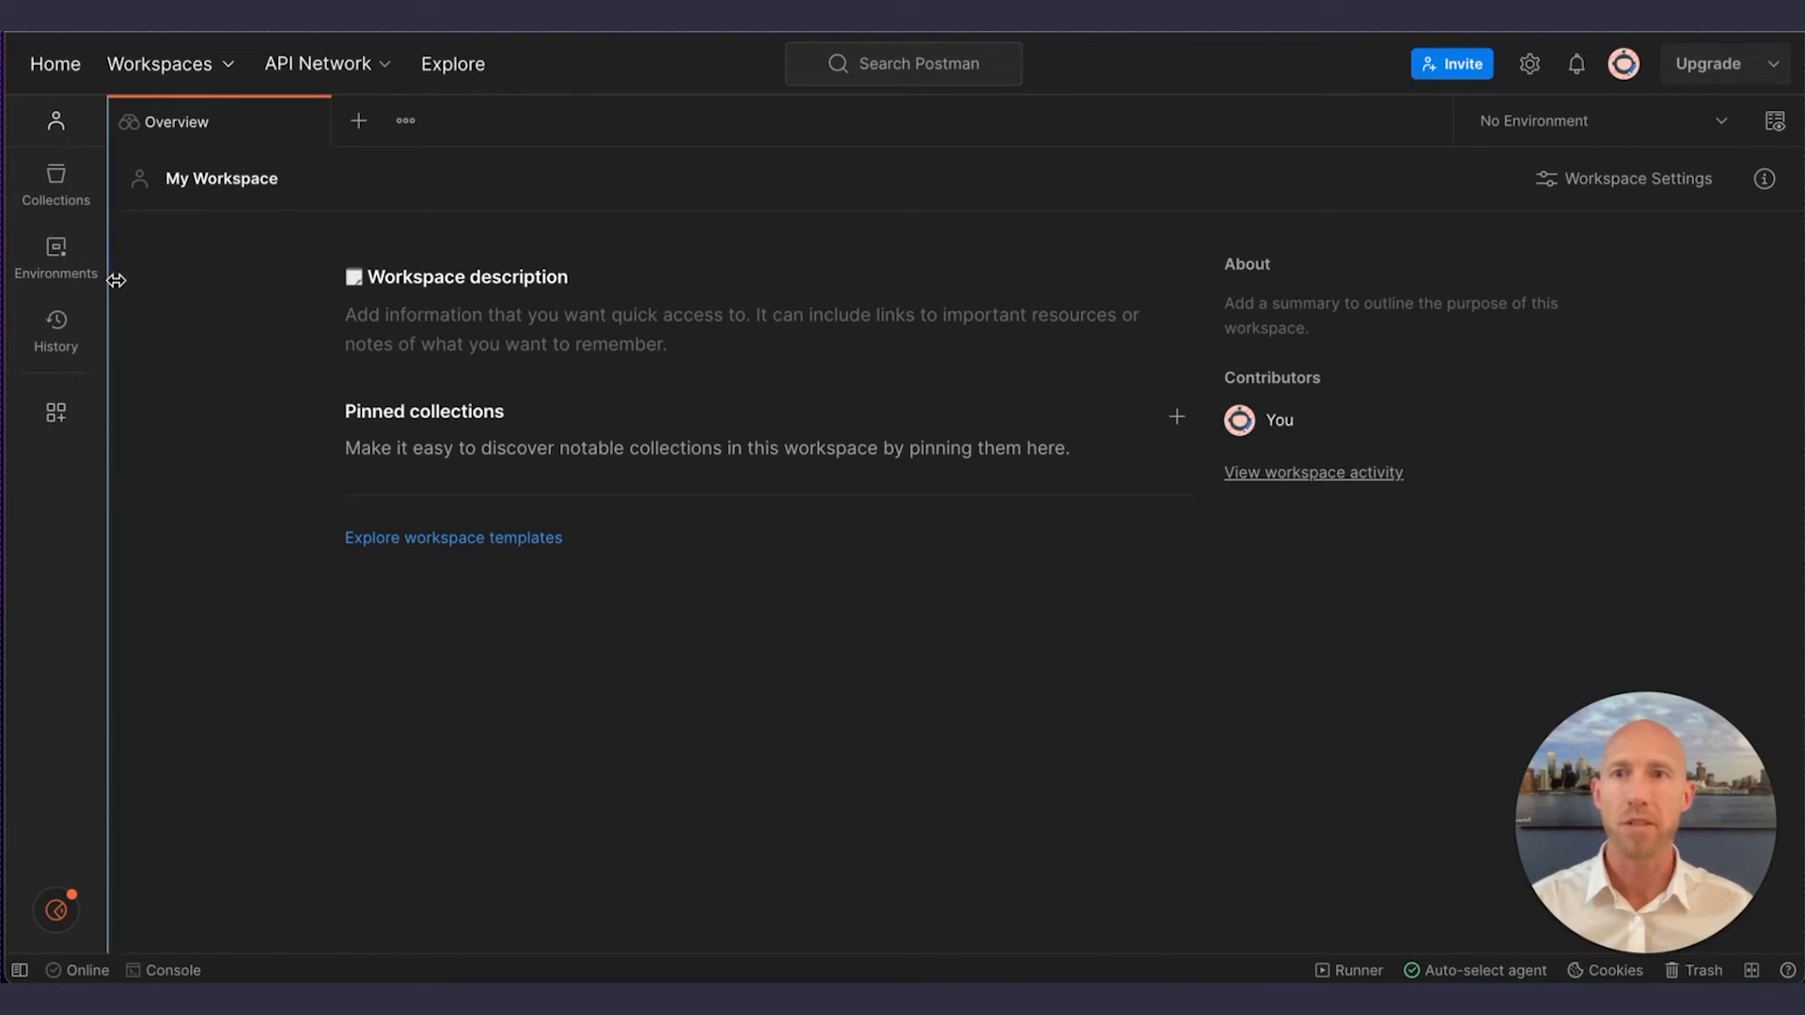
# Step: Start a new request and change its method from GET to POST
pyautogui.click(358, 120)
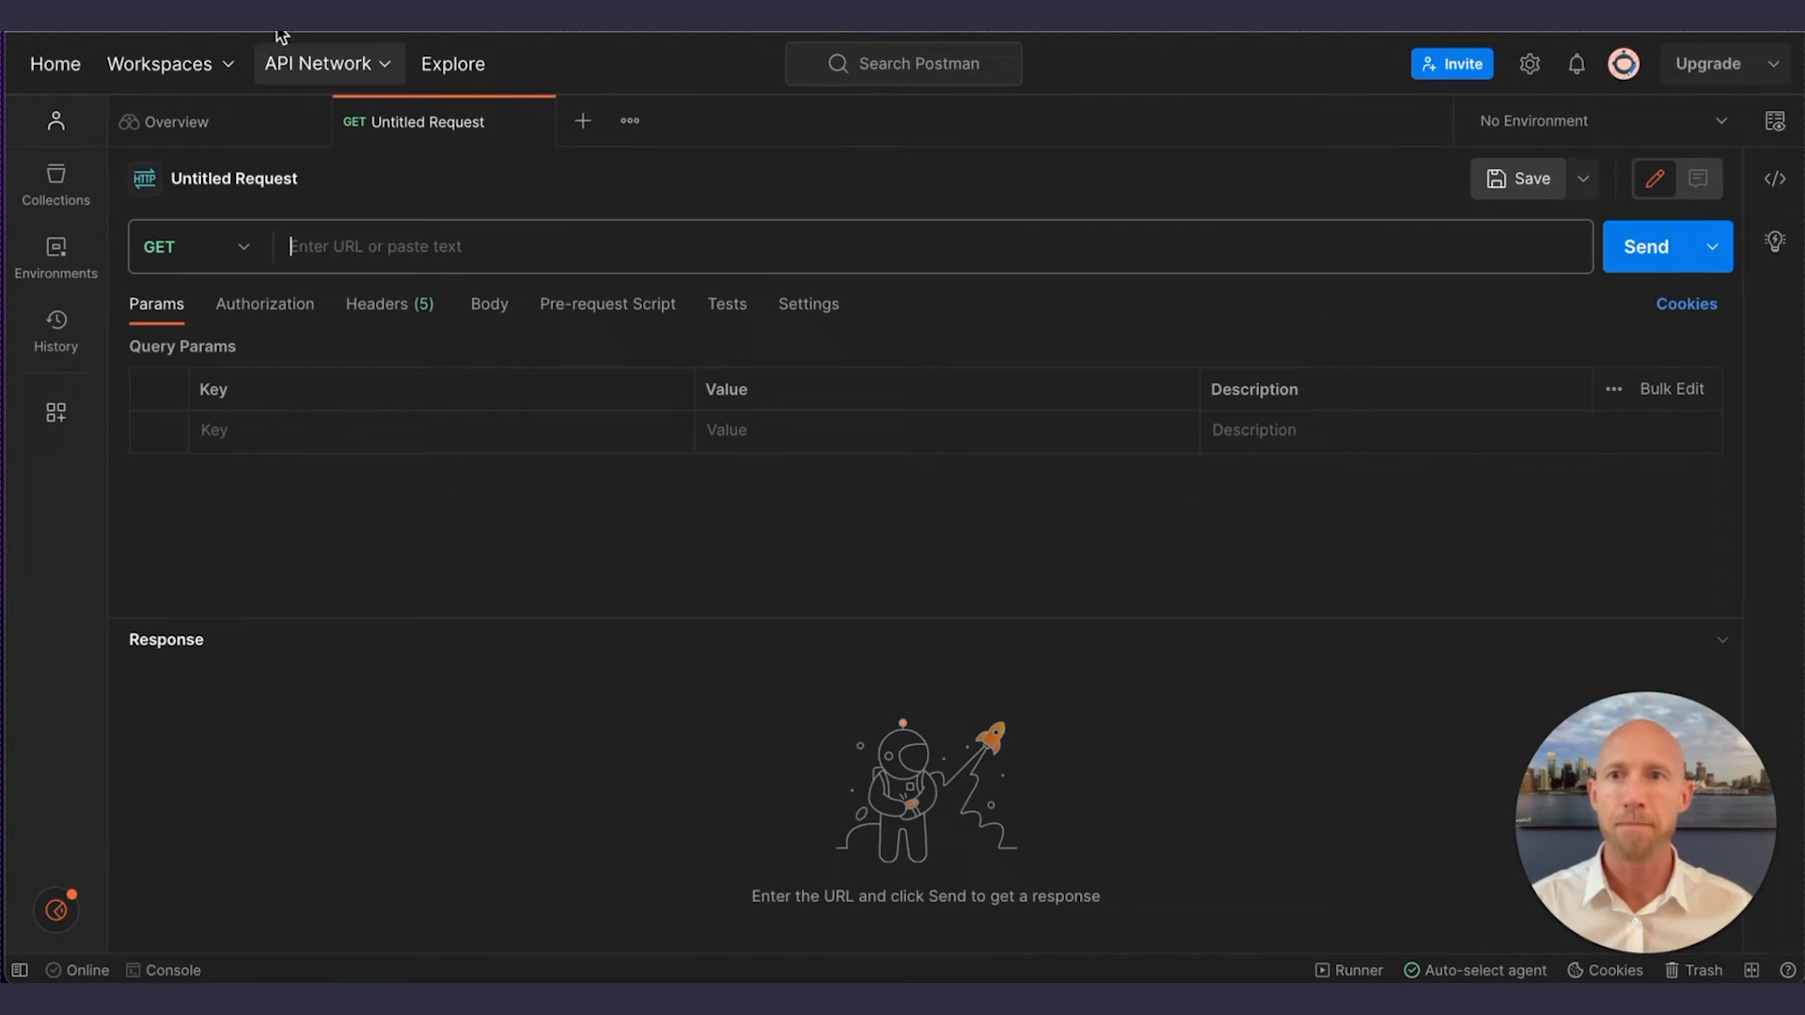
pyautogui.click(196, 245)
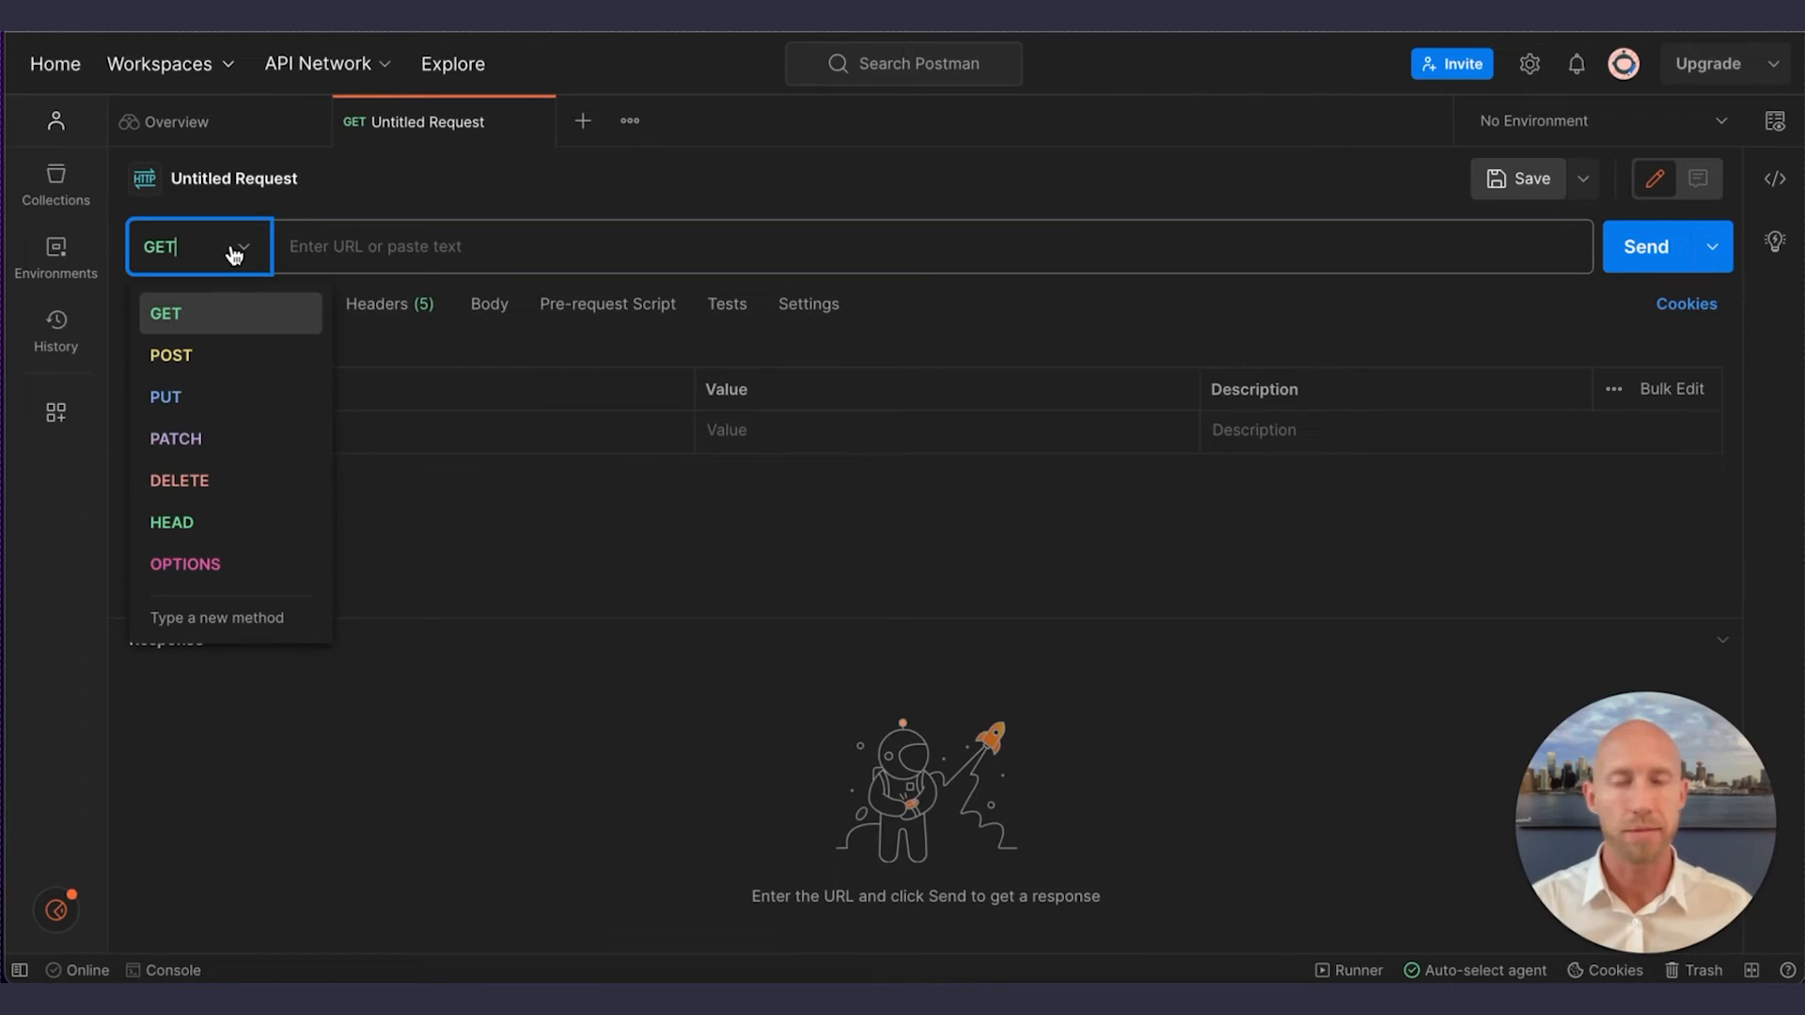
pyautogui.click(171, 356)
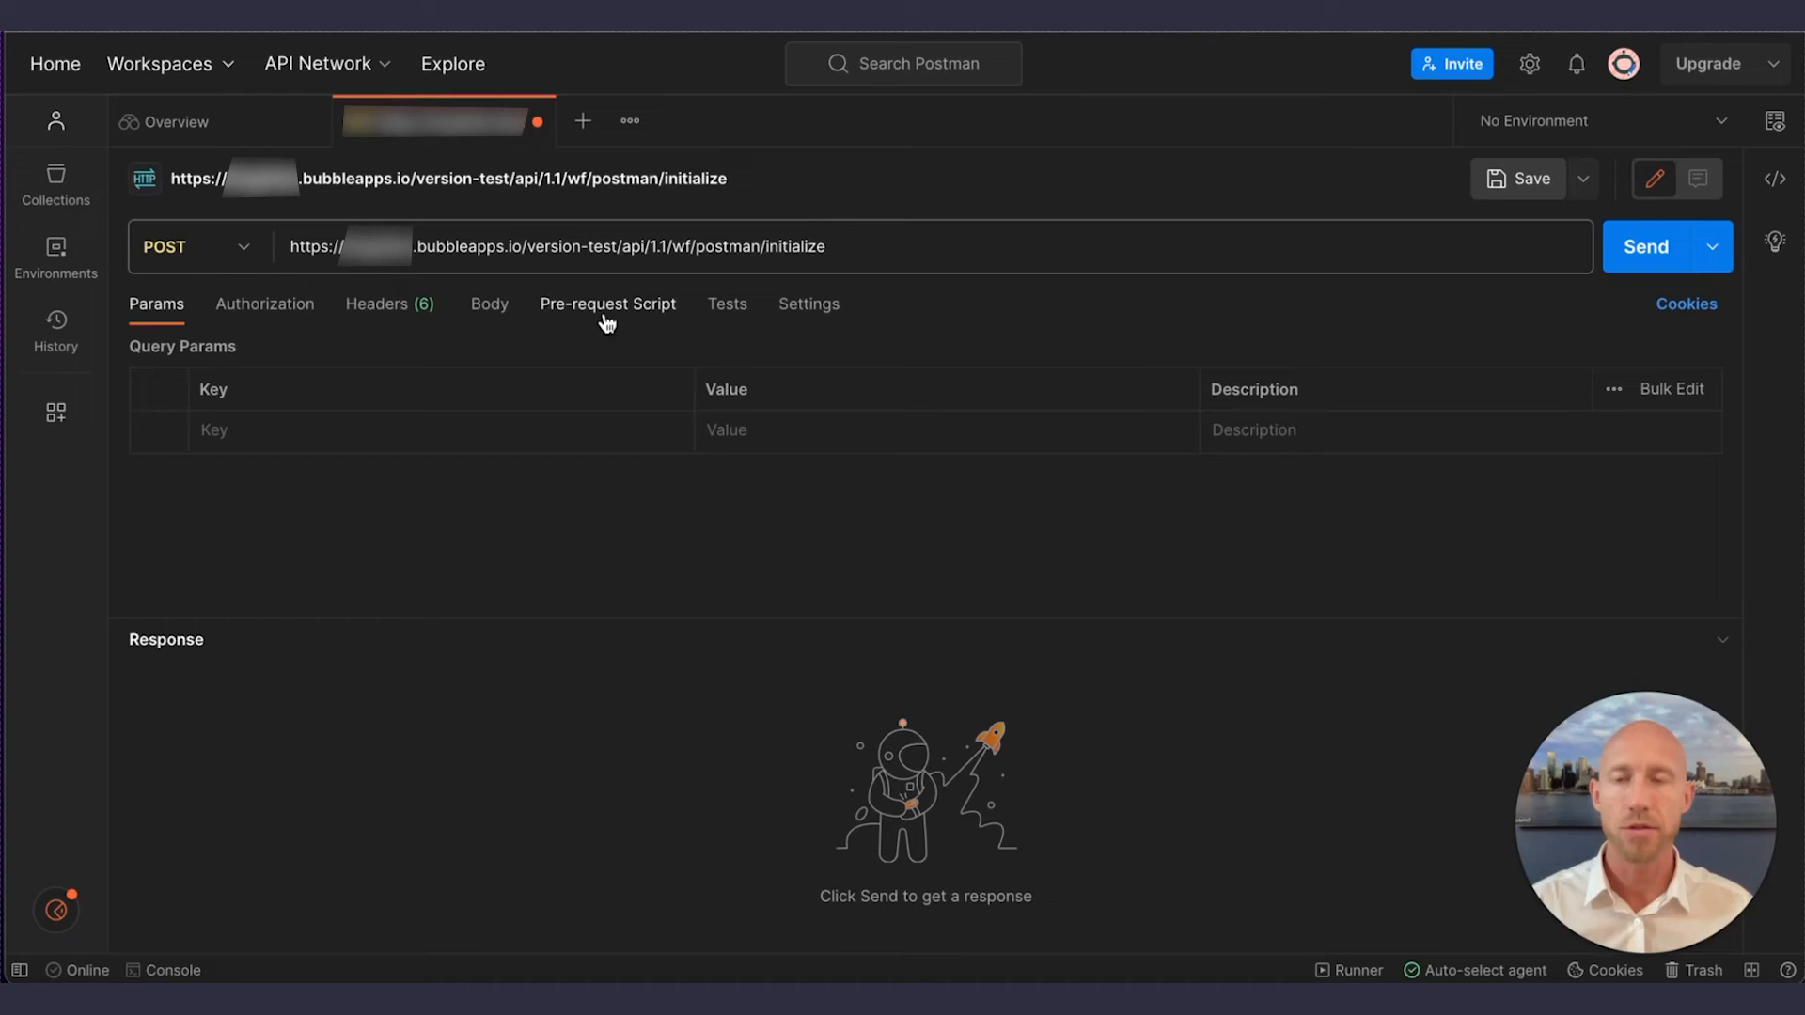
# Step: Send an x-www-form-urlencoded body with name = Johnny Be Good and song = Go Johnny Go Go to the Bubble endpoint
pyautogui.click(488, 305)
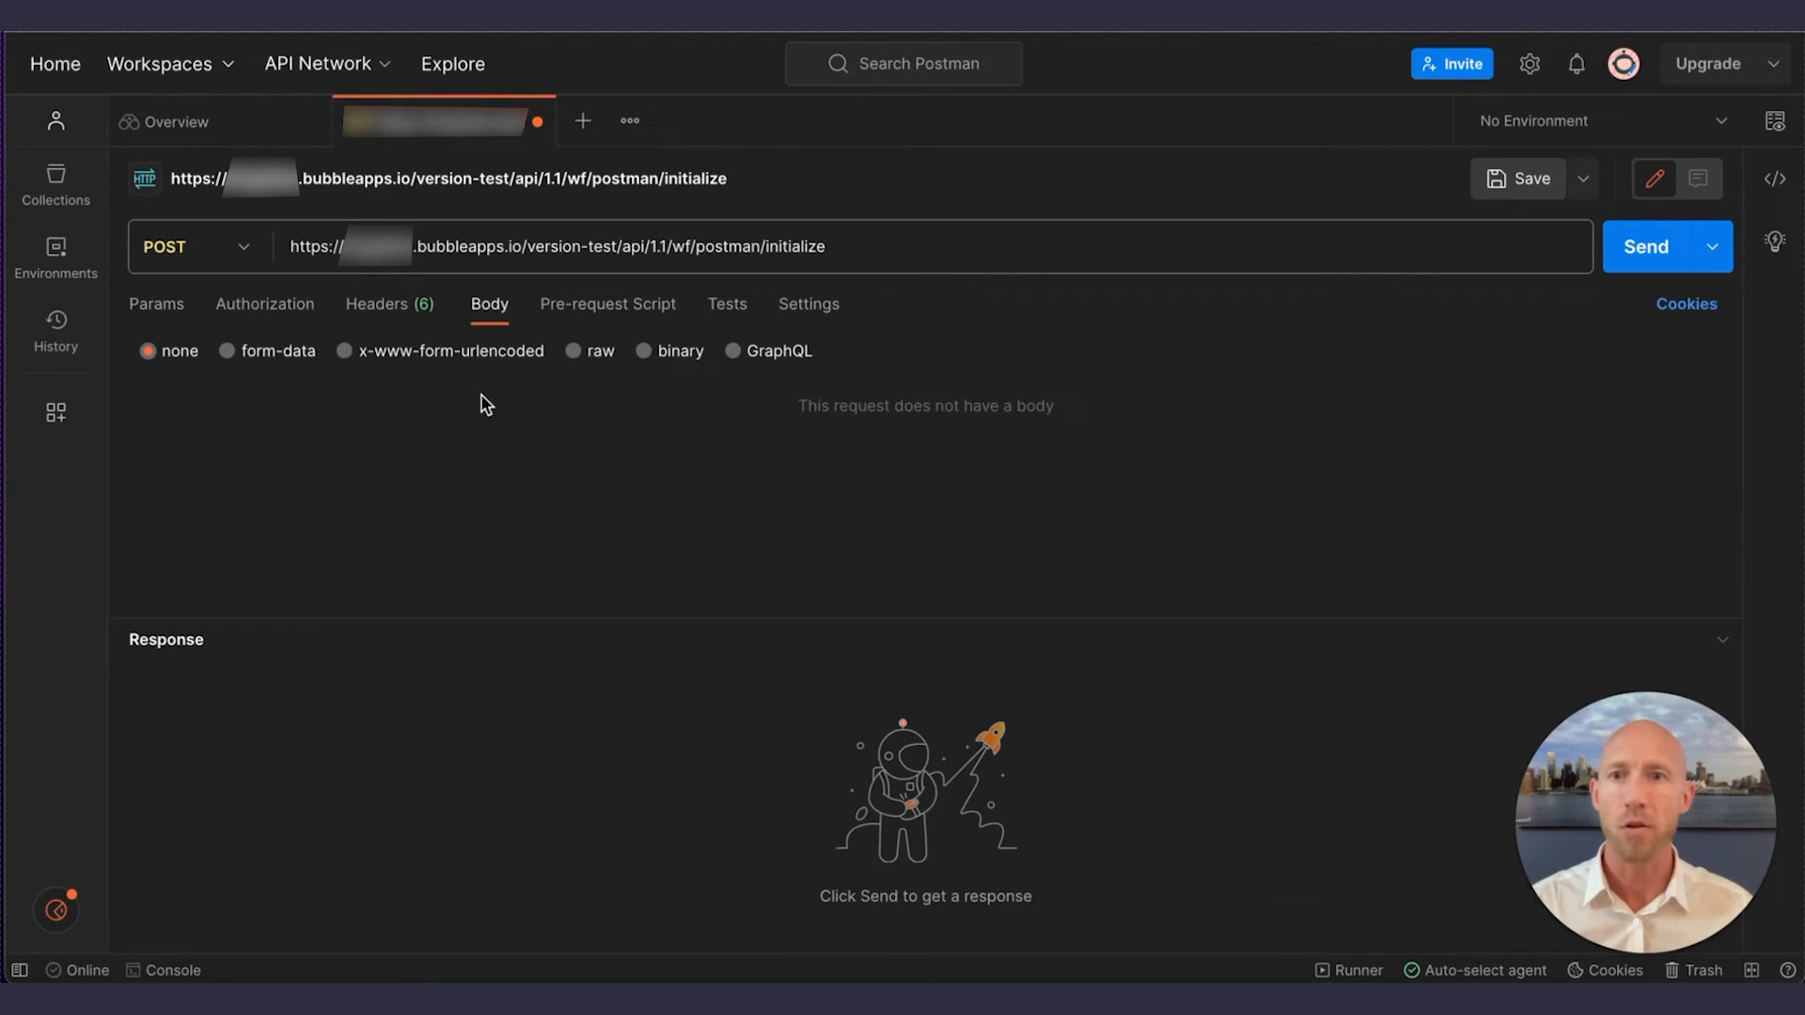
pyautogui.click(343, 350)
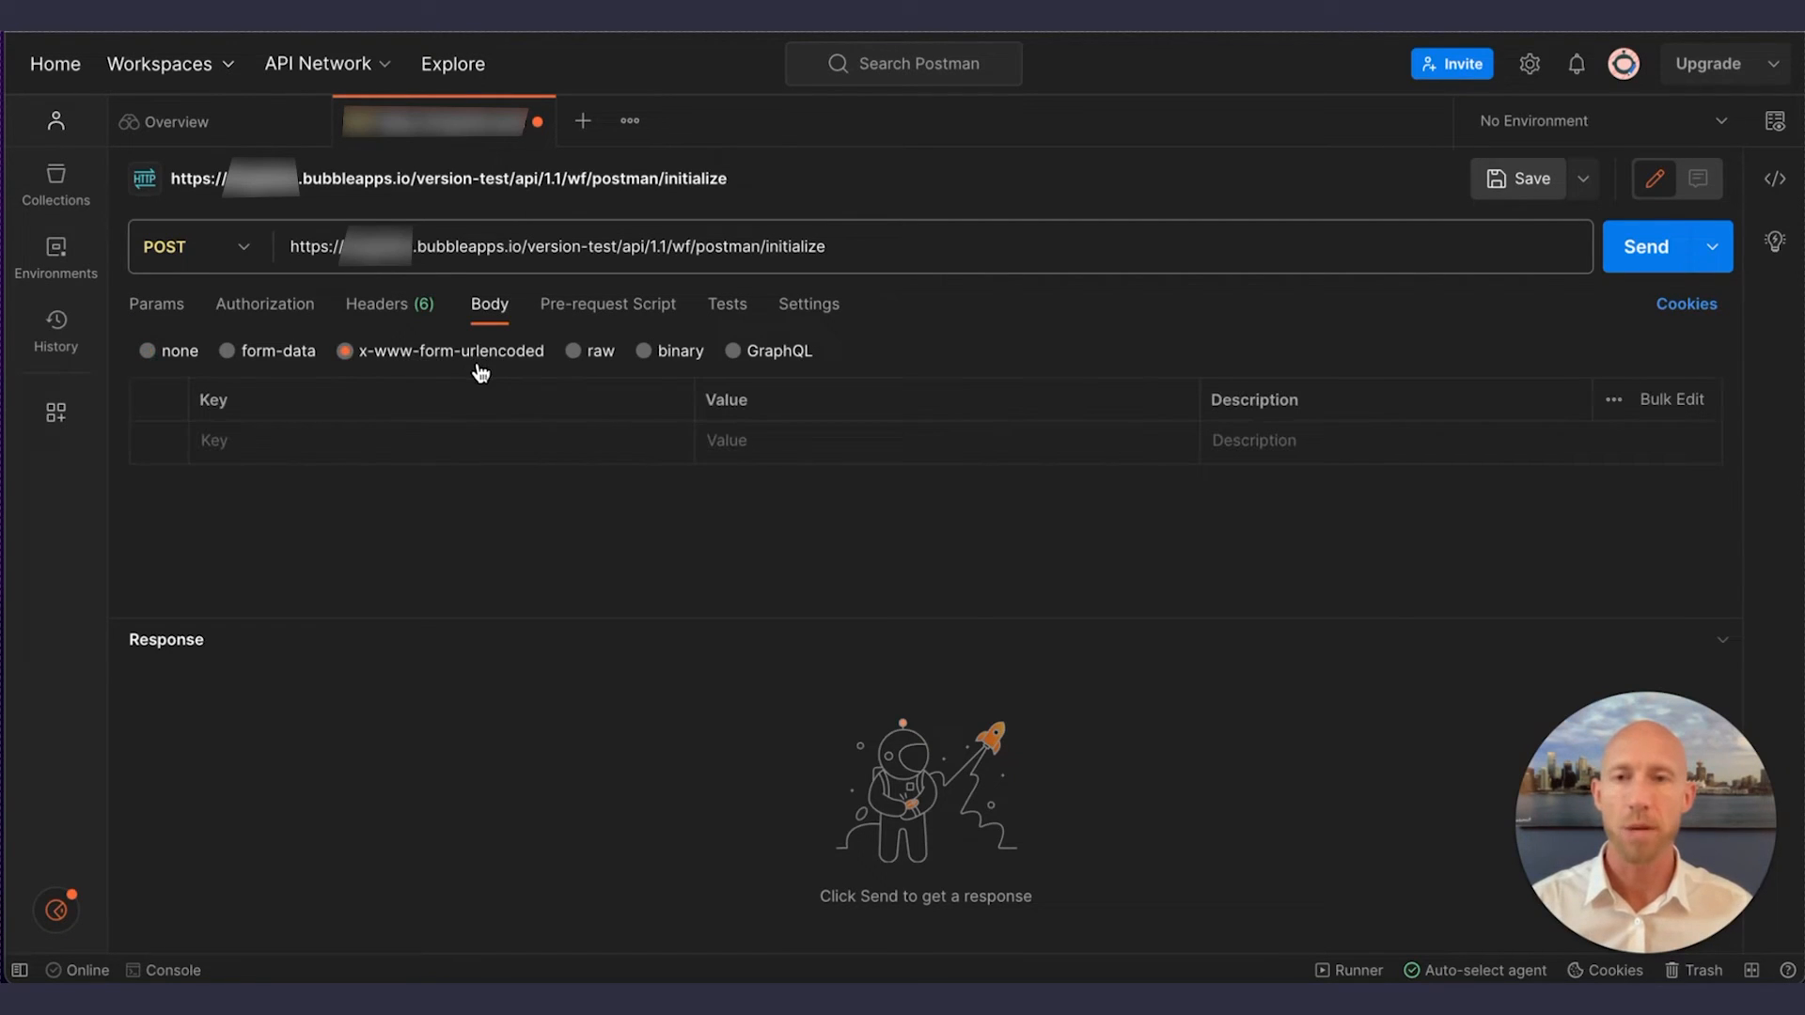
pyautogui.moveTo(325, 412)
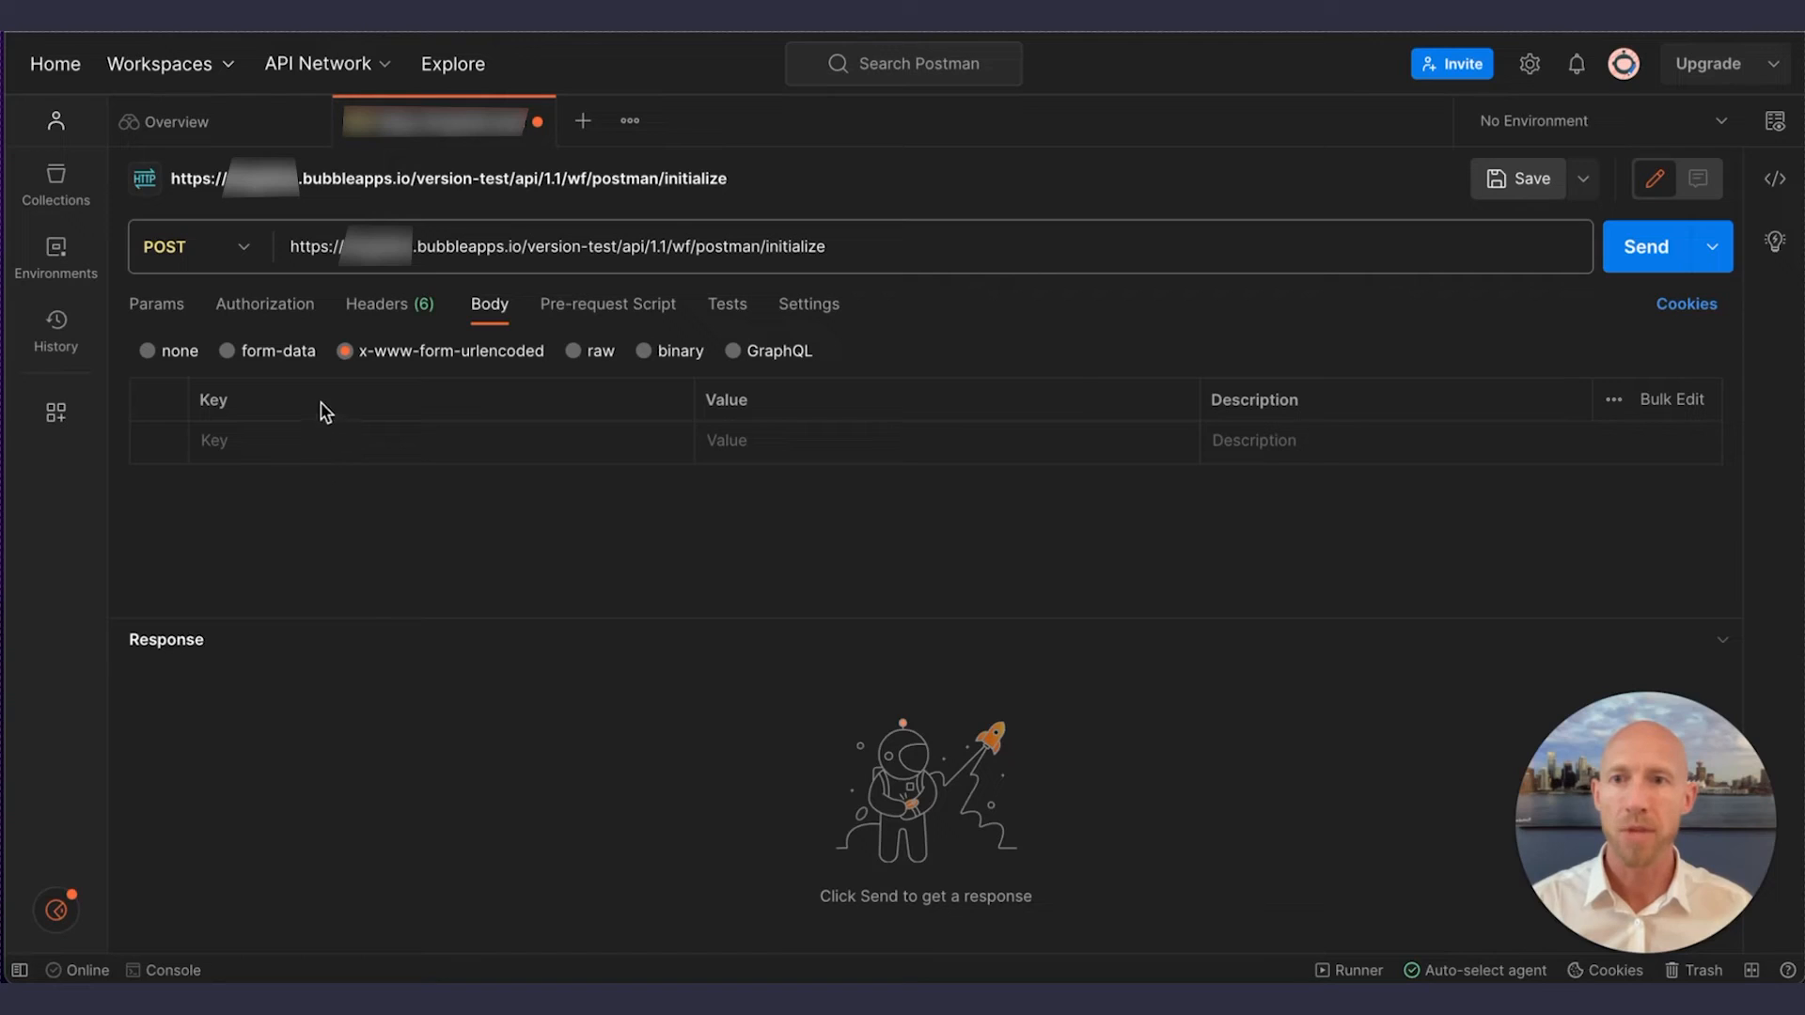
pyautogui.write('name')
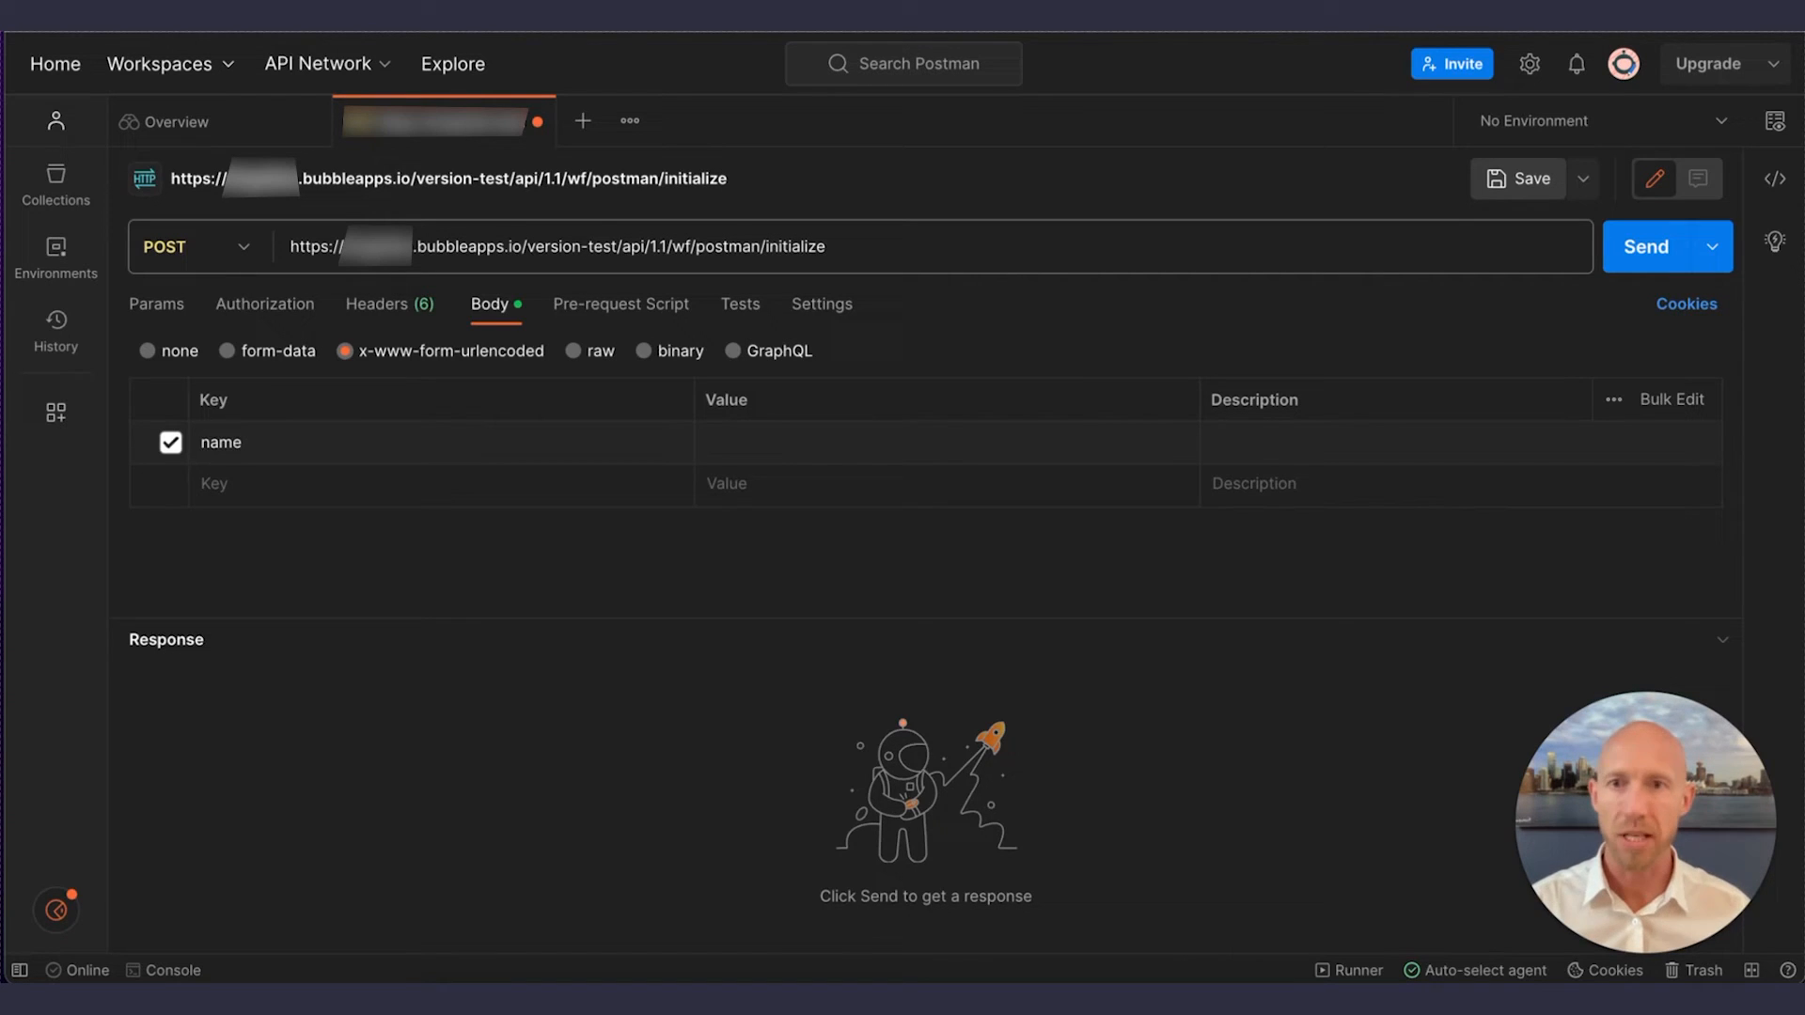
pyautogui.write('Johnny Be Good')
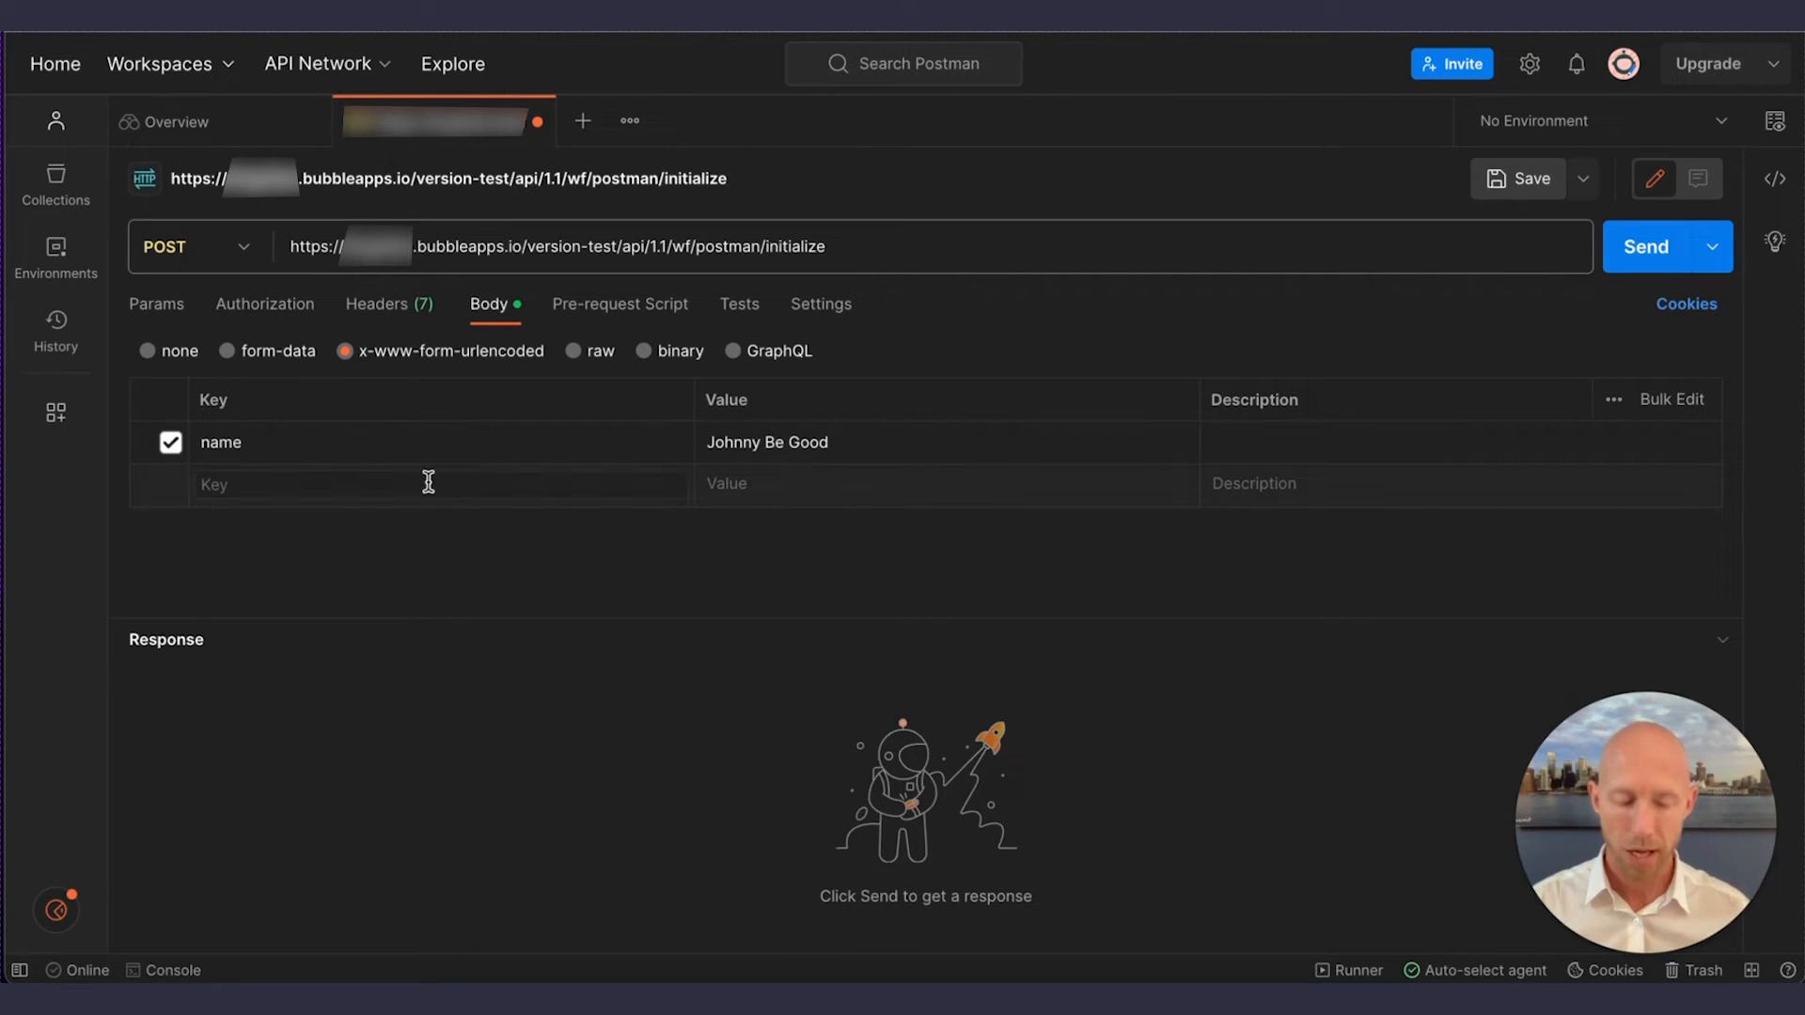
pyautogui.write('Go')
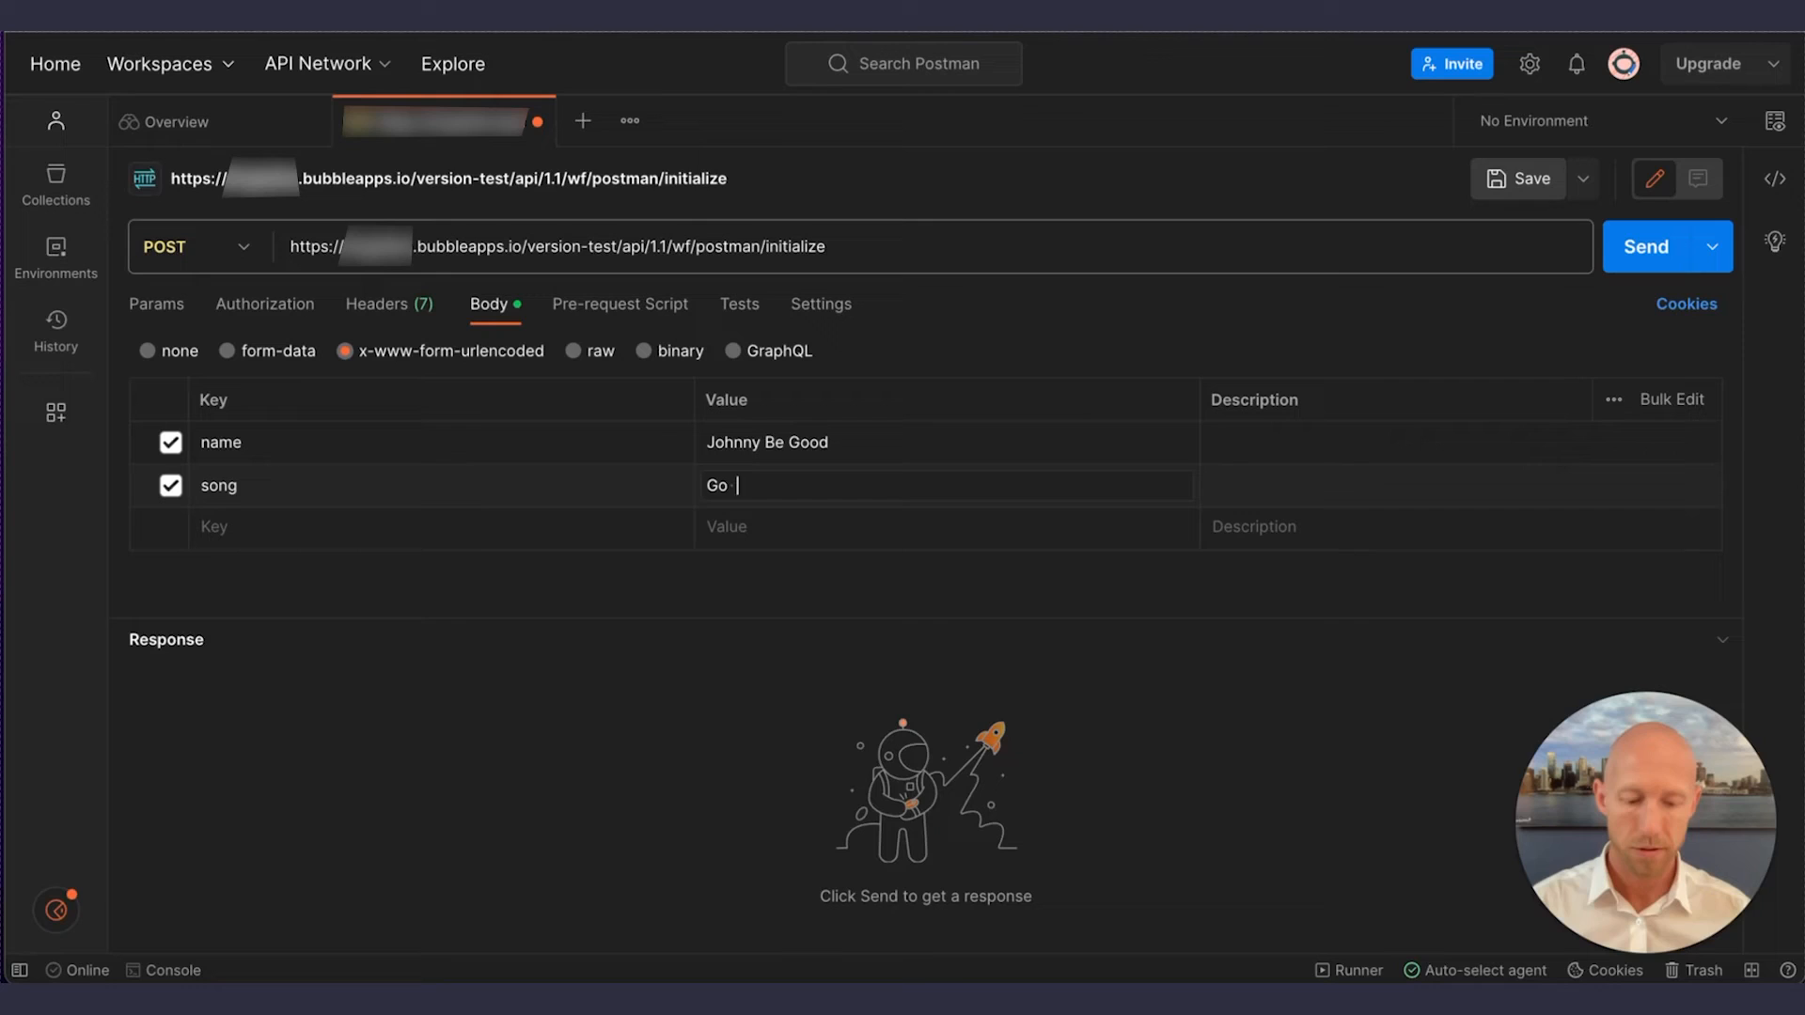
pyautogui.write('Johnny Go')
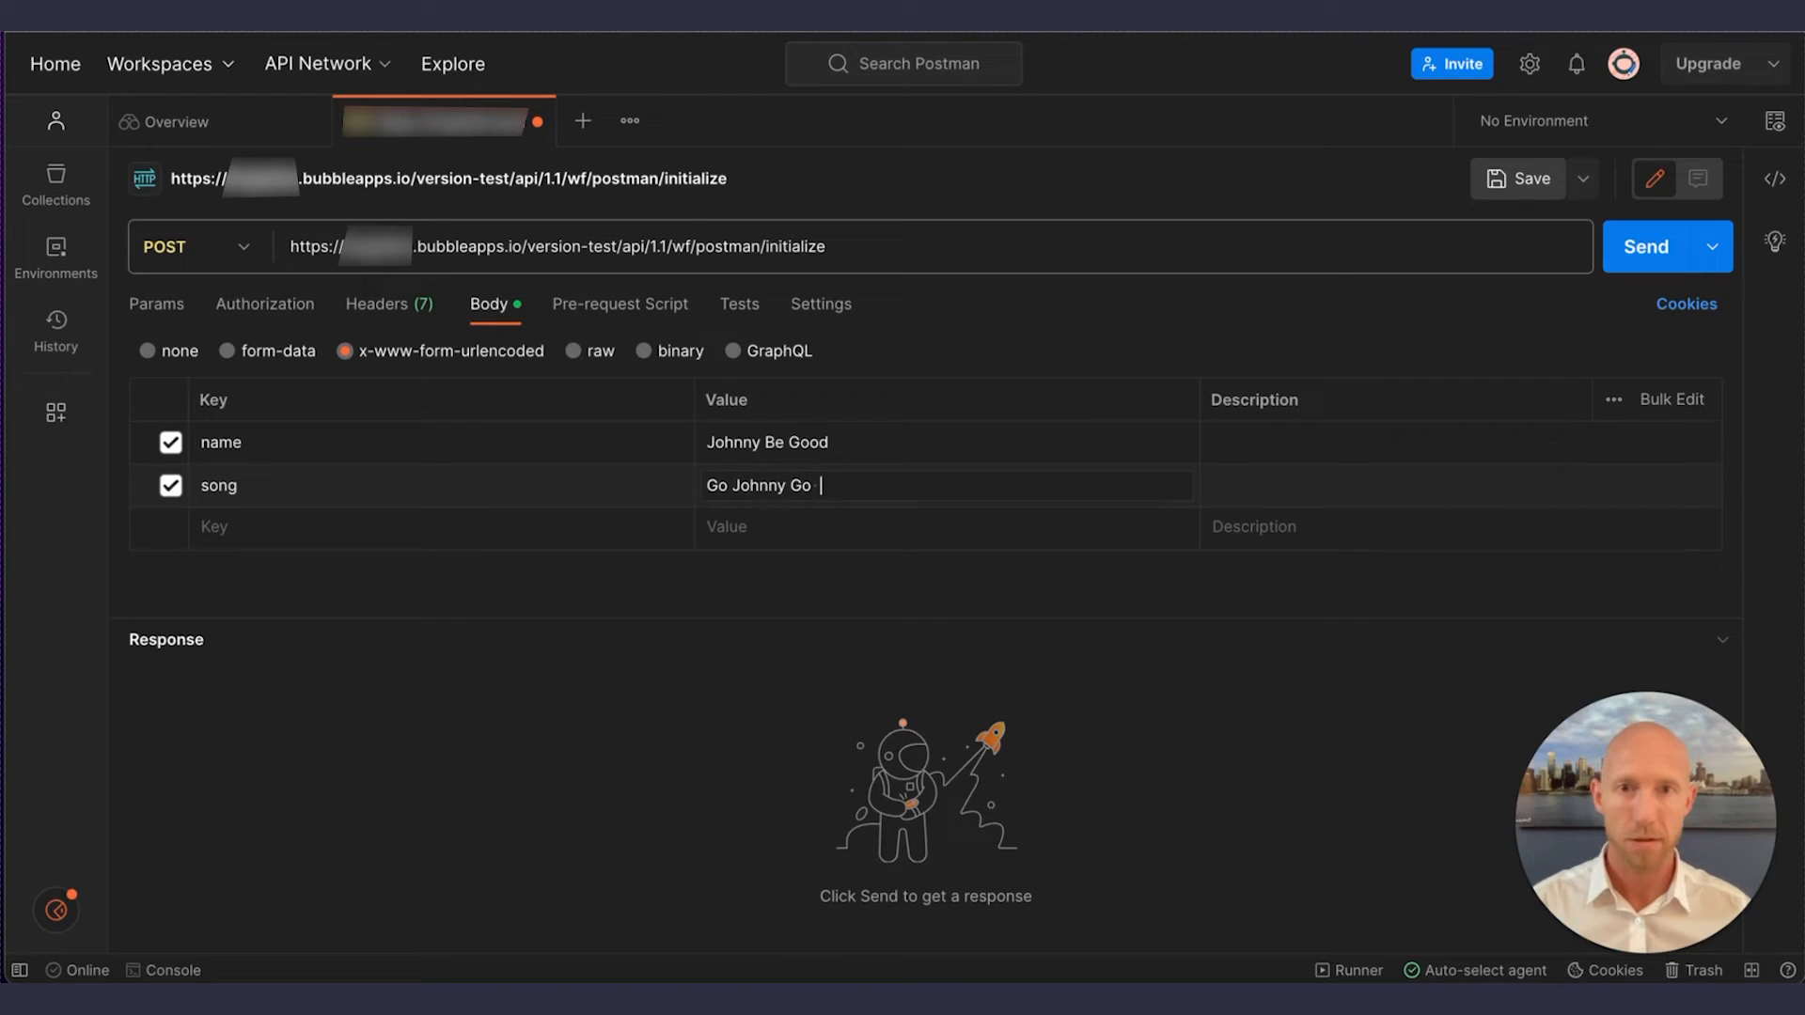
pyautogui.write('Go')
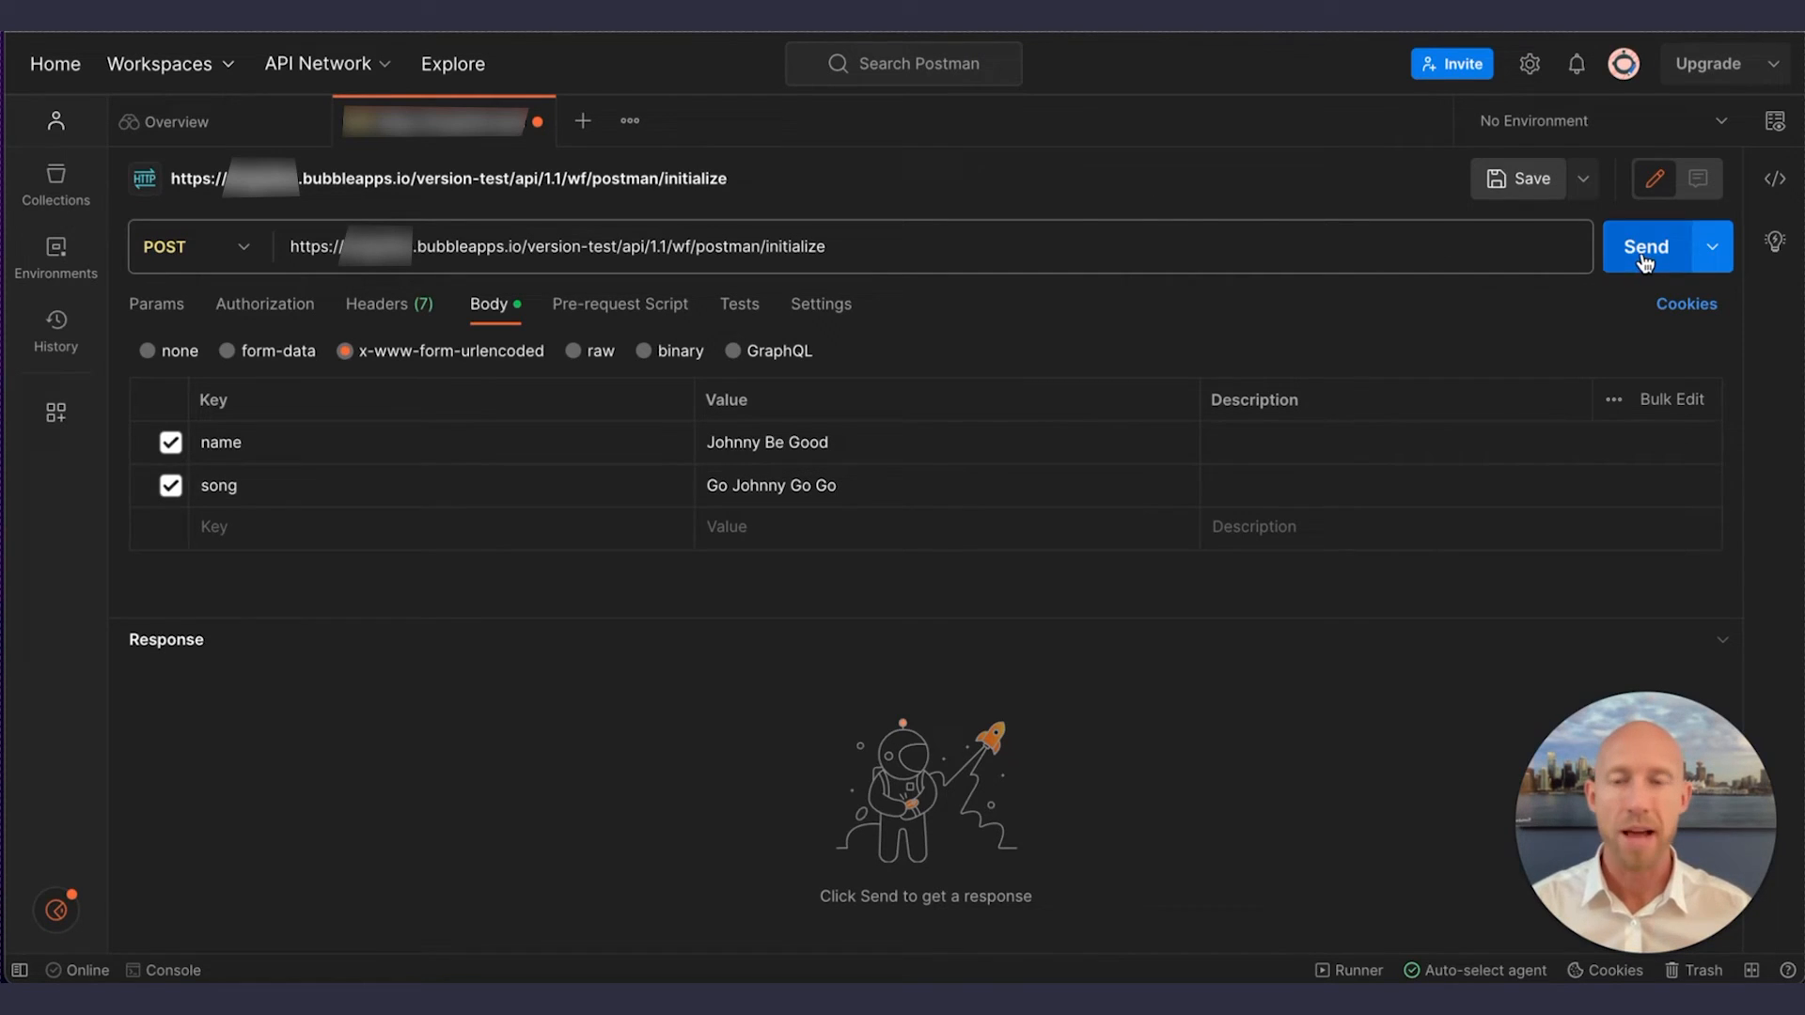
pyautogui.click(1645, 247)
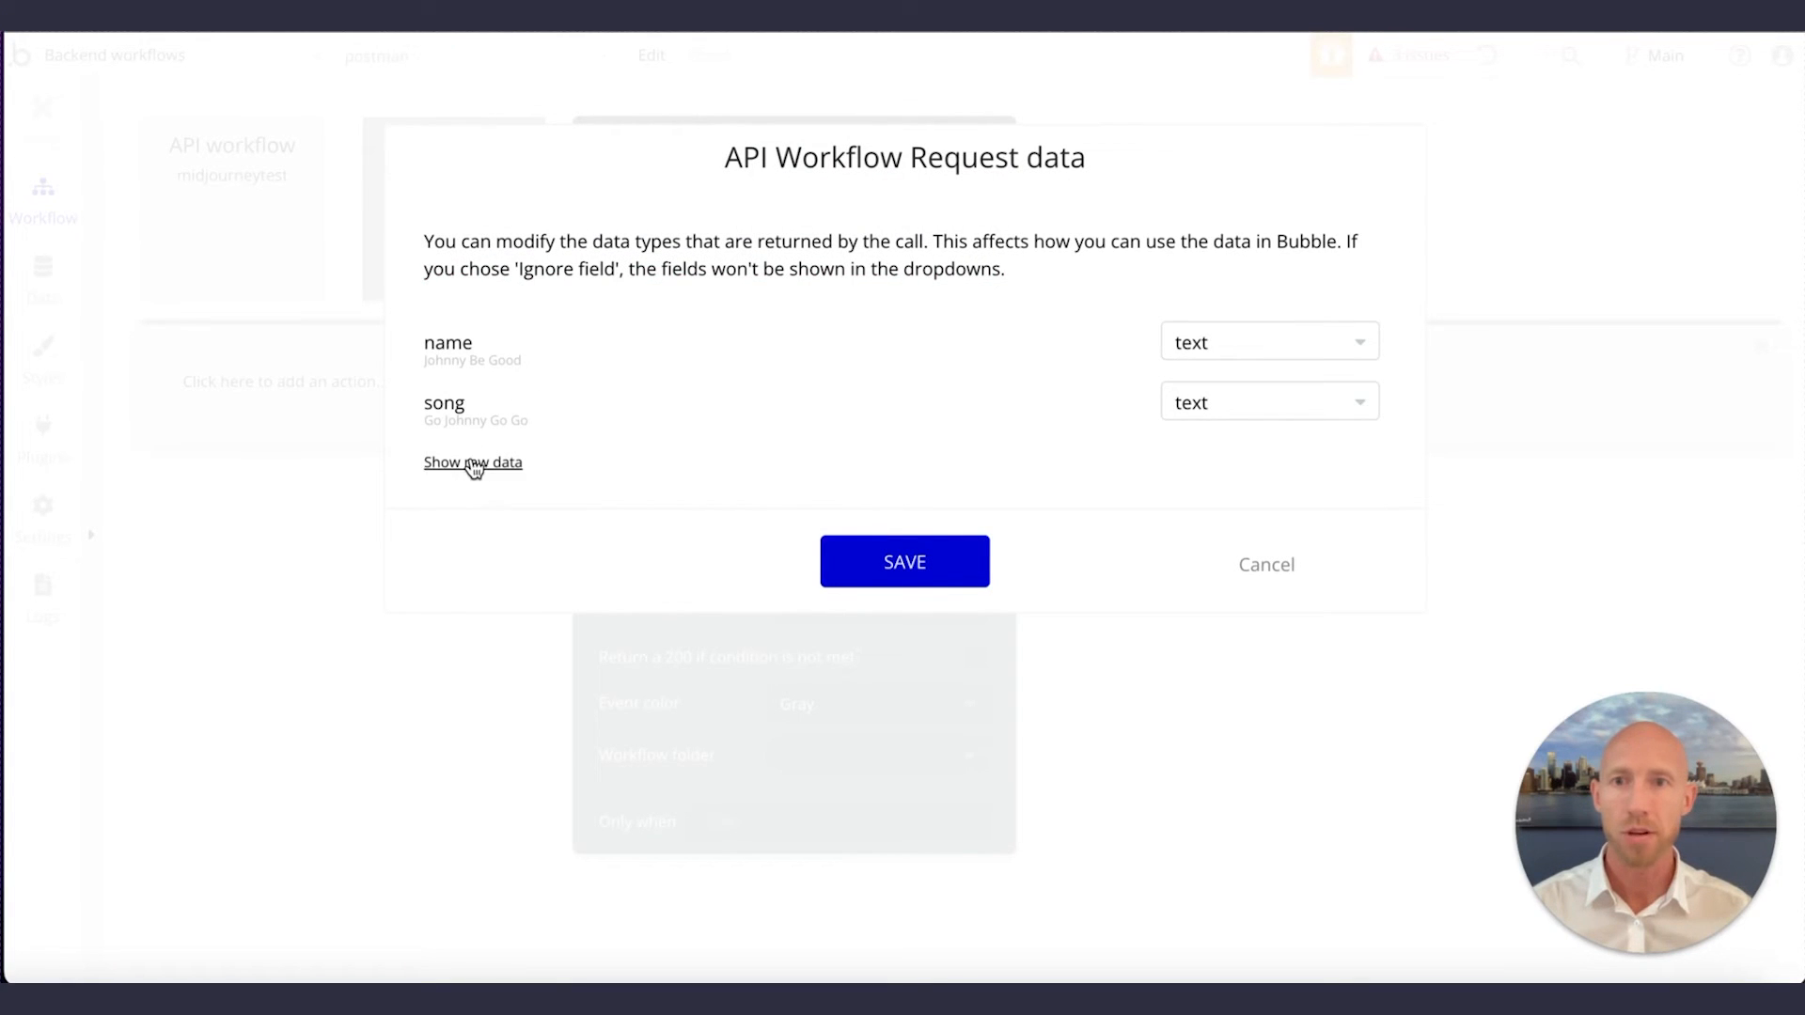
# Step: Reveal the raw JSON of the detected name and song request body
pyautogui.click(472, 462)
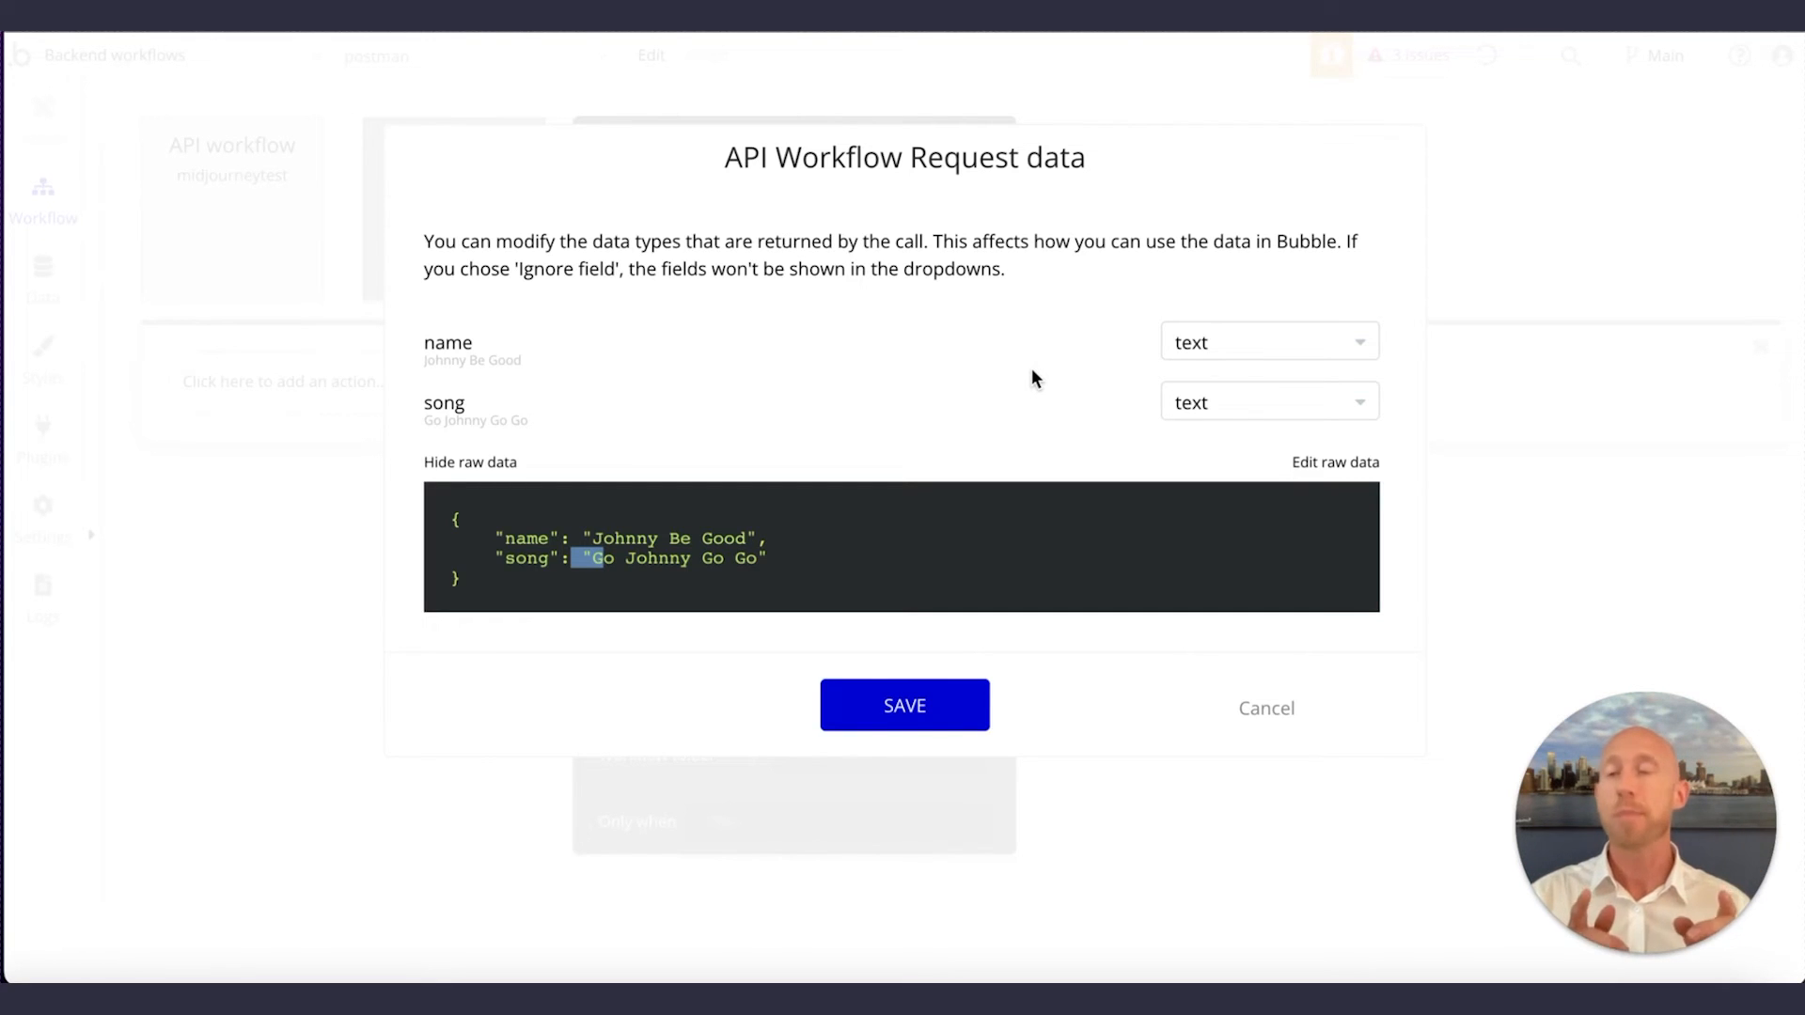
pyautogui.moveTo(1042, 581)
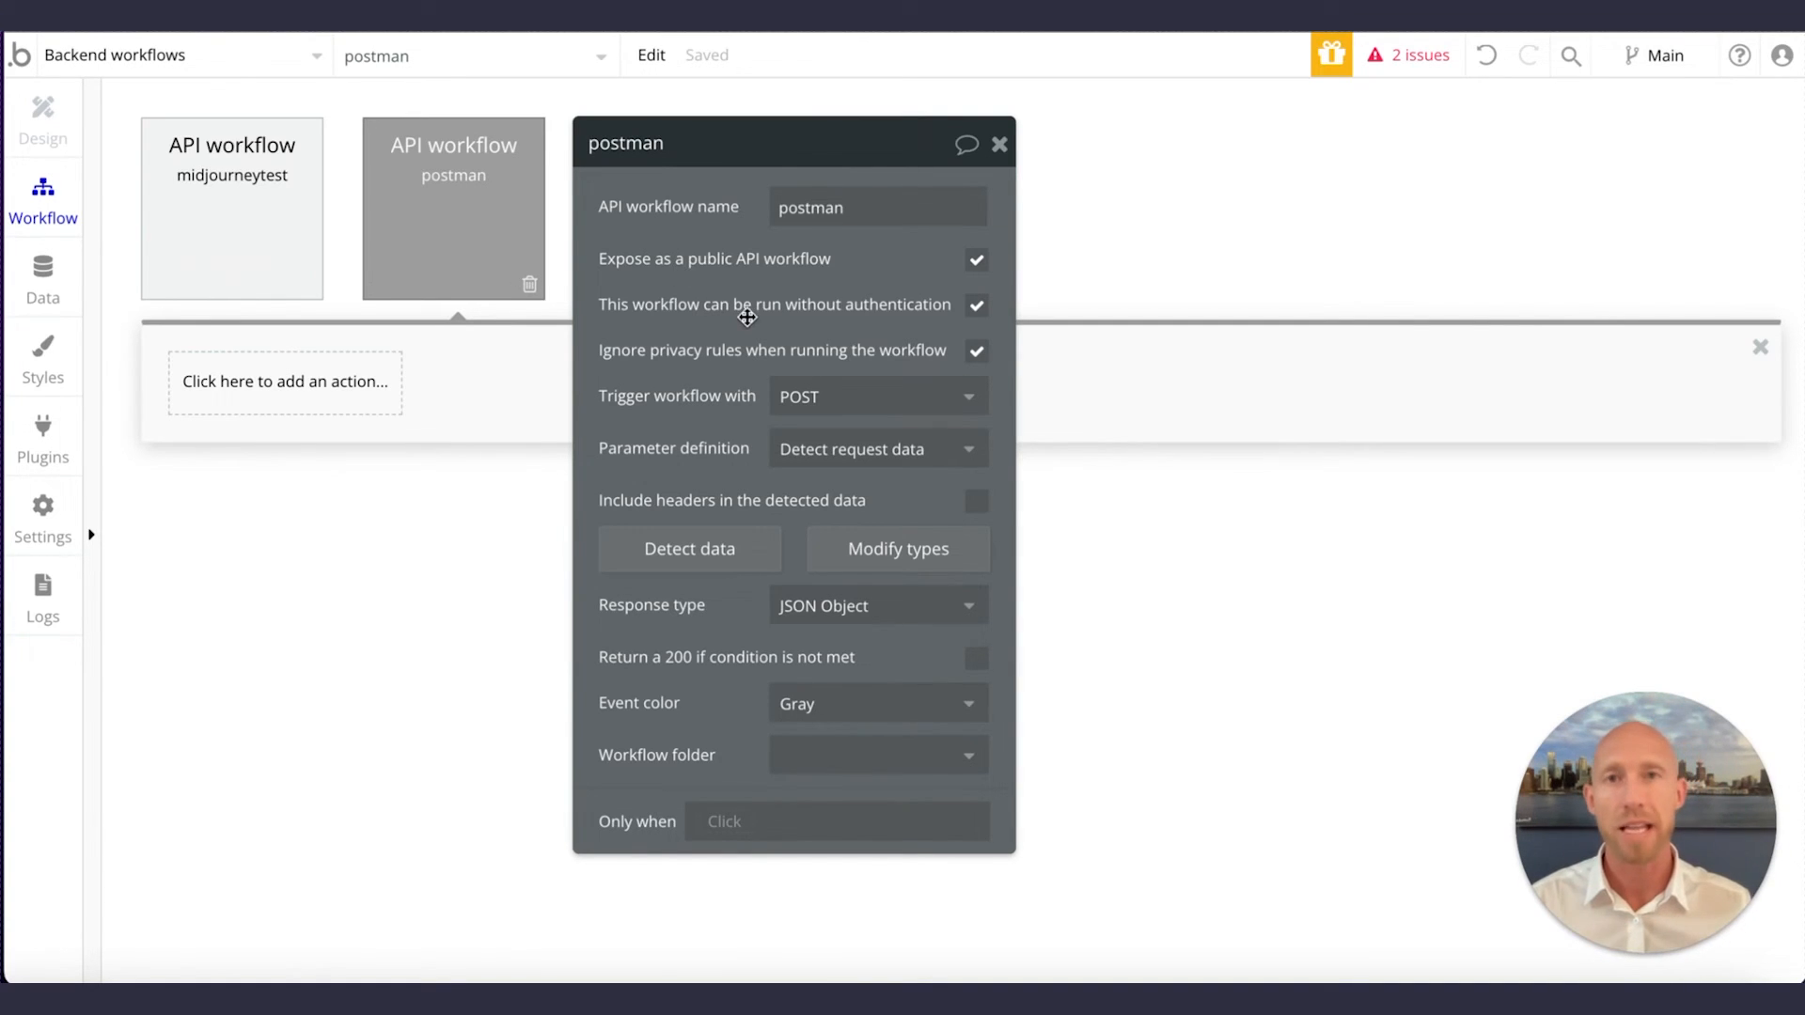
pyautogui.moveTo(871, 276)
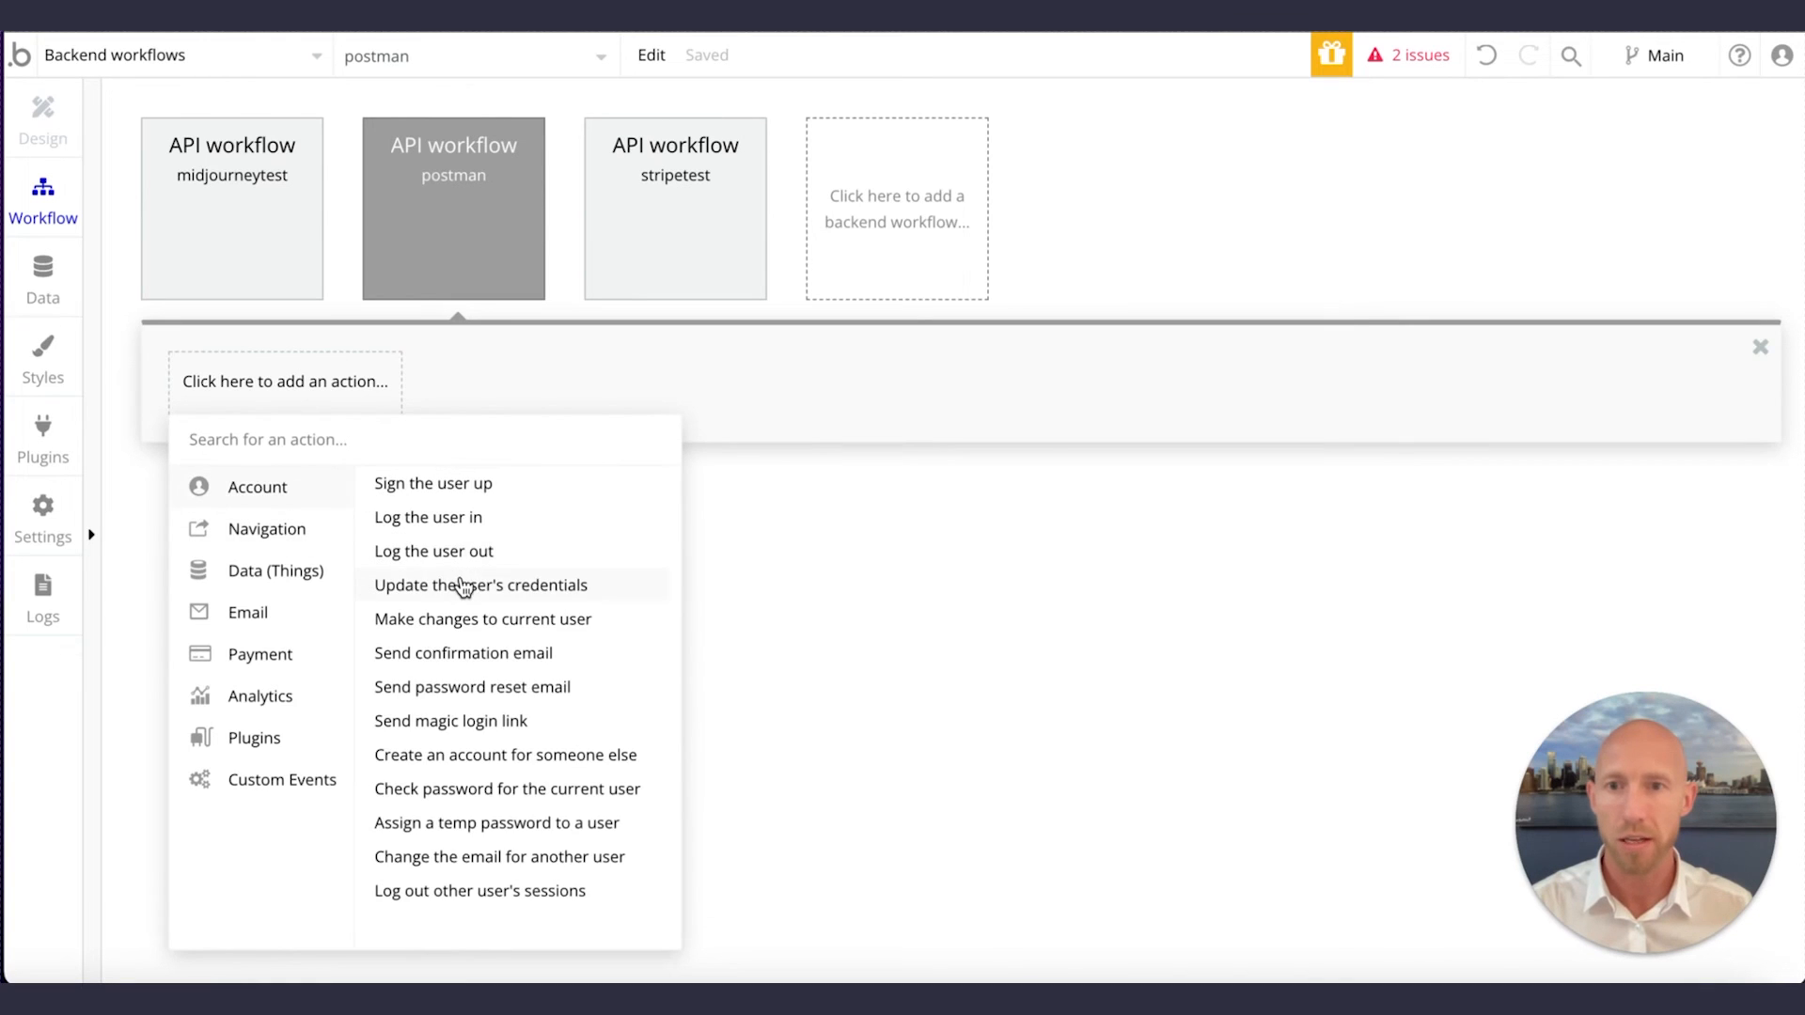
# Step: Add an Update the user's credentials action with Old password set to Request Data's name
pyautogui.click(480, 584)
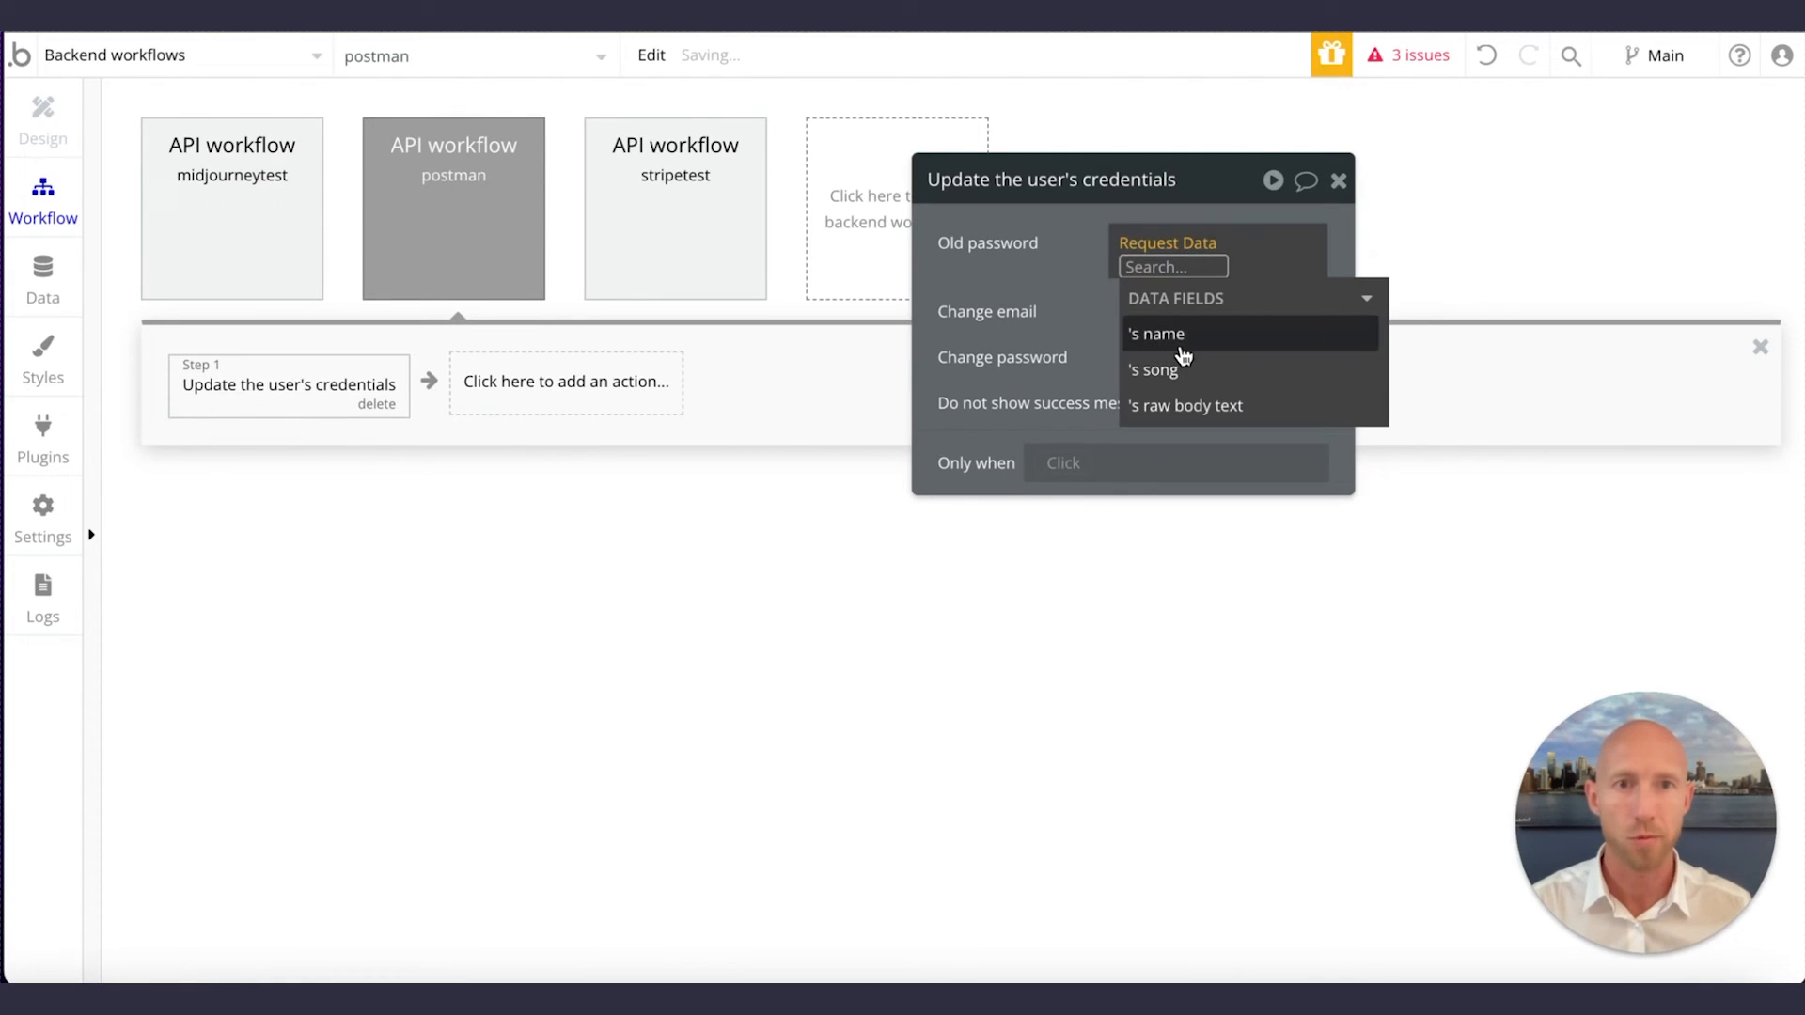
pyautogui.click(675, 207)
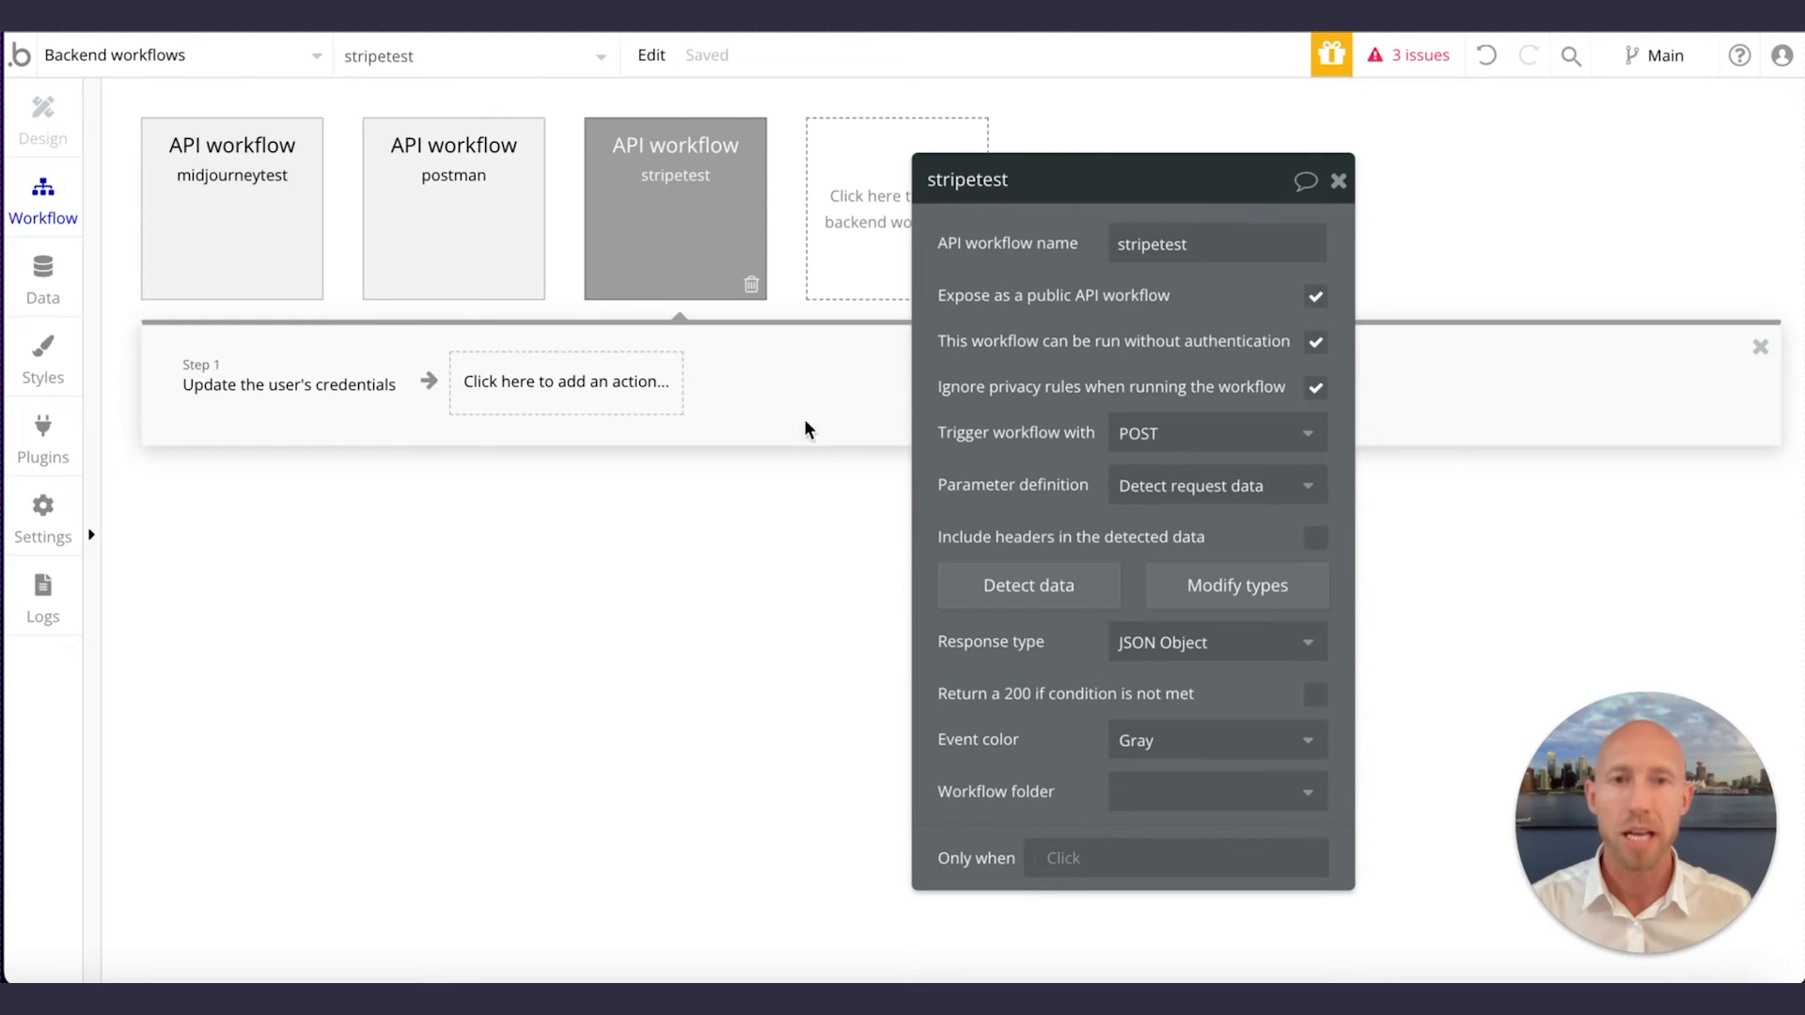
# Step: Start detecting stripetest's request data and send the name/song test request to its initialize URL
pyautogui.click(1026, 585)
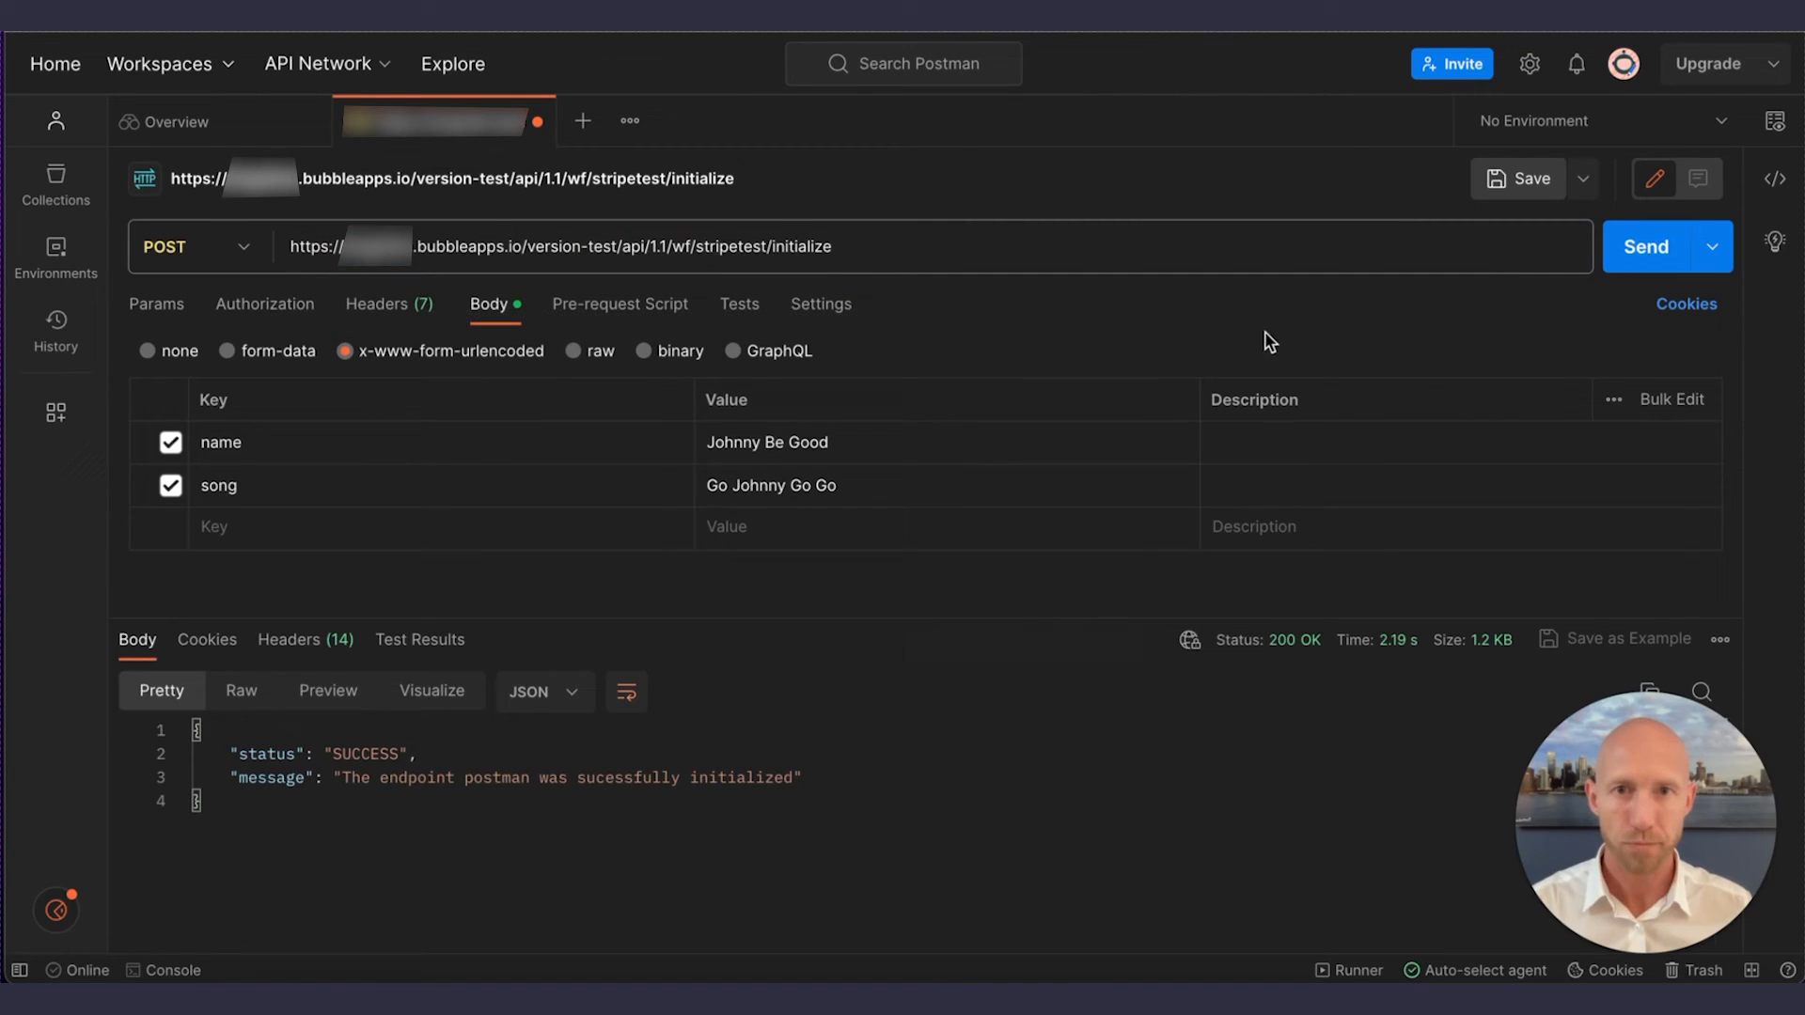
pyautogui.click(1649, 246)
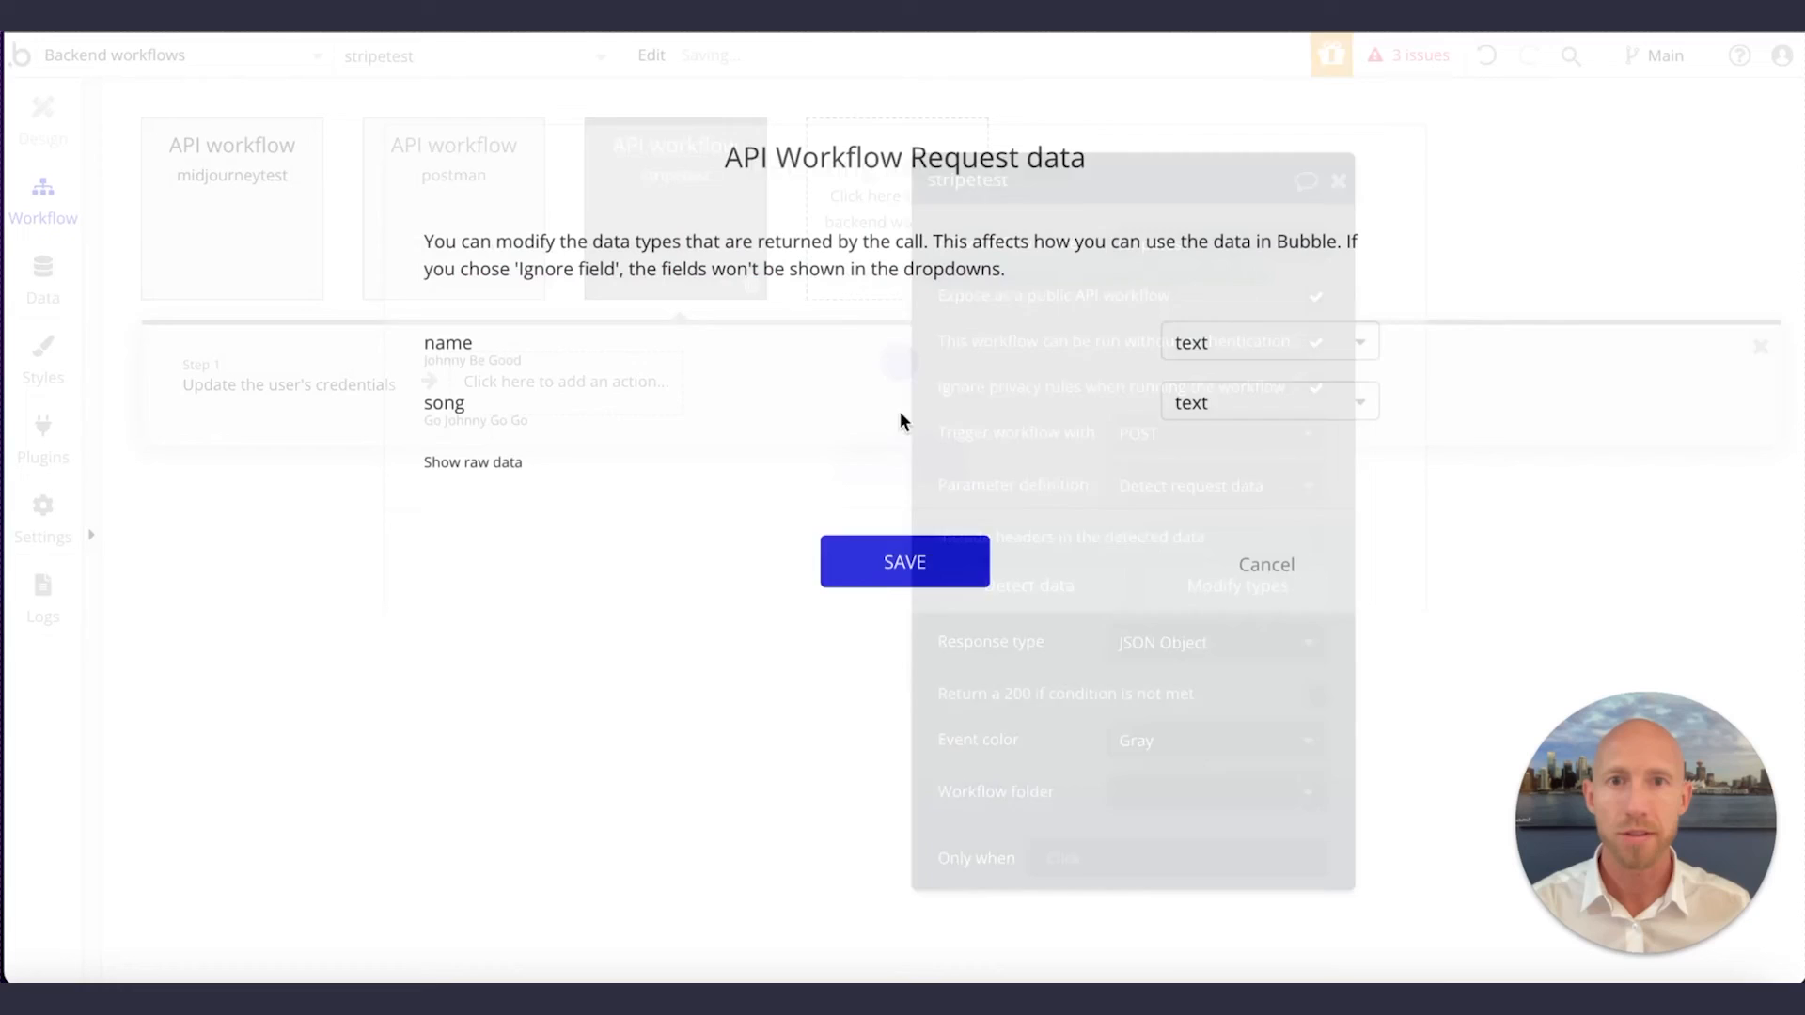
# Step: Review the raw JSON and save the detected name and song fields for stripetest
pyautogui.click(472, 462)
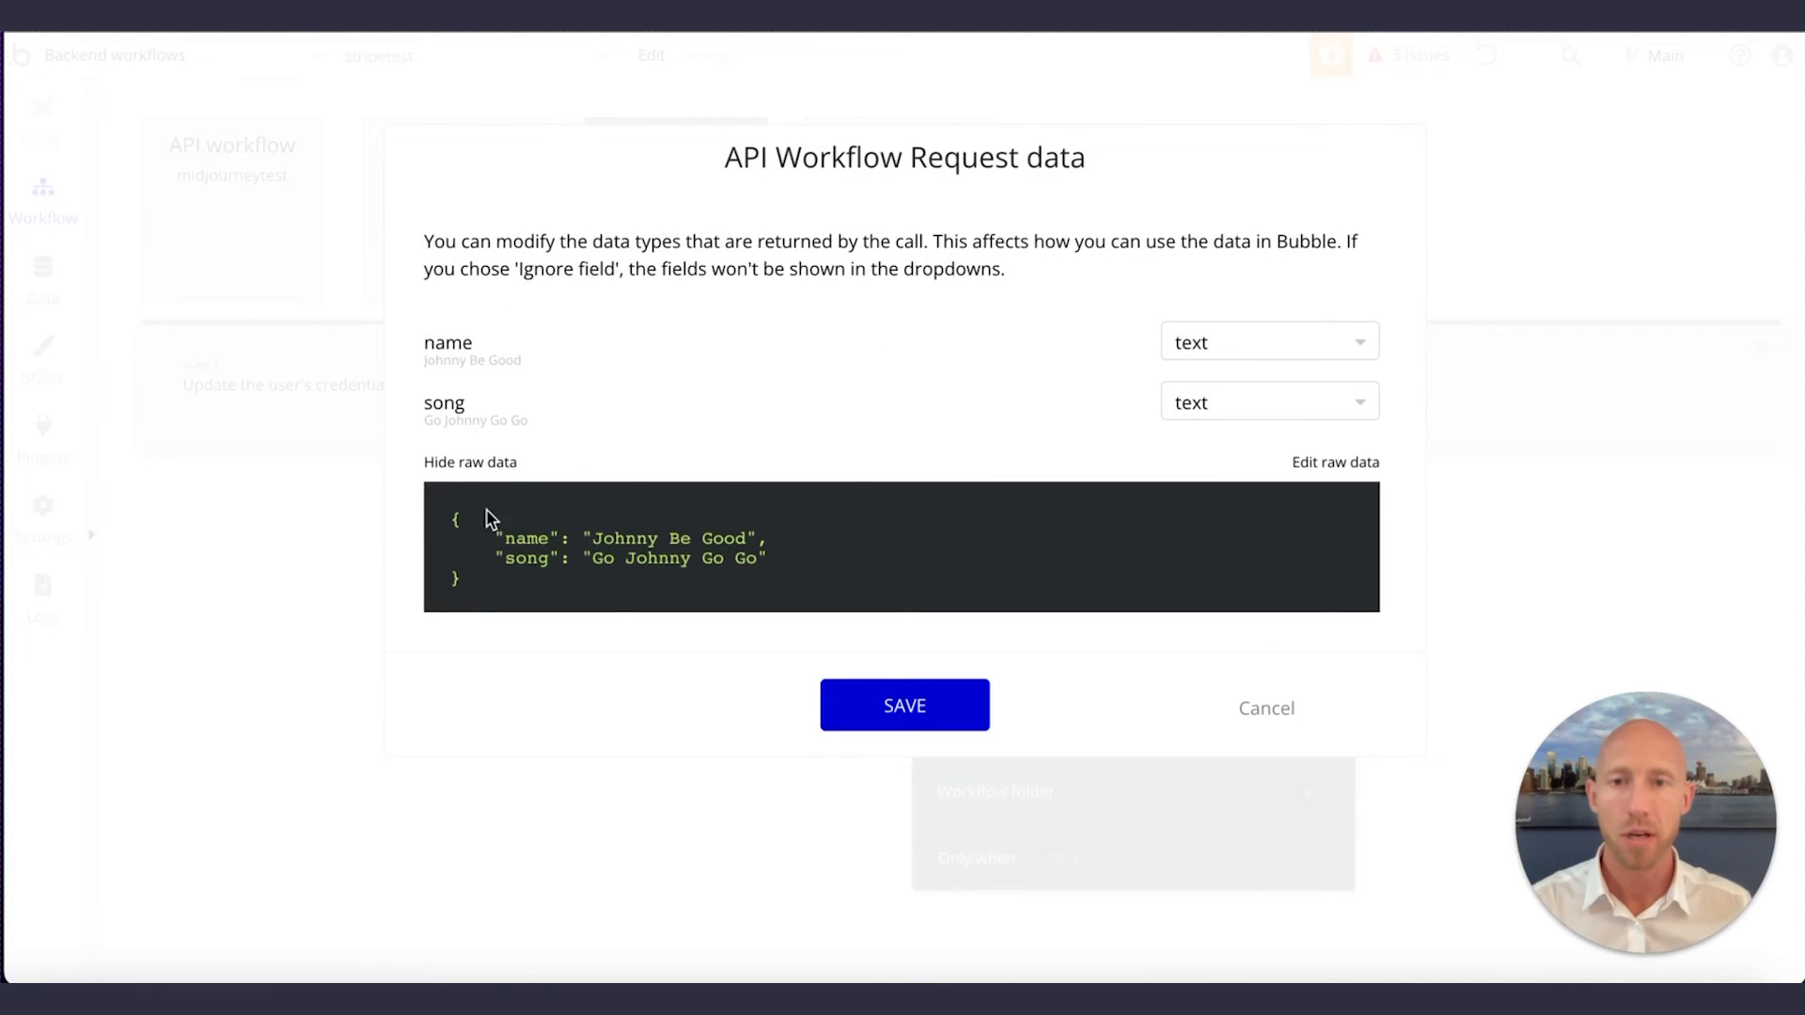
pyautogui.click(905, 705)
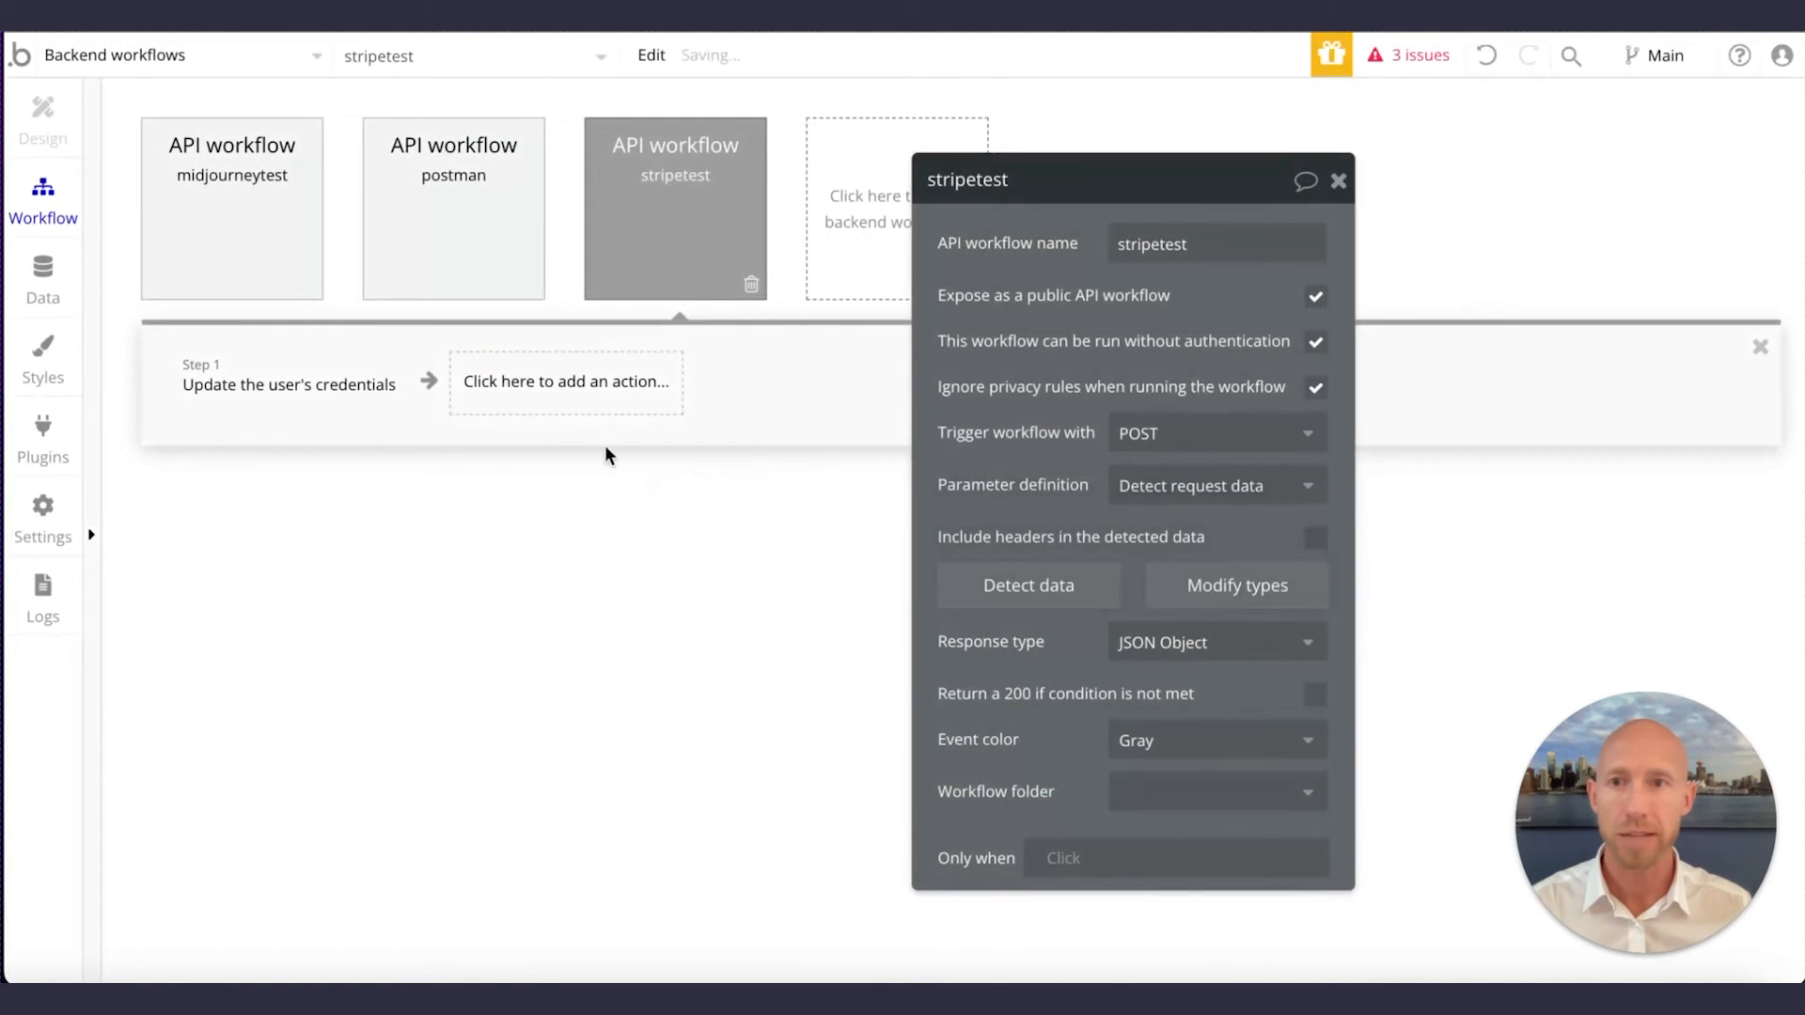
# Step: Set the credentials action's Old password source to Request Data, showing the name and song fields
pyautogui.click(289, 383)
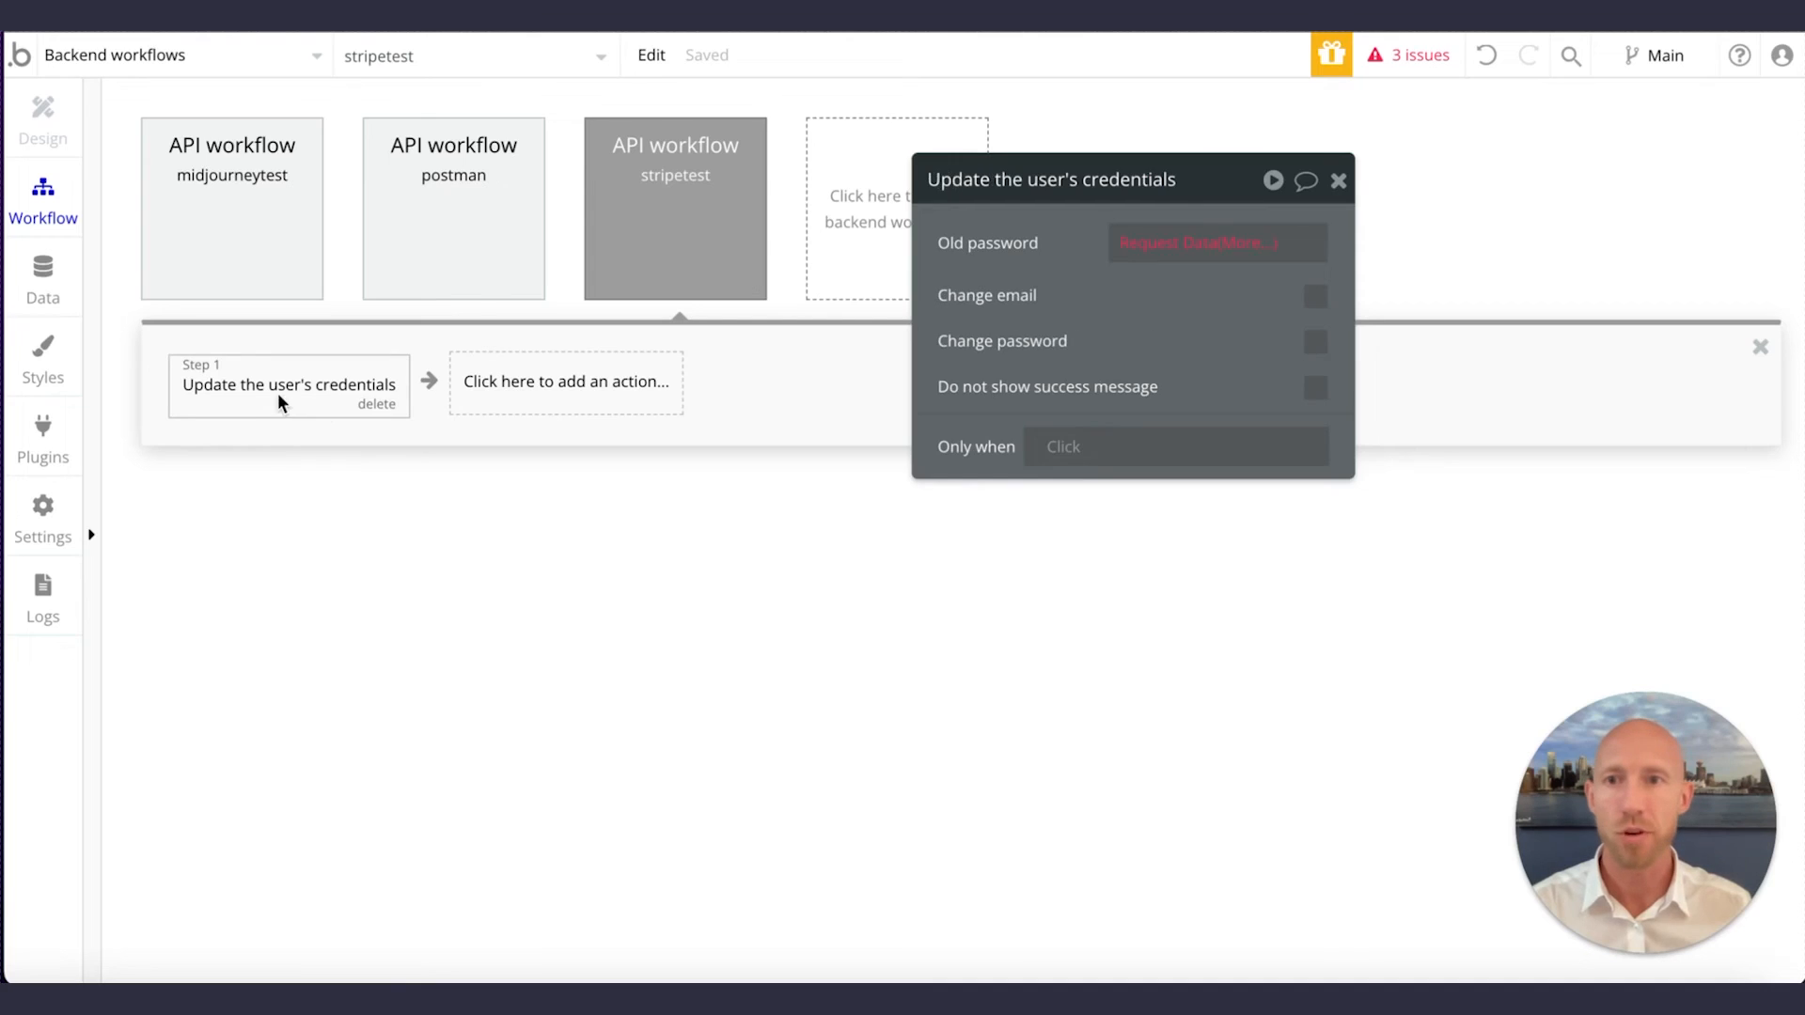
pyautogui.click(1215, 243)
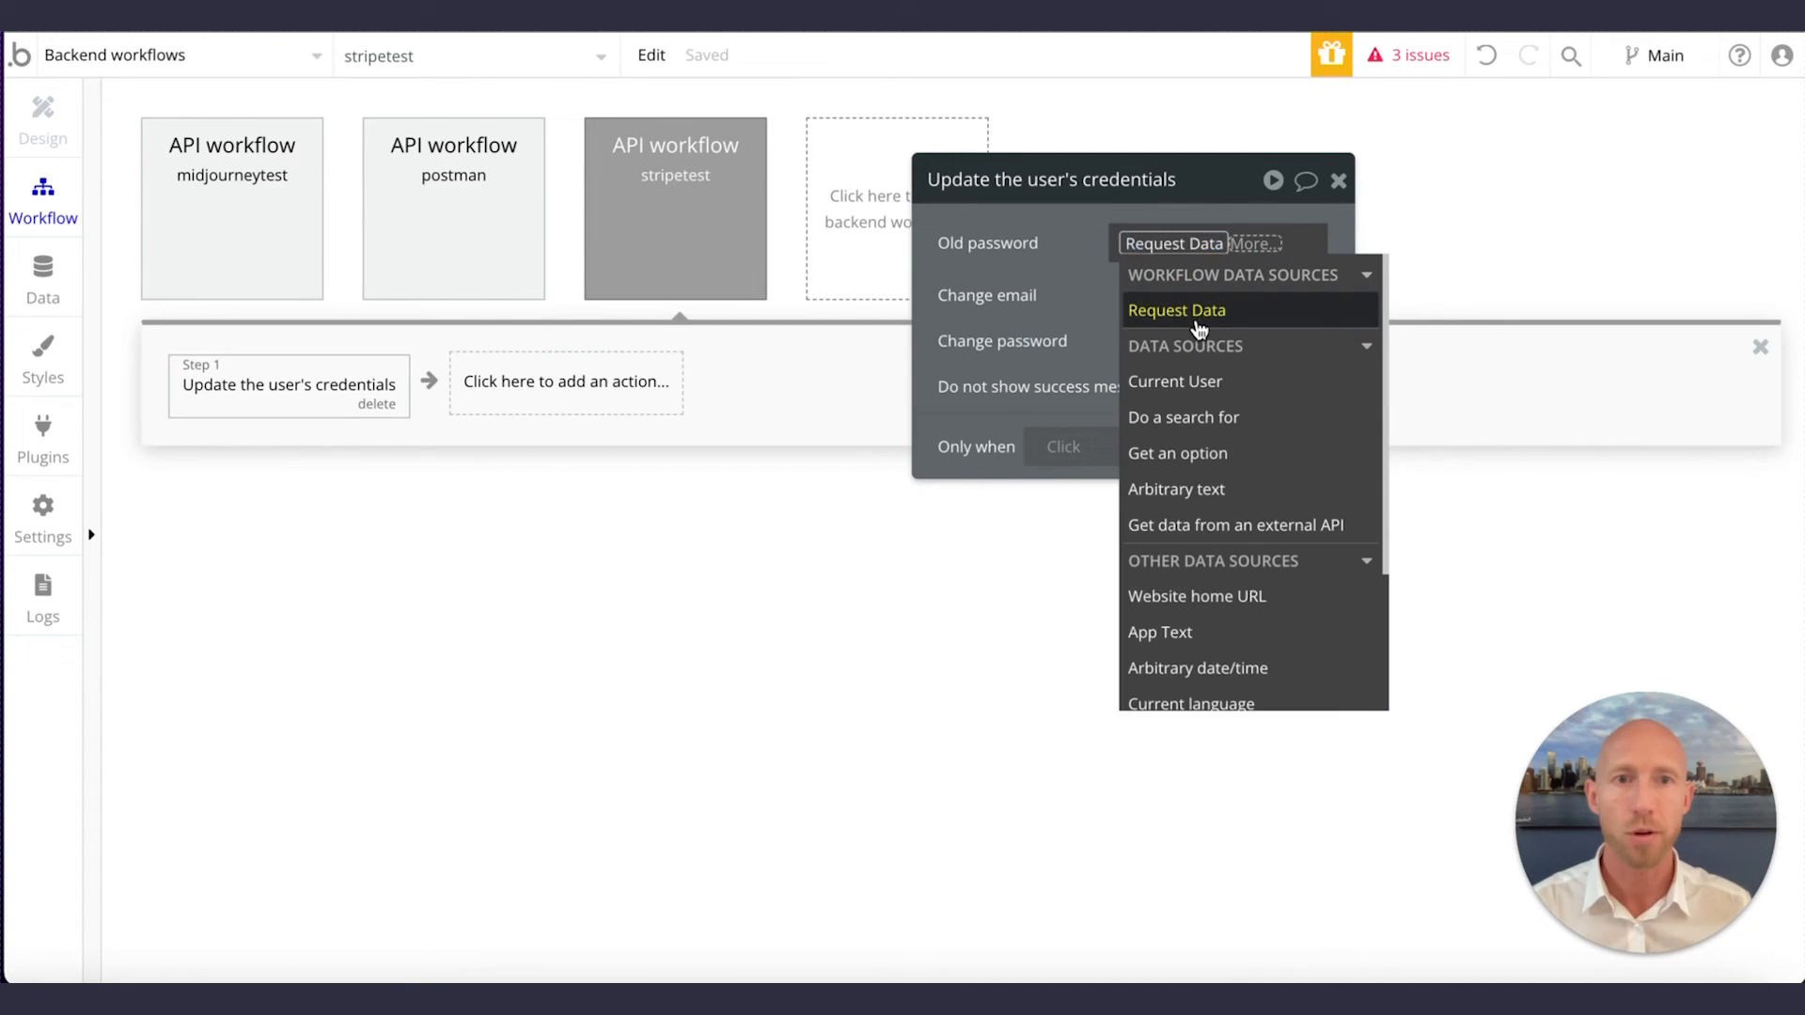
pyautogui.click(1177, 310)
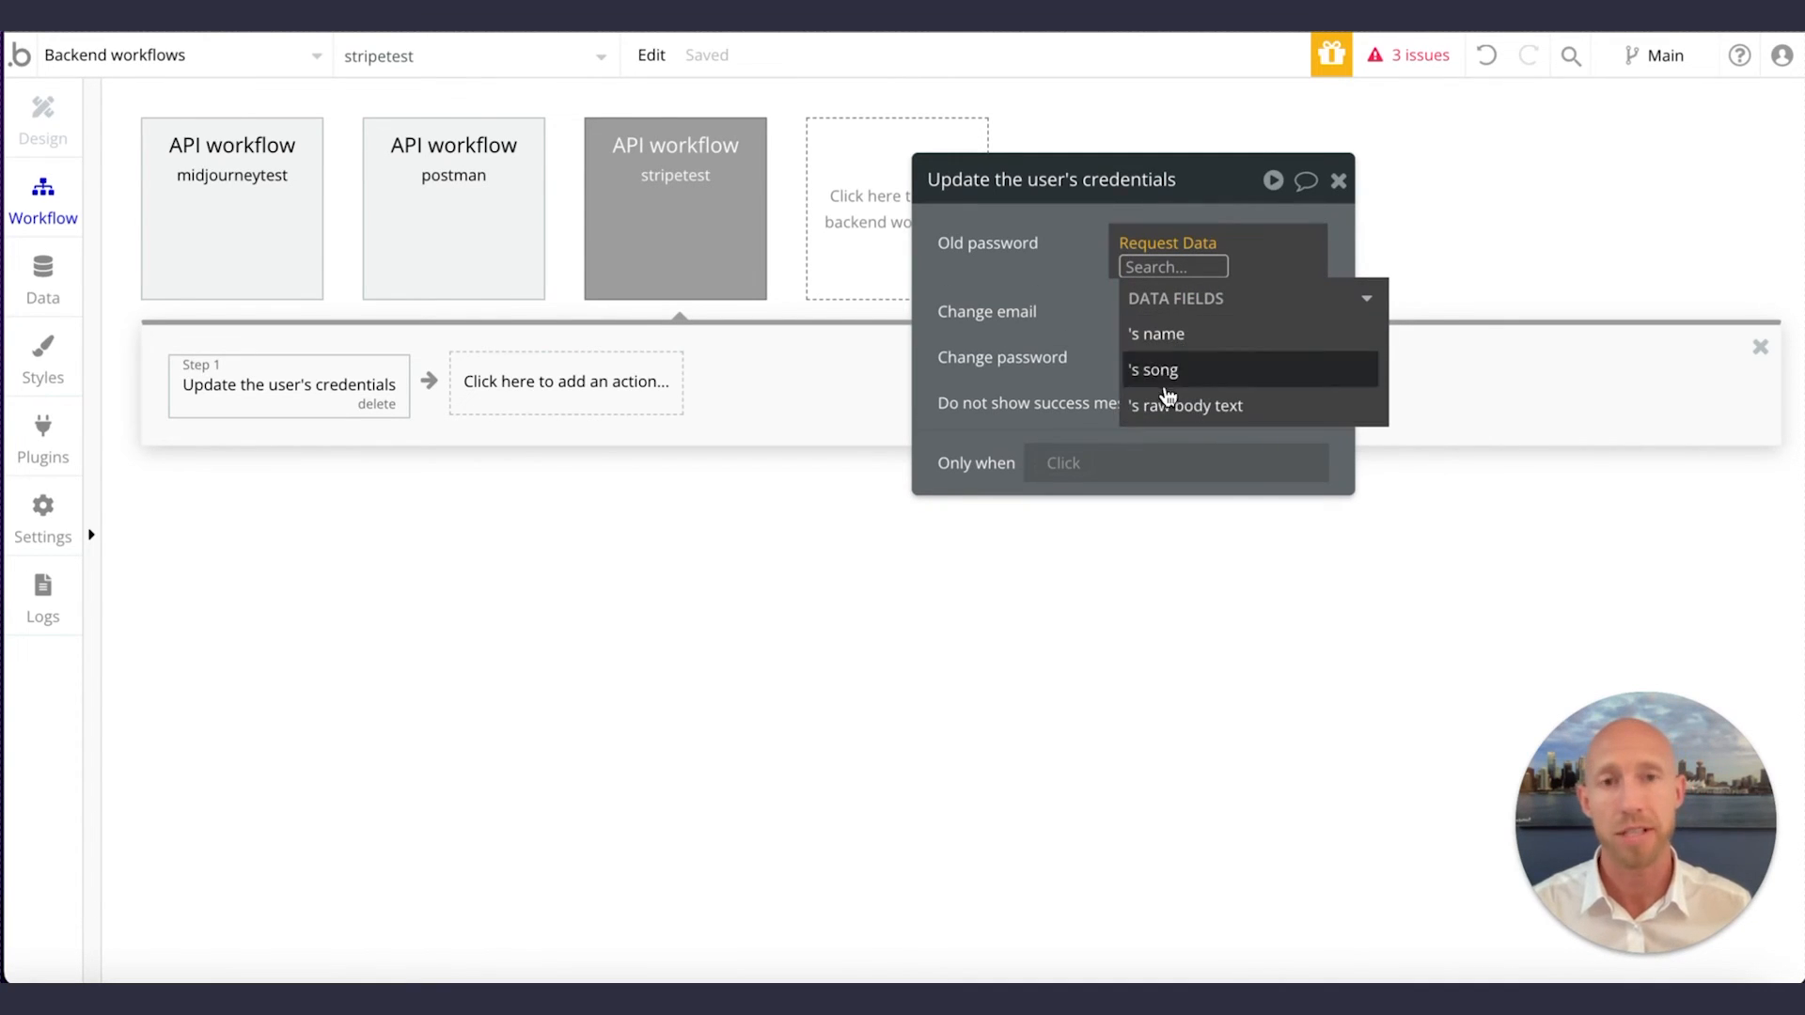